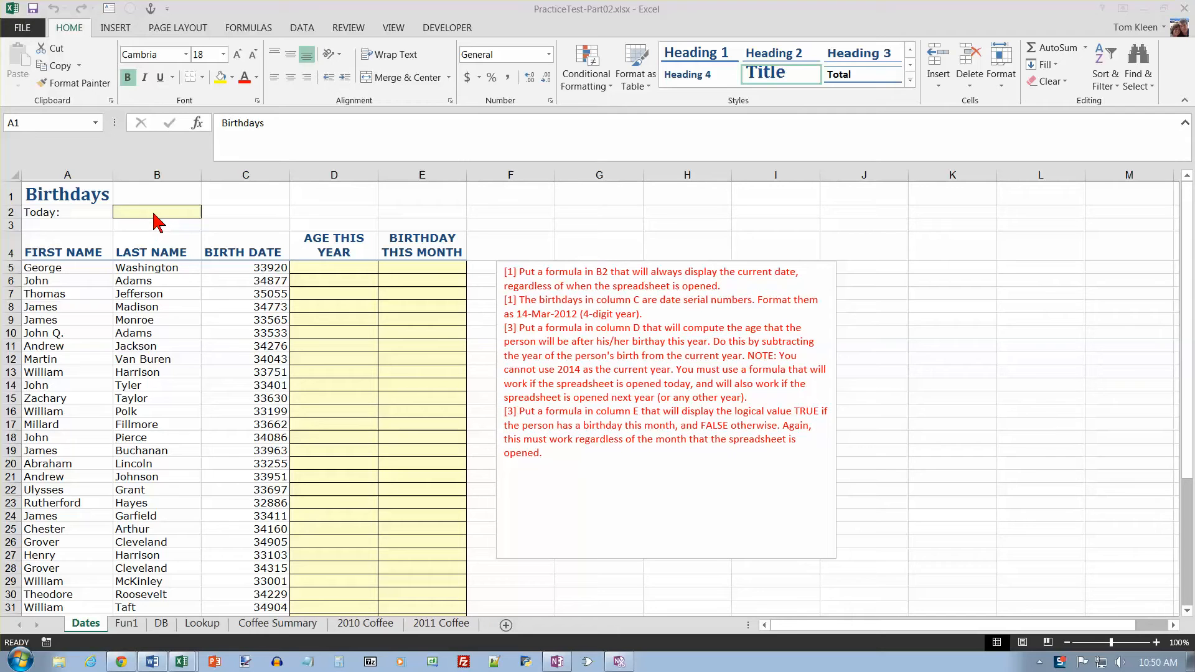
mouse_move(85, 635)
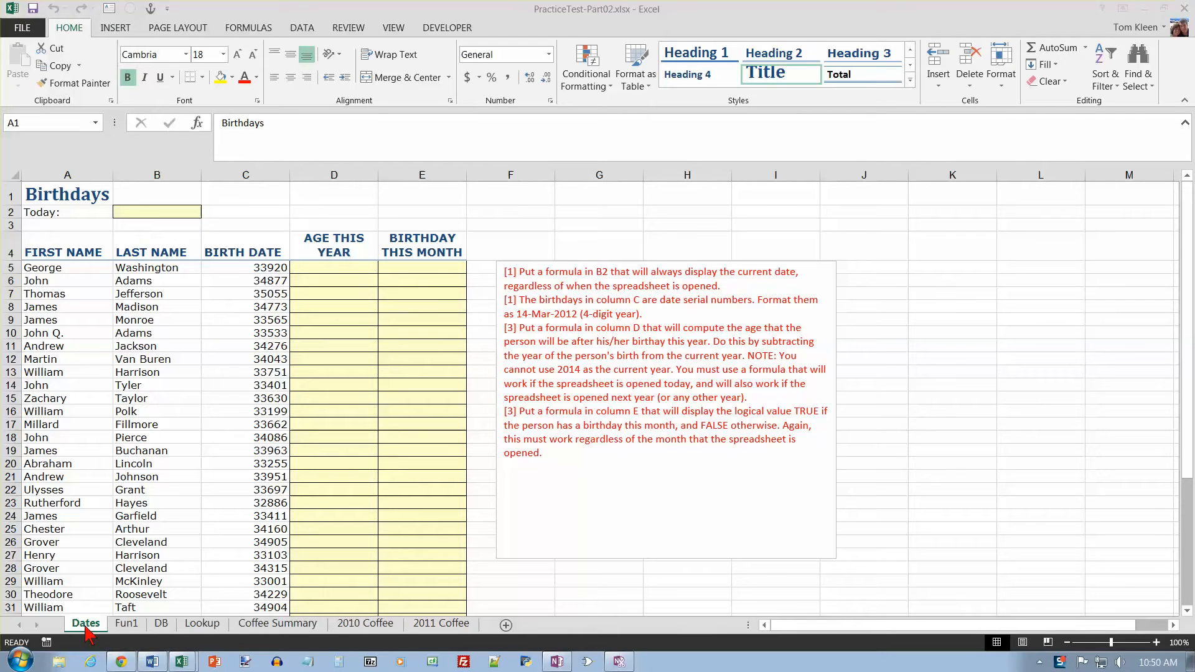
mouse_move(454, 326)
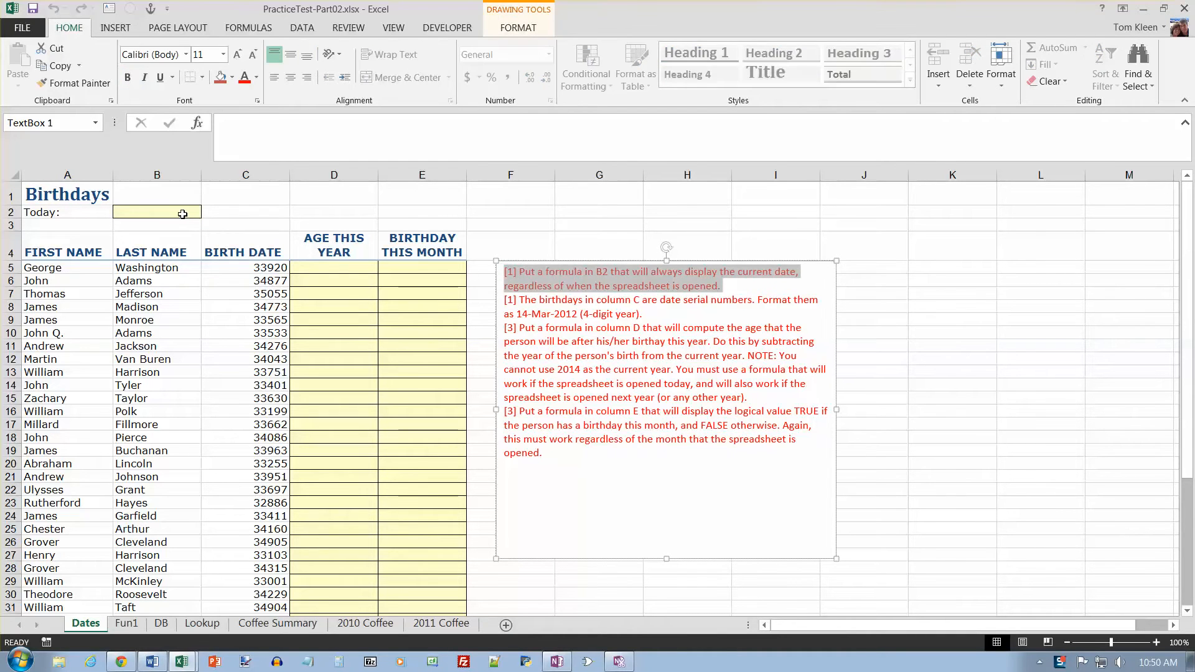
- Enter =TODAY() in B2 so it shows the current date (3/13/2015)
left_click(156, 211)
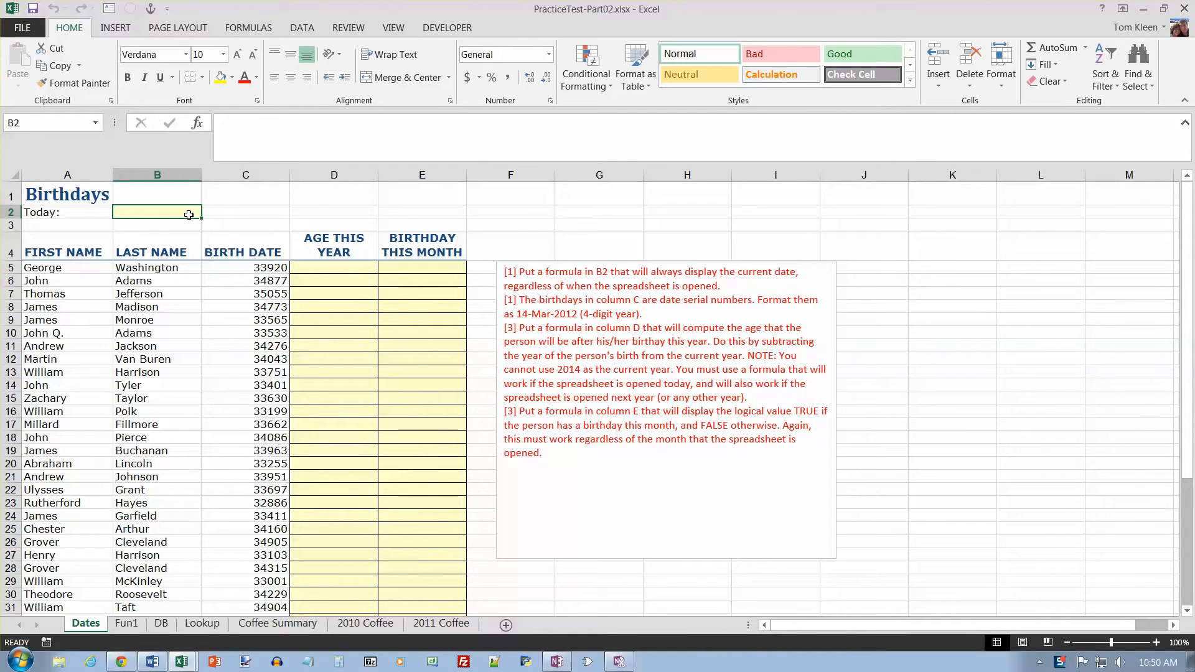
type("=today")
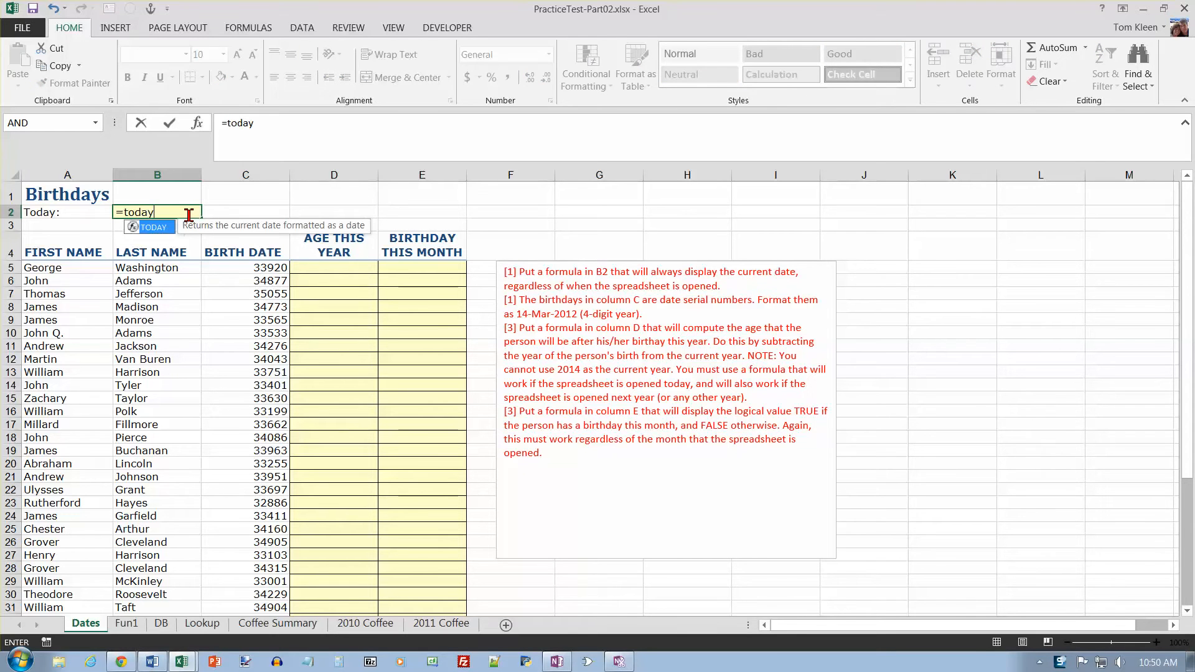
type("()")
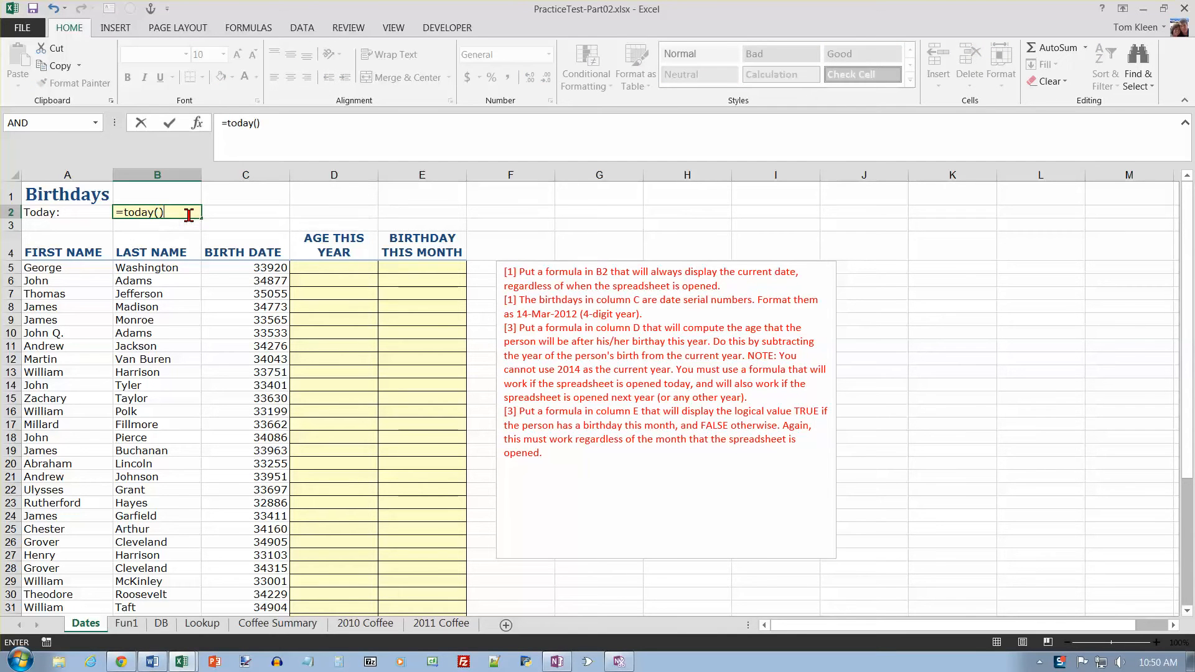
key("Return")
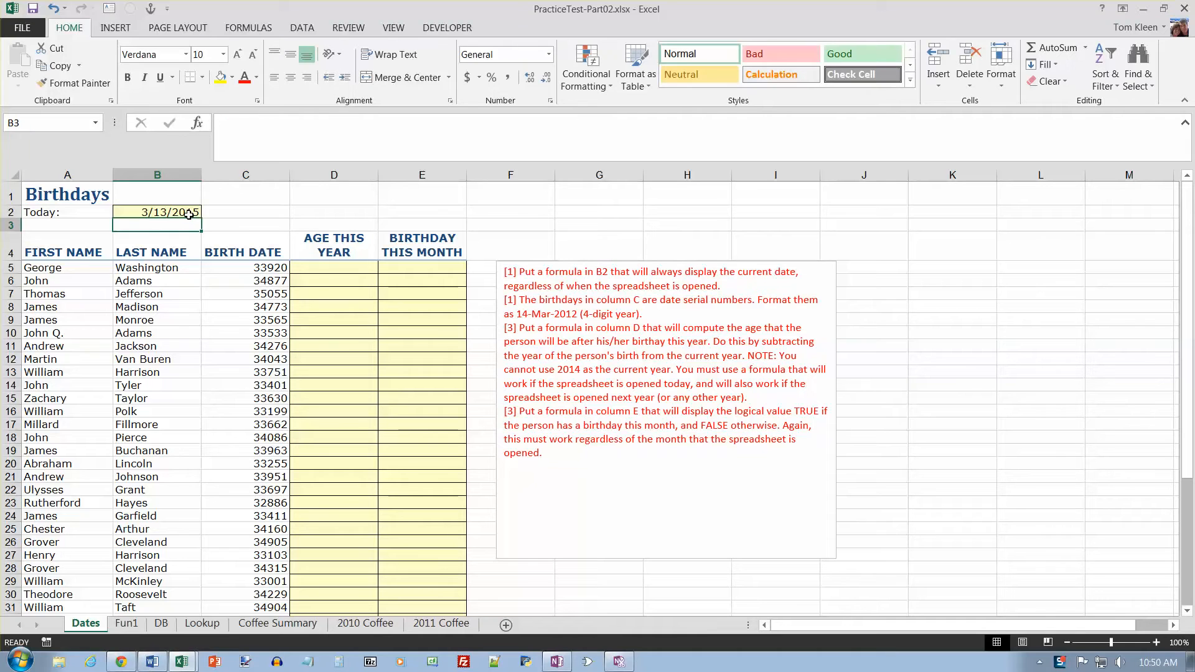
- Select the birth dates from C5 to the last person and open their number format options
left_click(333, 267)
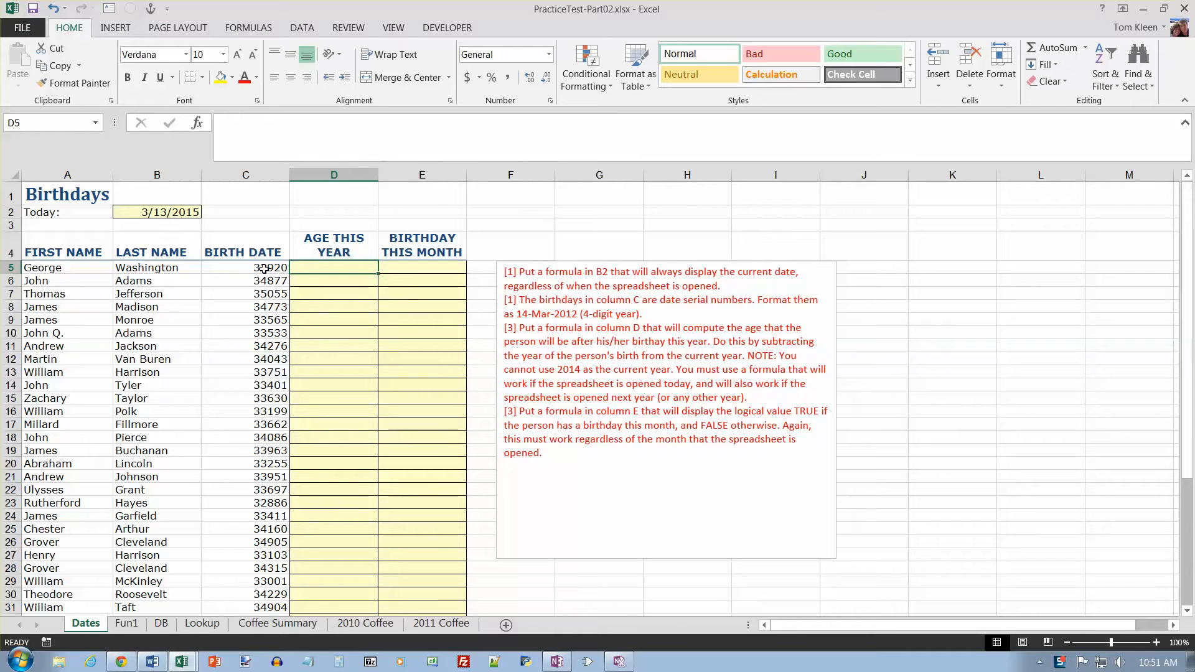
left_click(245, 267)
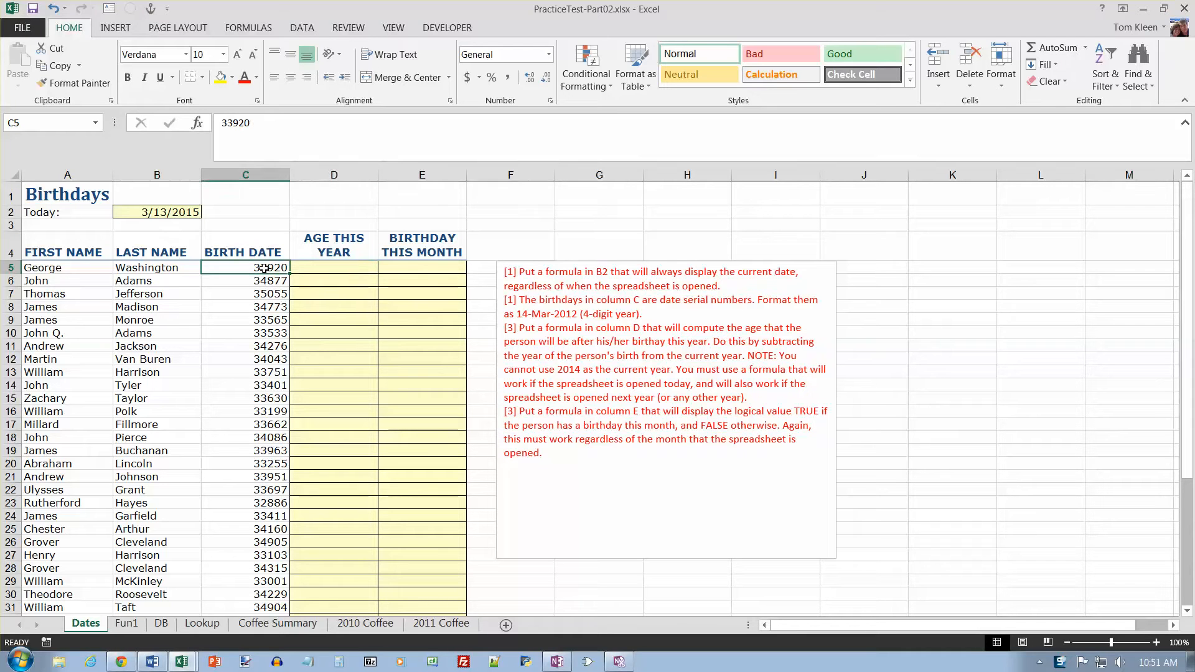
key("End")
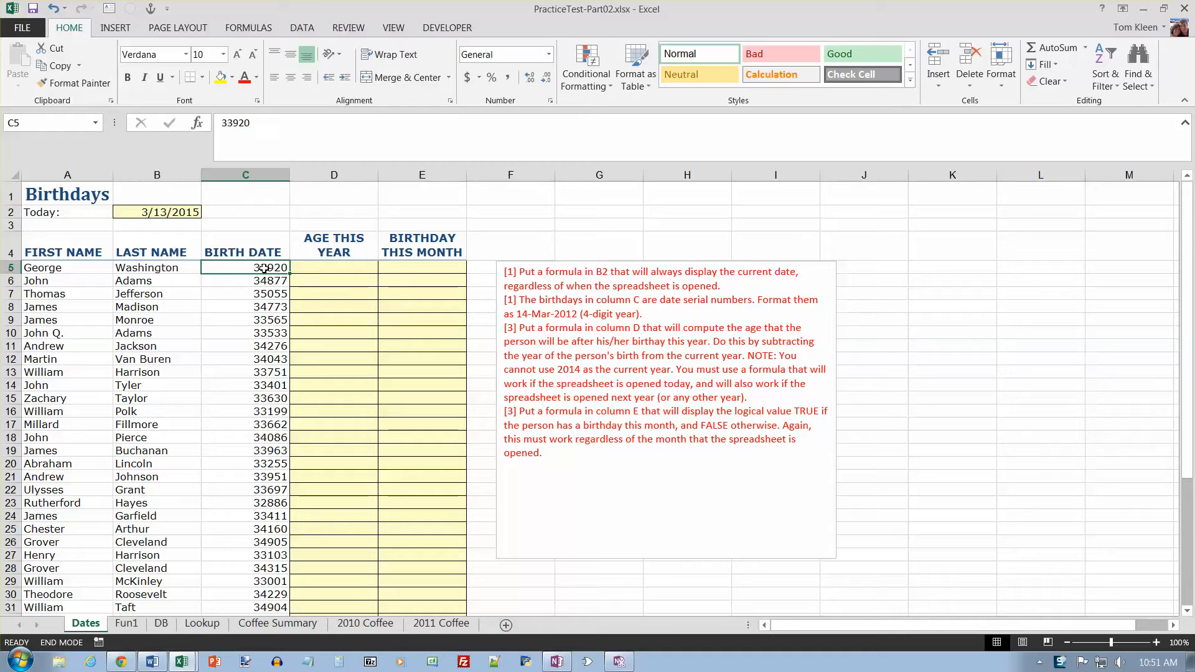
scroll("down", 3)
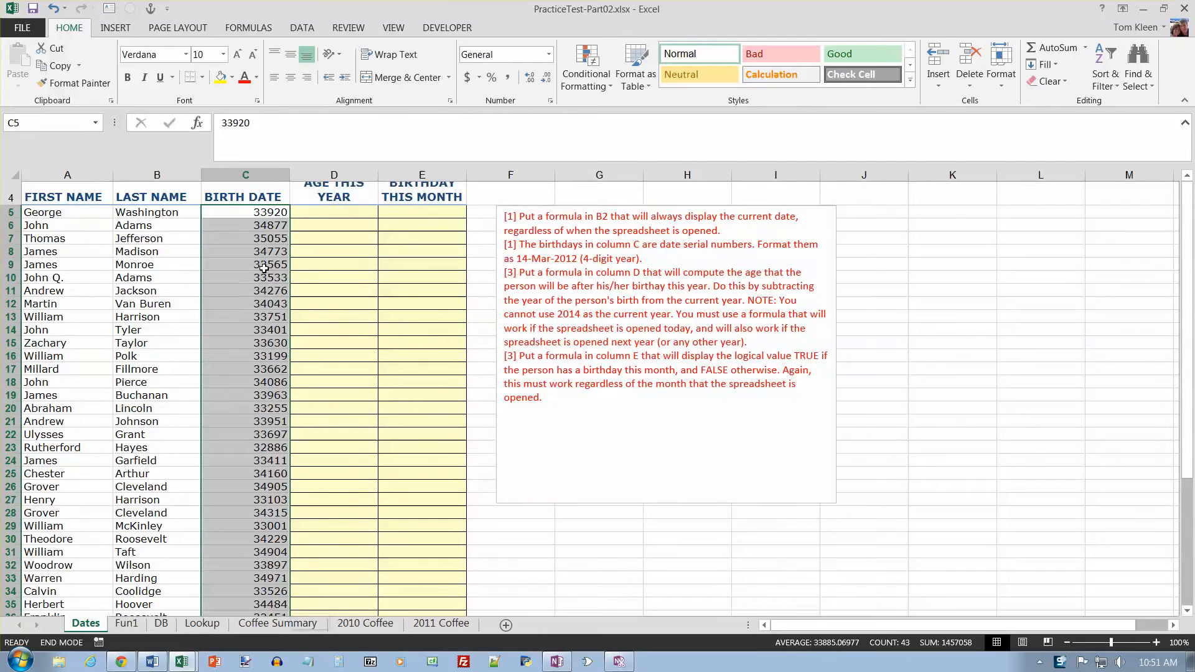
scroll("down", 3)
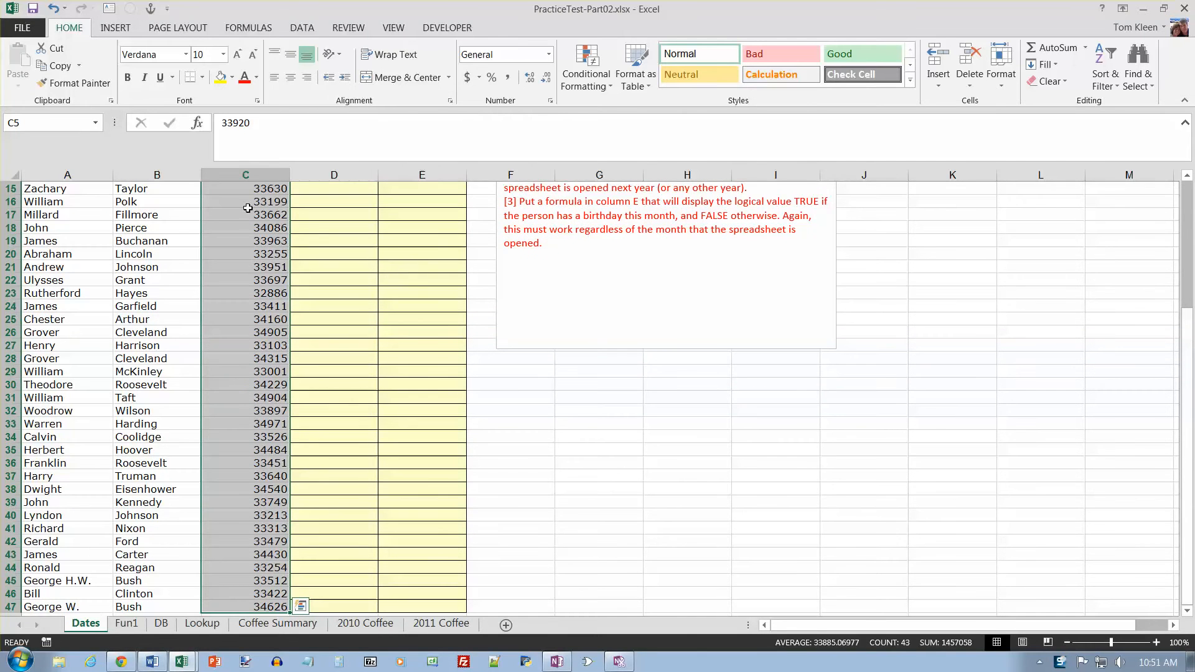
right_click(247, 208)
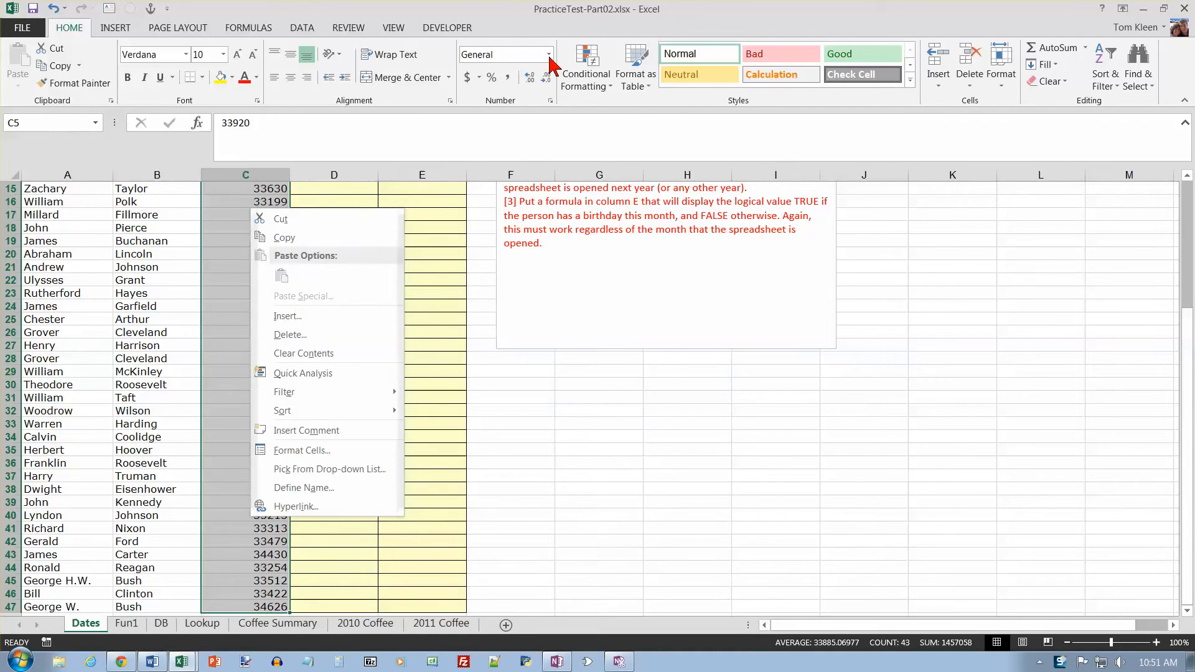
left_click(544, 54)
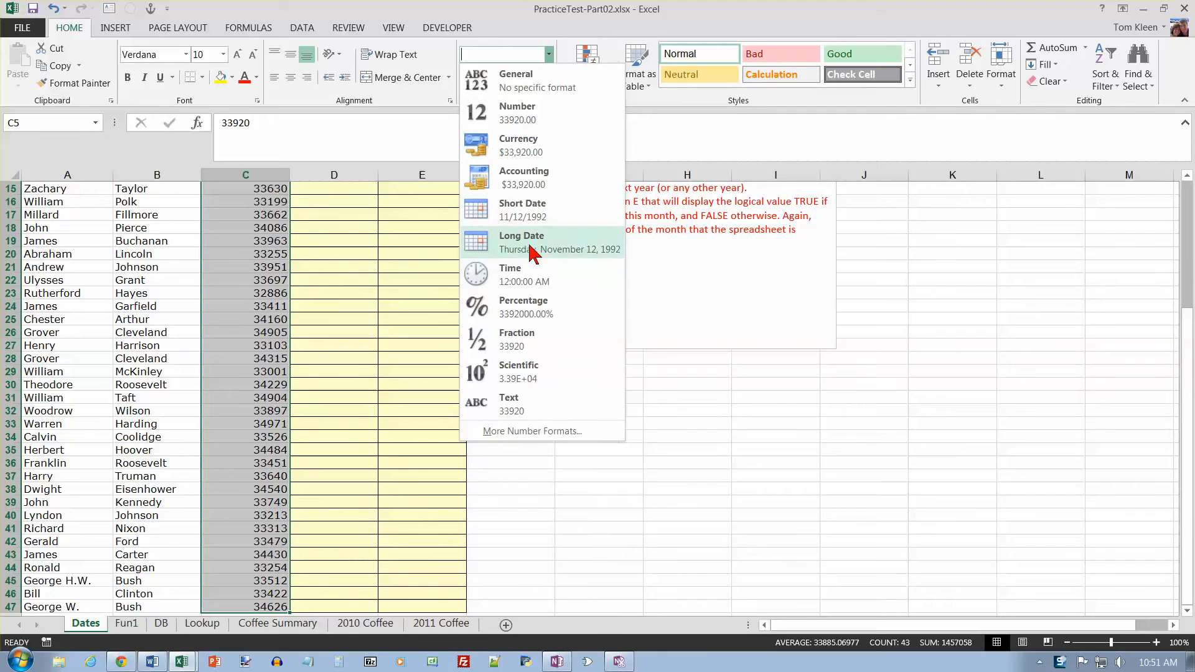
mouse_move(617, 237)
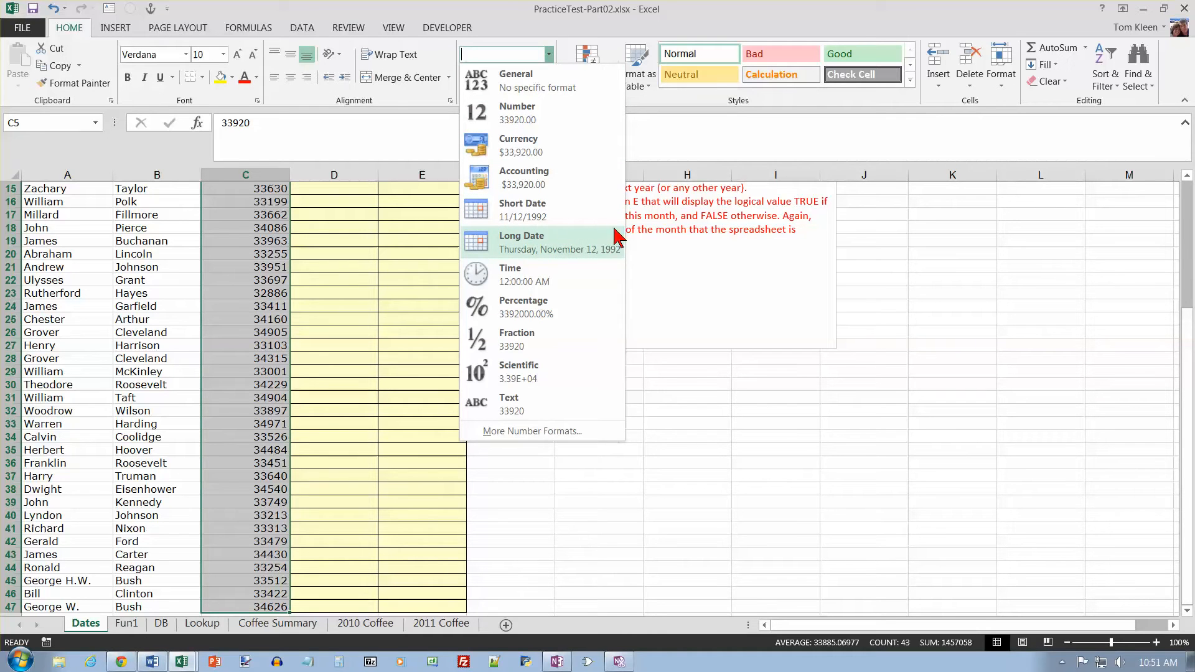
mouse_move(402, 306)
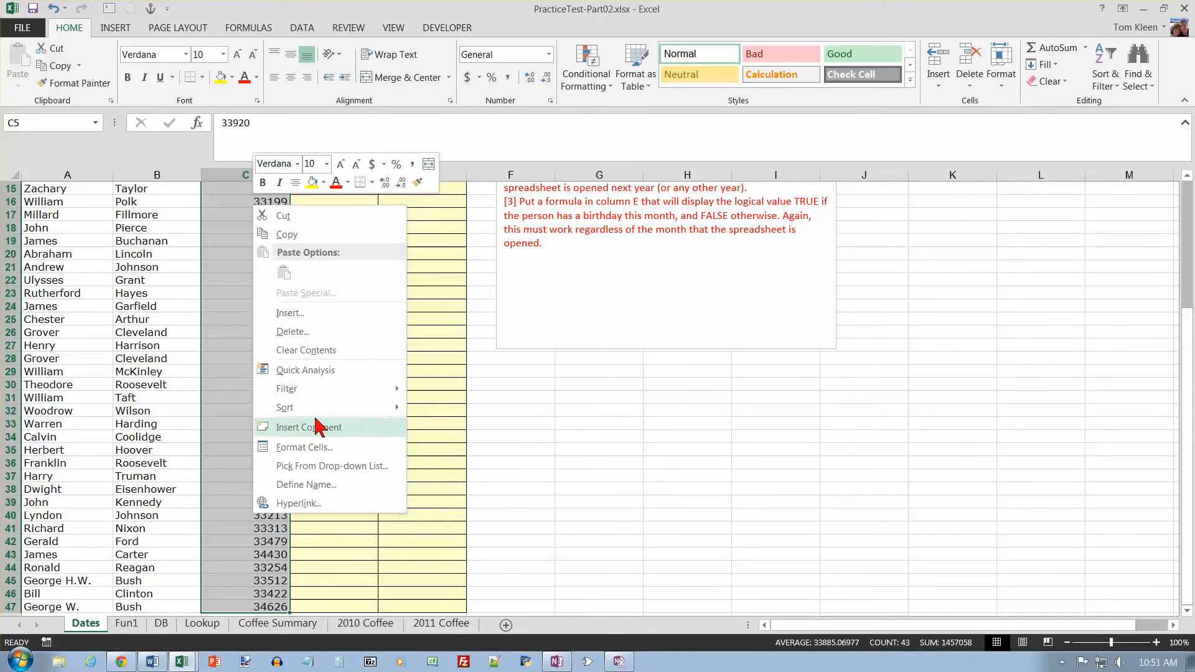
- Format the birth dates with the Date type 14-Mar-2012 in Format Cells
left_click(304, 447)
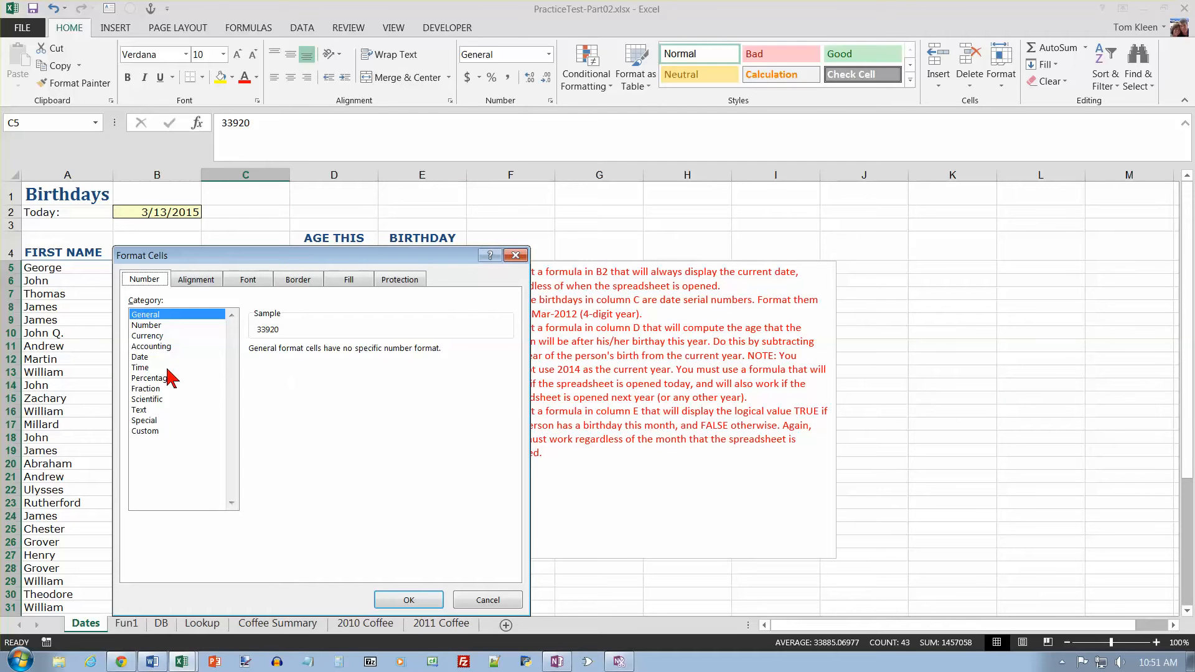
left_click(140, 356)
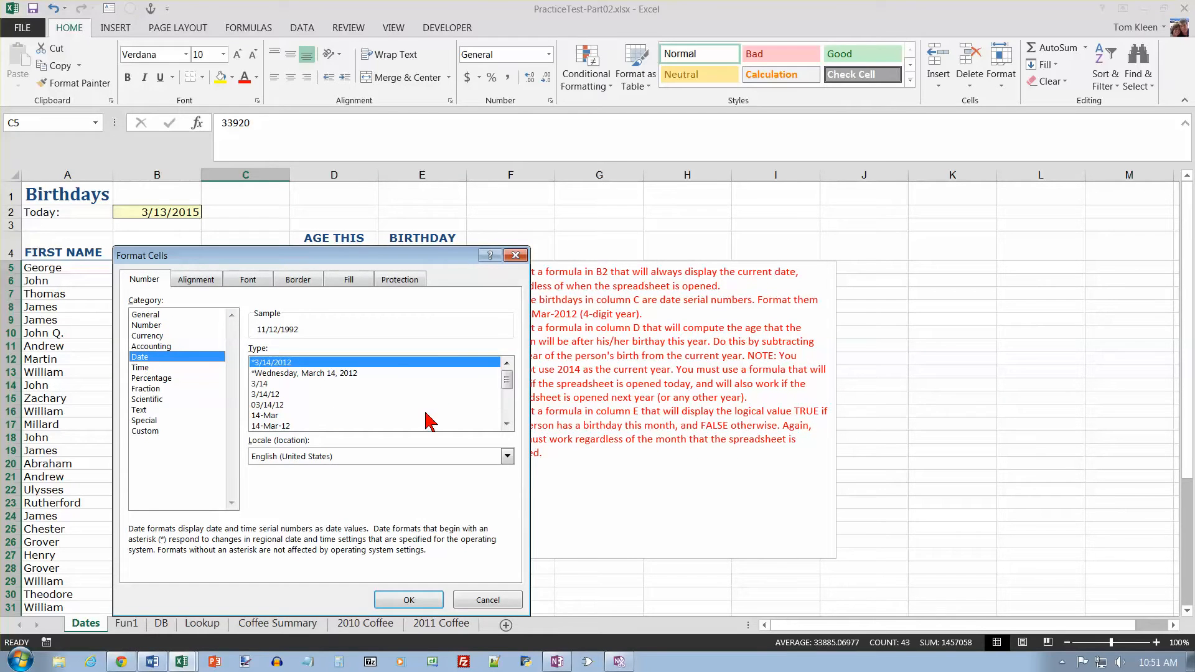
mouse_move(319, 267)
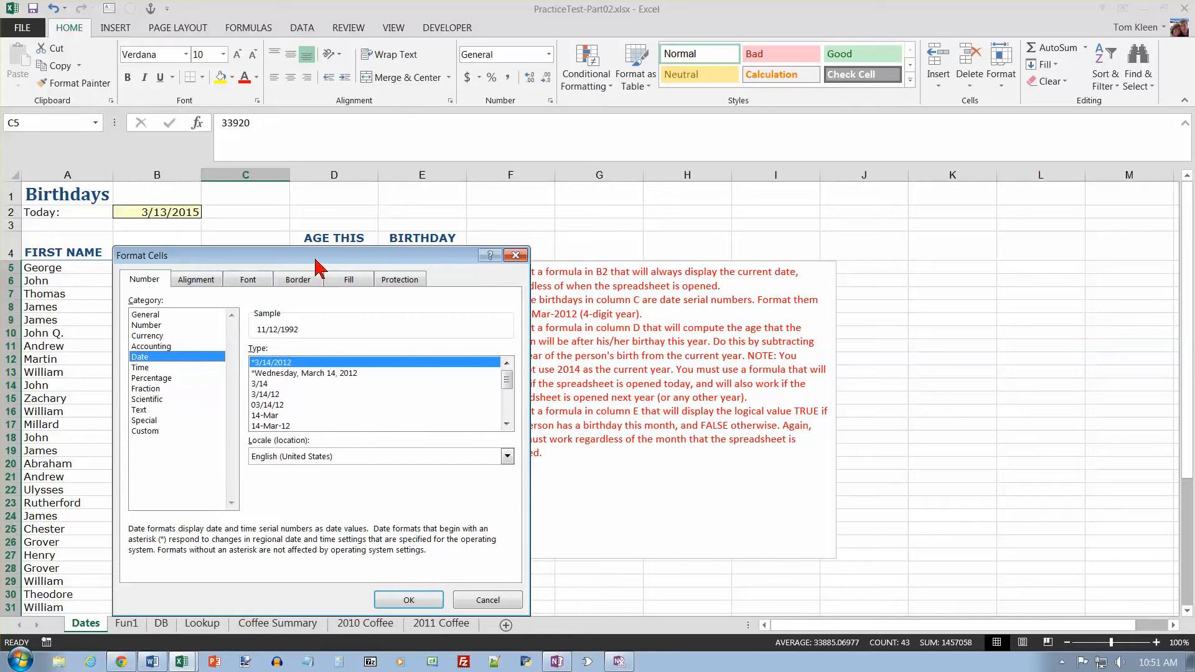
left_click_drag(320, 255, 228, 224)
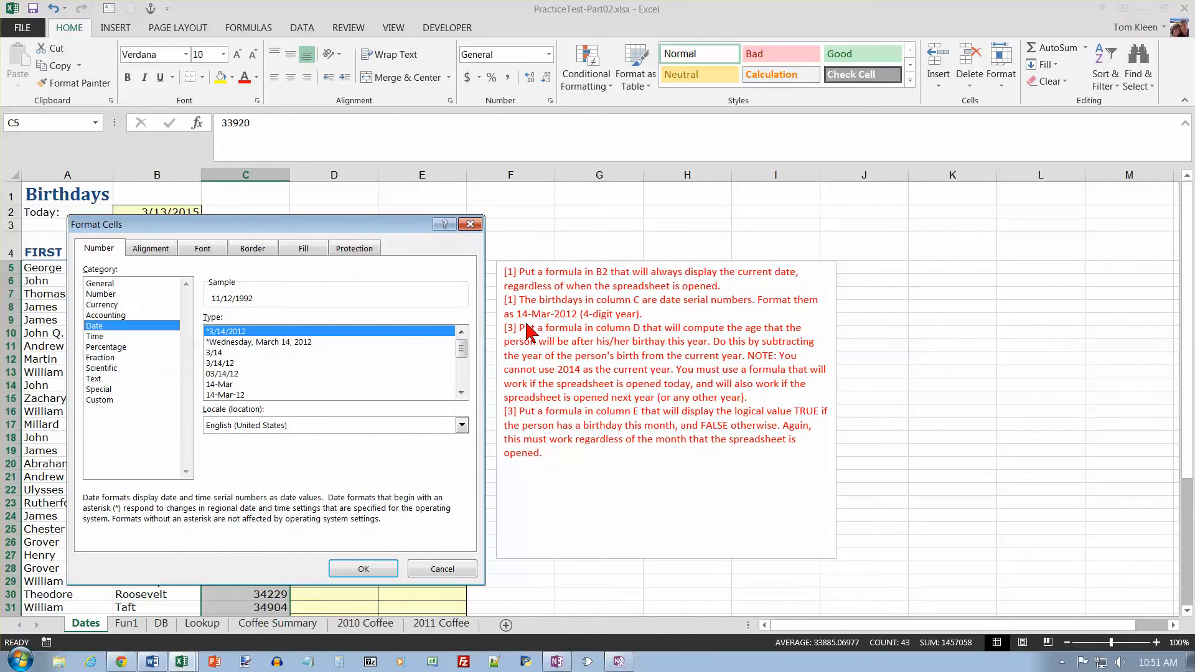
mouse_move(244, 404)
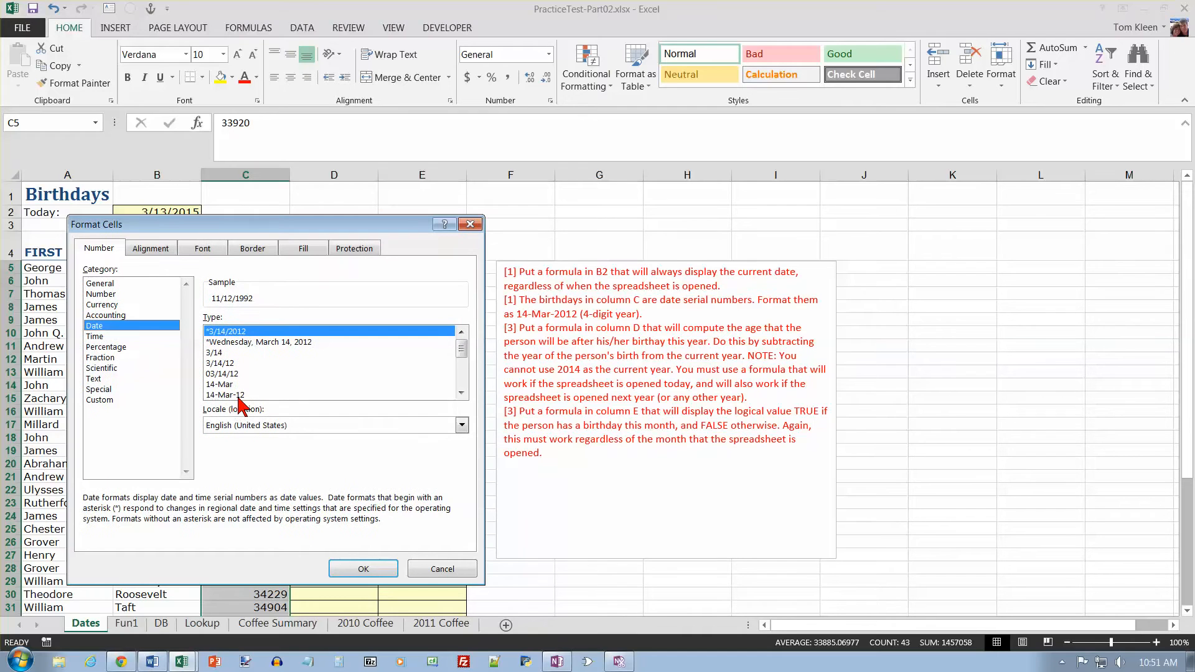
mouse_move(251, 404)
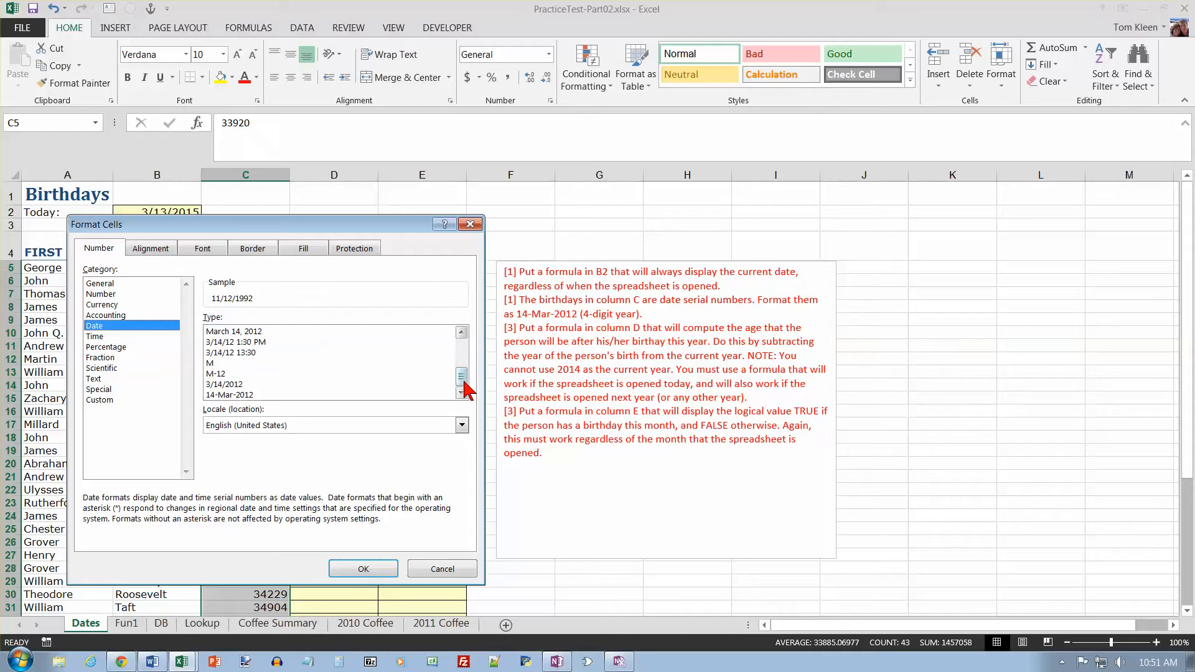
left_click(228, 395)
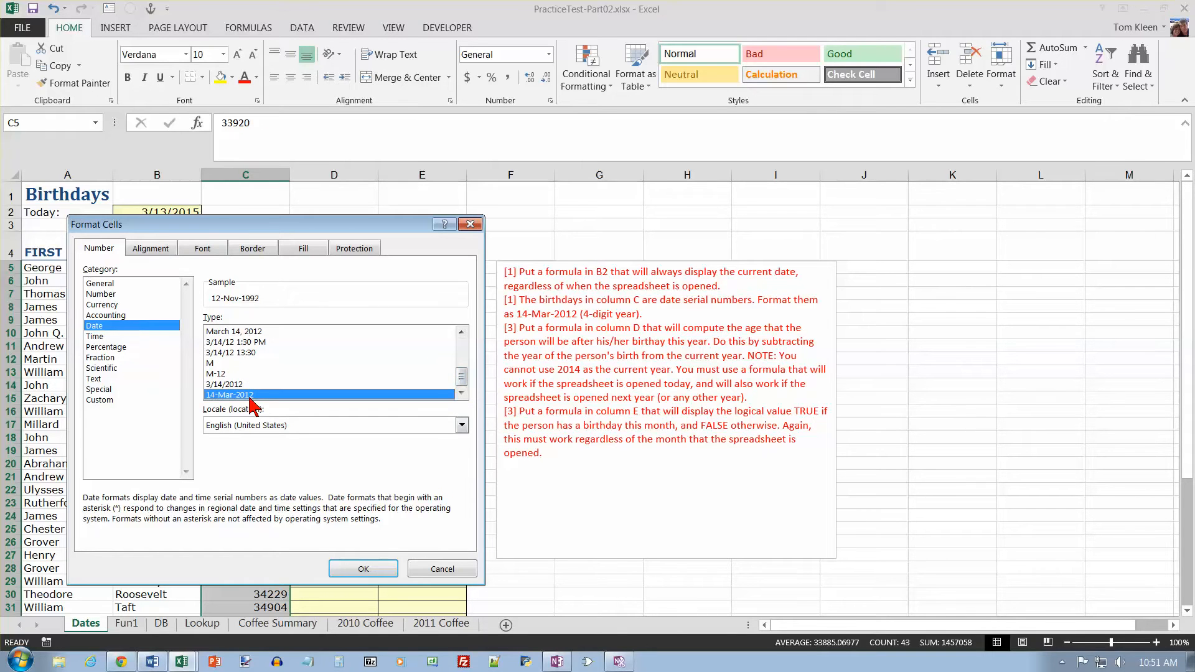
left_click(363, 568)
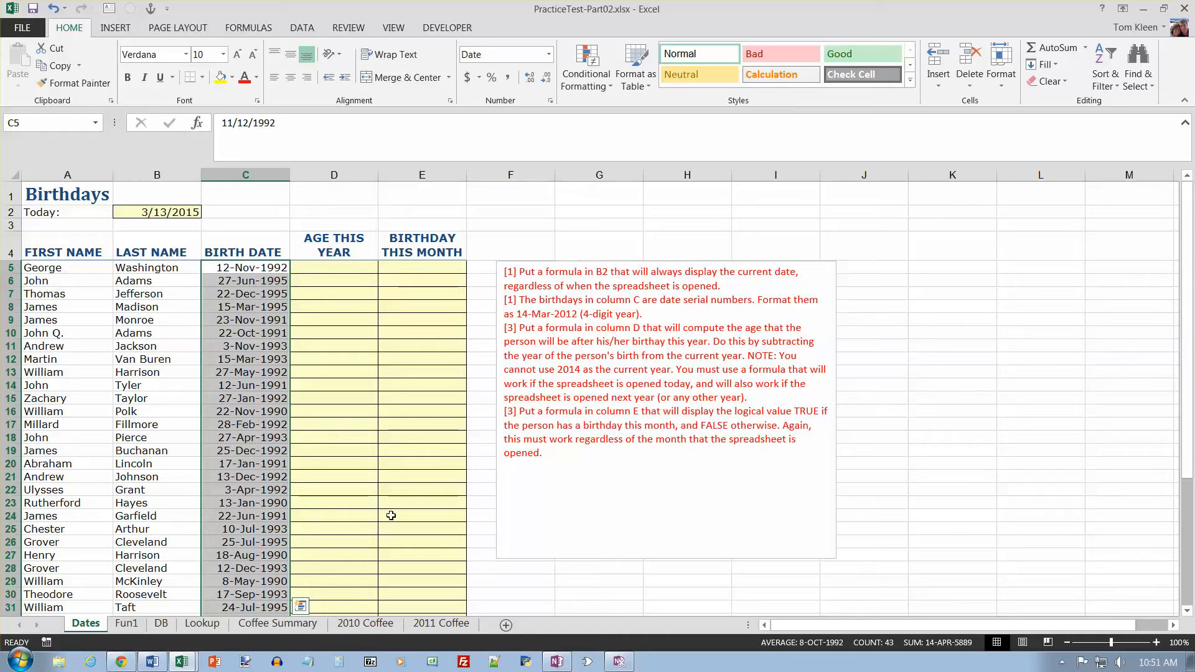
mouse_move(617, 339)
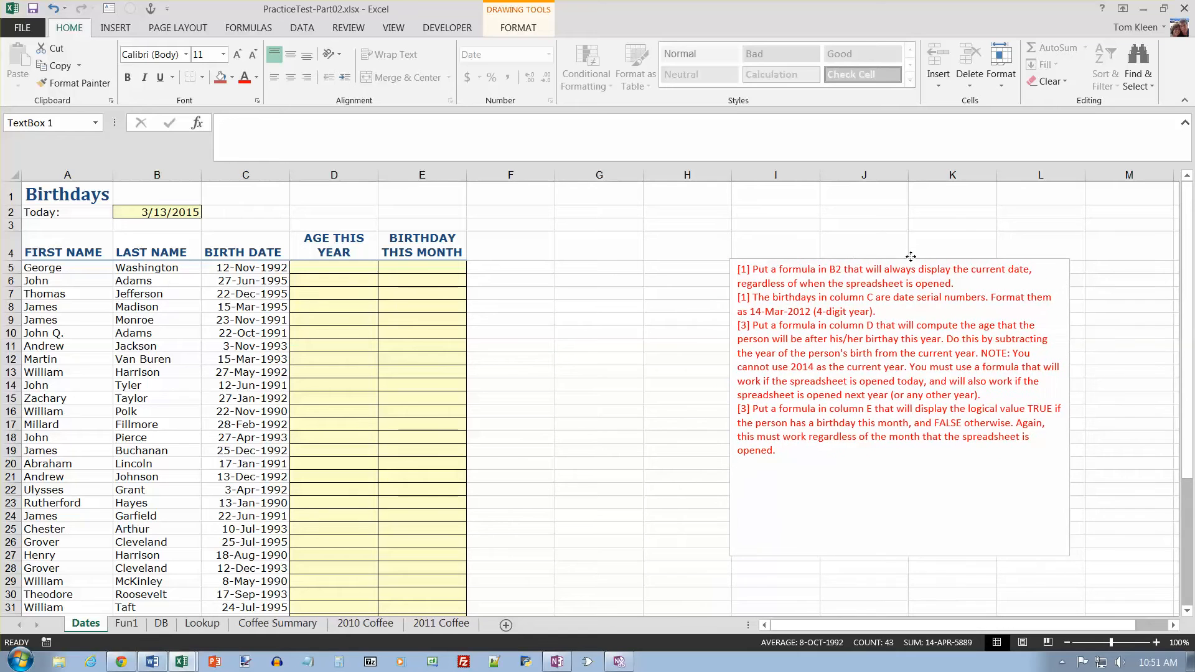
- Move the instructions text box off the Birthdays table
left_click(899, 358)
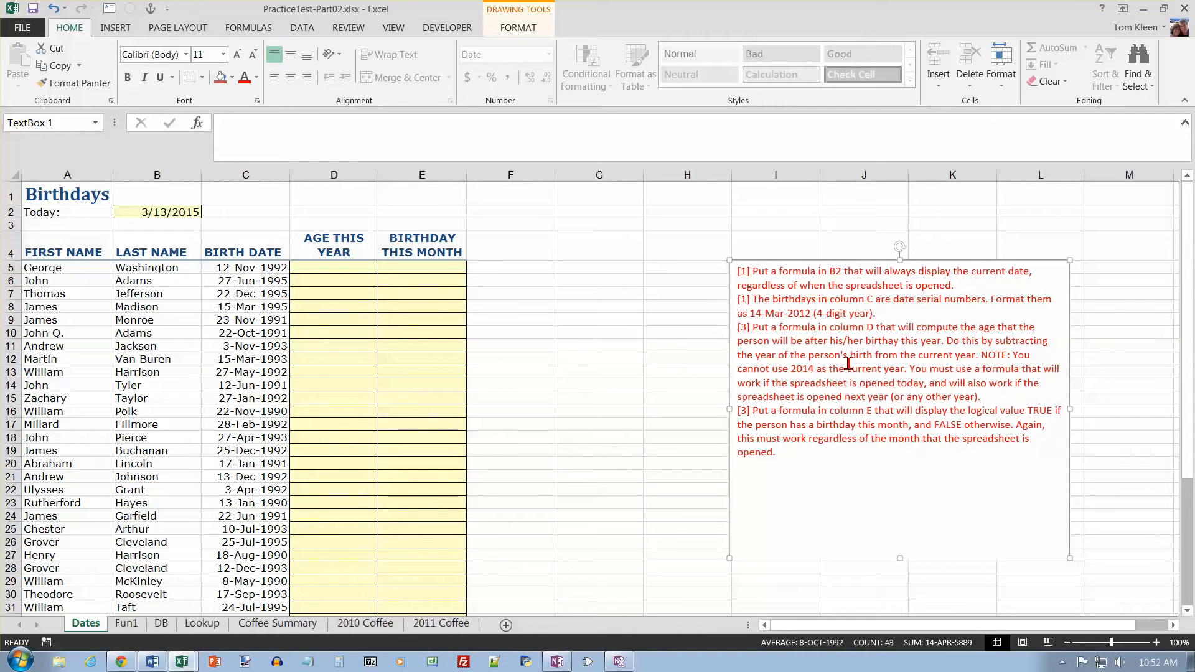
mouse_move(856, 372)
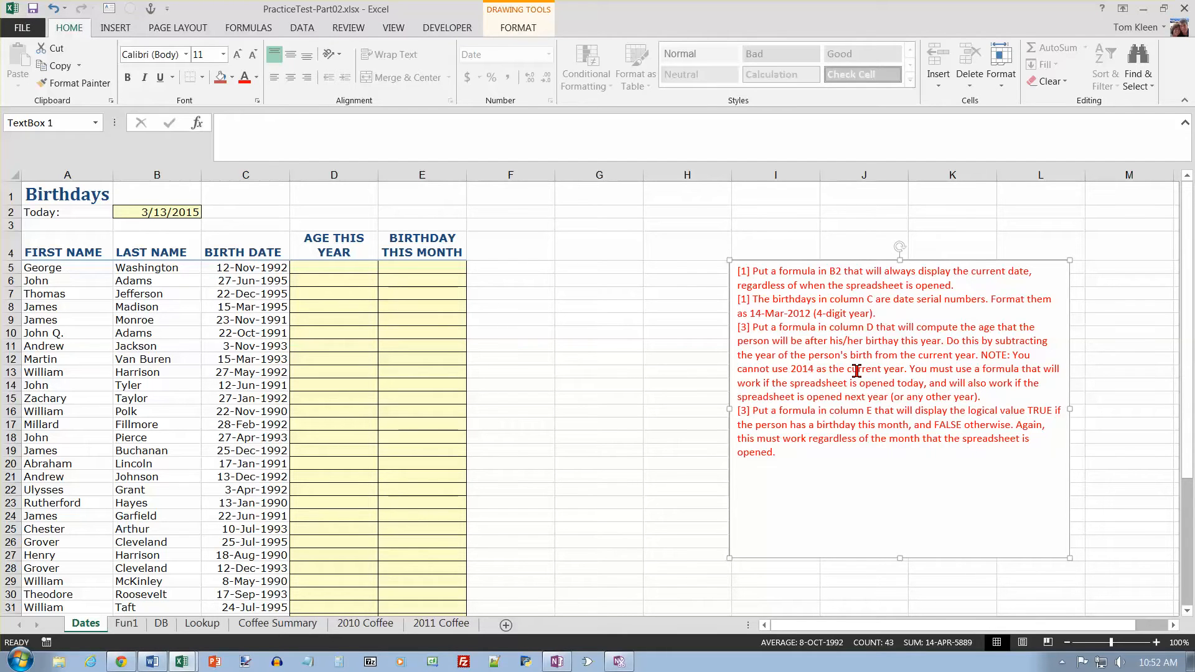
mouse_move(884, 374)
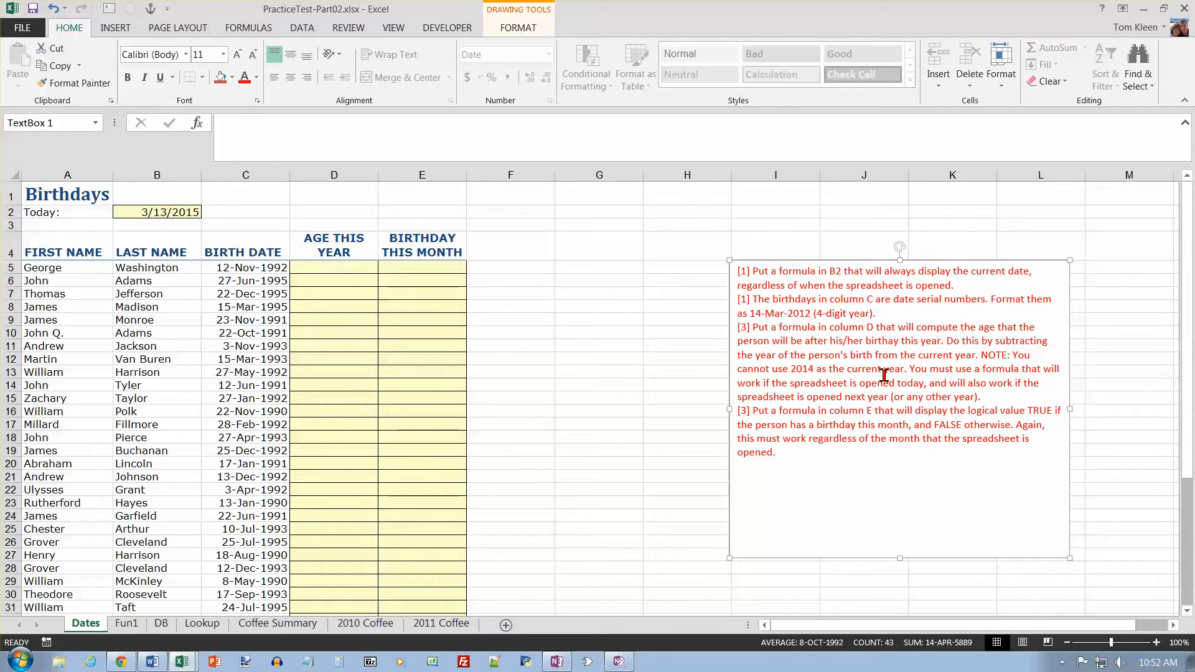
mouse_move(811, 371)
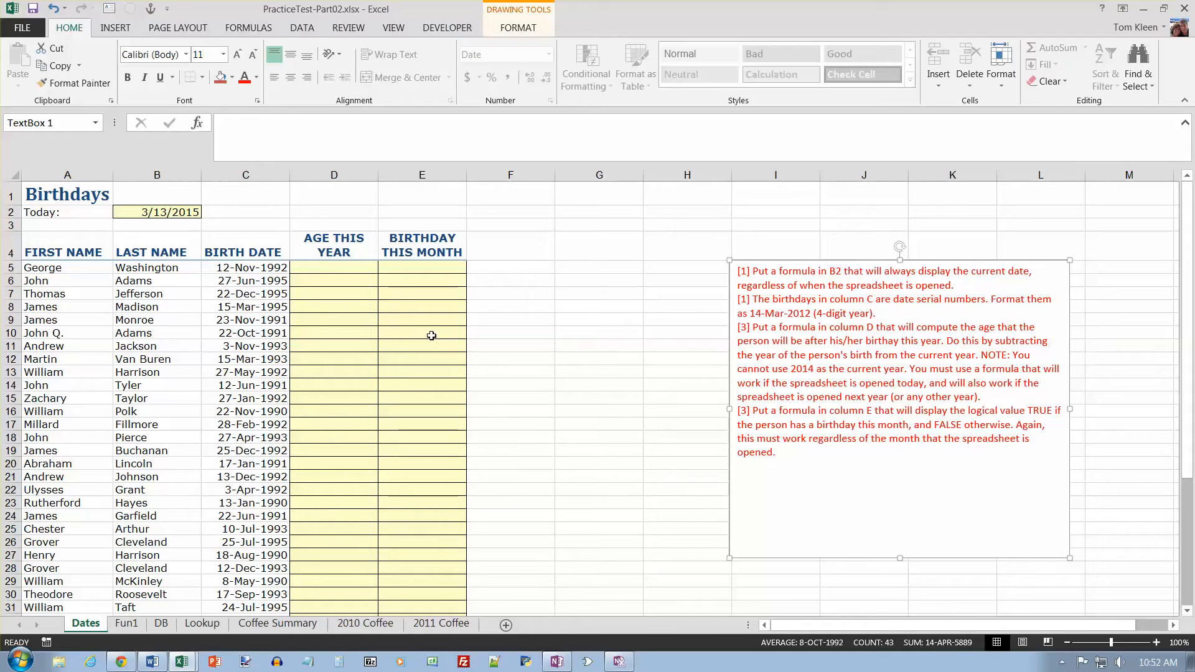
mouse_move(355, 271)
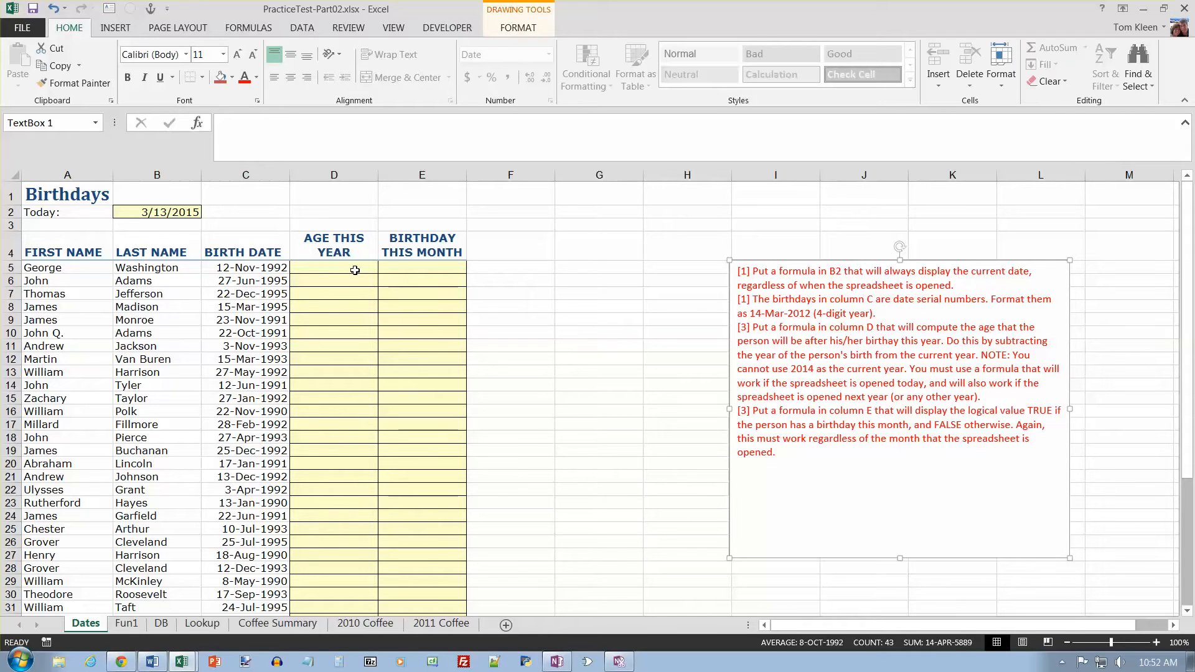
mouse_move(523, 273)
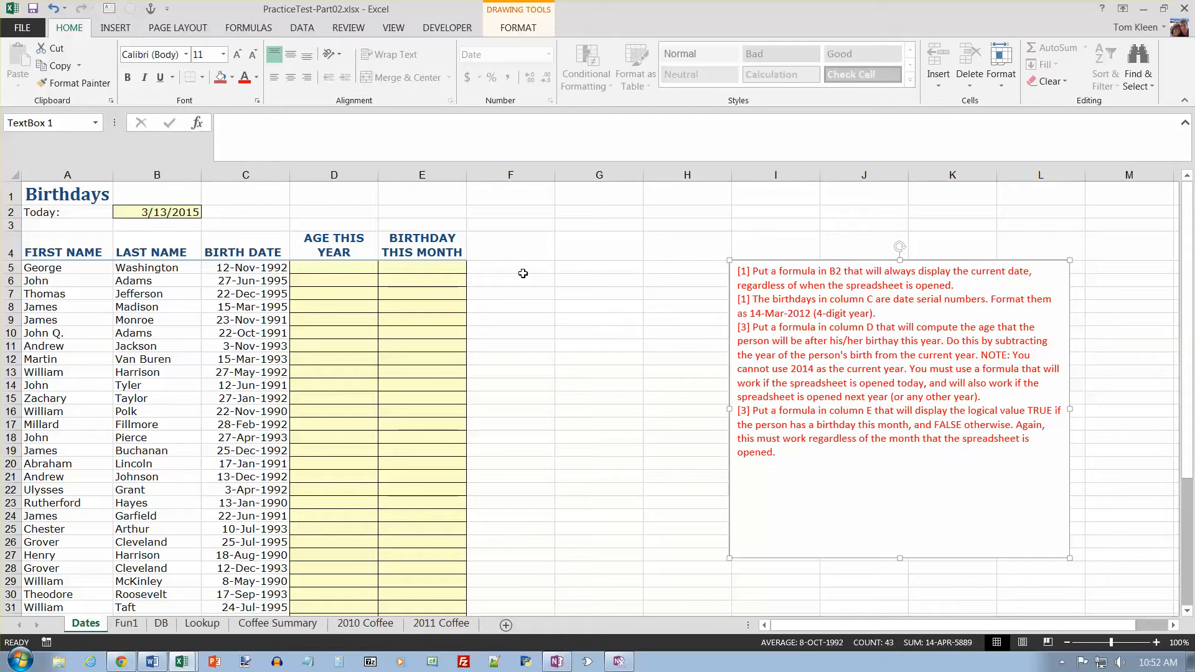
mouse_move(543, 269)
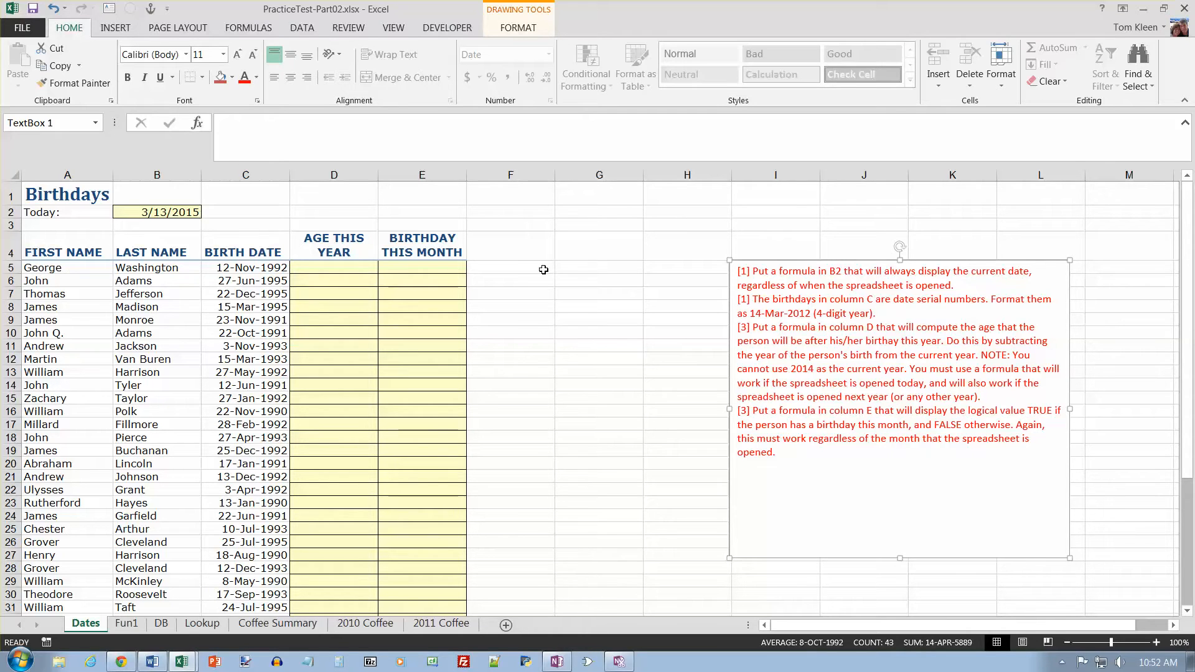
- Add the headers Birthday Year and Current Year beside the table
left_click(510, 267)
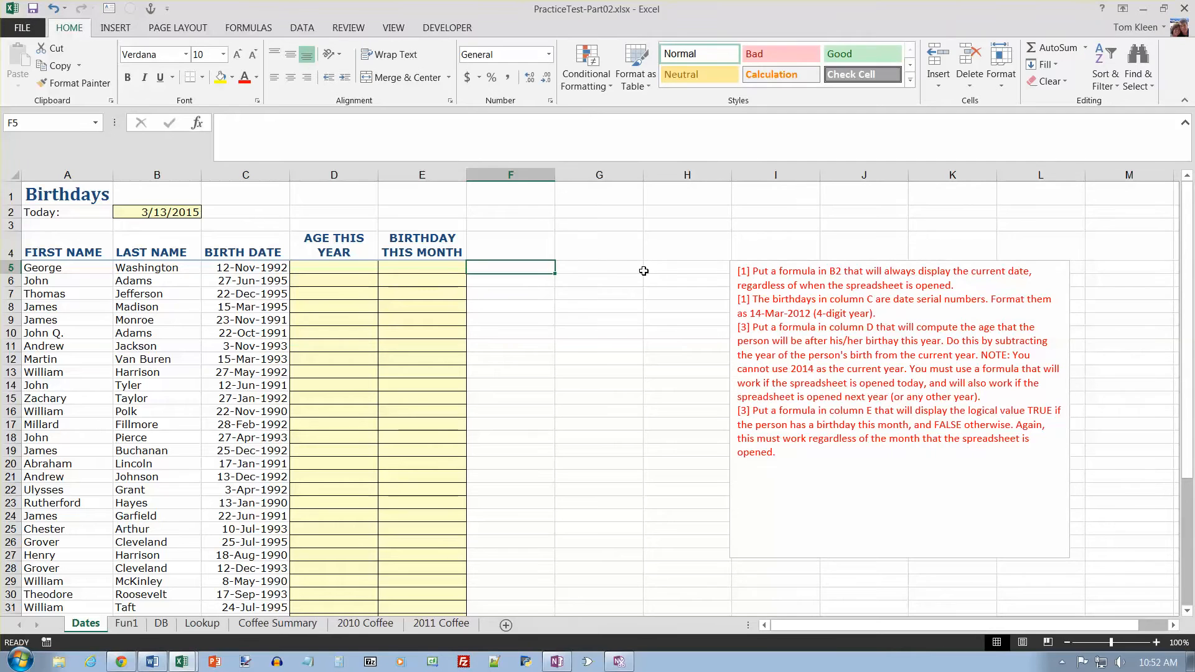
left_click(510, 245)
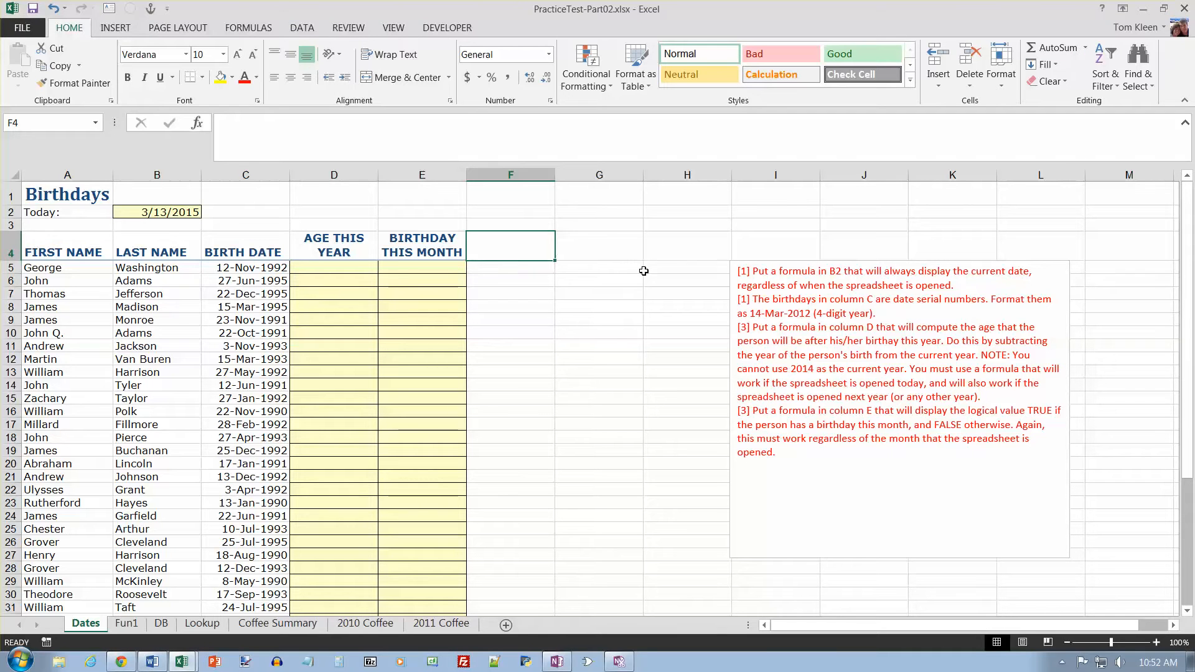
type("Bri")
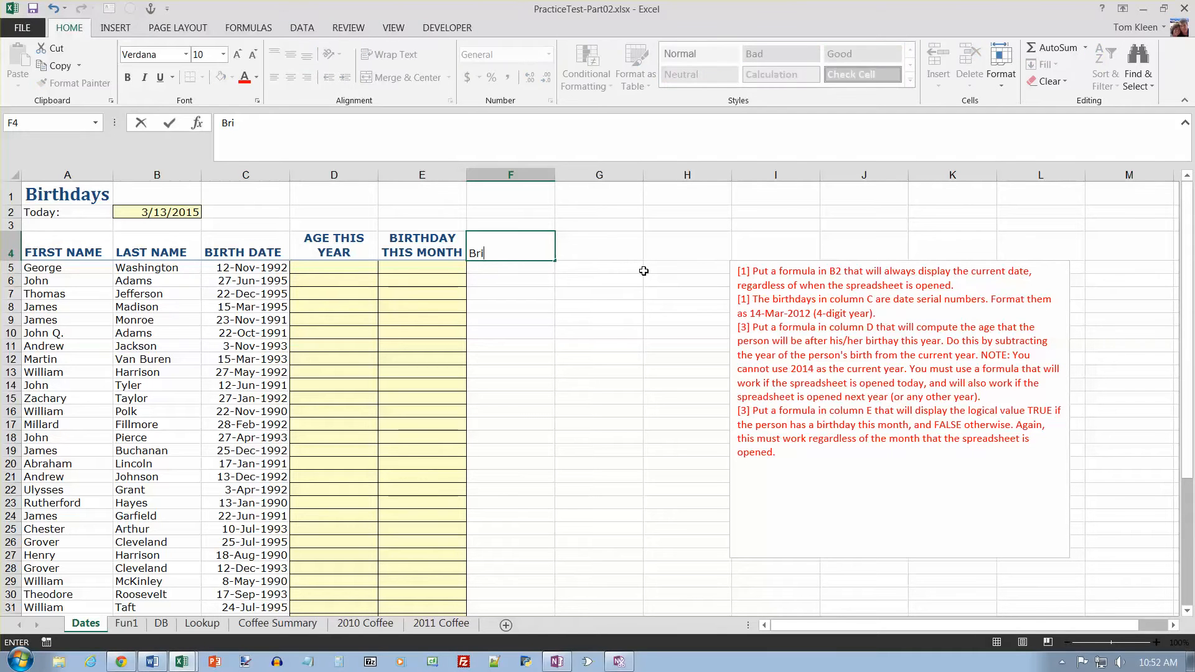
type("thday Year")
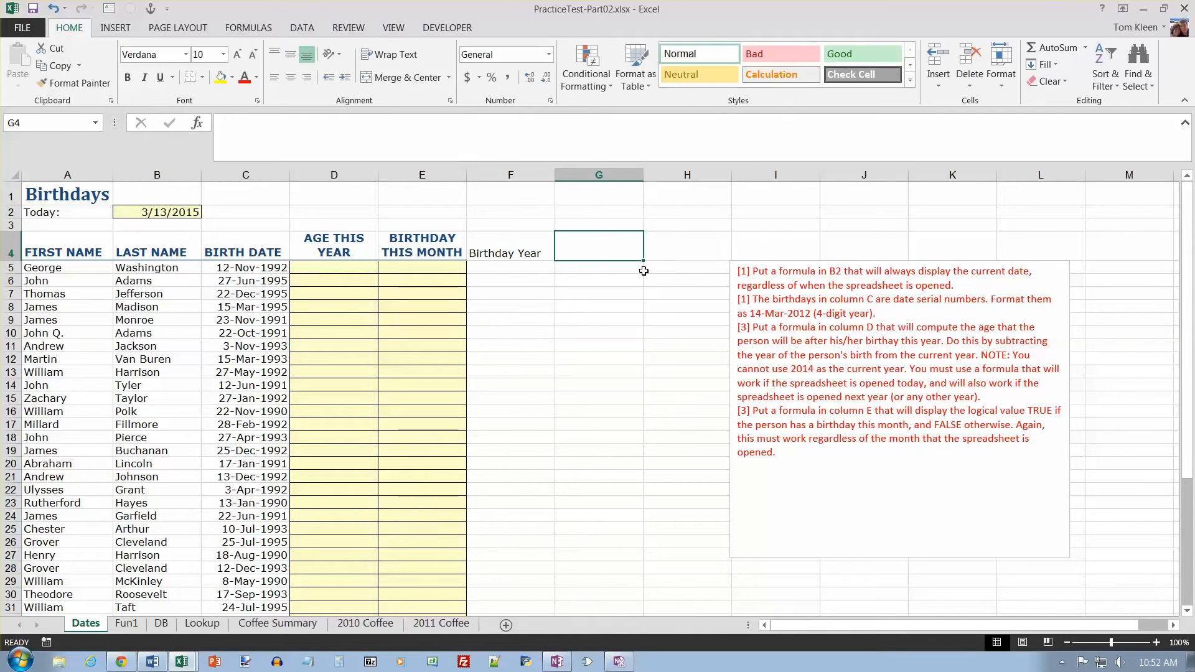
type("Curre")
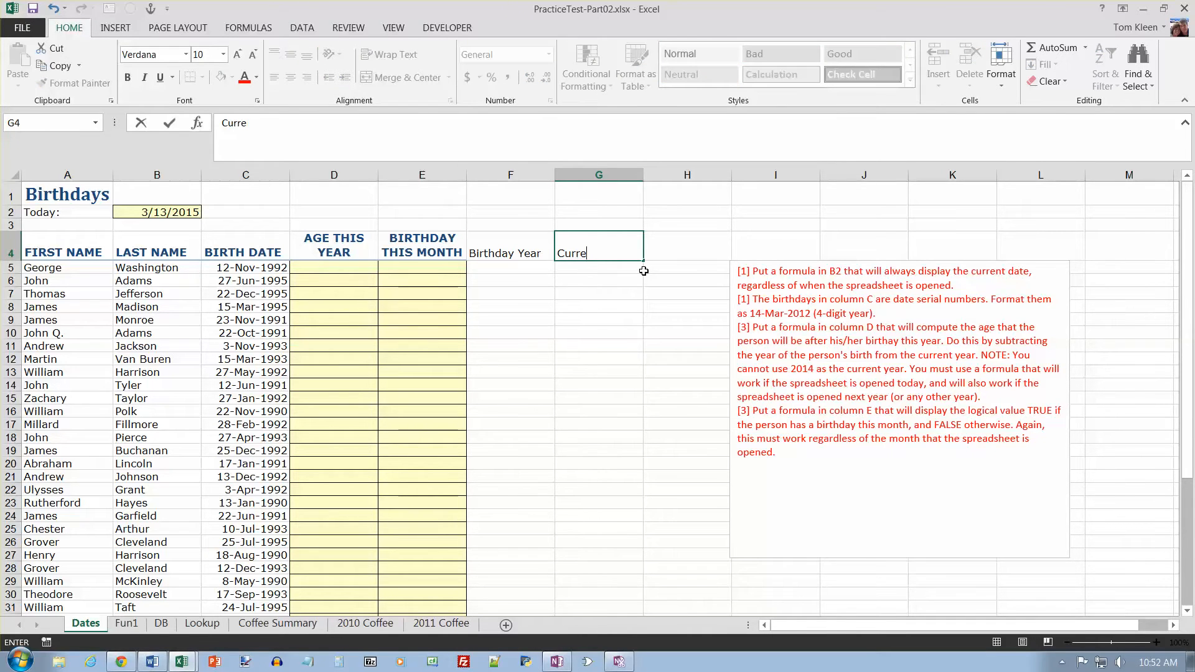
key("Return")
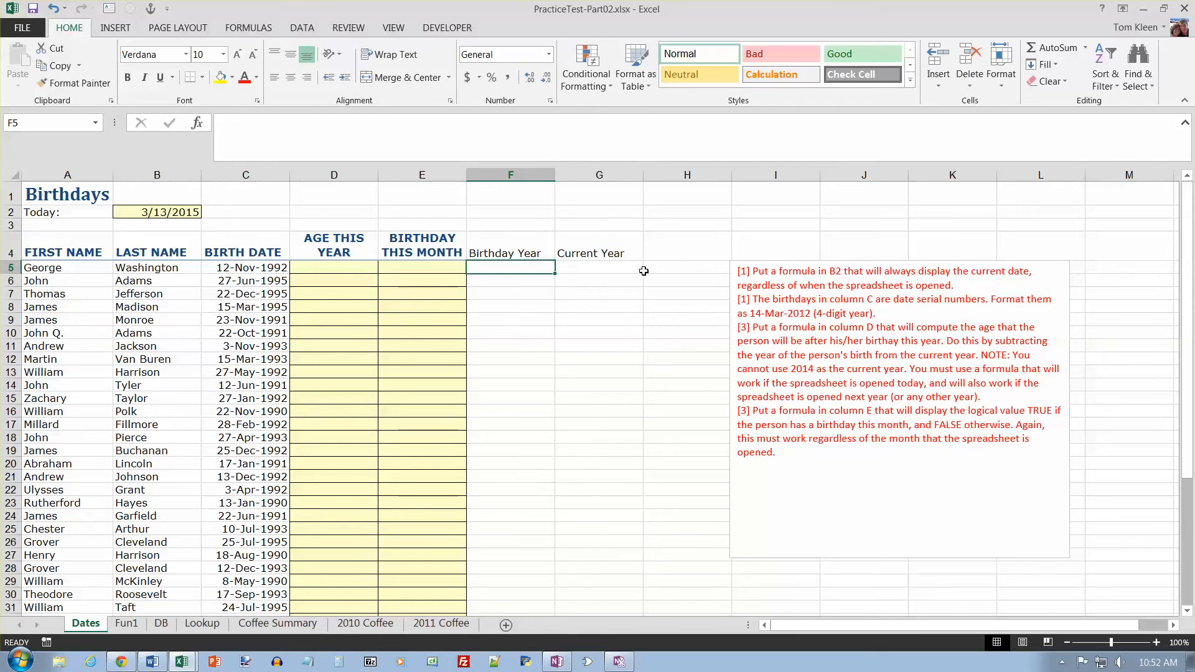
- Enter =YEAR(C5) in F5 for George's birth year
type("=")
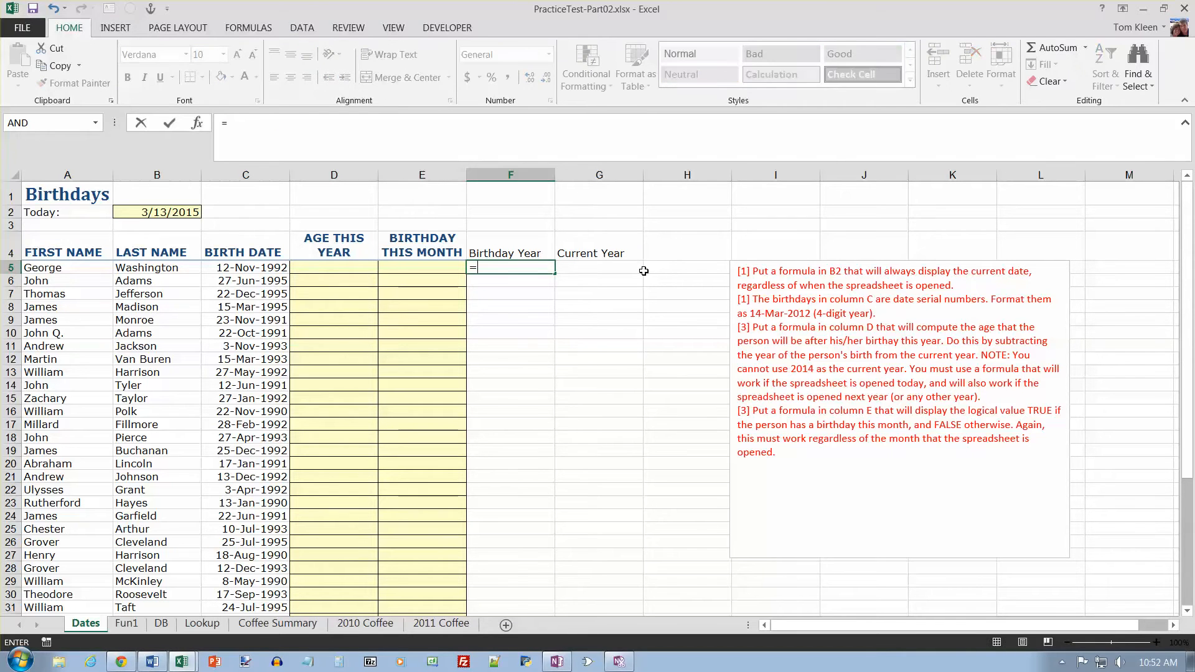
type("year(")
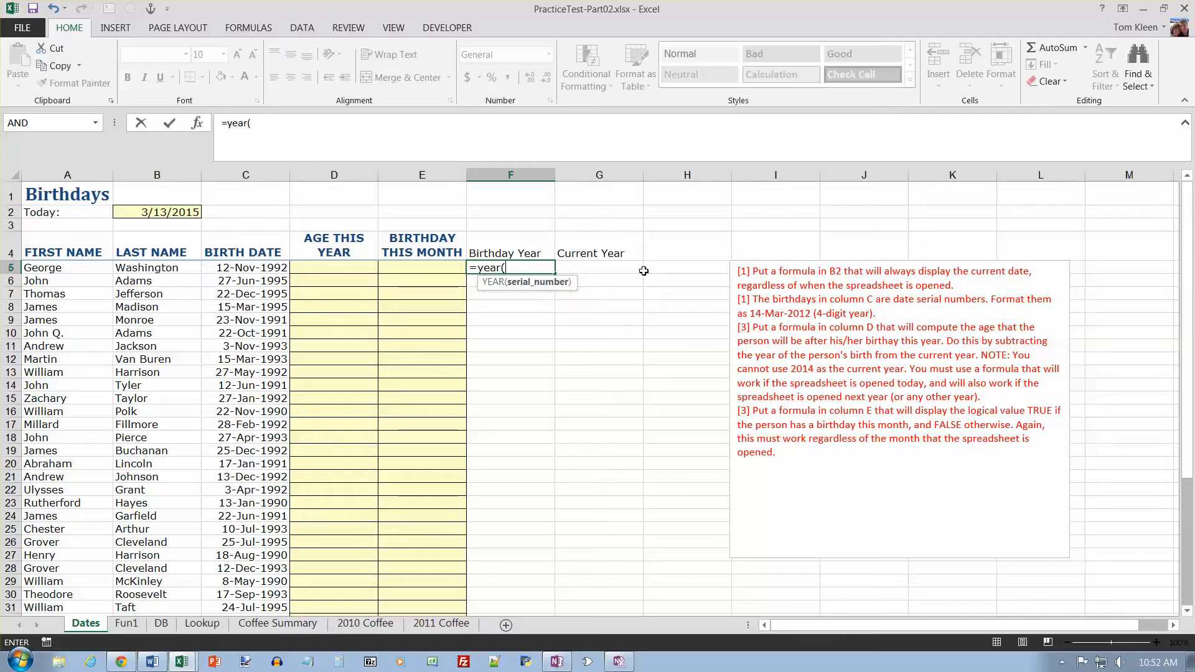
mouse_move(240, 268)
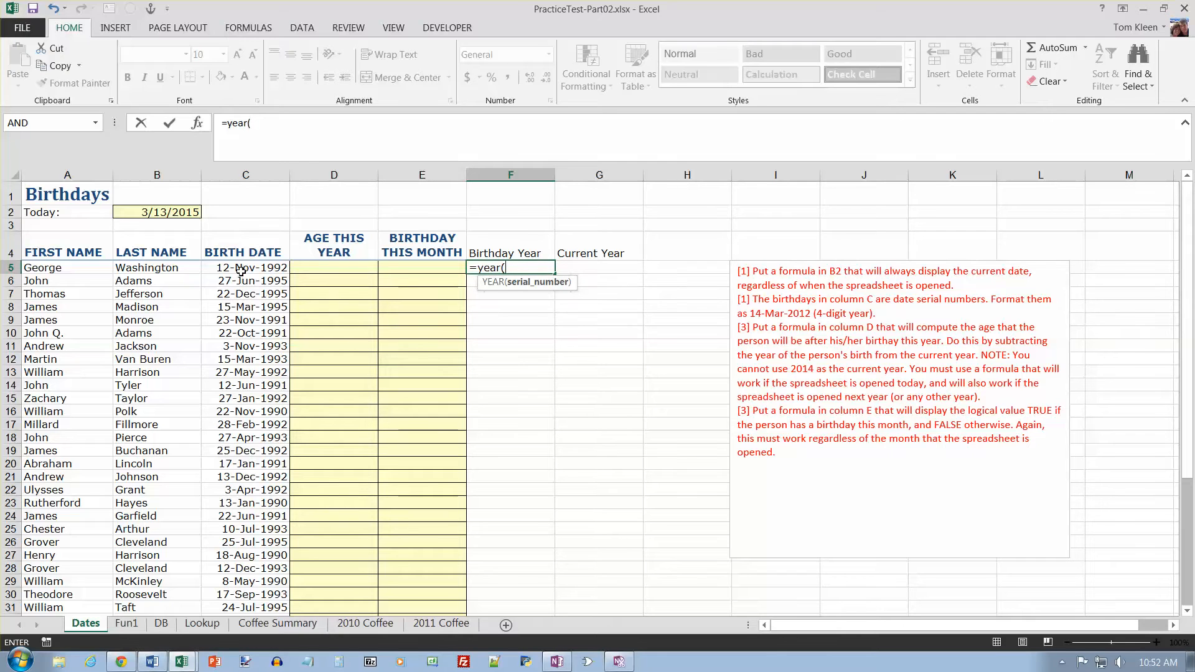
left_click(245, 267)
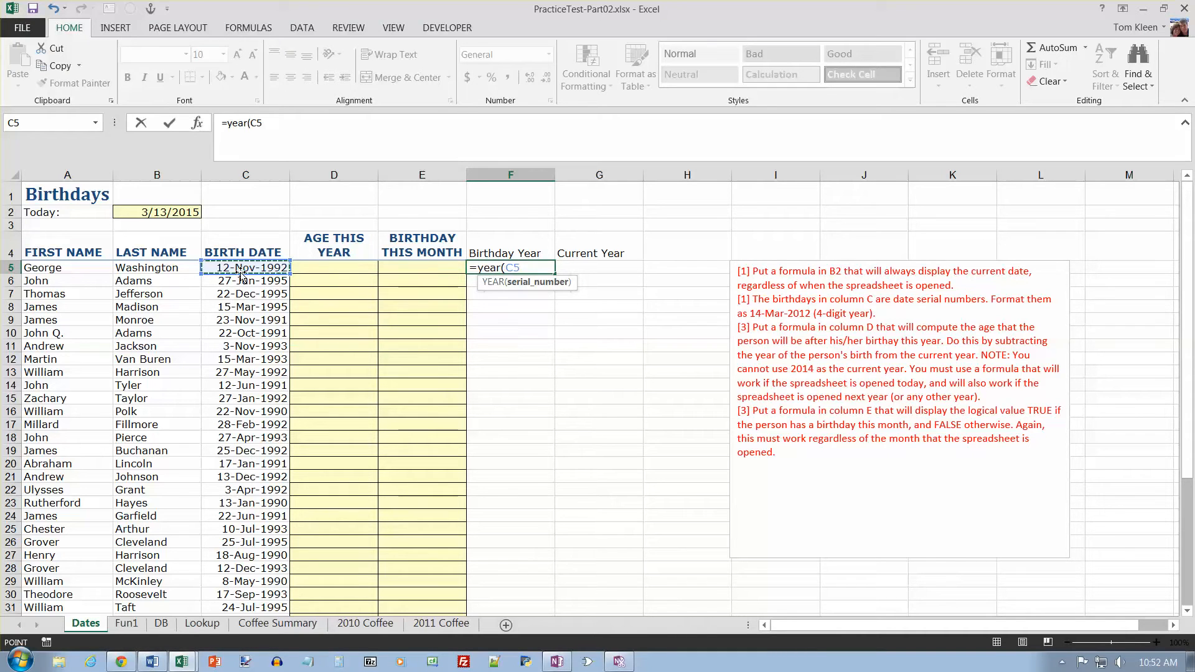
type(")")
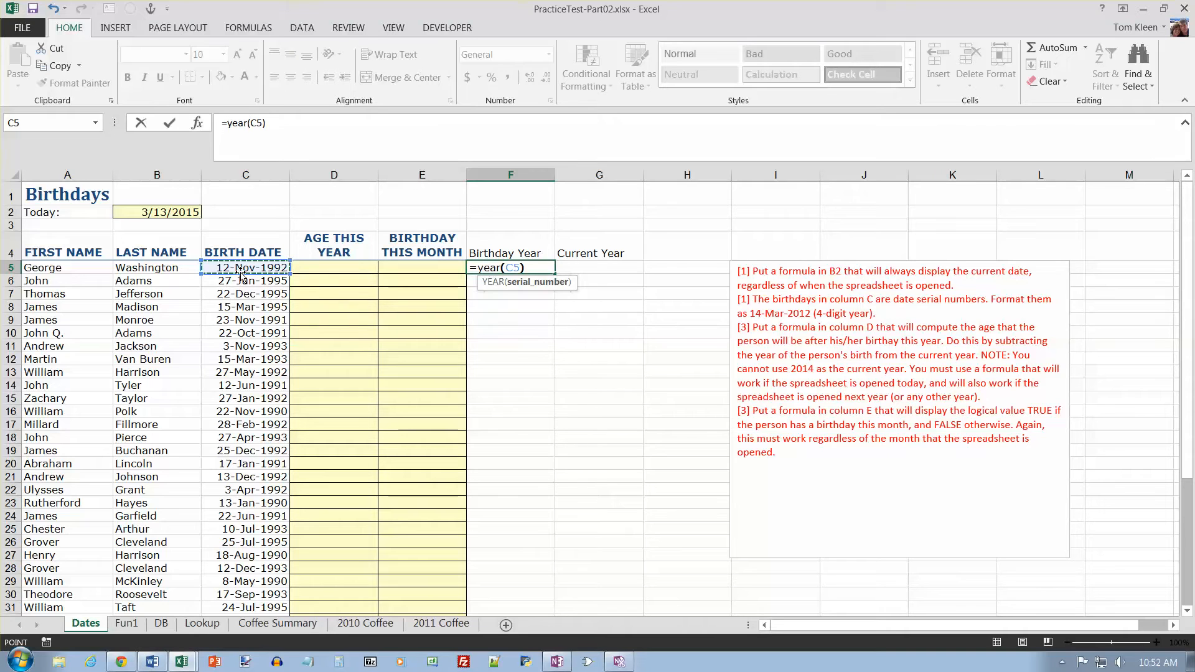
key("Return")
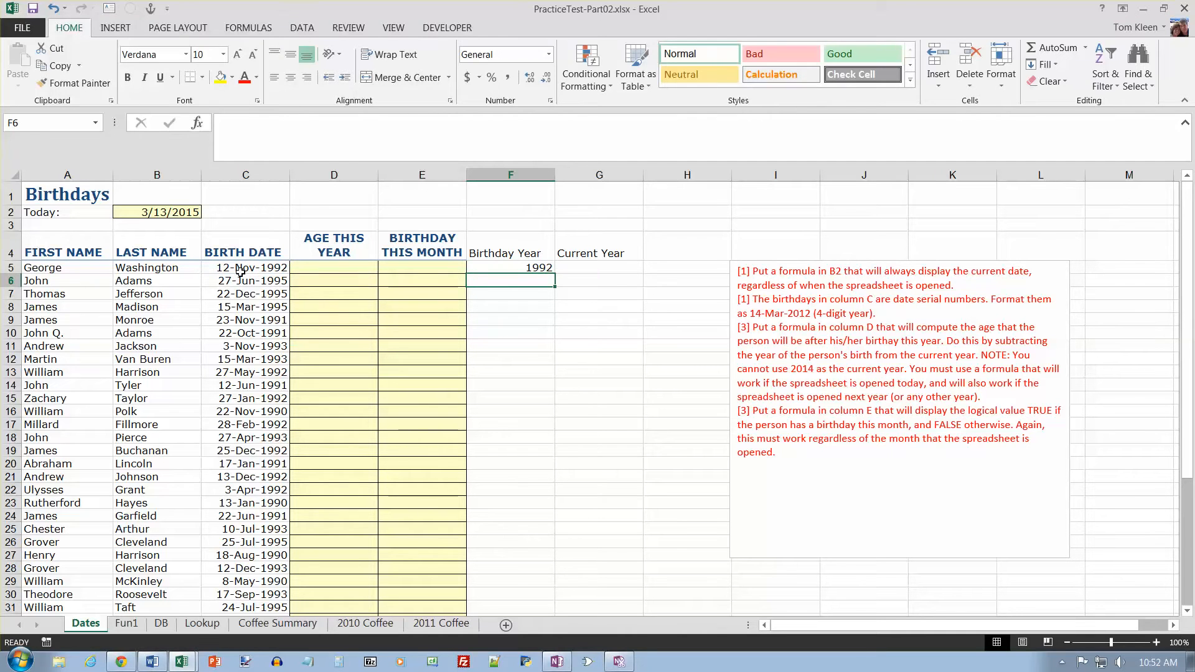
- Enter =YEAR($B$2) in G5 and fill both year formulas down the list
left_click(598, 268)
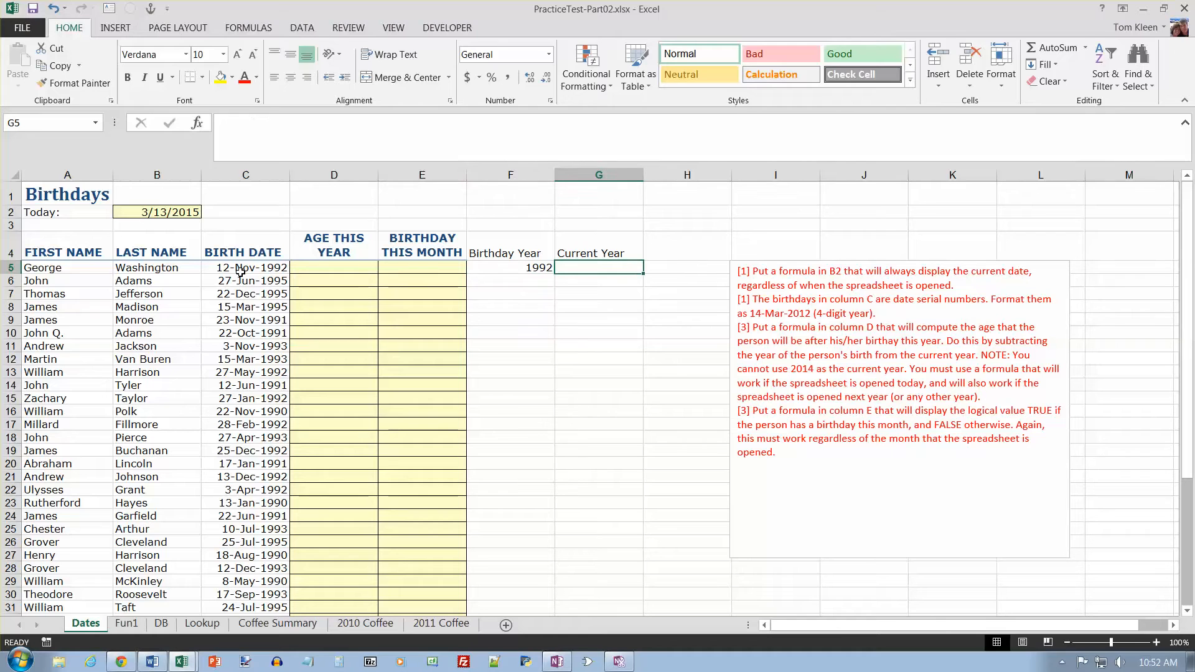
type("=")
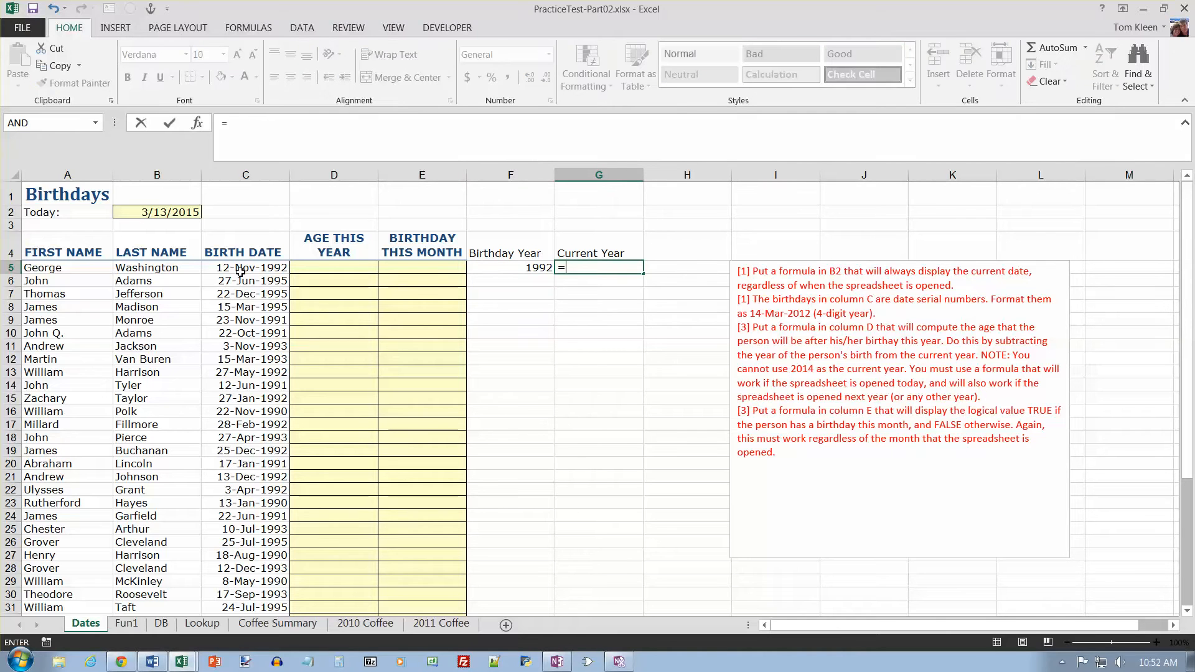
type("year(")
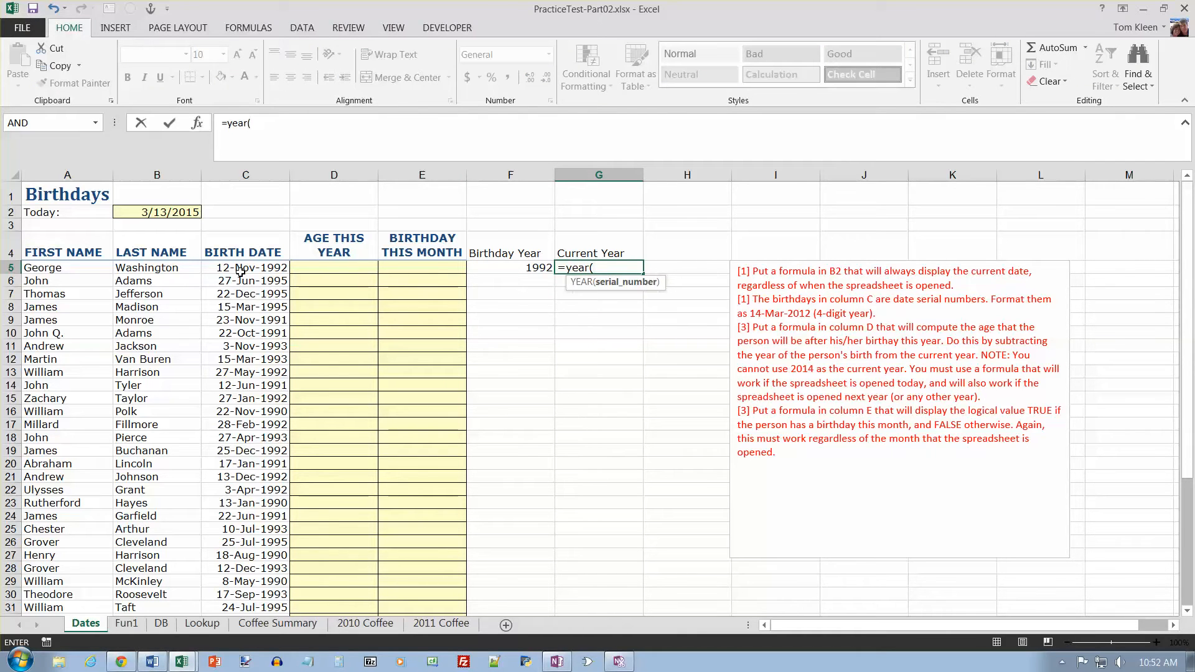
left_click(157, 212)
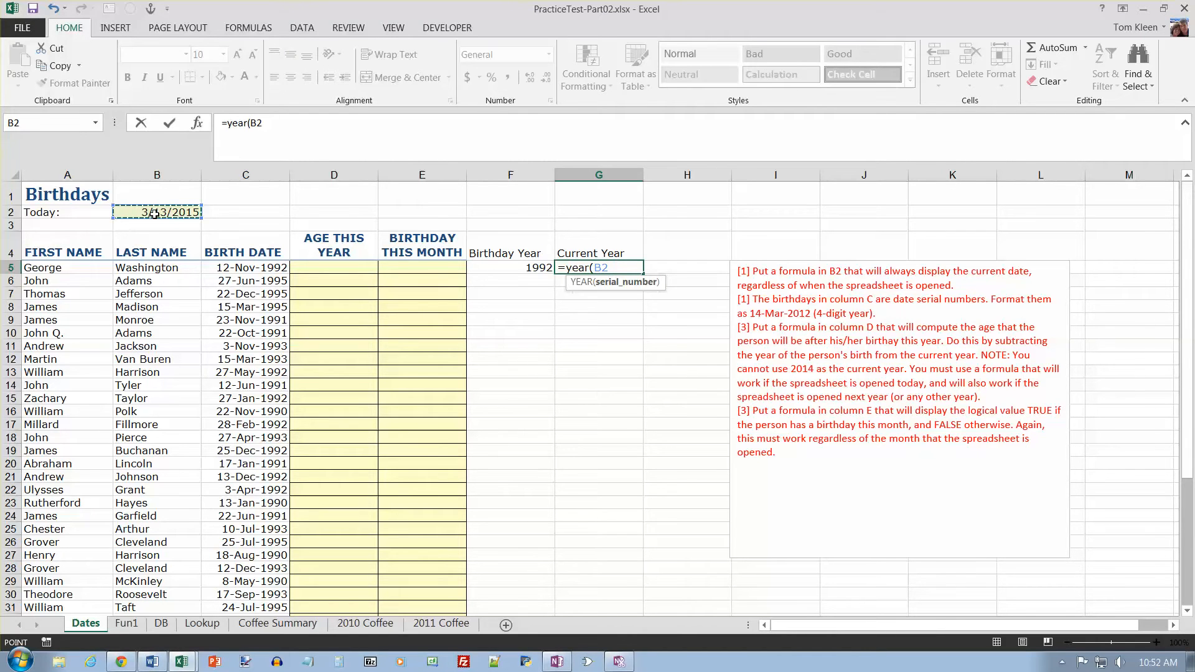
key("f4")
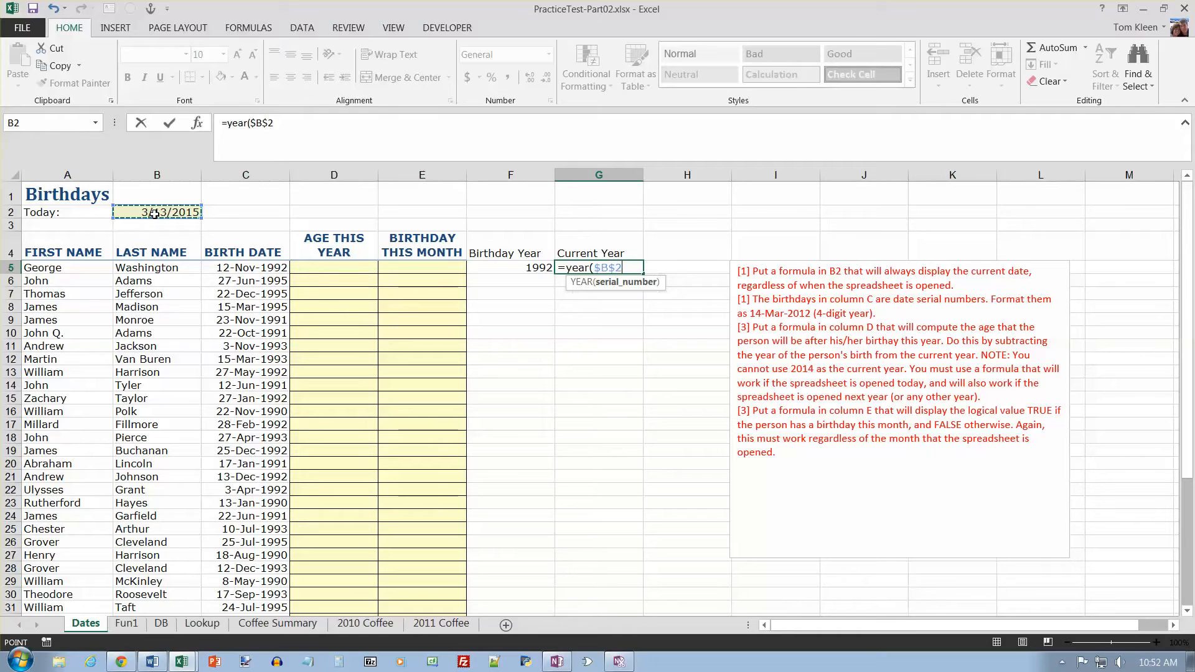
key("Return")
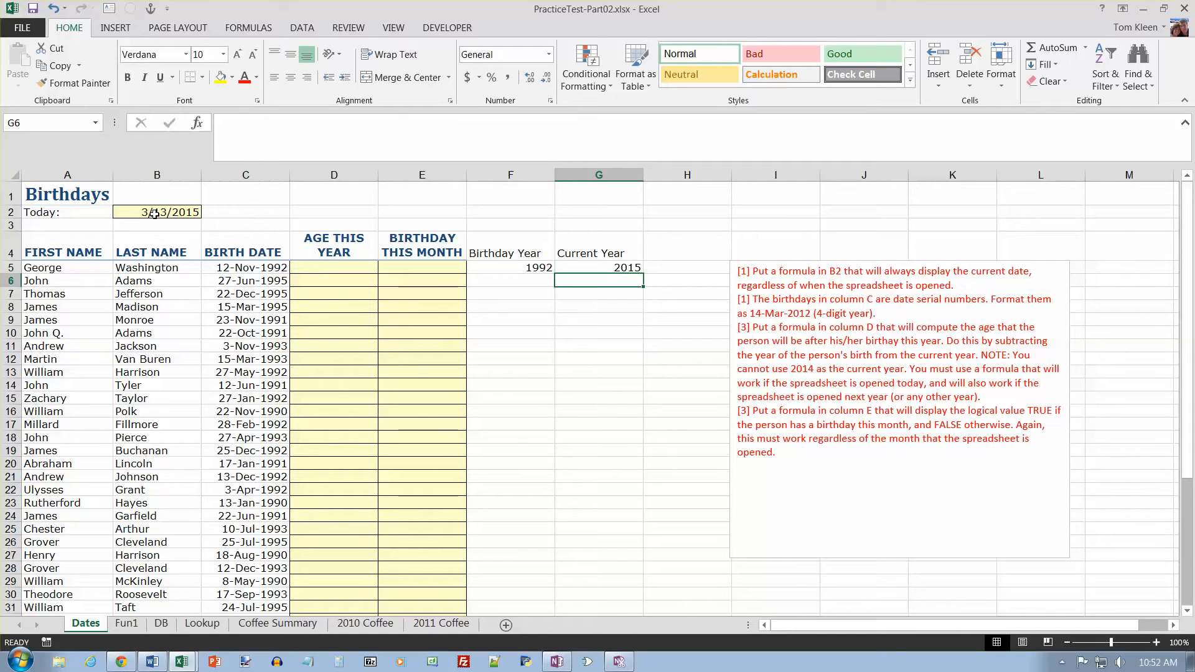
left_click(510, 268)
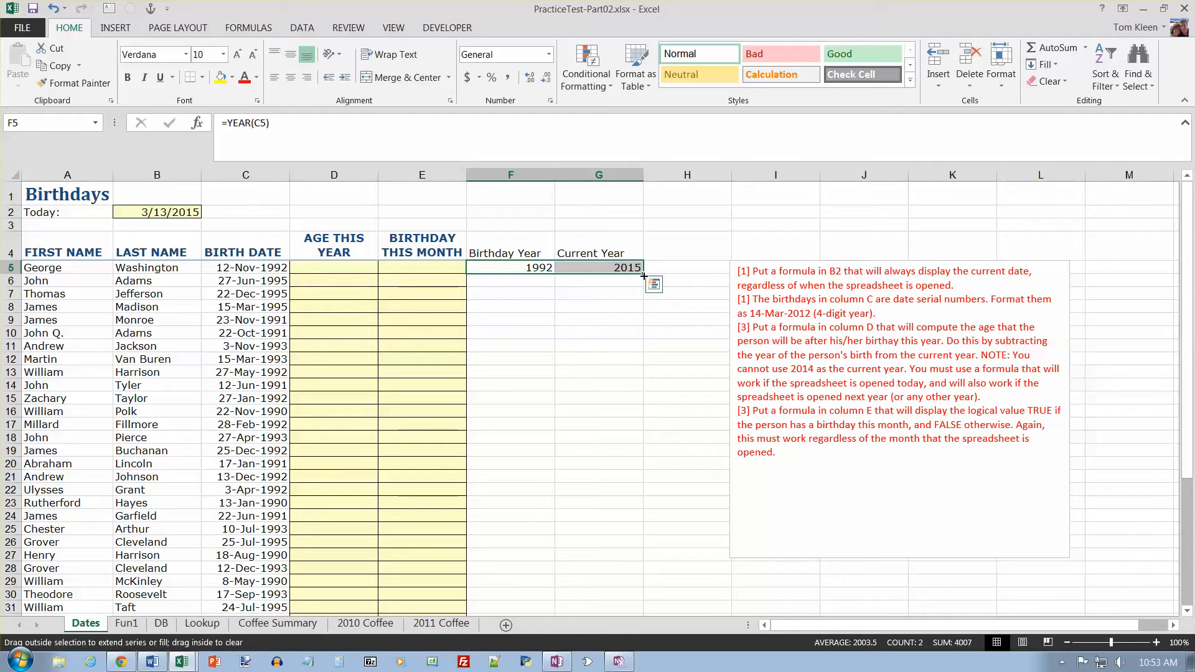
scroll("down", 3)
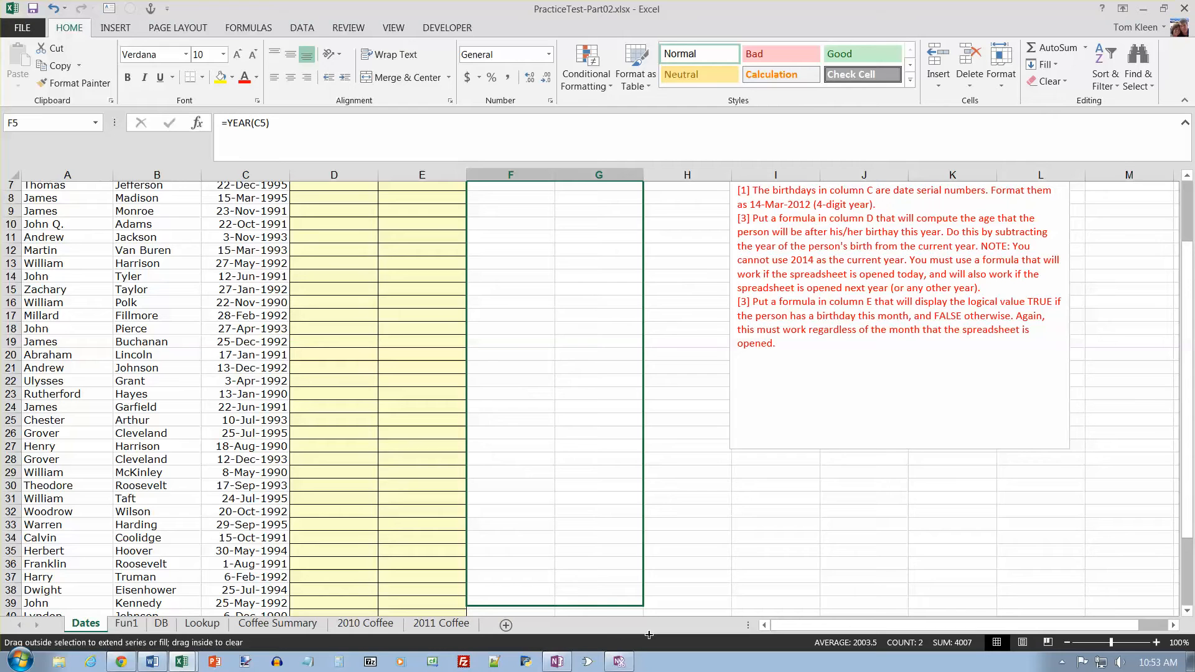
scroll("up", 3)
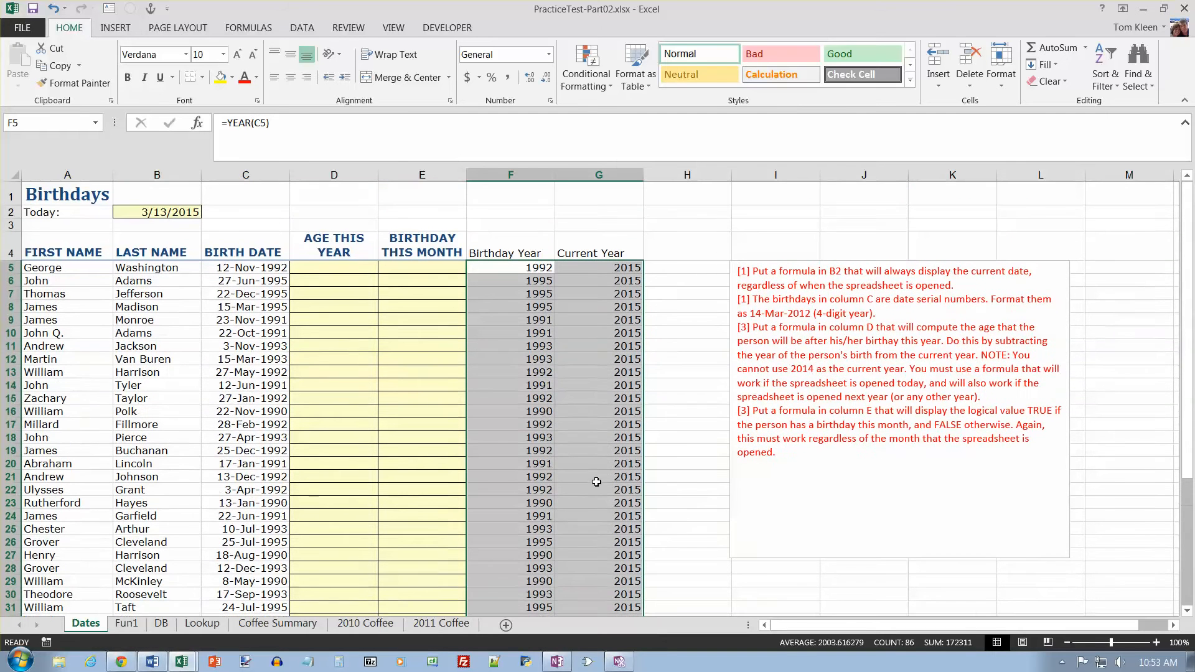
- Enter =G5-F5 in D5 and copy it down the Age This Year column
left_click(333, 268)
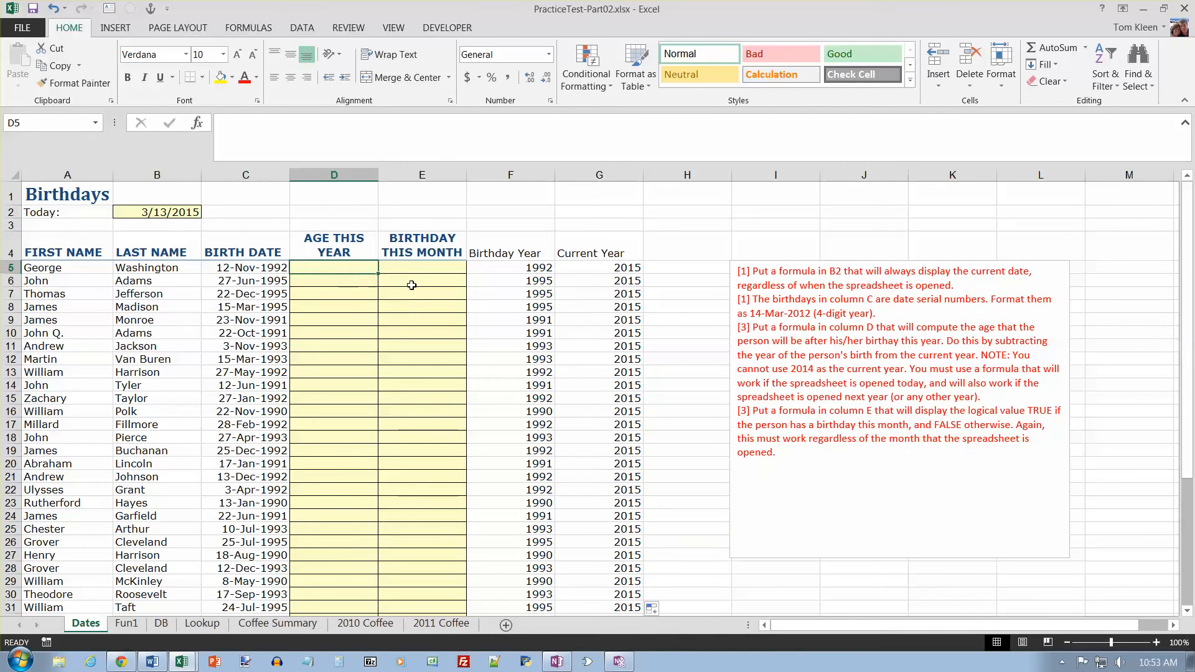
mouse_move(549, 273)
type("=G5-")
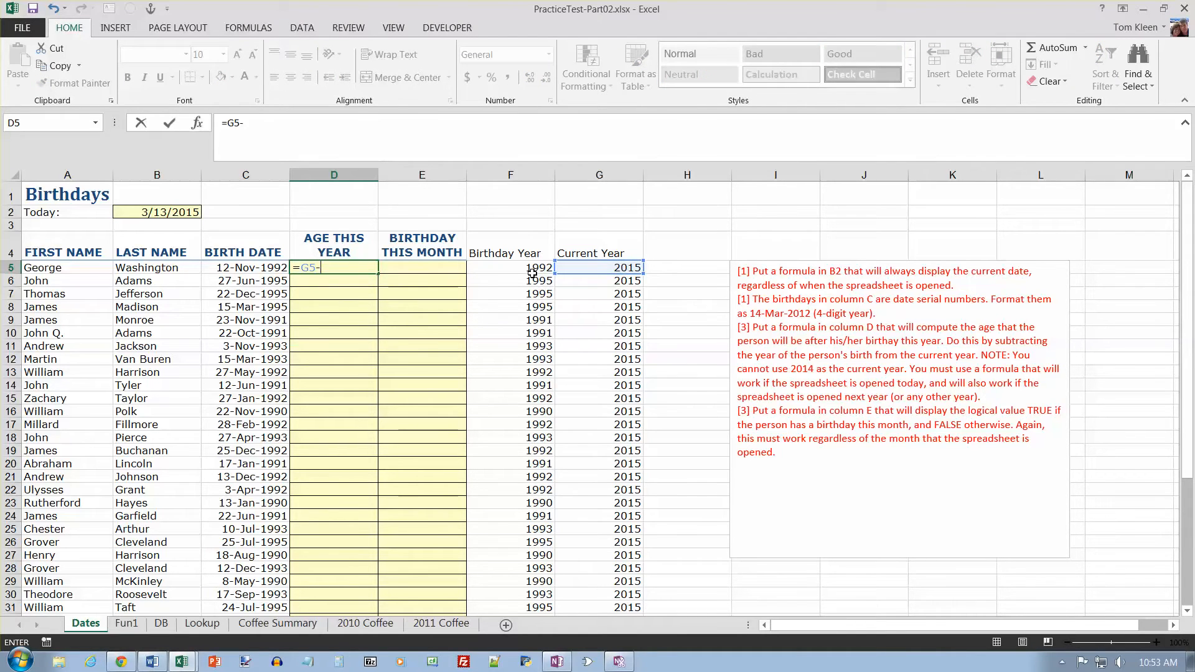
left_click(509, 268)
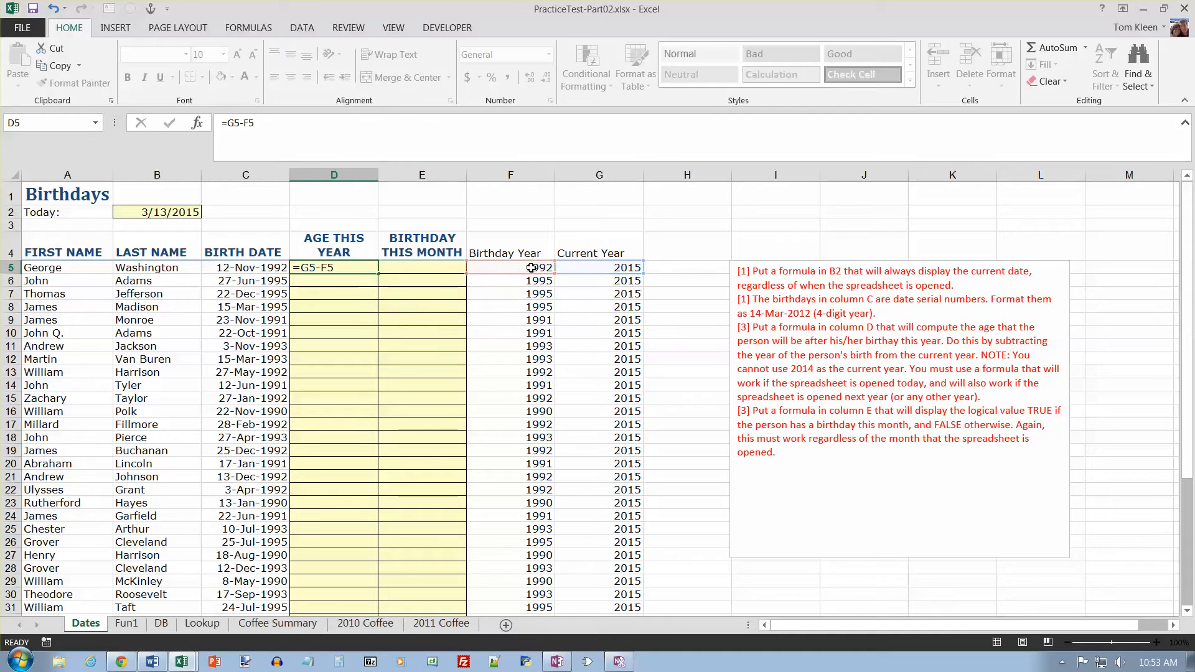
key("Return")
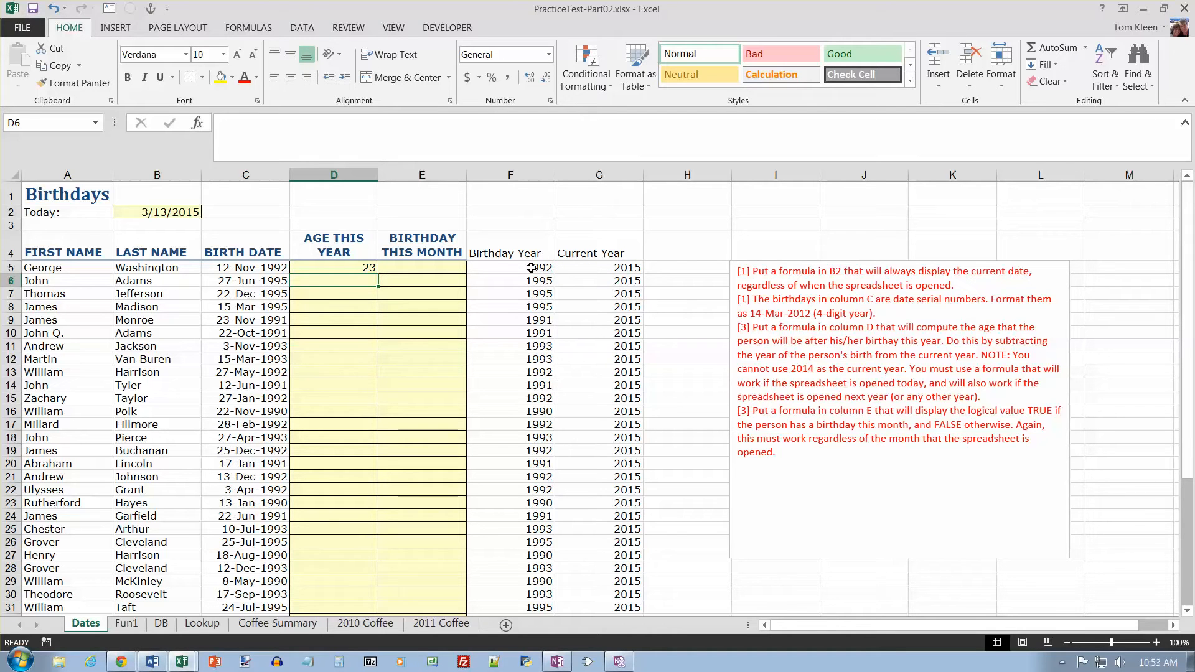
left_click(333, 267)
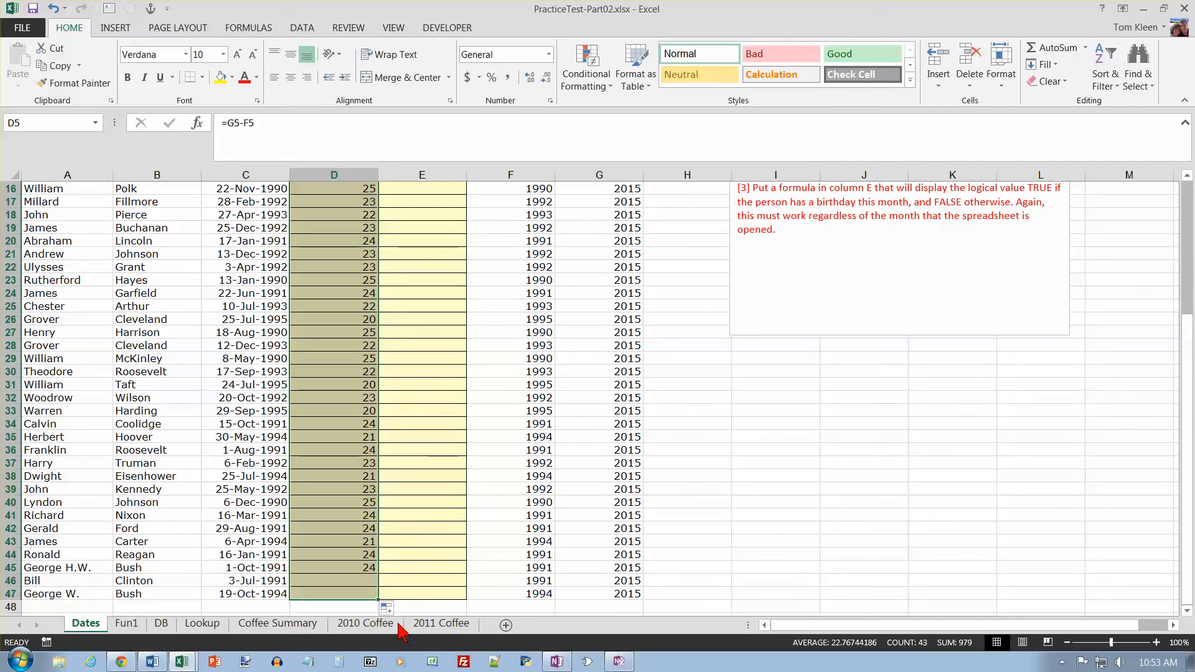
scroll("up", 3)
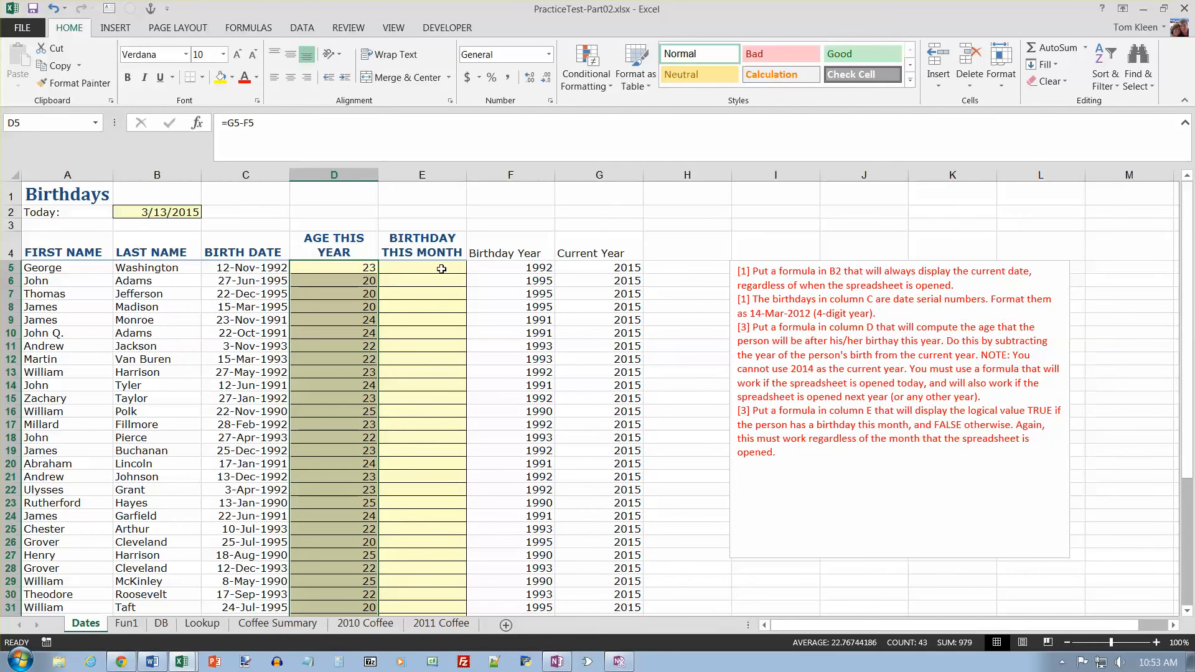
left_click(422, 267)
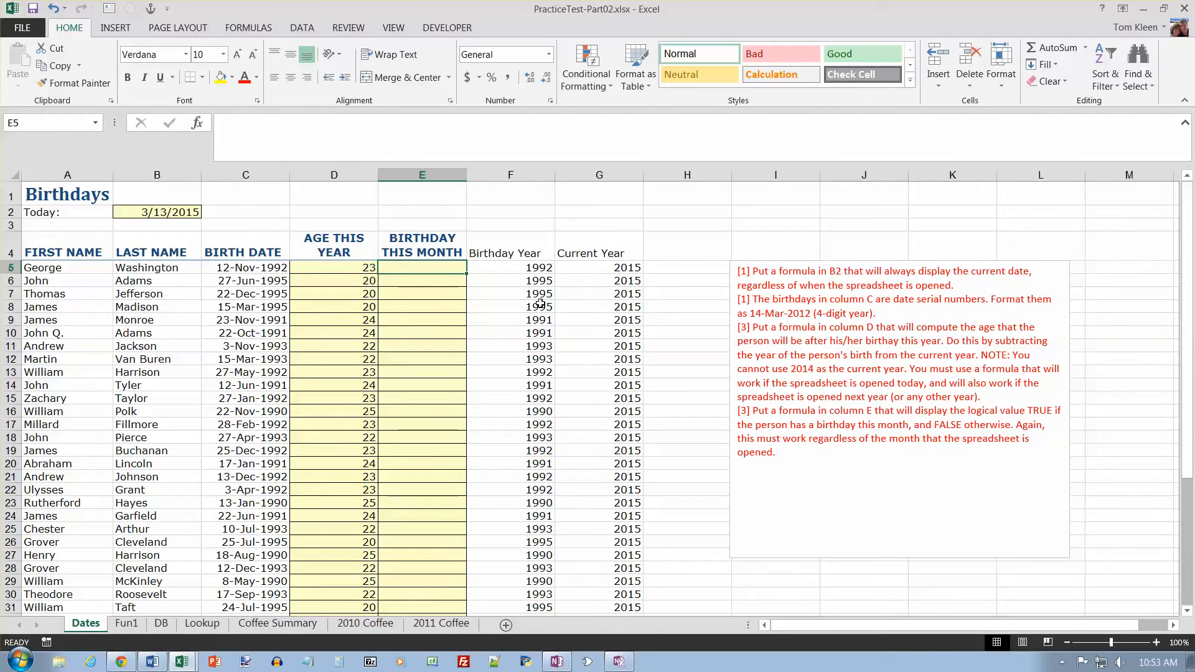
mouse_move(956, 414)
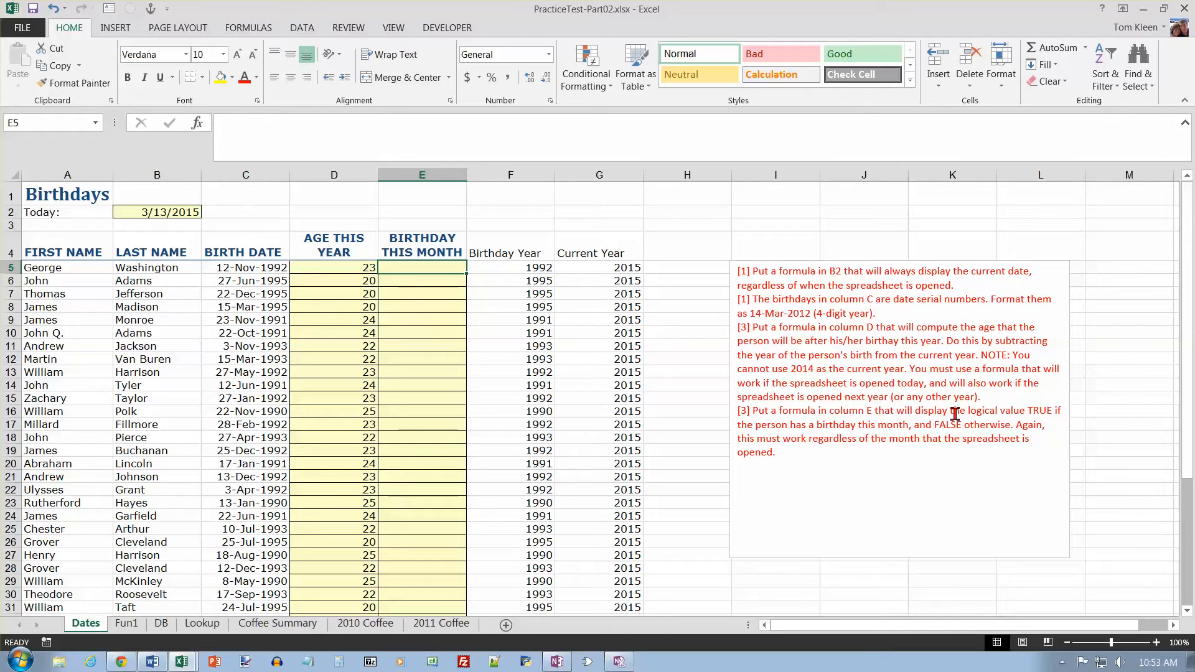
mouse_move(829, 433)
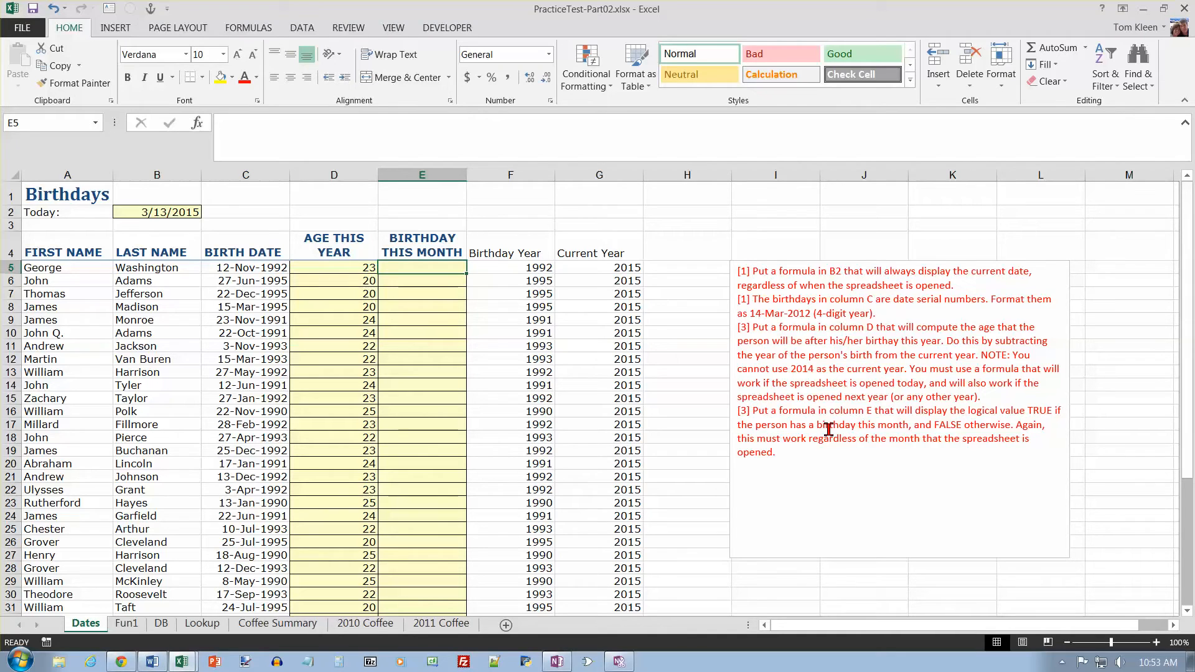
mouse_move(343, 462)
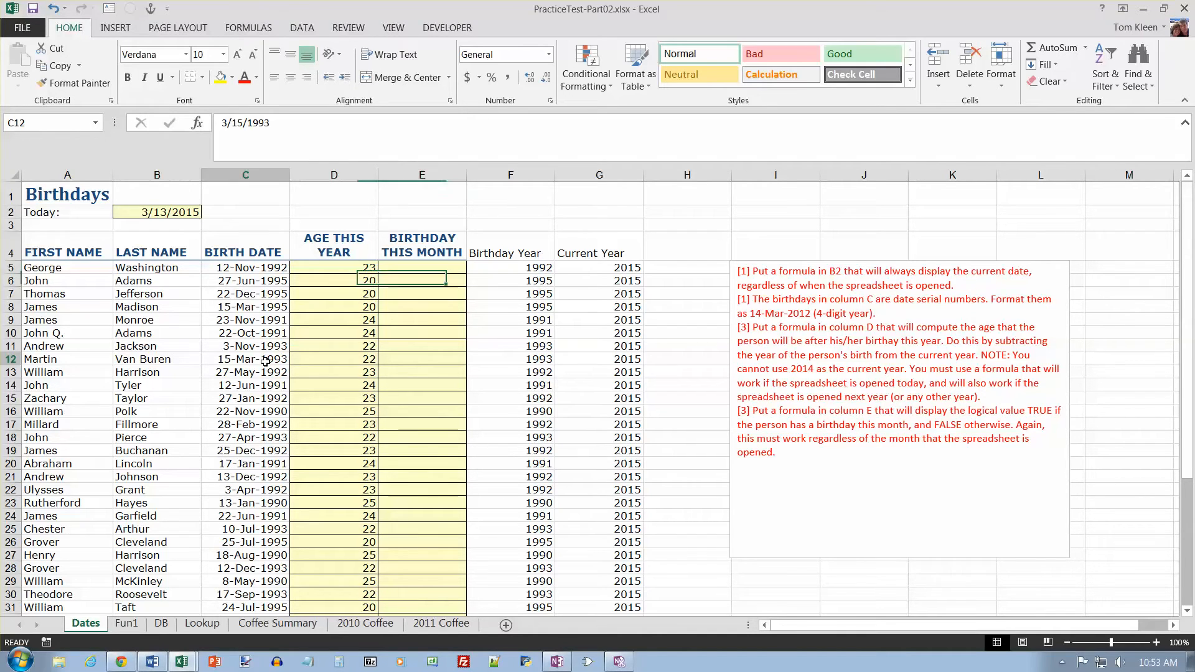
left_click(245, 359)
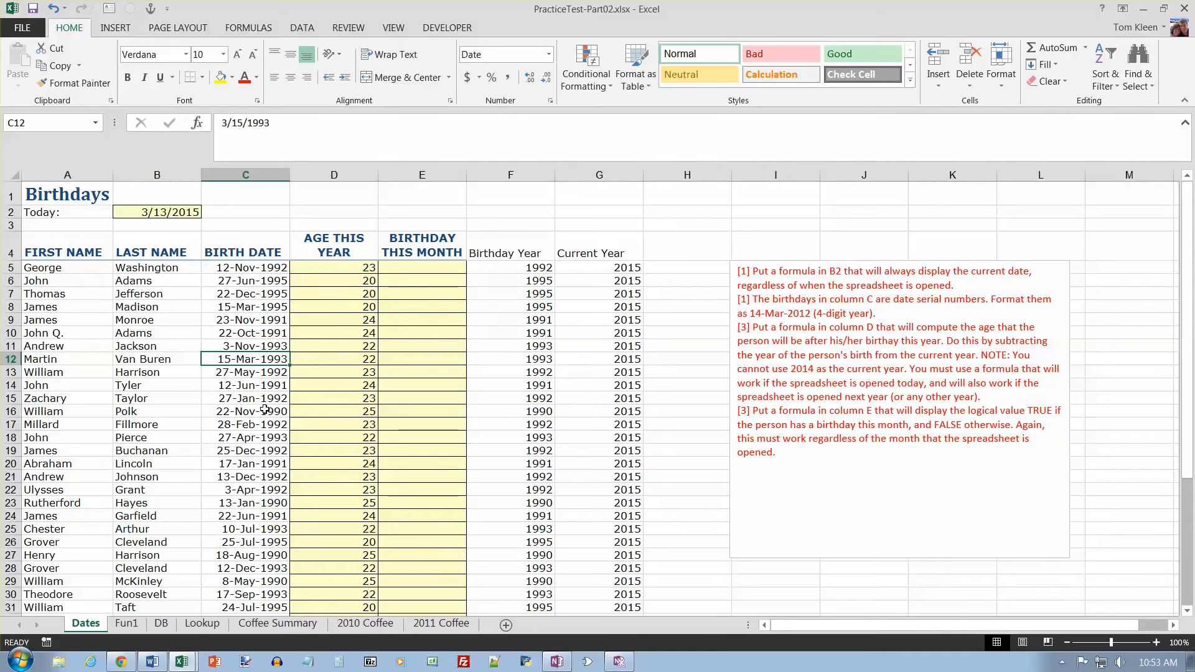
scroll("down", 3)
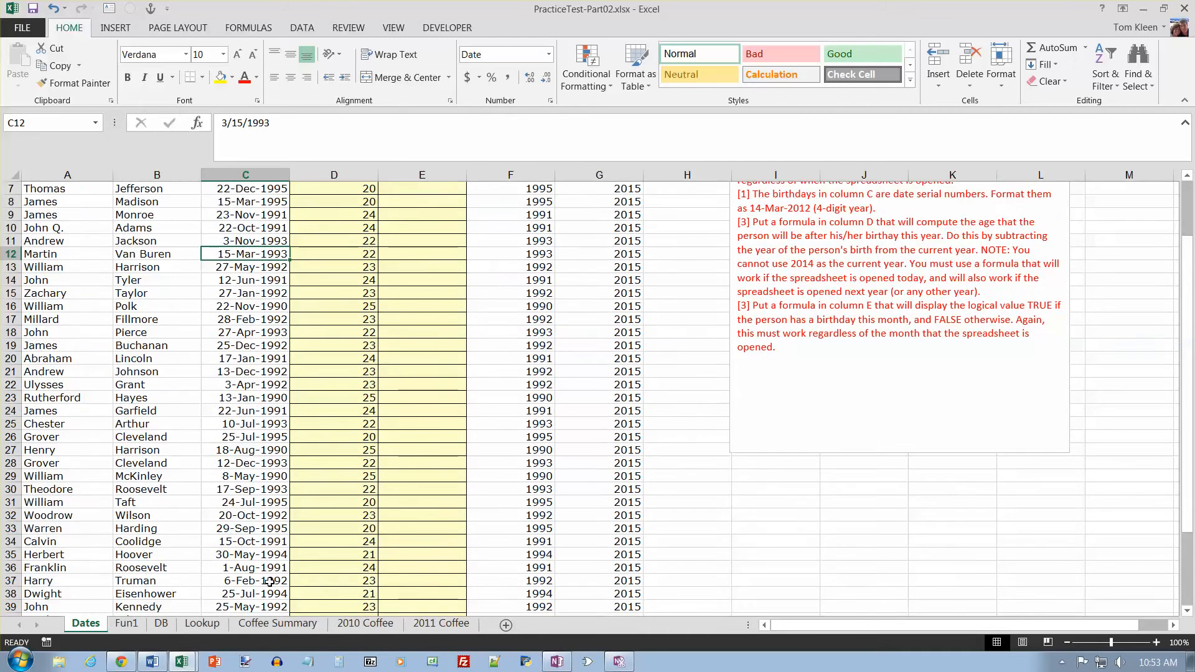
scroll("down", 3)
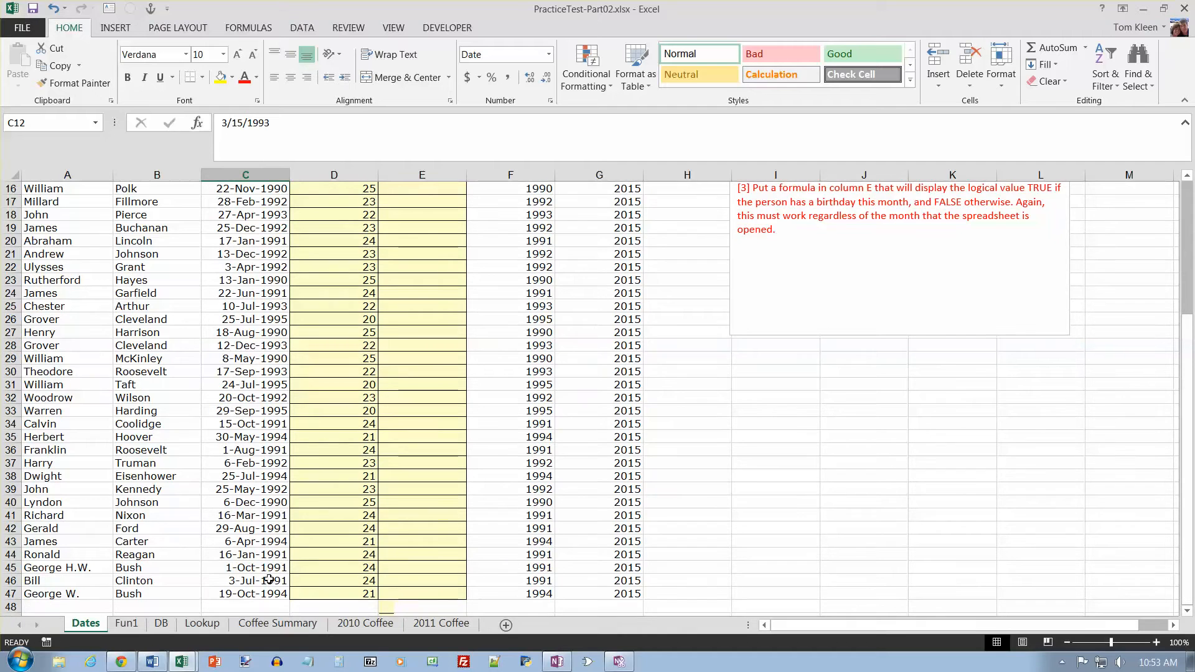
mouse_move(368, 482)
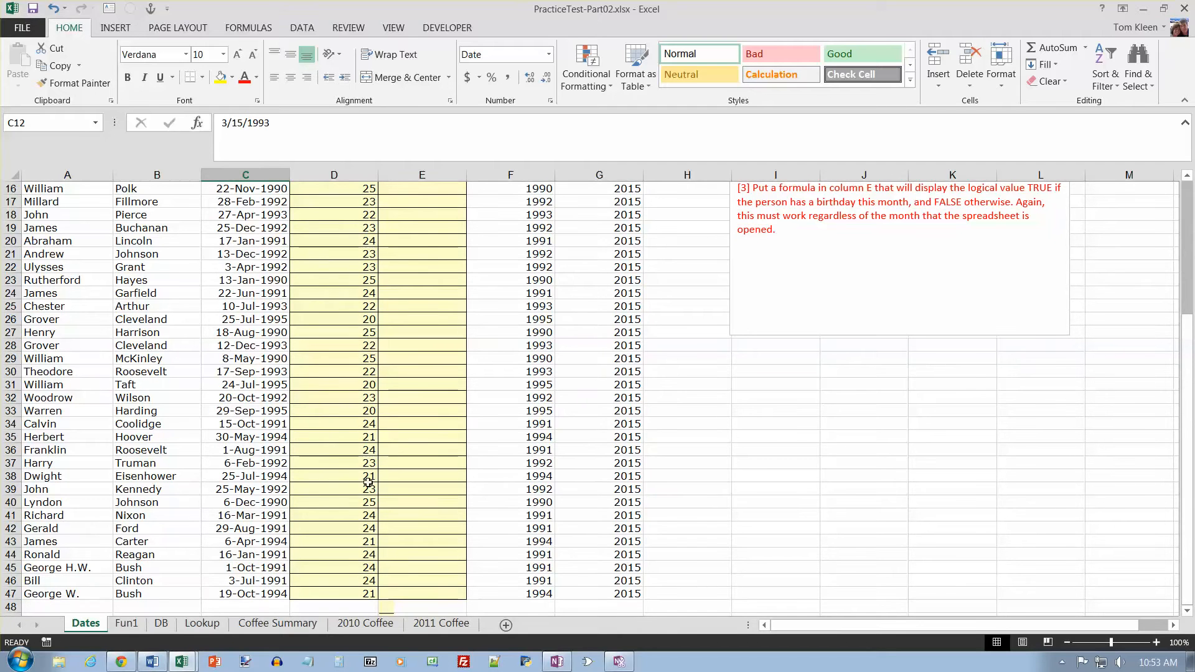
scroll("up", 3)
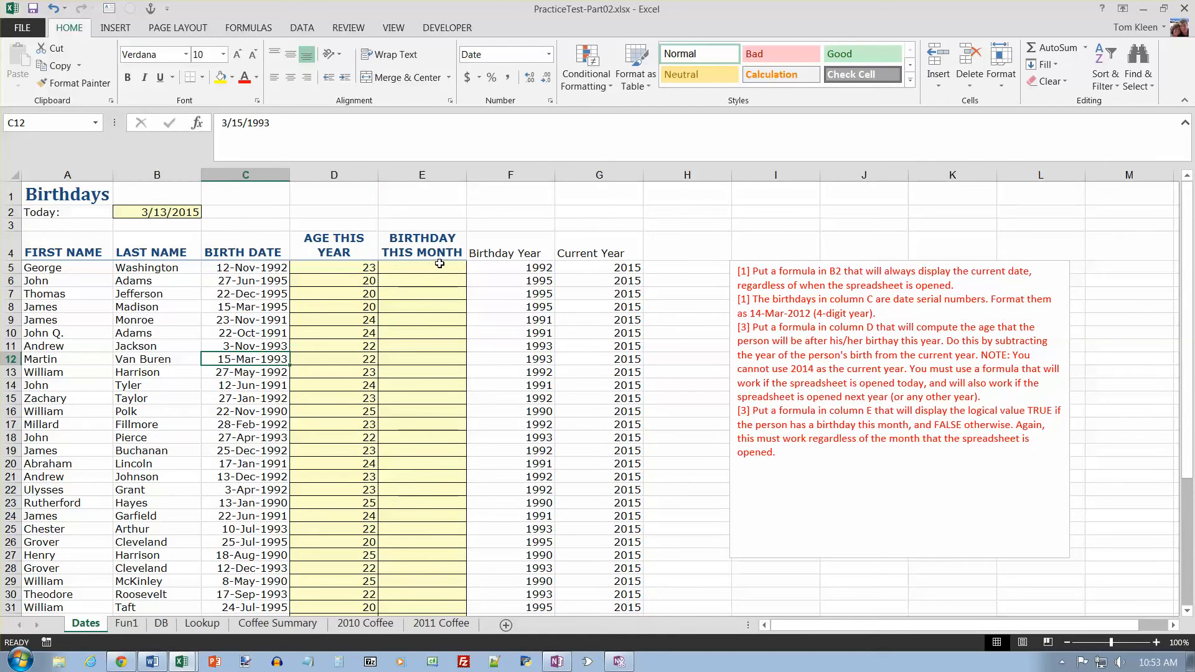
mouse_move(244, 271)
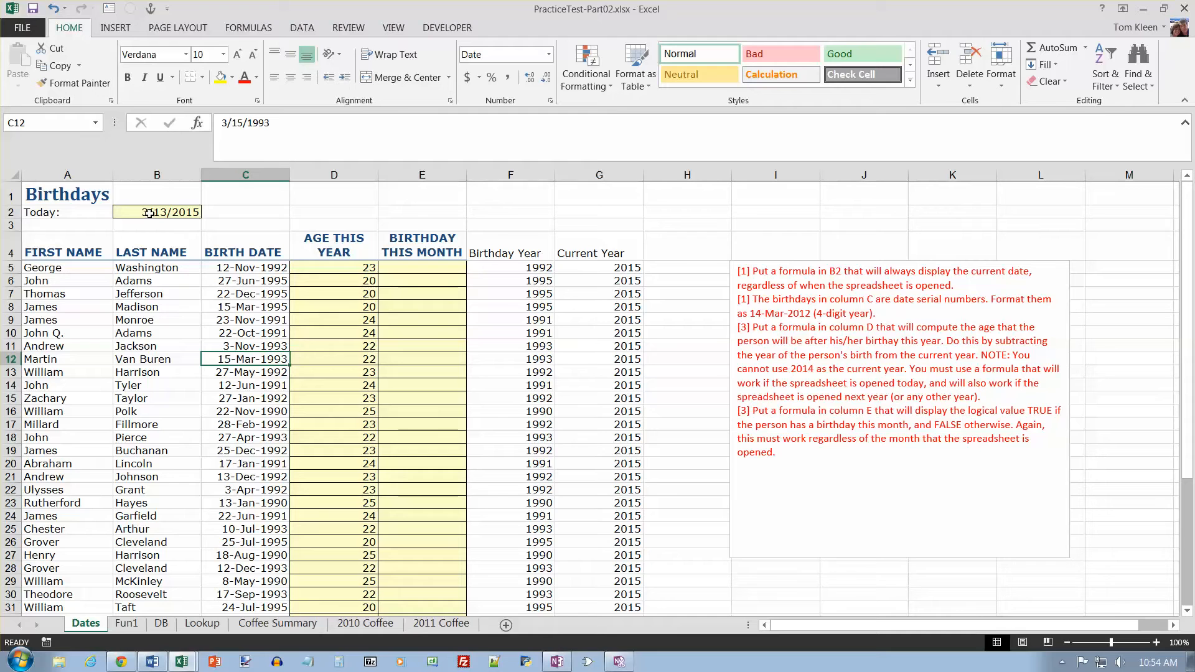
- Add the headers Birthday Month and Current Month in H4 and I4
left_click(686, 245)
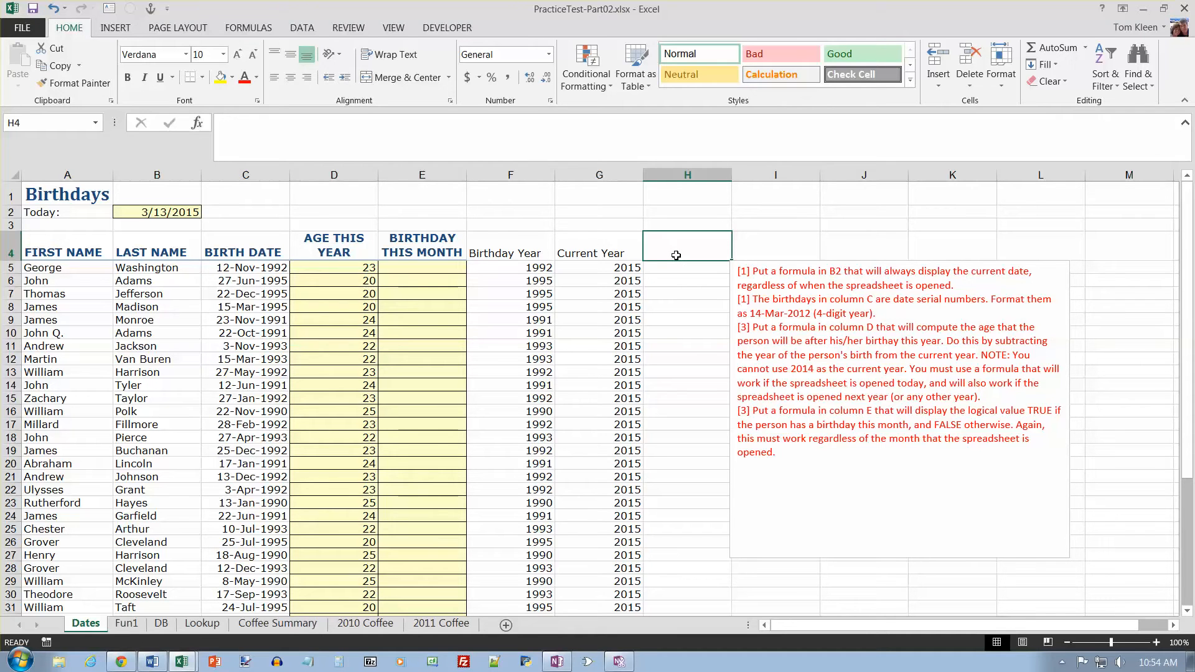
type("Birthday MOn h")
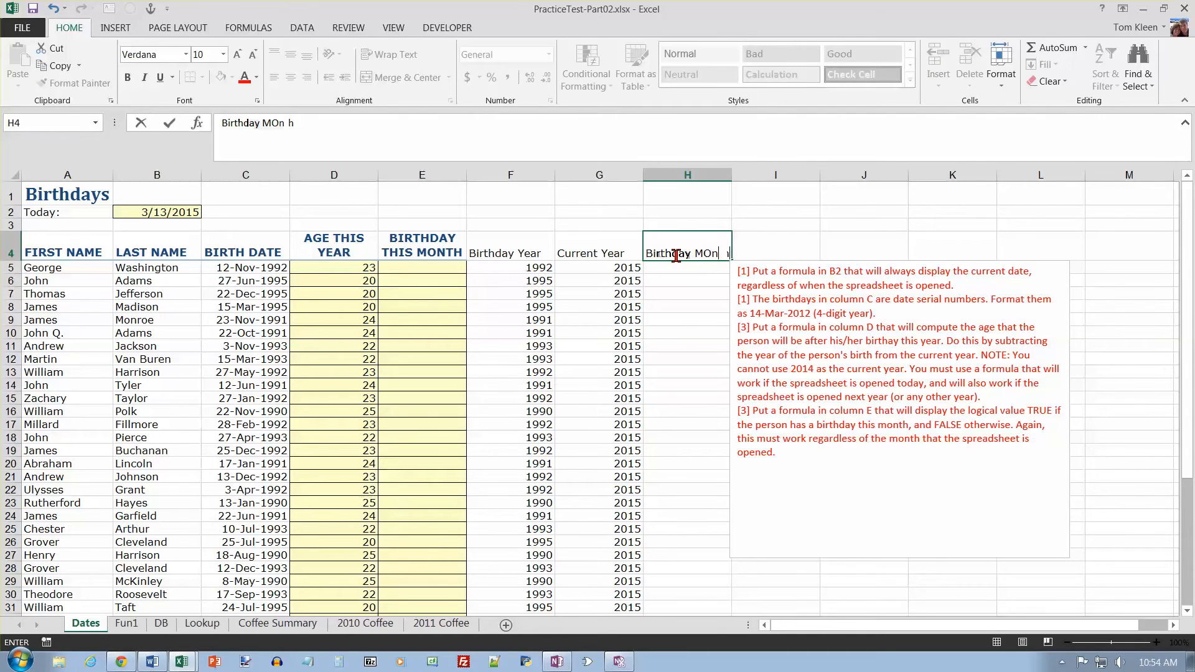
key("Return")
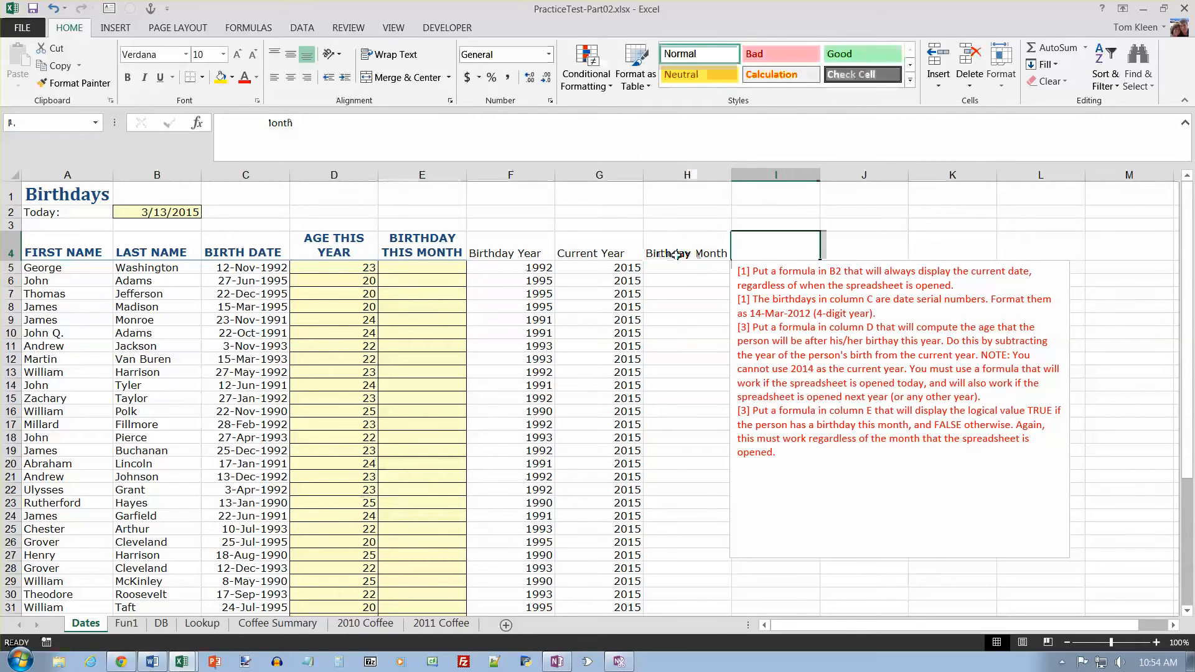
type("Current Month")
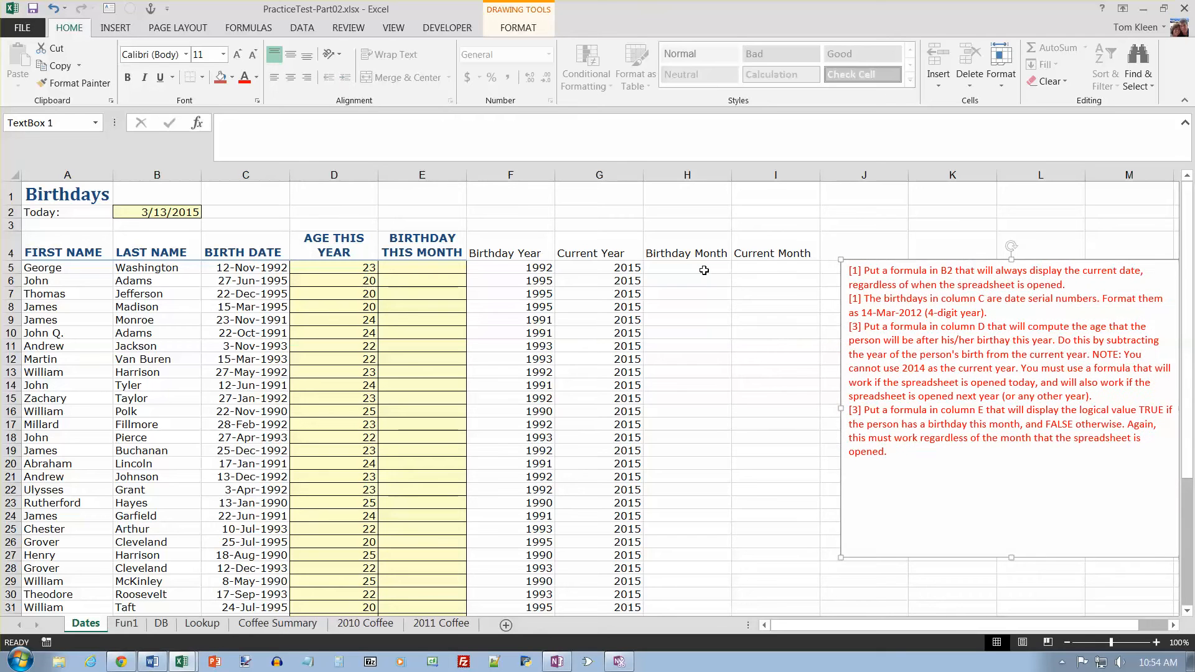
- Enter =MONTH(C5) in H5 for George's birth month
left_click(686, 267)
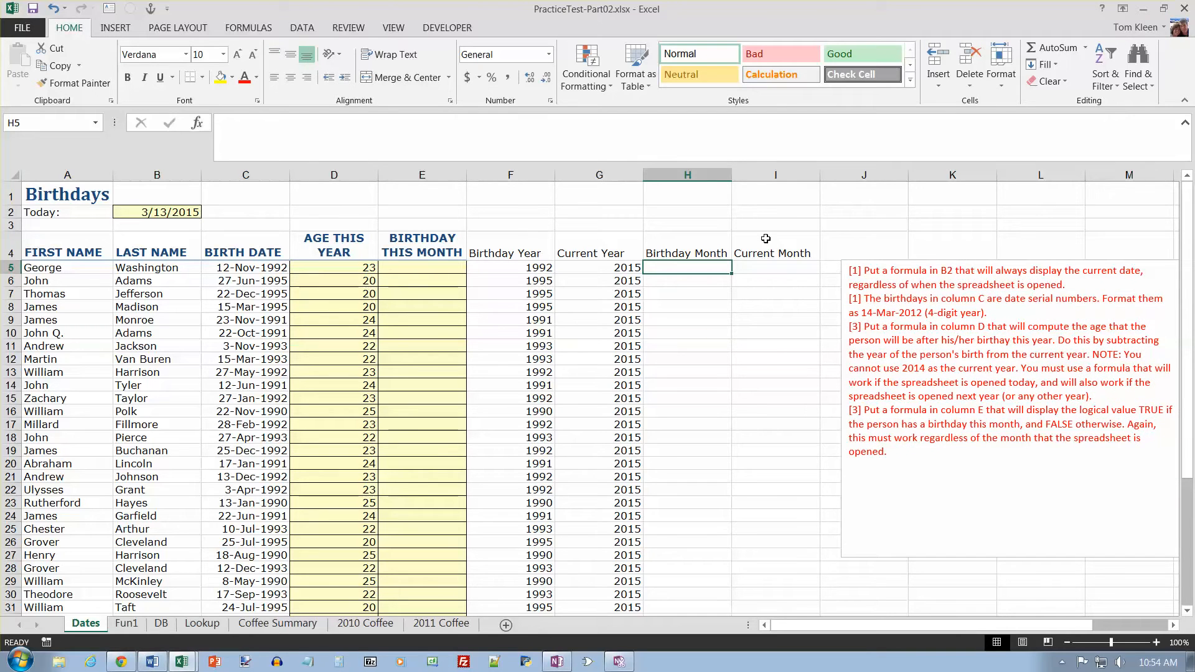
type("=")
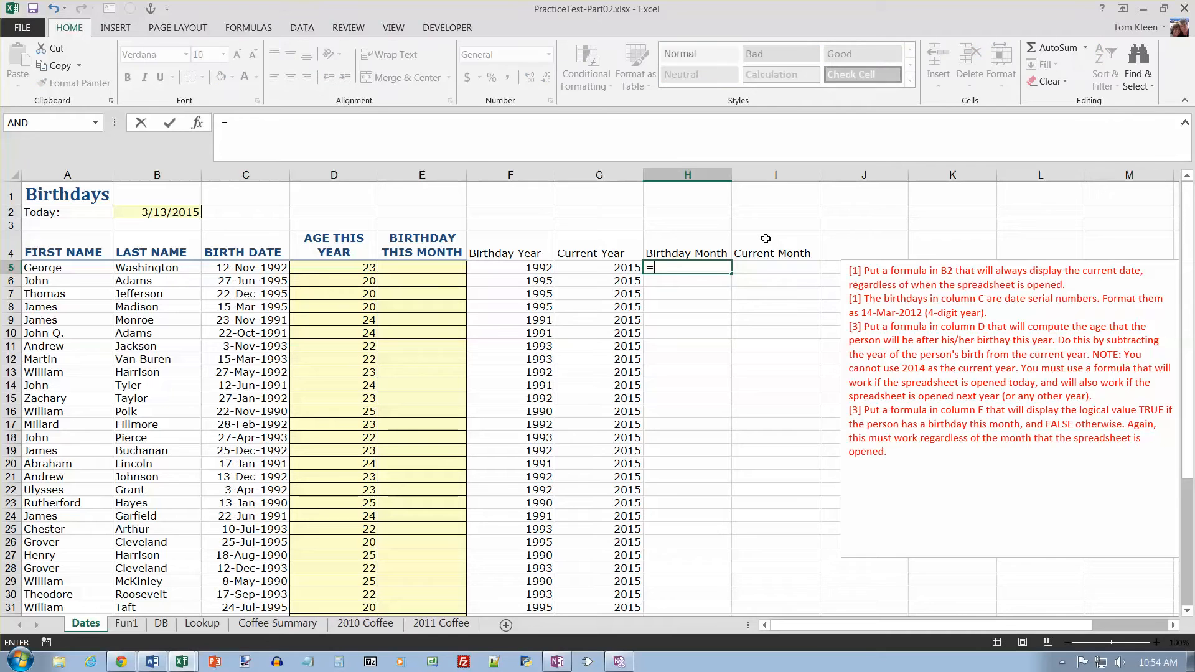
type("month(")
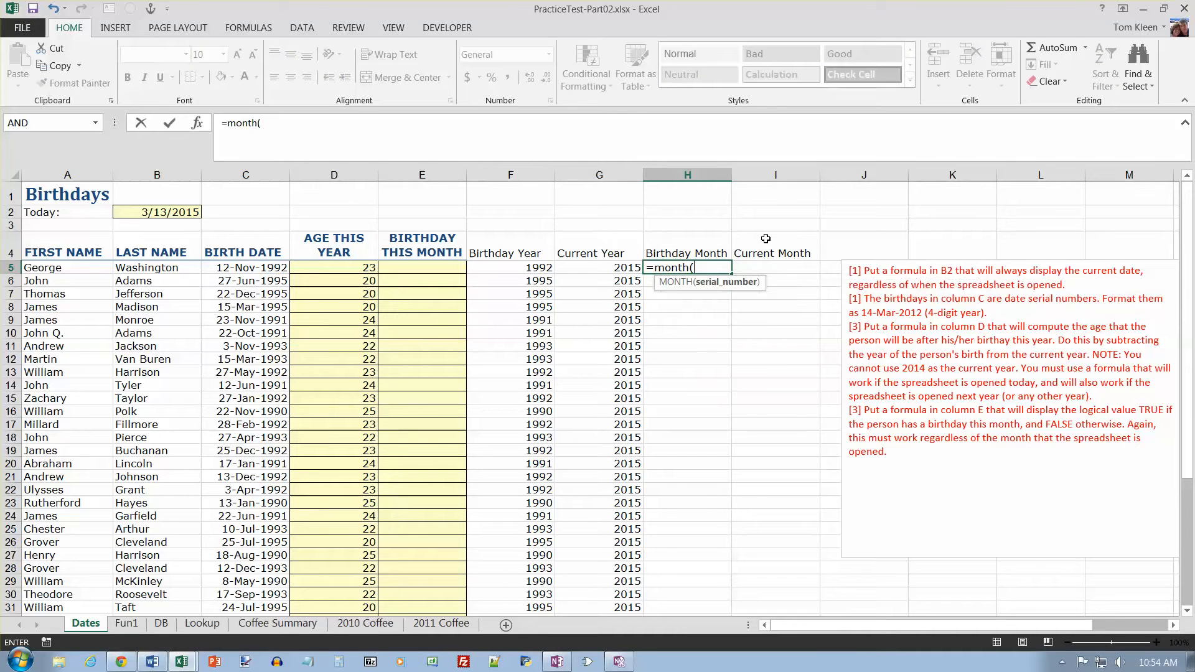
left_click(246, 268)
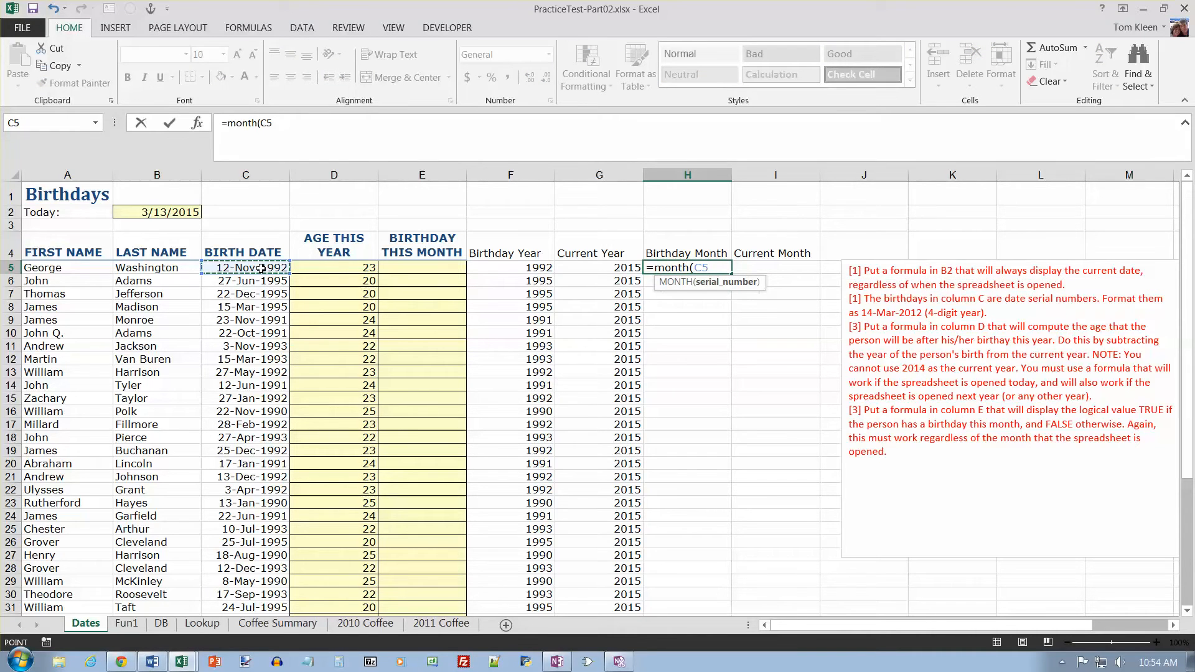
key("Return")
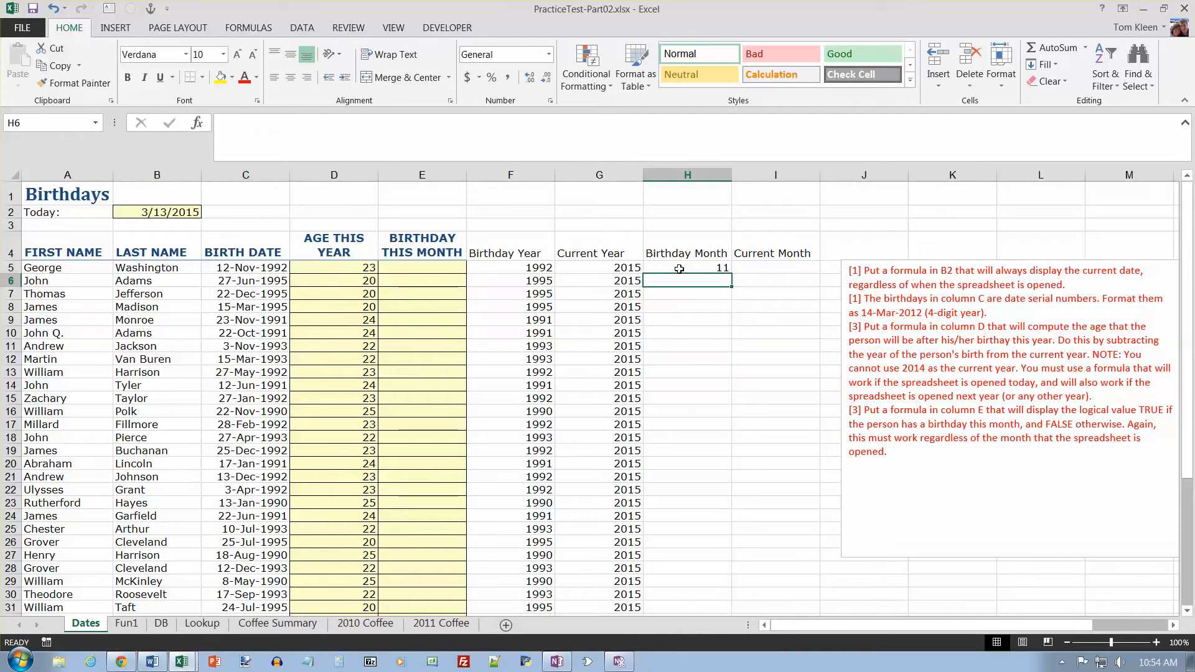
- Enter =MONTH($B$2) in I5 for the current month and fill down
left_click(775, 267)
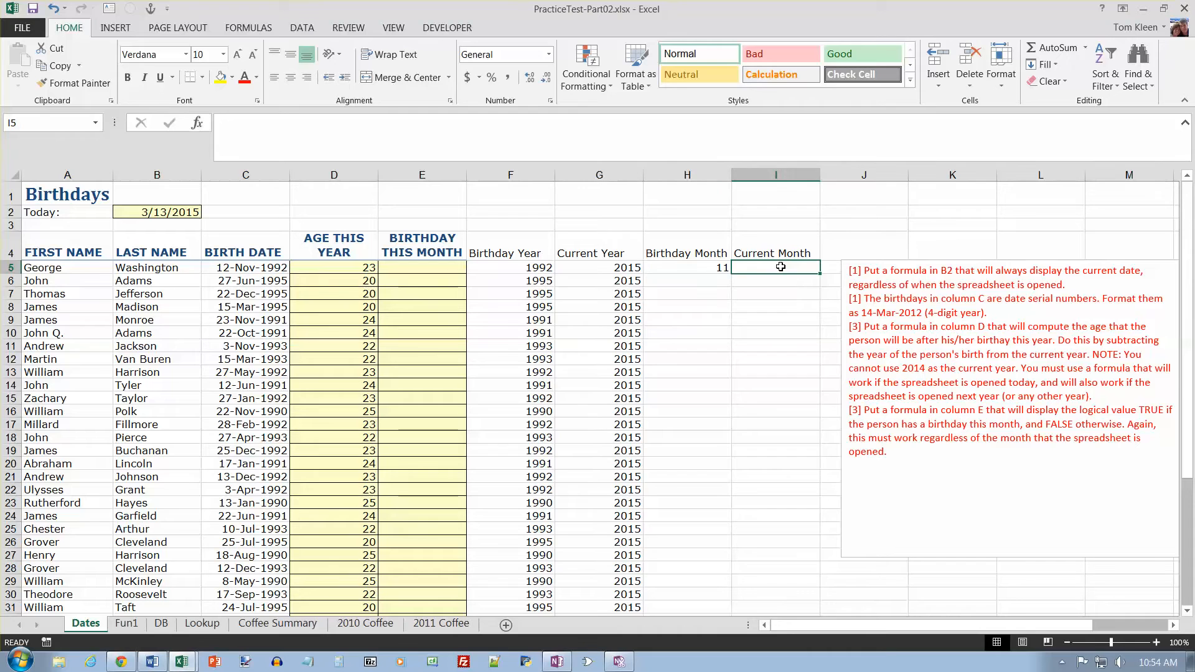
type("=month(")
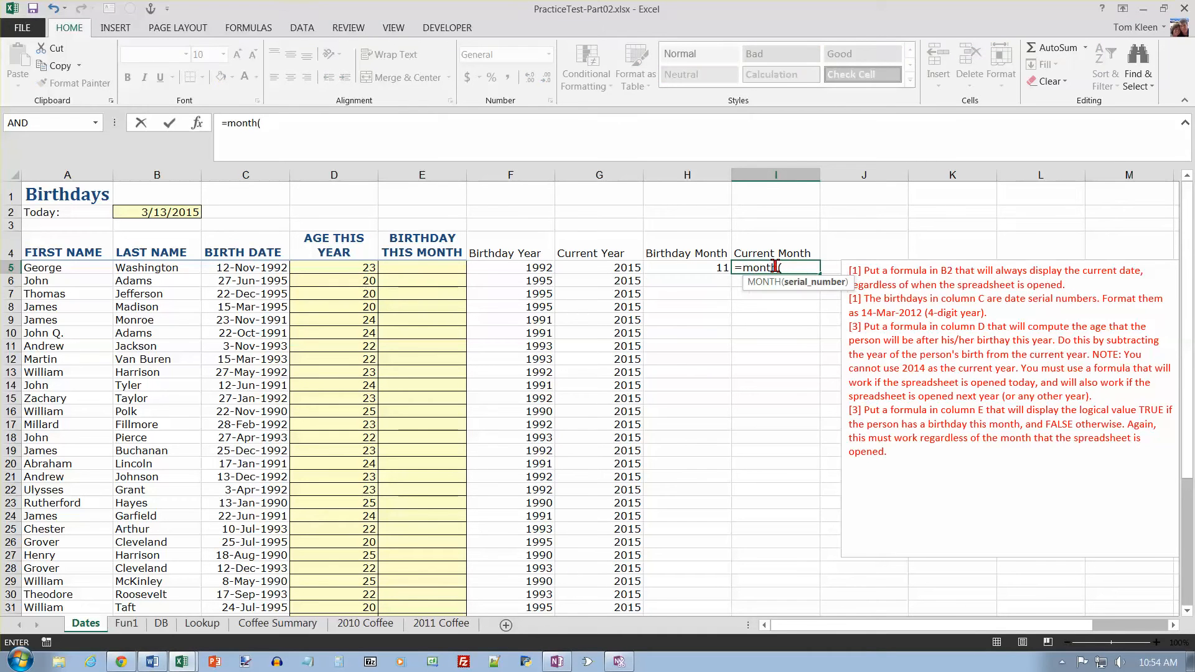
left_click(157, 211)
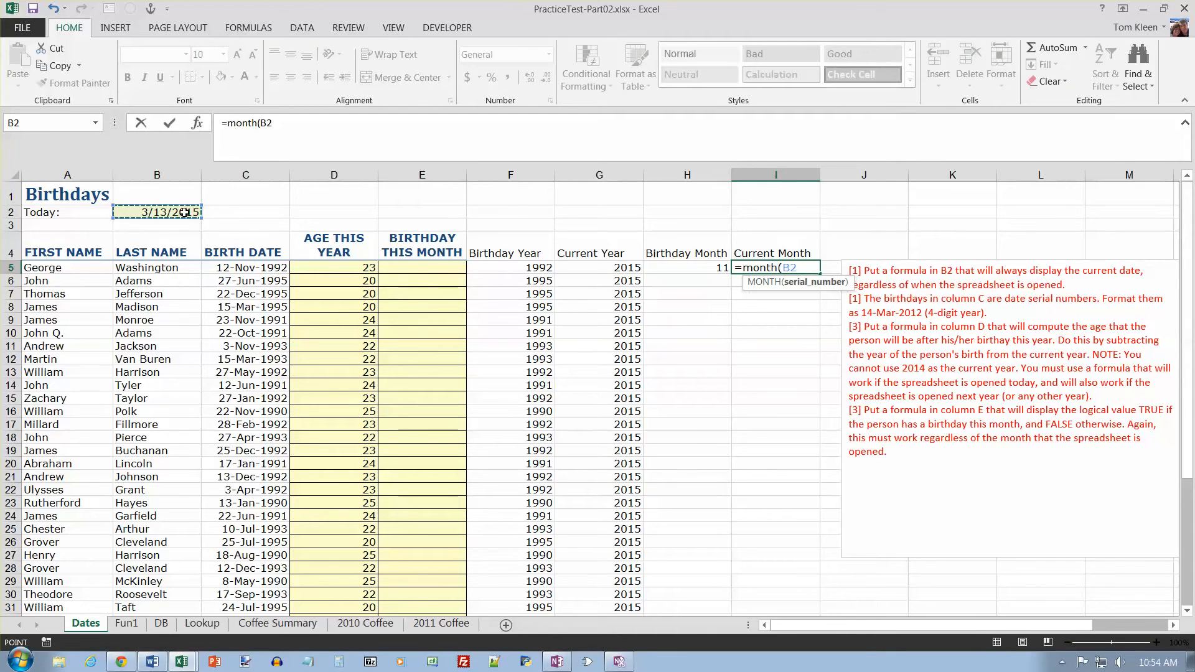
key("f4")
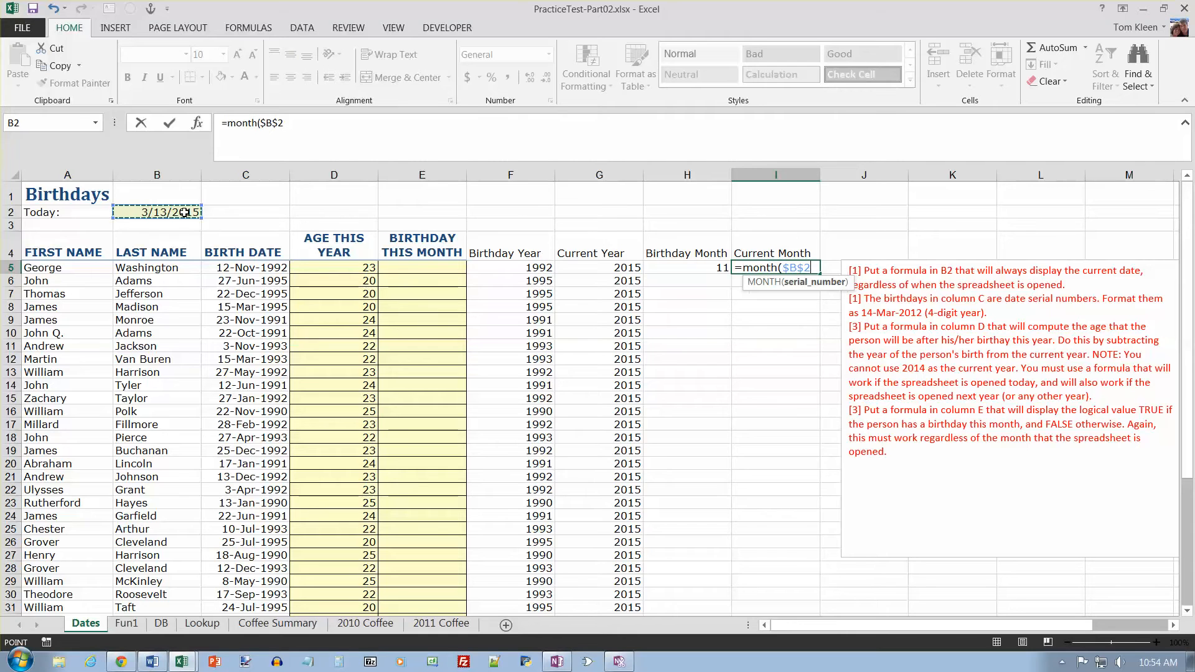
type(")")
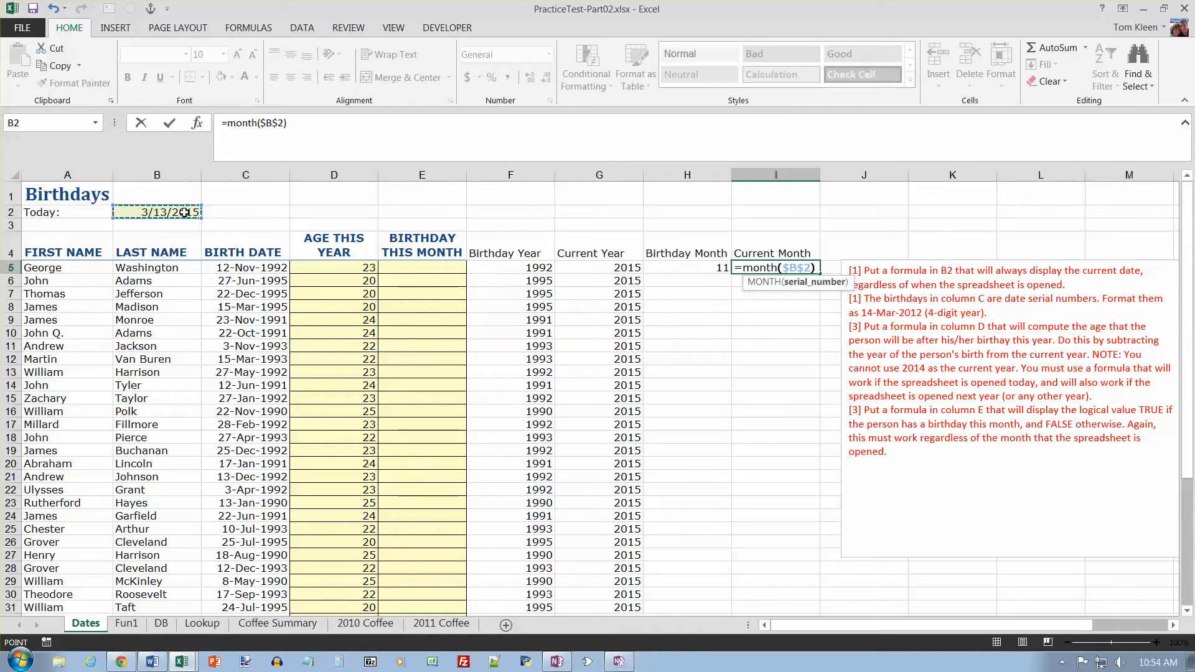
key("Return")
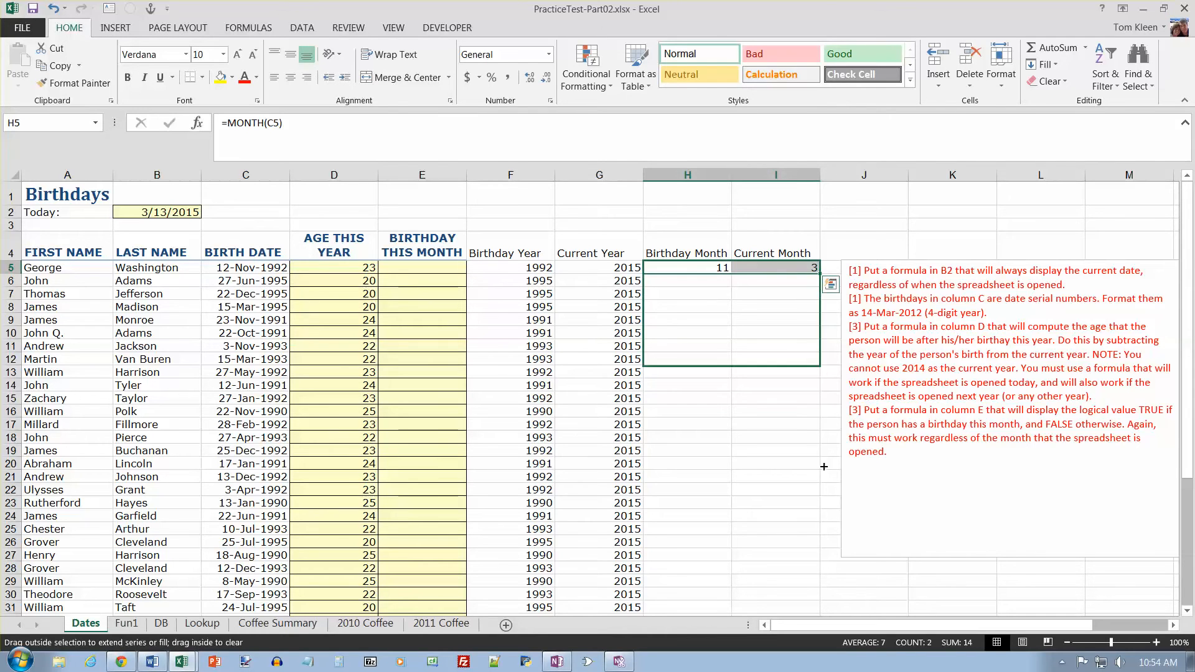
scroll("down", 3)
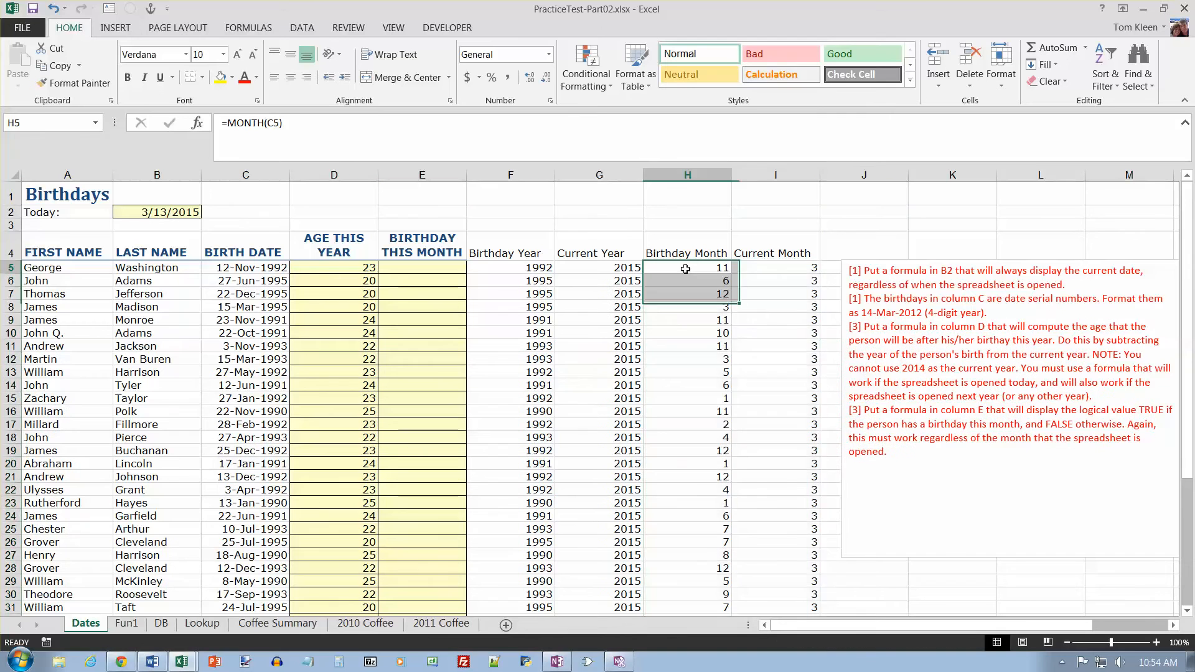
- Enter =H5=I5 in E5 and fill the TRUE/FALSE results down column E
left_click(774, 267)
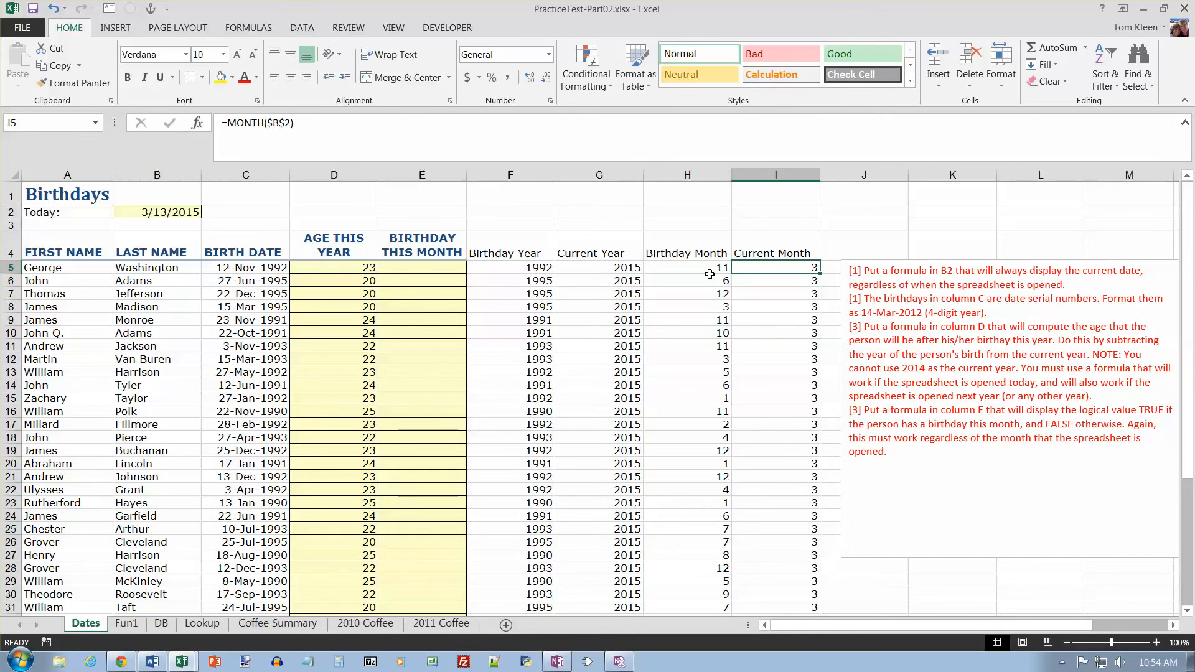
left_click(421, 268)
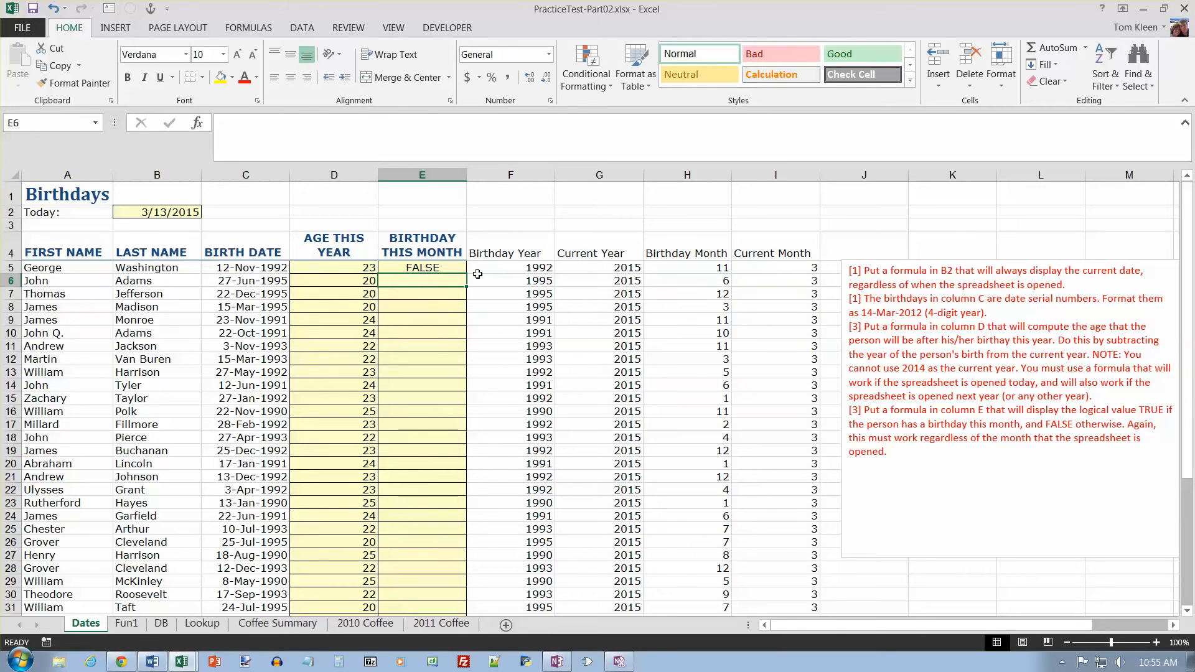
left_click(421, 267)
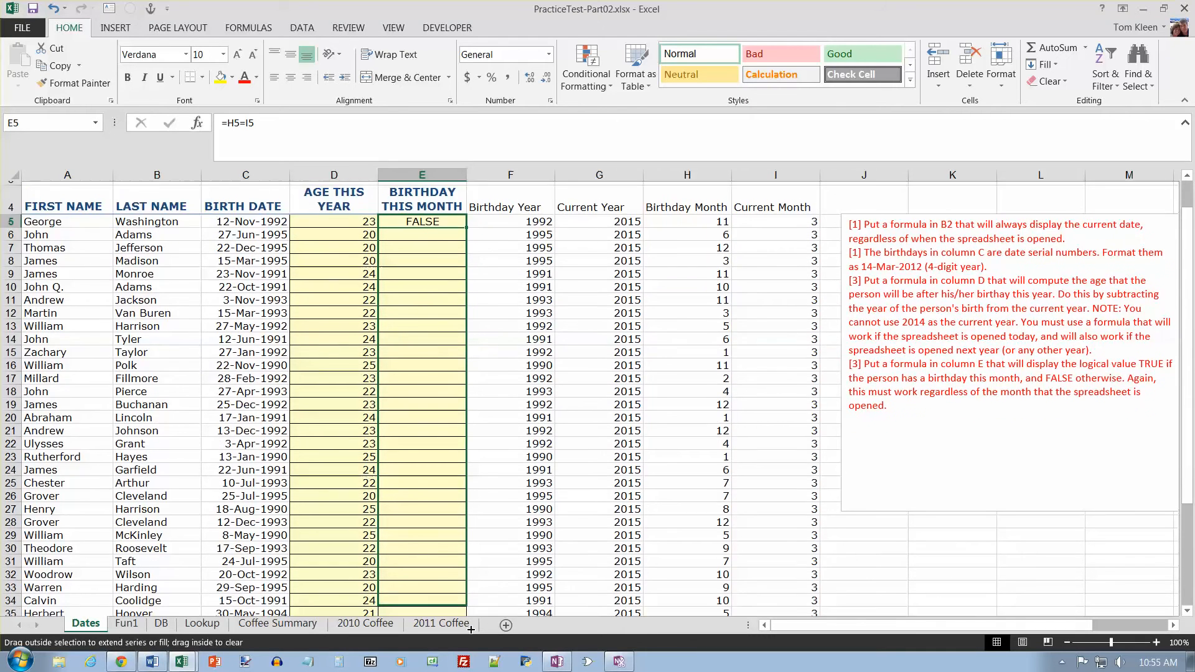
scroll("down", 3)
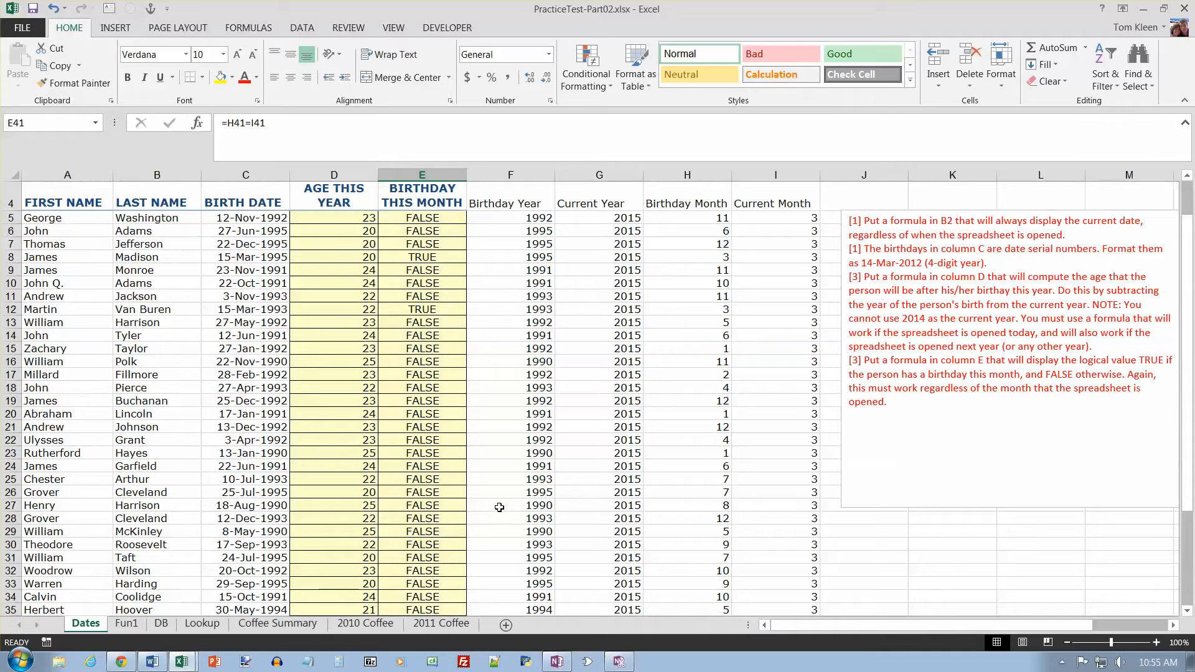
scroll("up", 3)
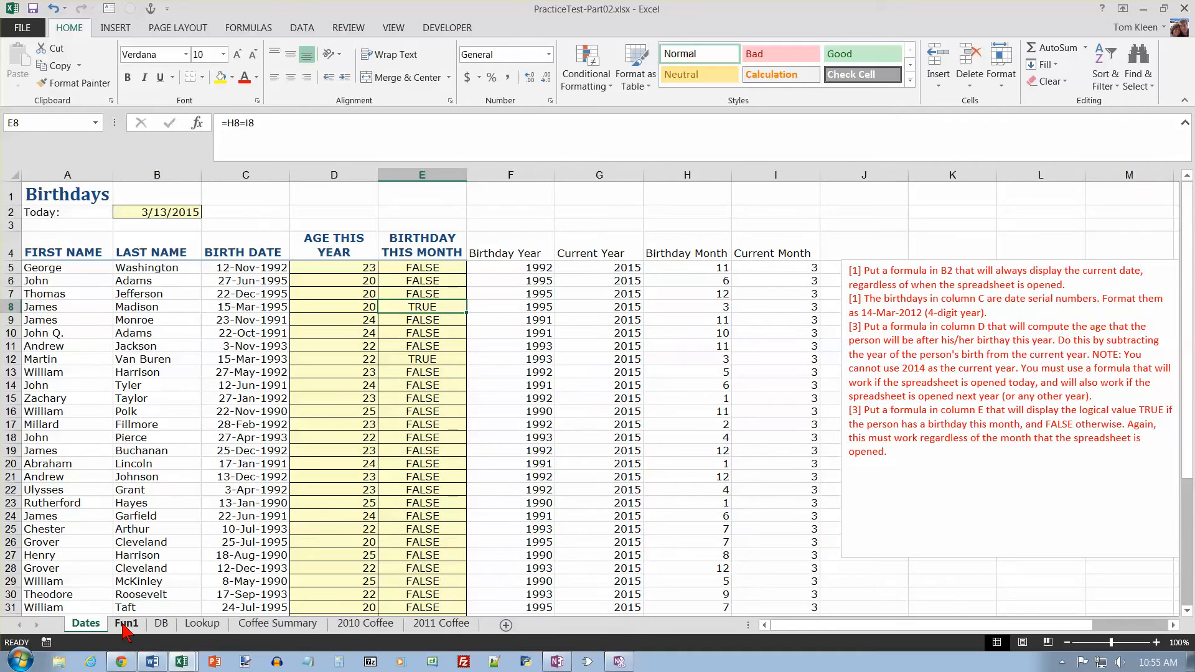
- On Fun1, enter the investment inputs 25000, 0, 8%, 10 and 4 in C1:C5
left_click(126, 623)
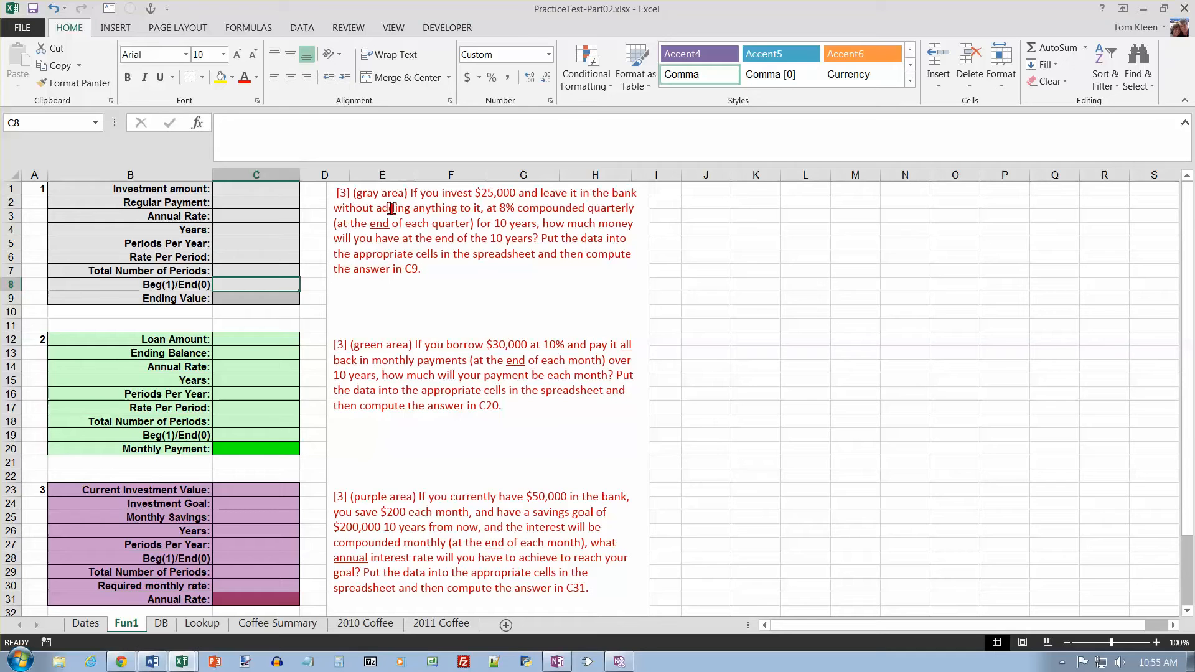
mouse_move(328, 201)
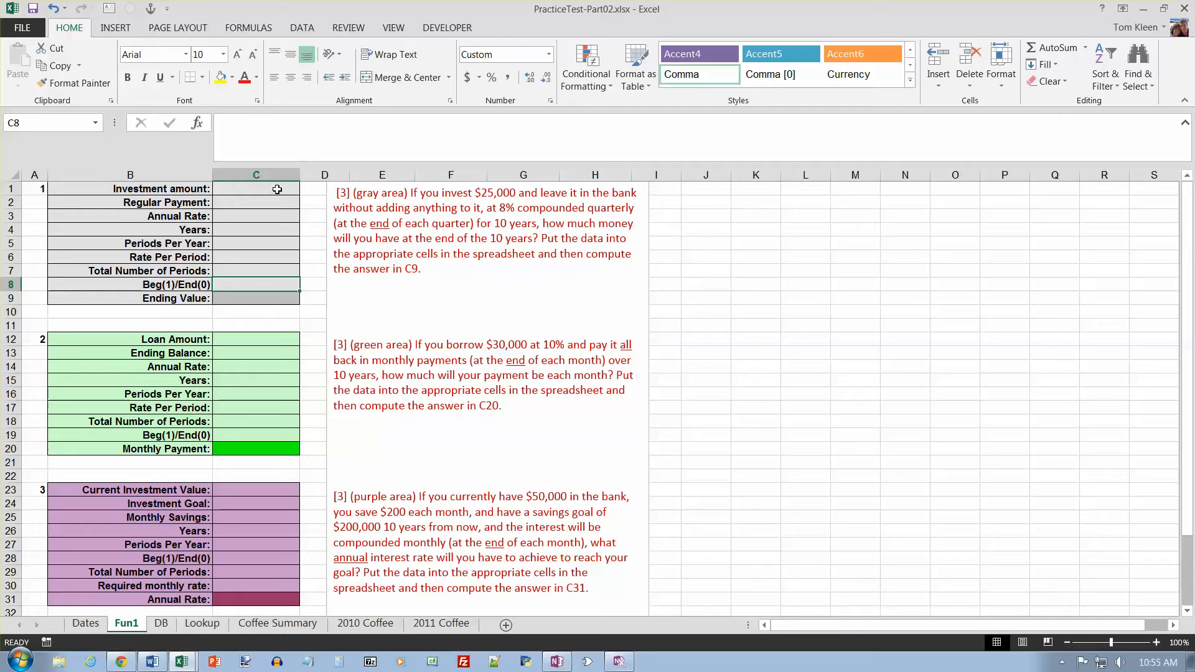
type("250")
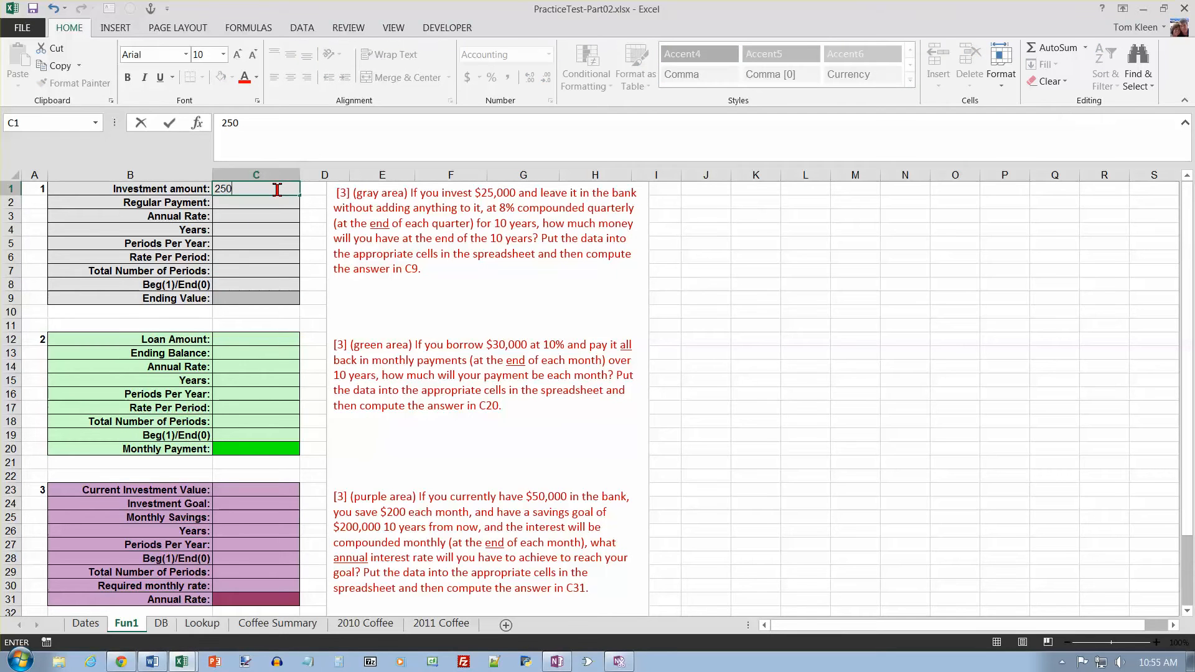
key("Return")
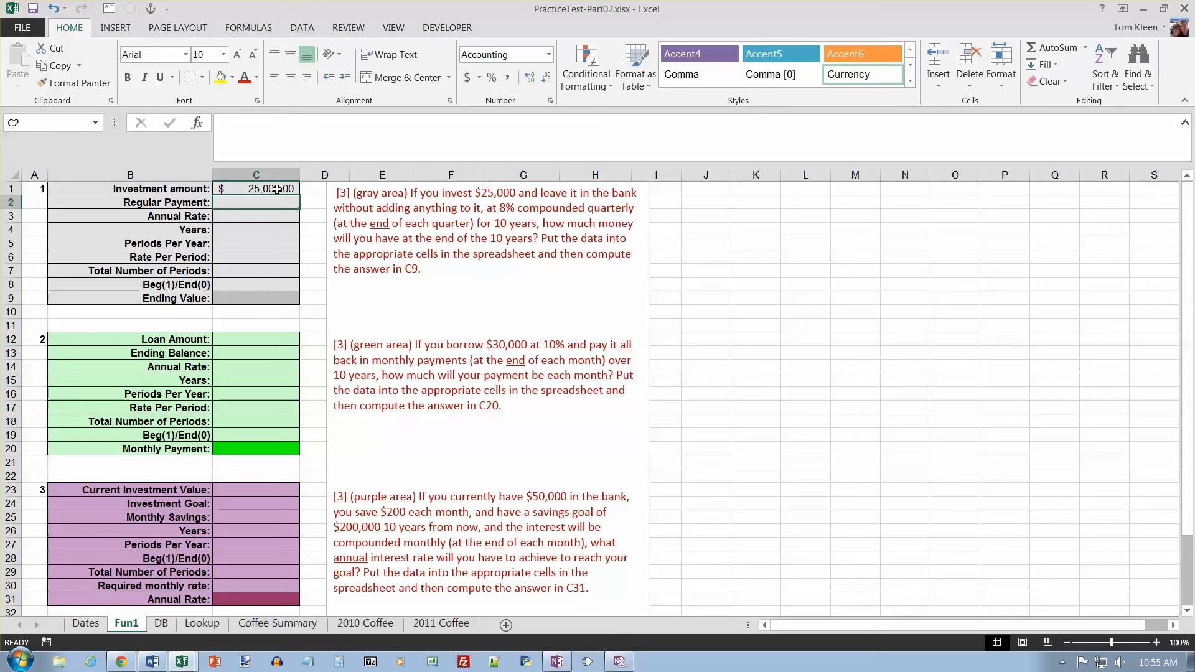
type("0")
left_click(257, 216)
type("8")
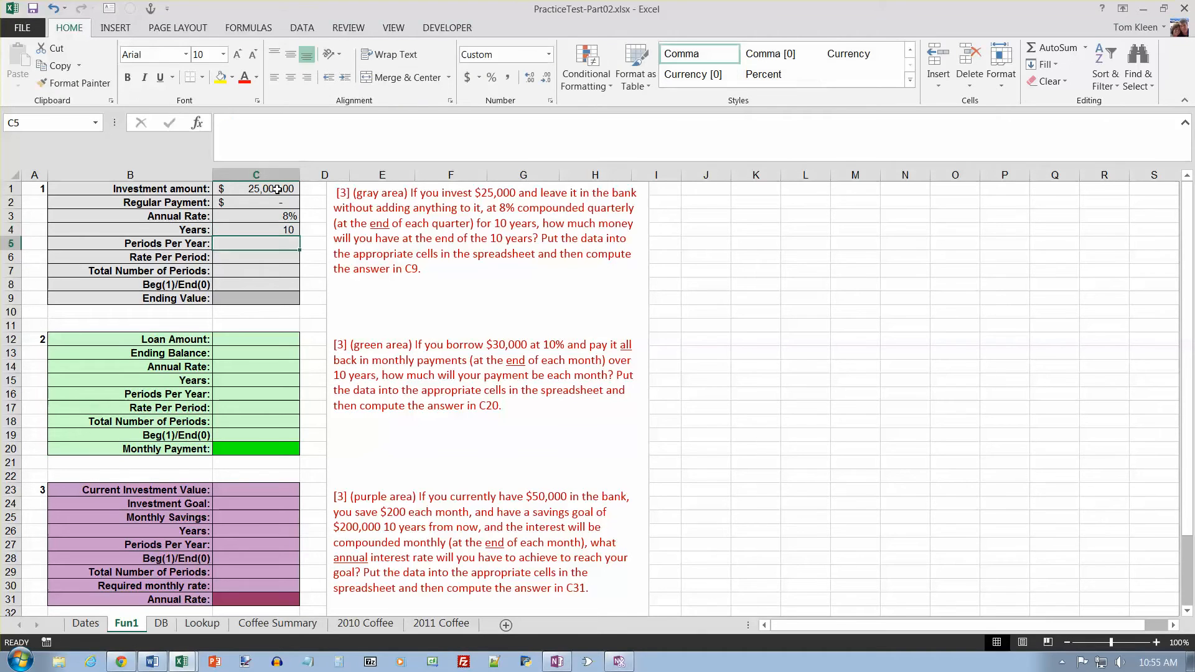
type("4")
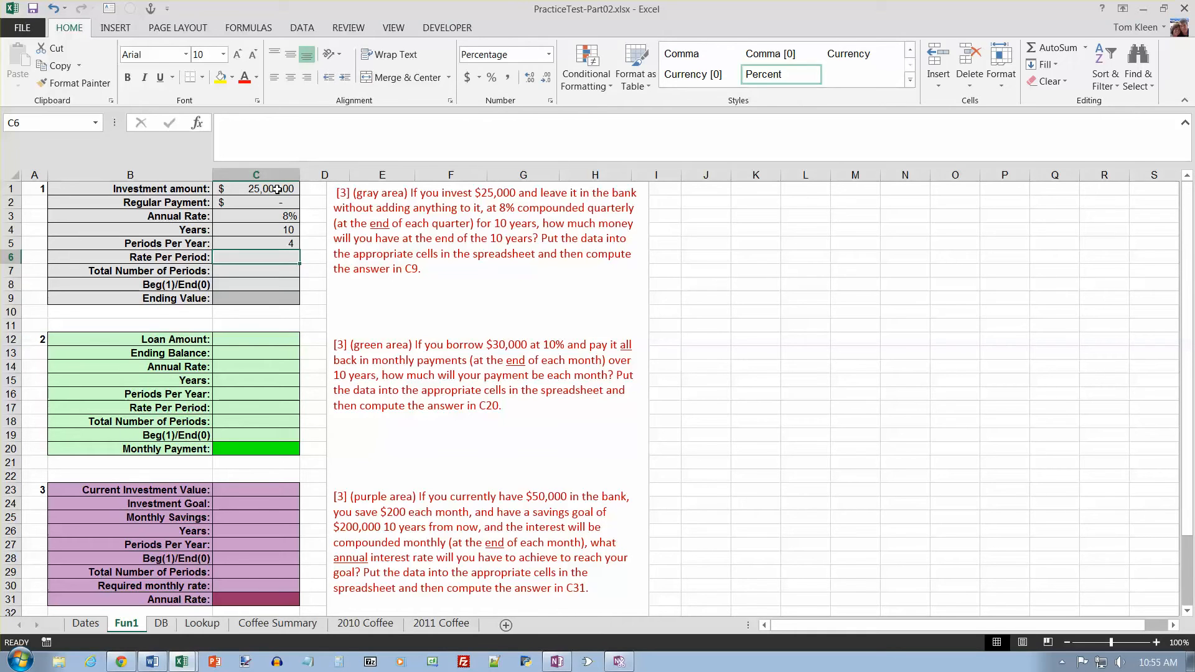
- Calculate rate per period =C3/C5 (2.00%) and total periods =C4*C5 (40)
type("=")
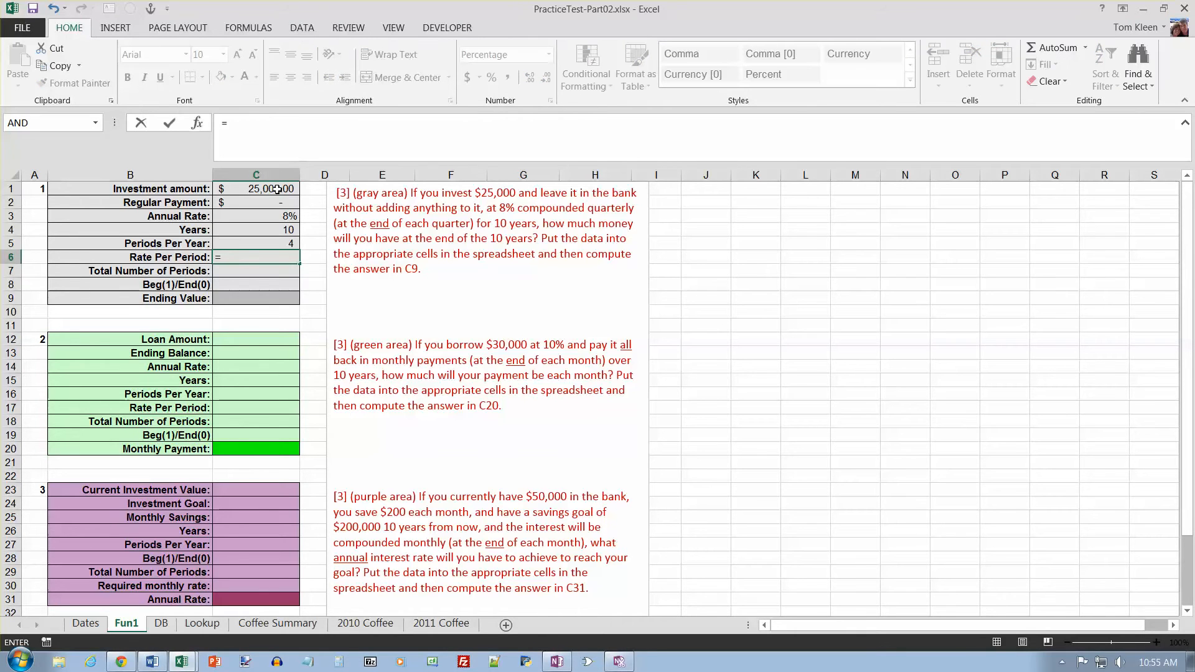
left_click(255, 216)
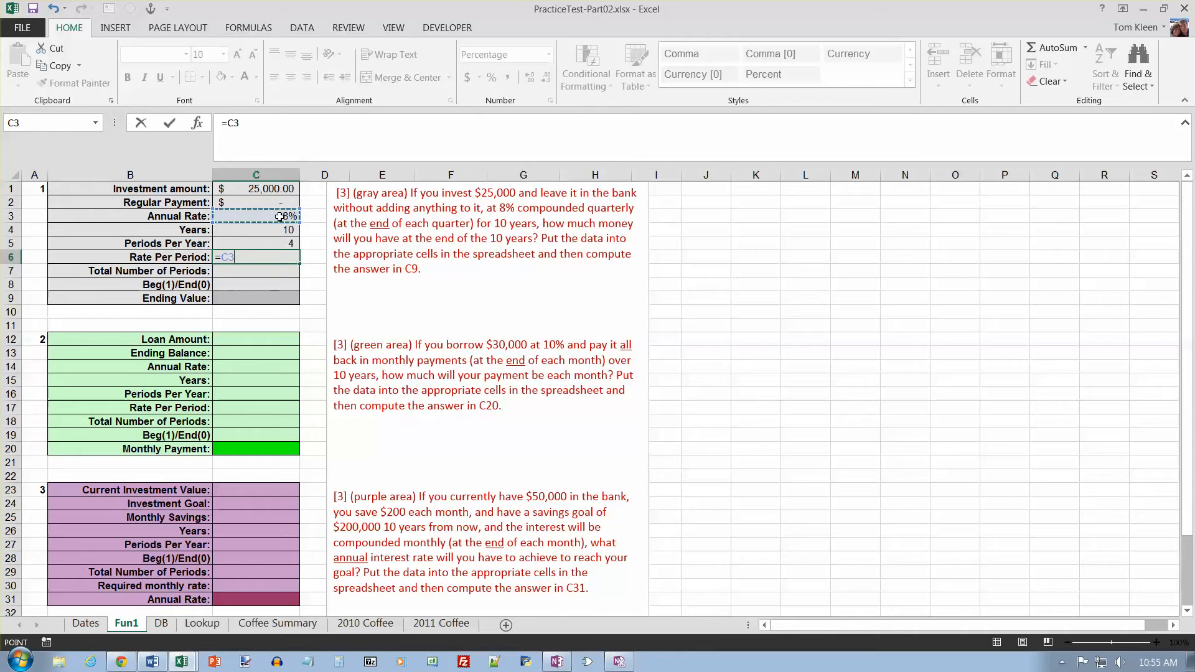
type("/")
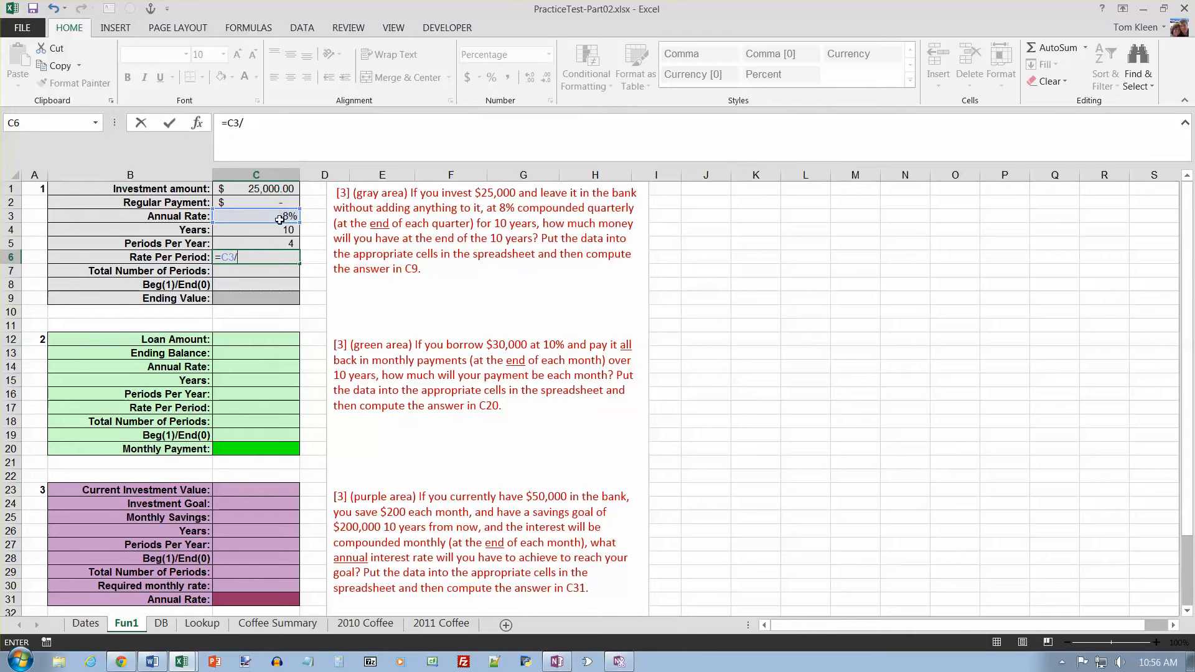
left_click(255, 243)
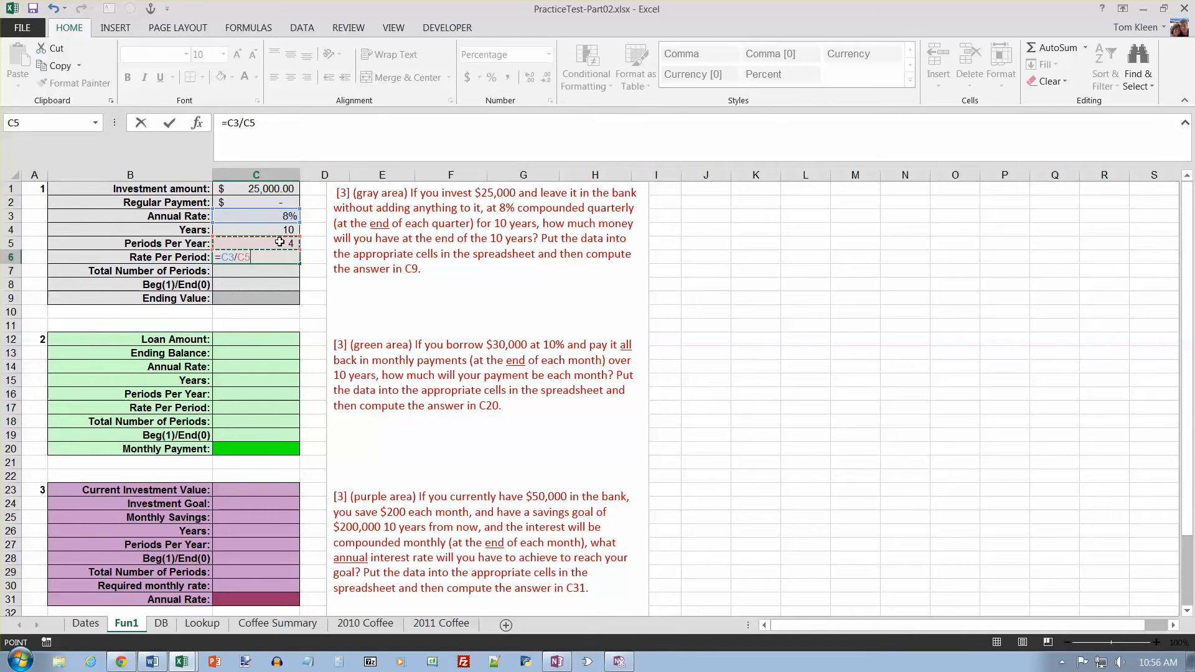
key("Return")
type("=")
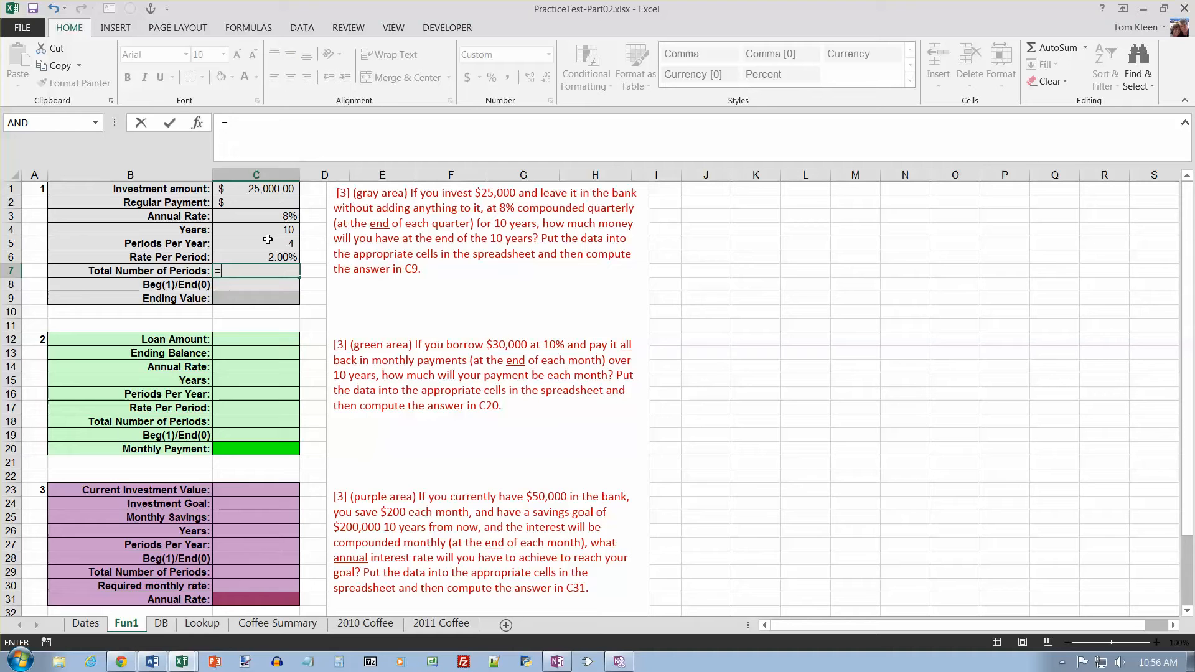
left_click(255, 230)
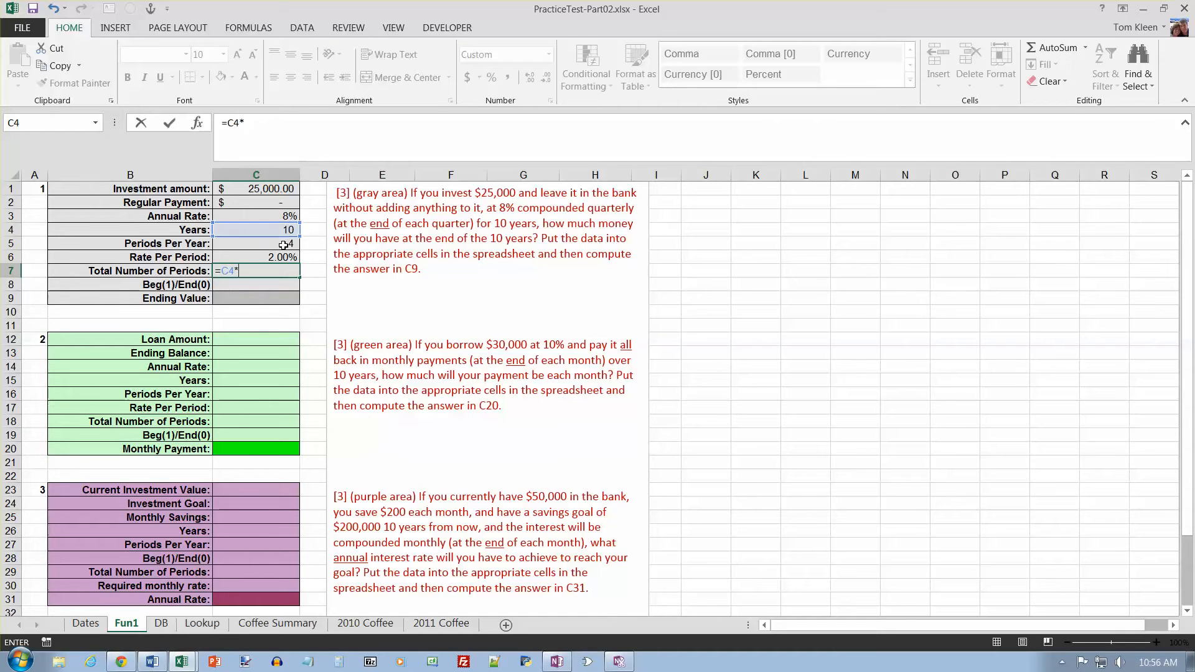
left_click(255, 243)
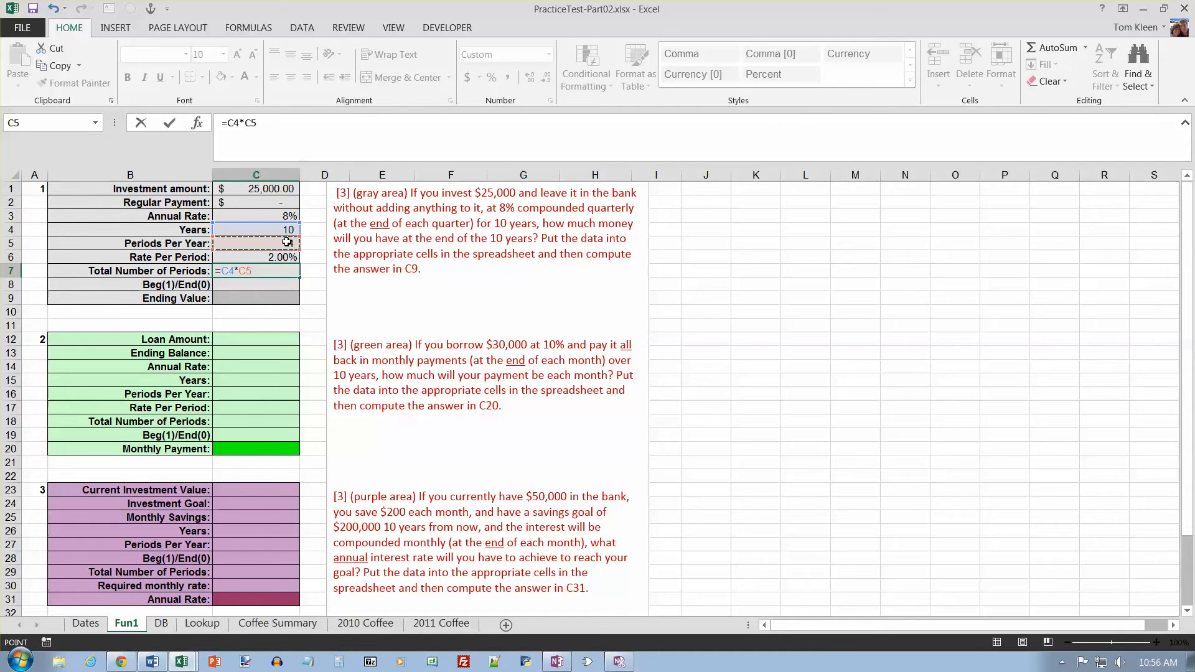
key("Return")
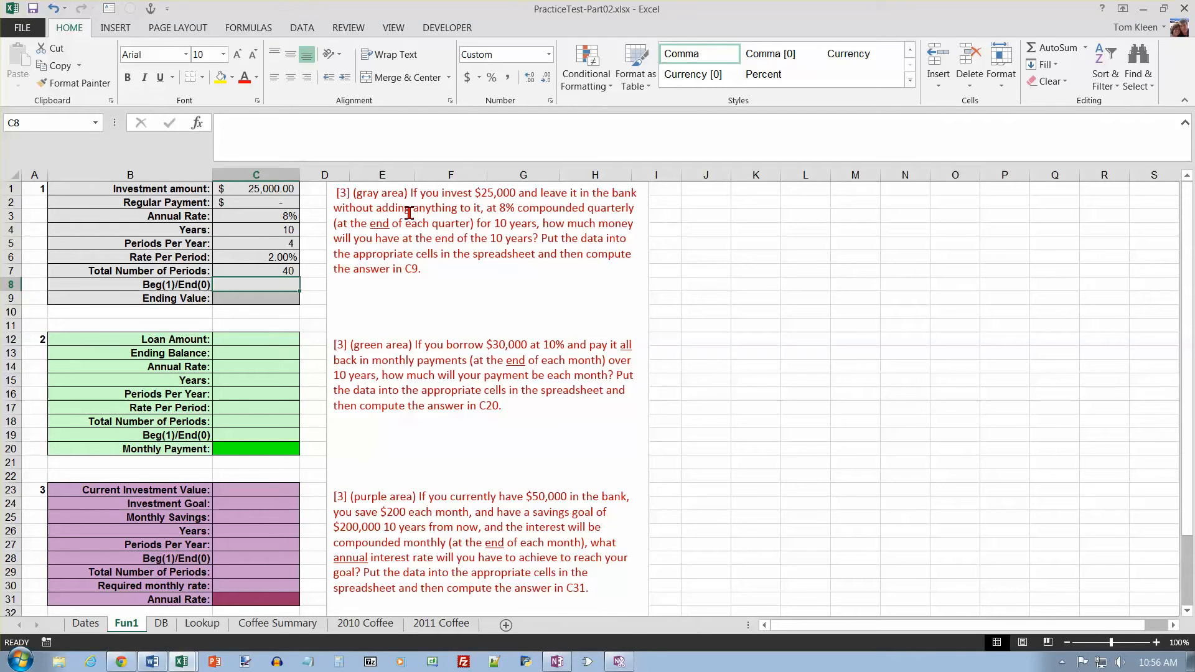
mouse_move(479, 208)
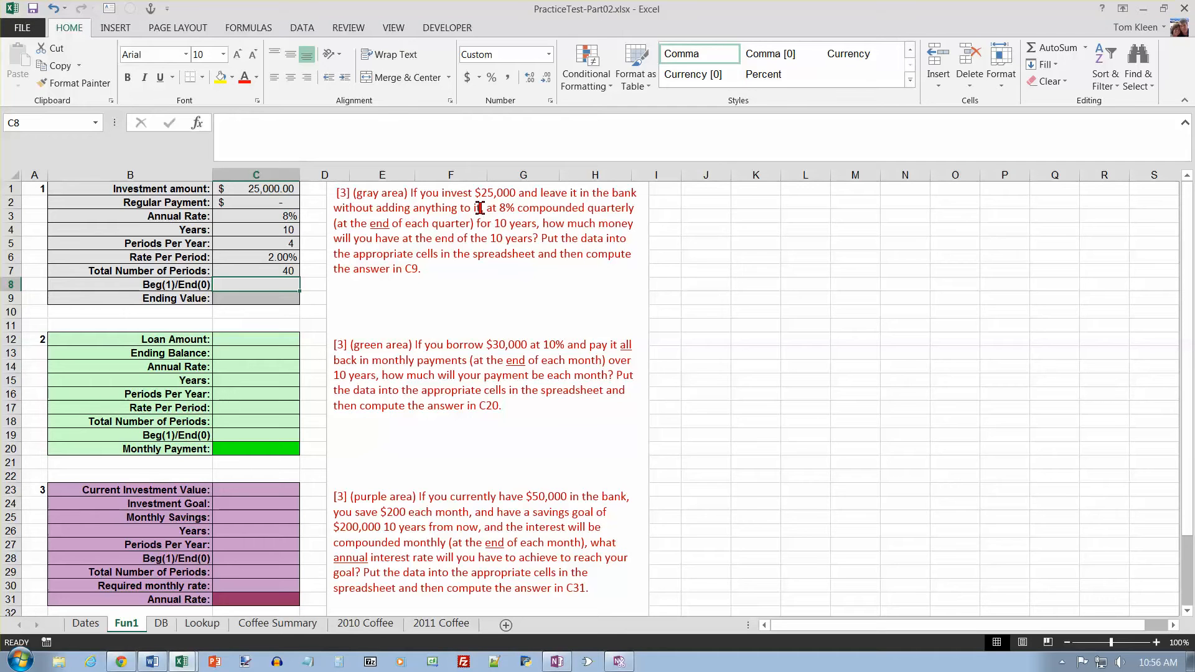
mouse_move(385, 259)
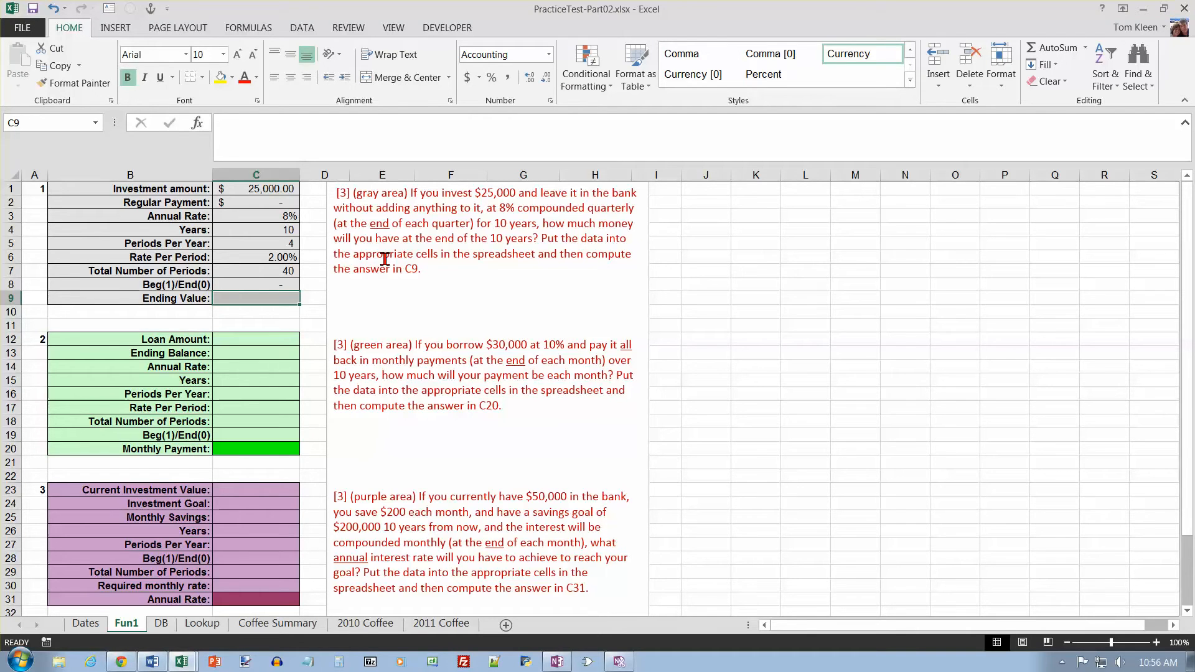
mouse_move(320, 241)
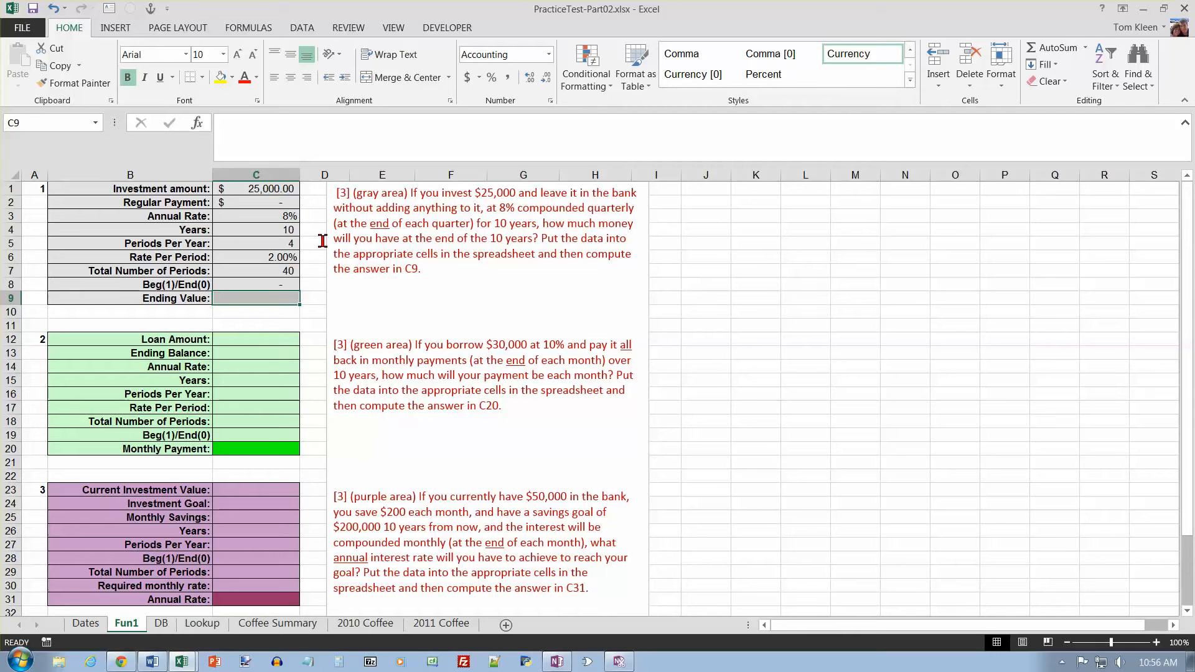
left_click(200, 122)
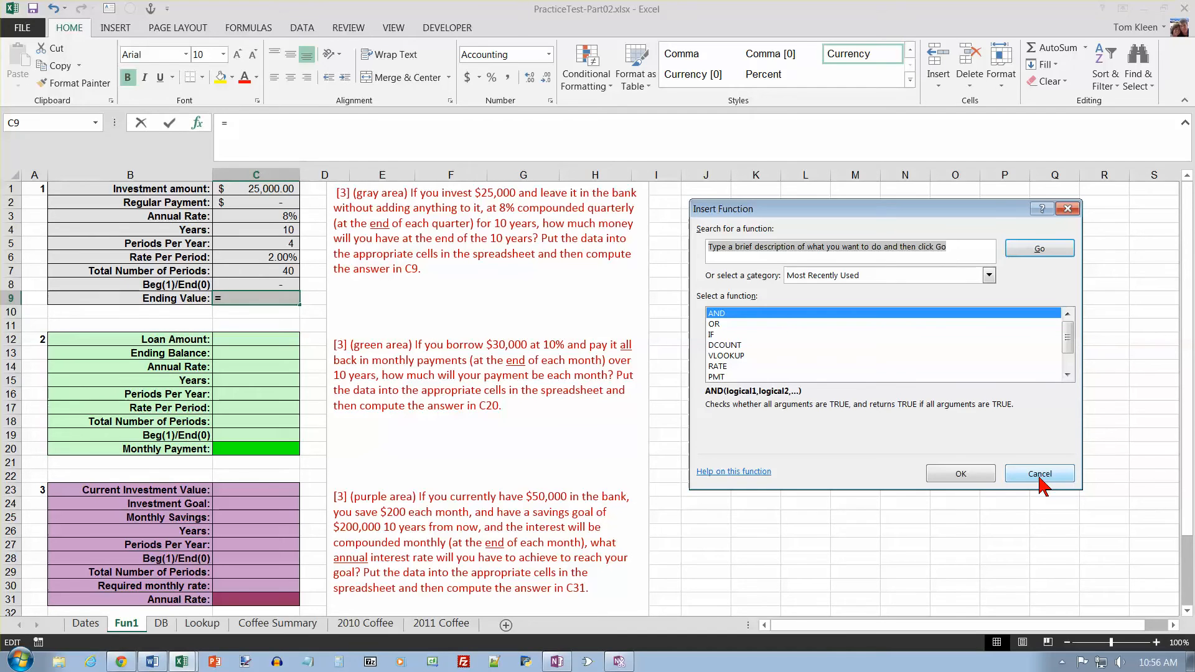
- Insert FV in C9 with Rate C6, Nper C7, Pmt -C2, Pv -C1, Type C8
left_click(1038, 473)
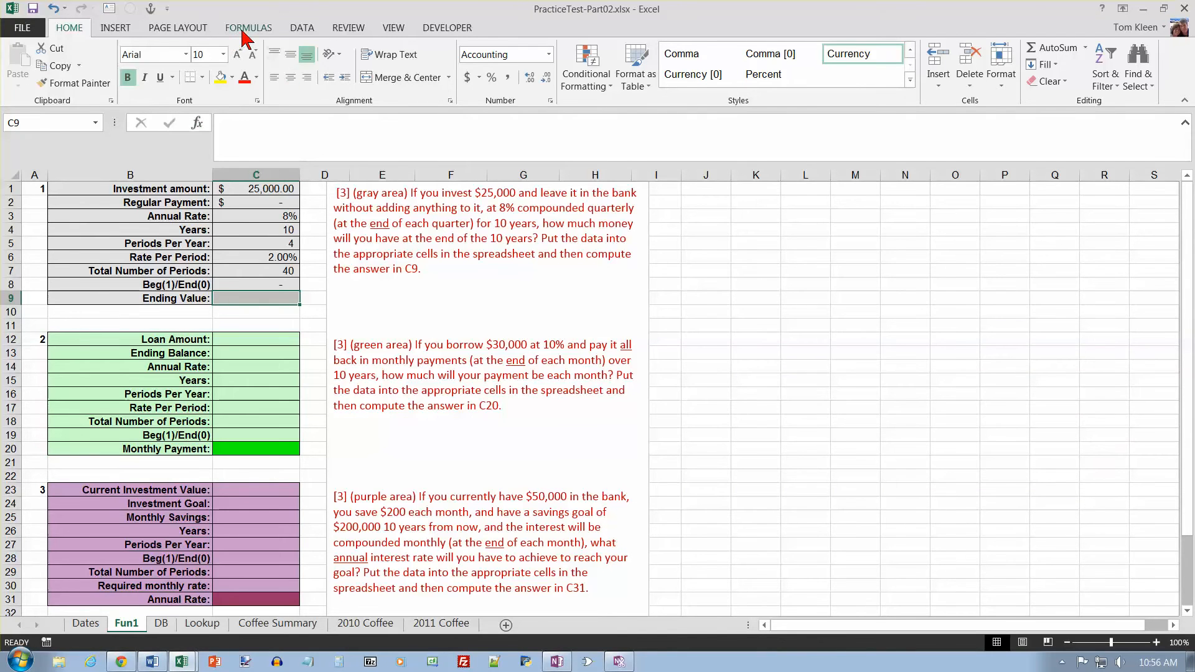
left_click(248, 28)
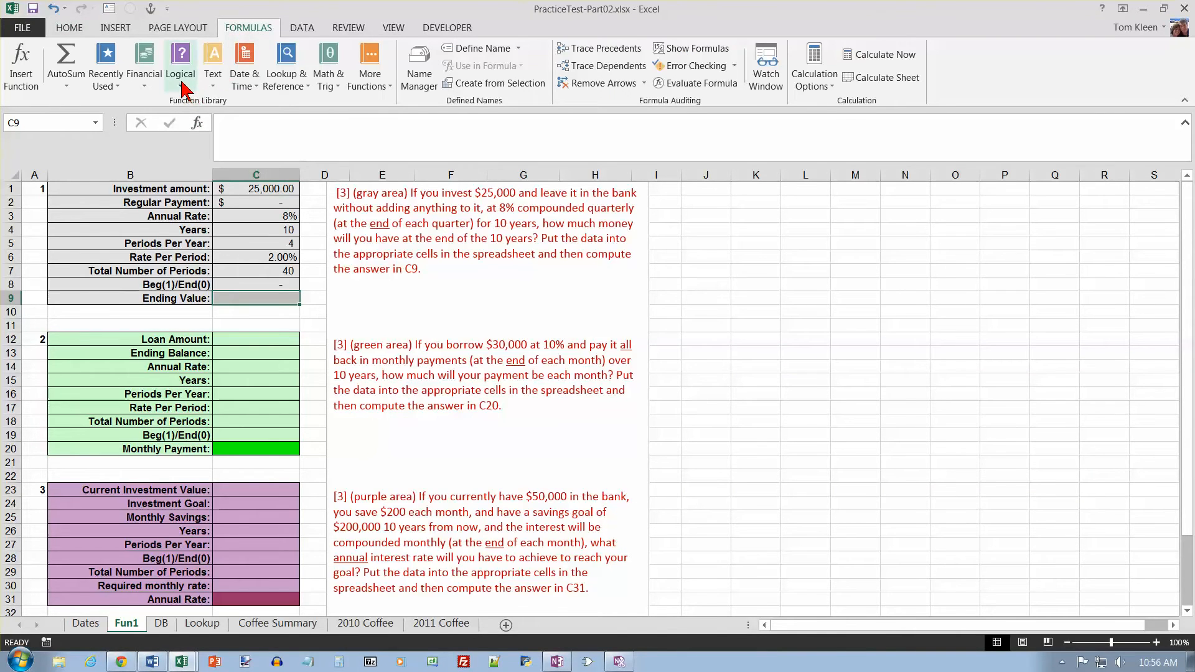
left_click(143, 65)
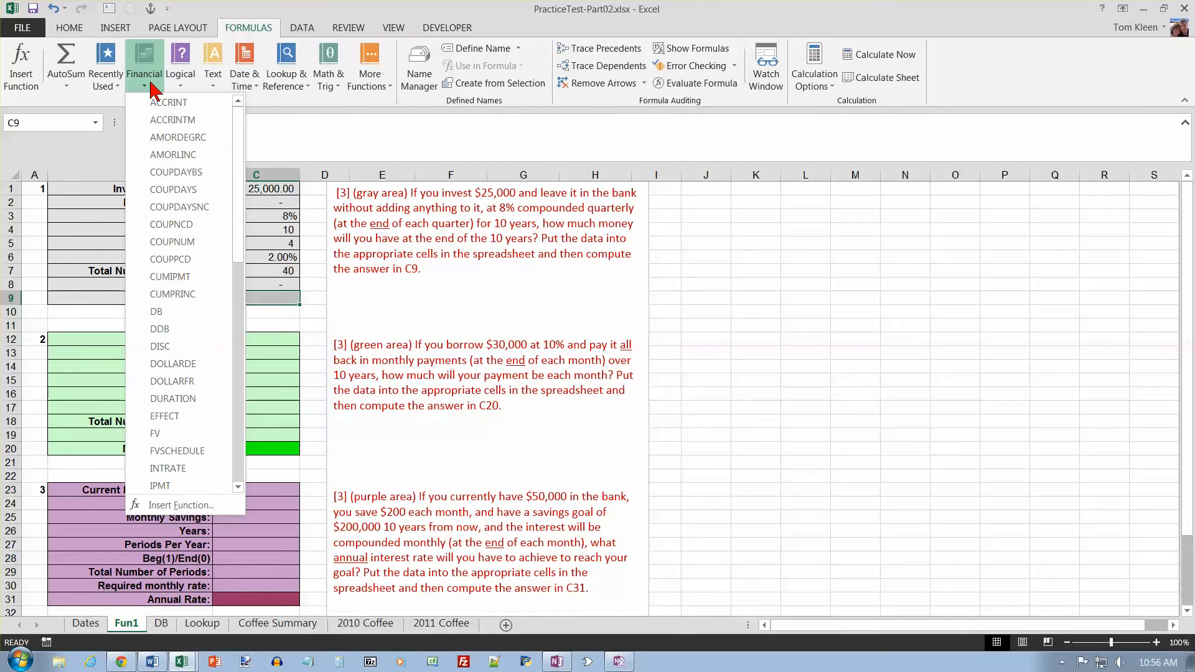
left_click(155, 433)
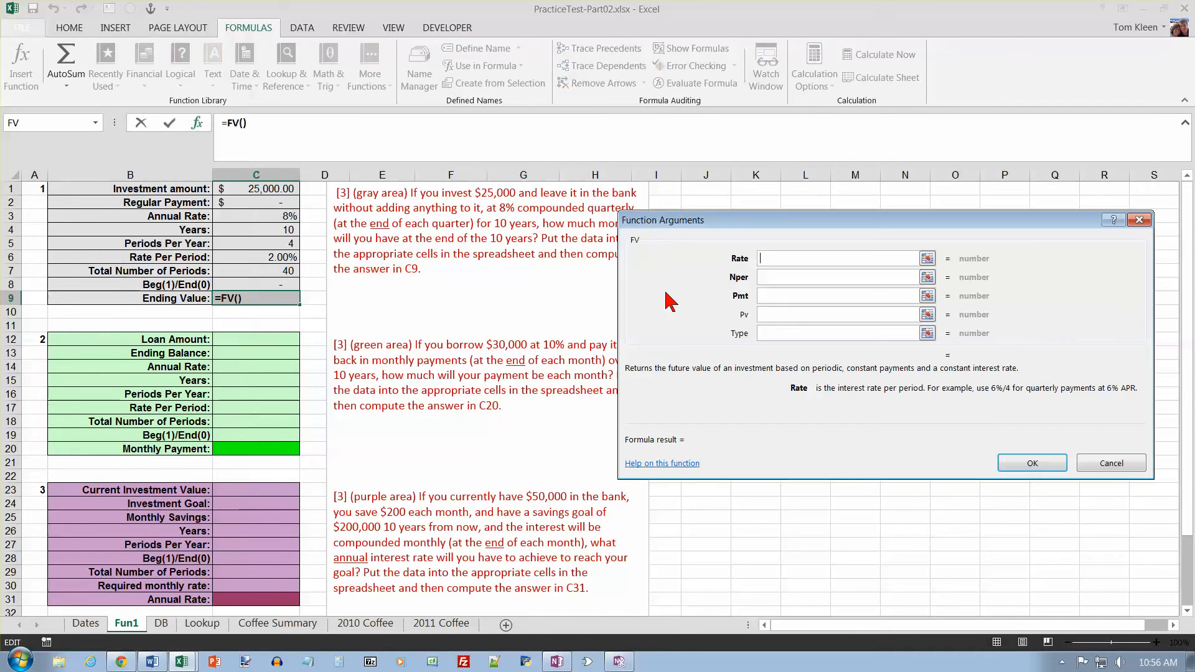
mouse_move(776, 258)
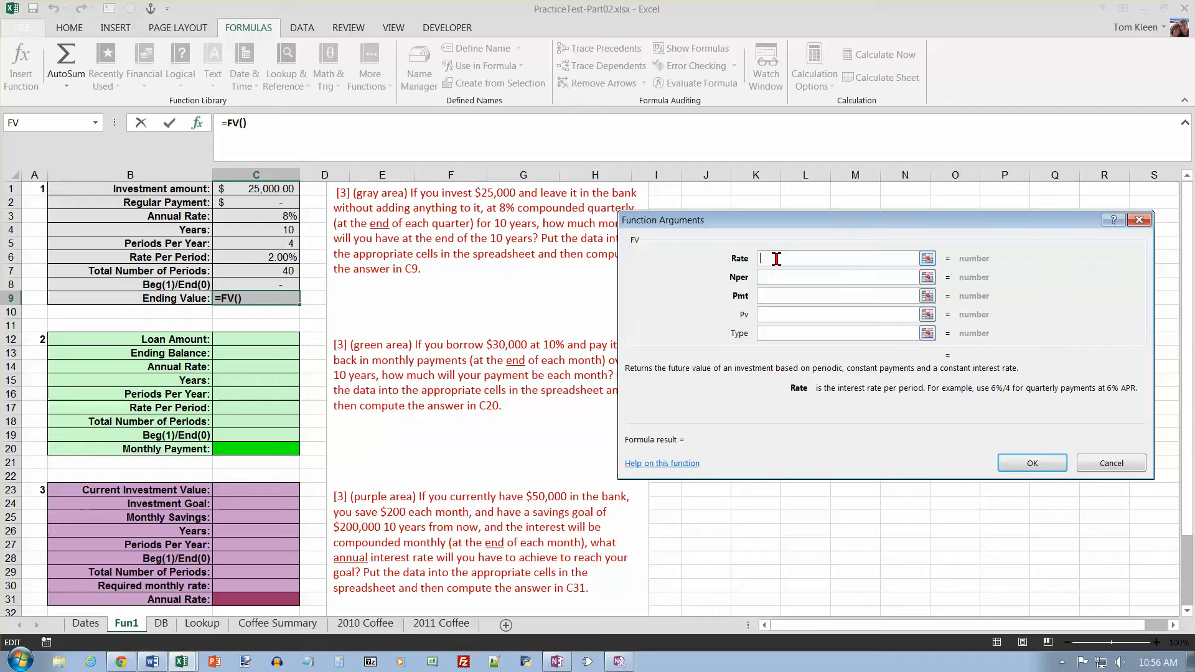
mouse_move(374, 310)
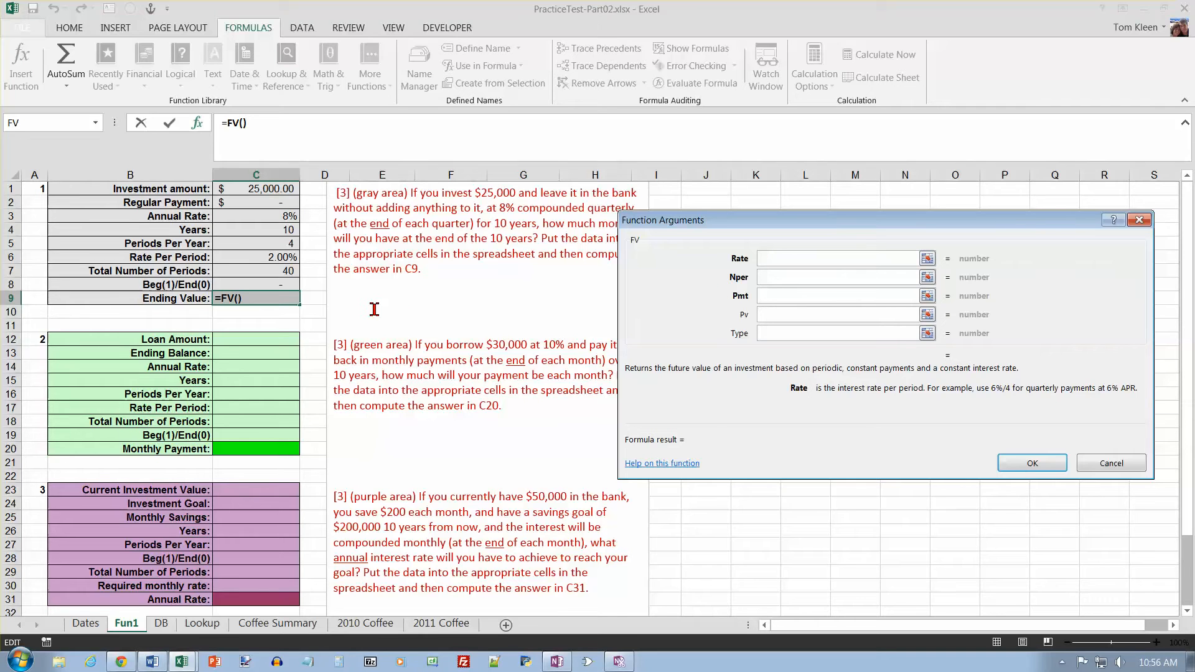
left_click(255, 257)
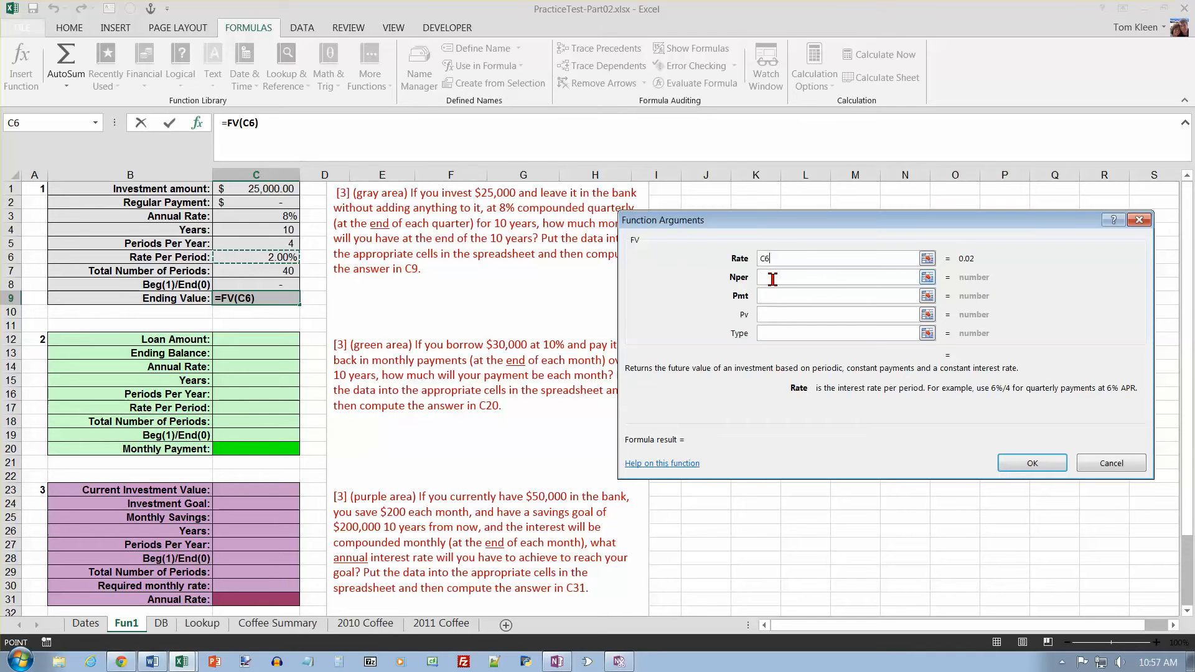
left_click(839, 276)
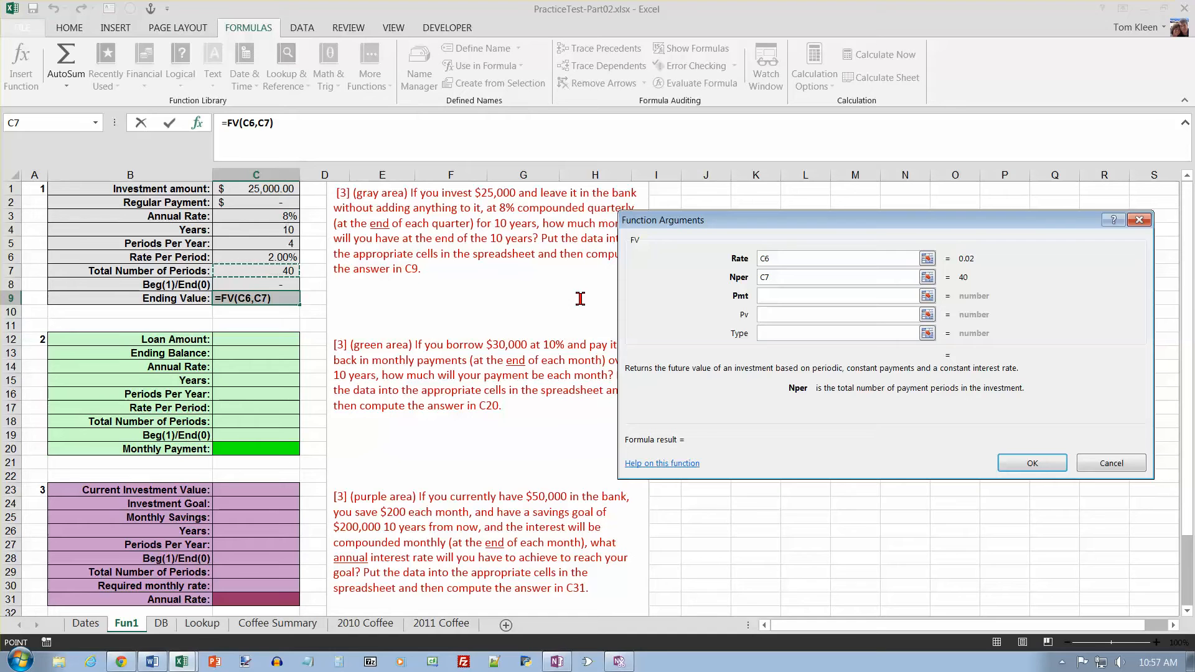
left_click(838, 296)
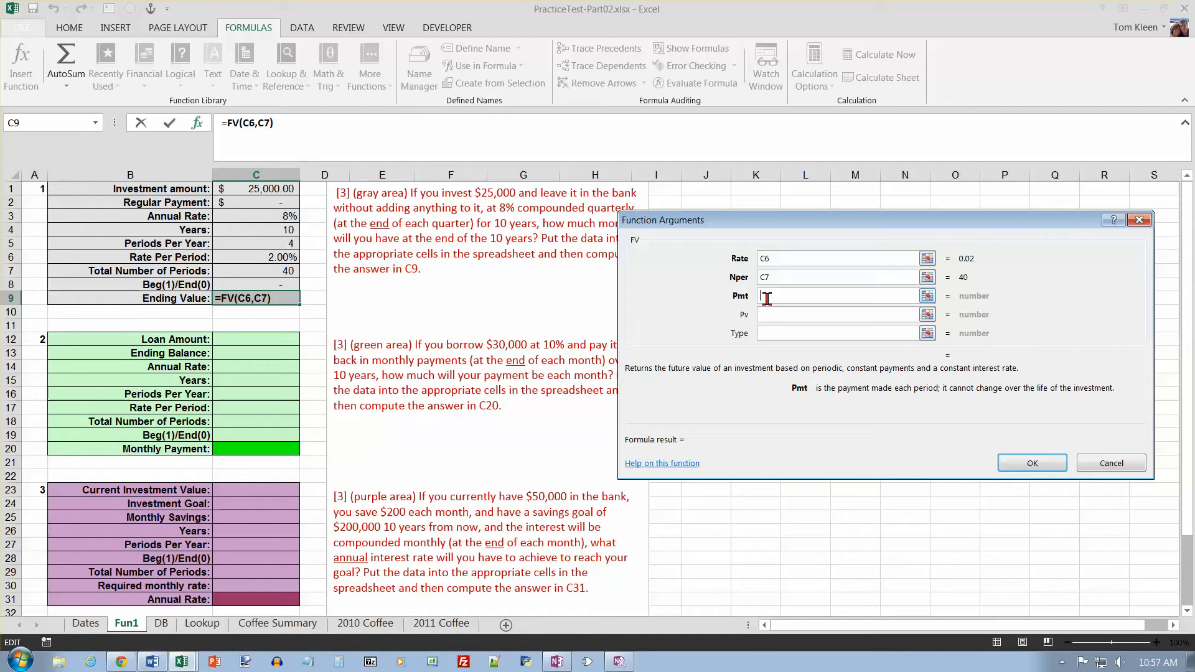
type("-")
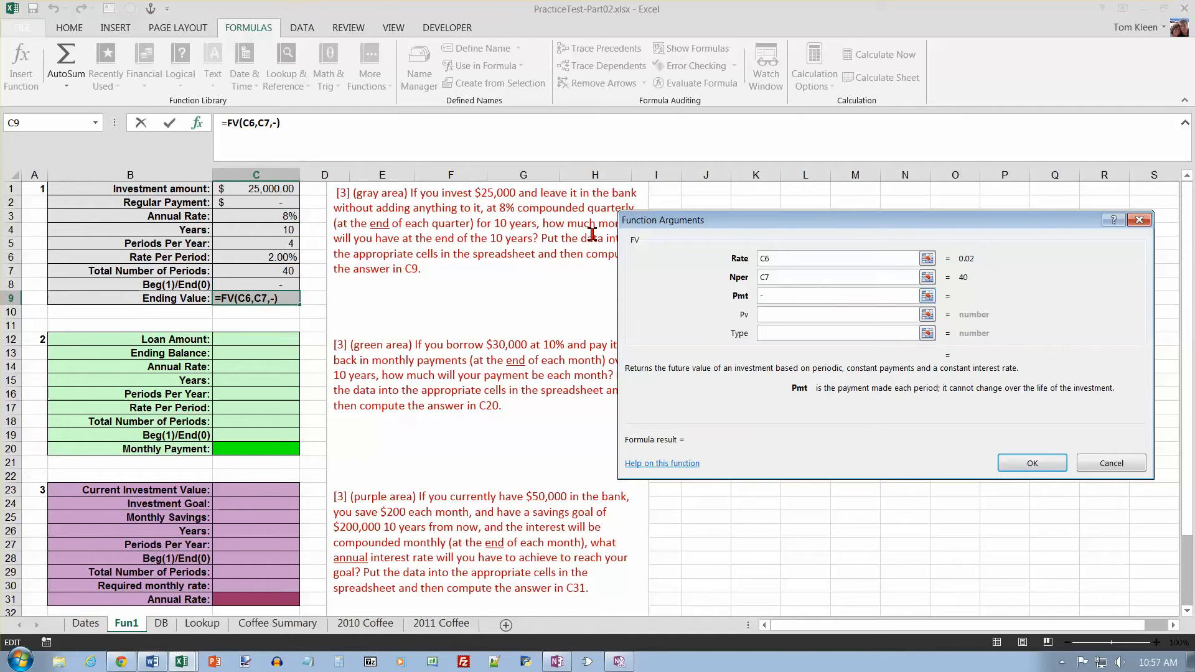
left_click(255, 202)
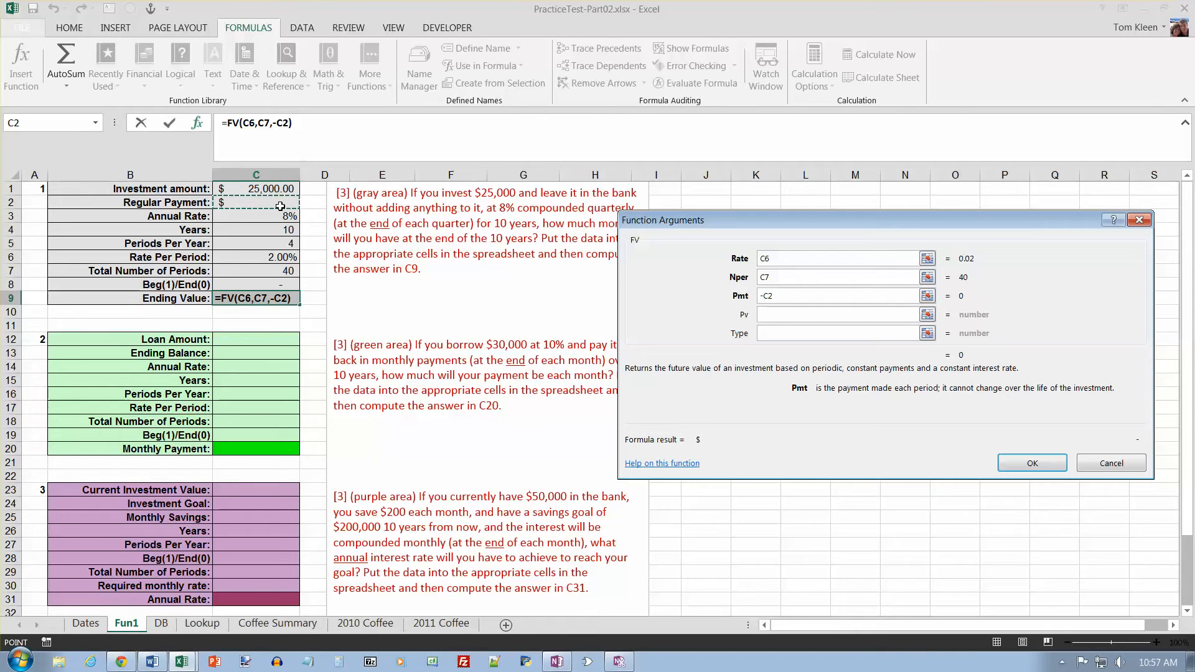
left_click(838, 314)
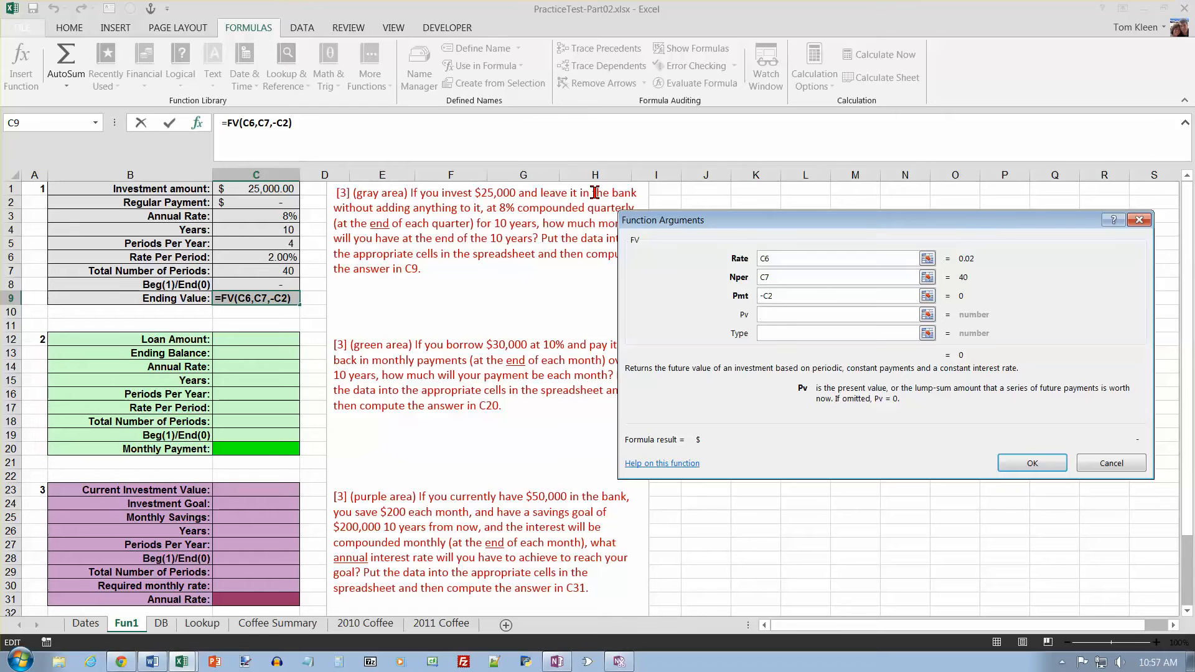
mouse_move(334, 204)
type("-C1")
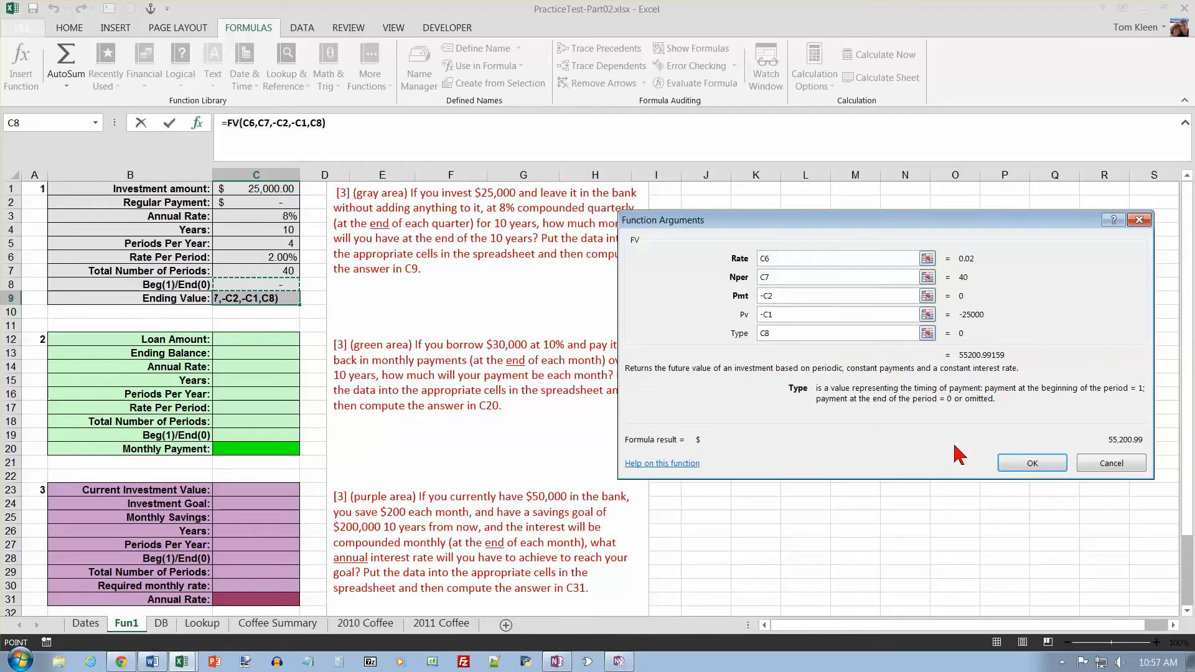
left_click(1031, 462)
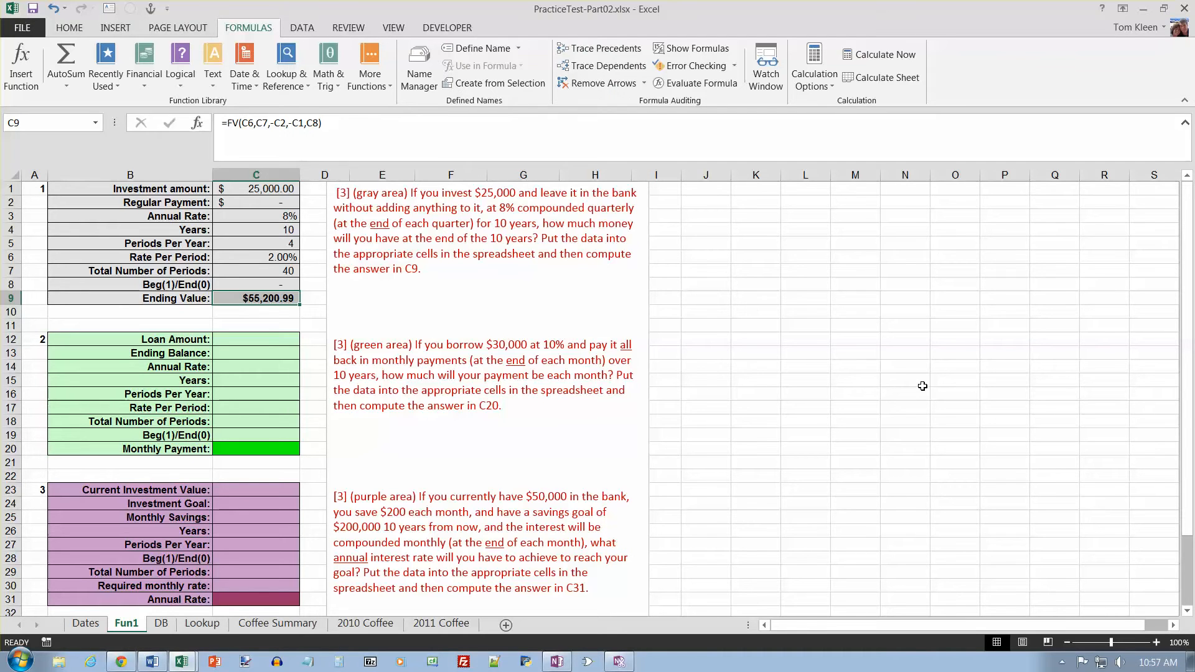
mouse_move(911, 377)
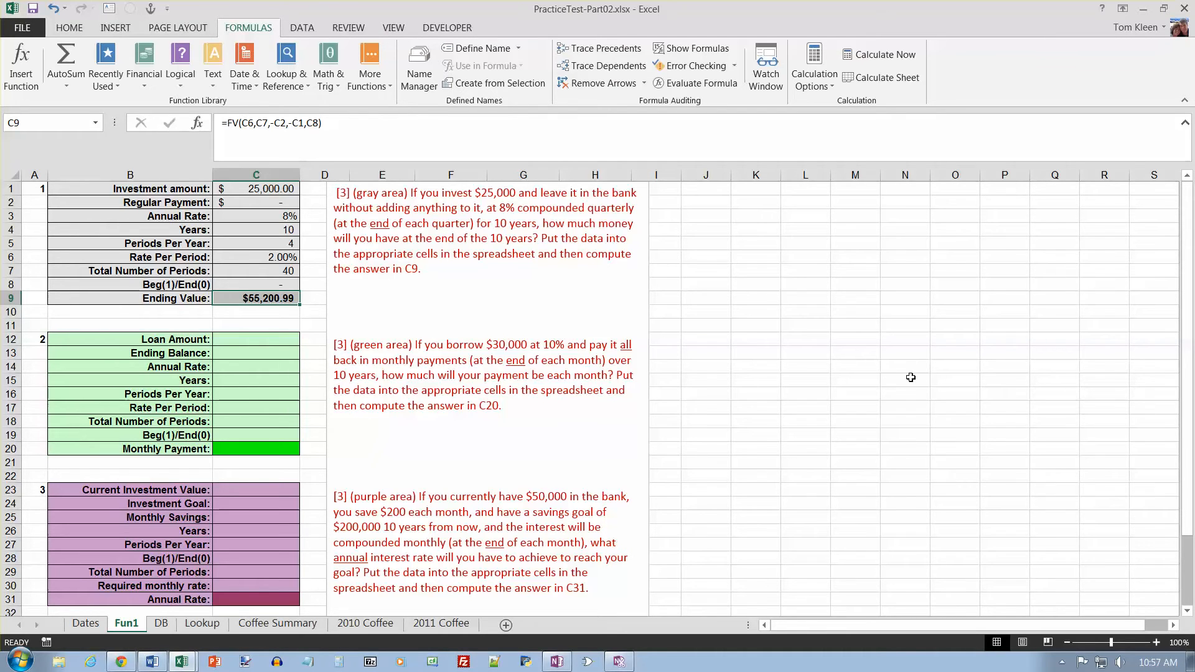
mouse_move(397, 379)
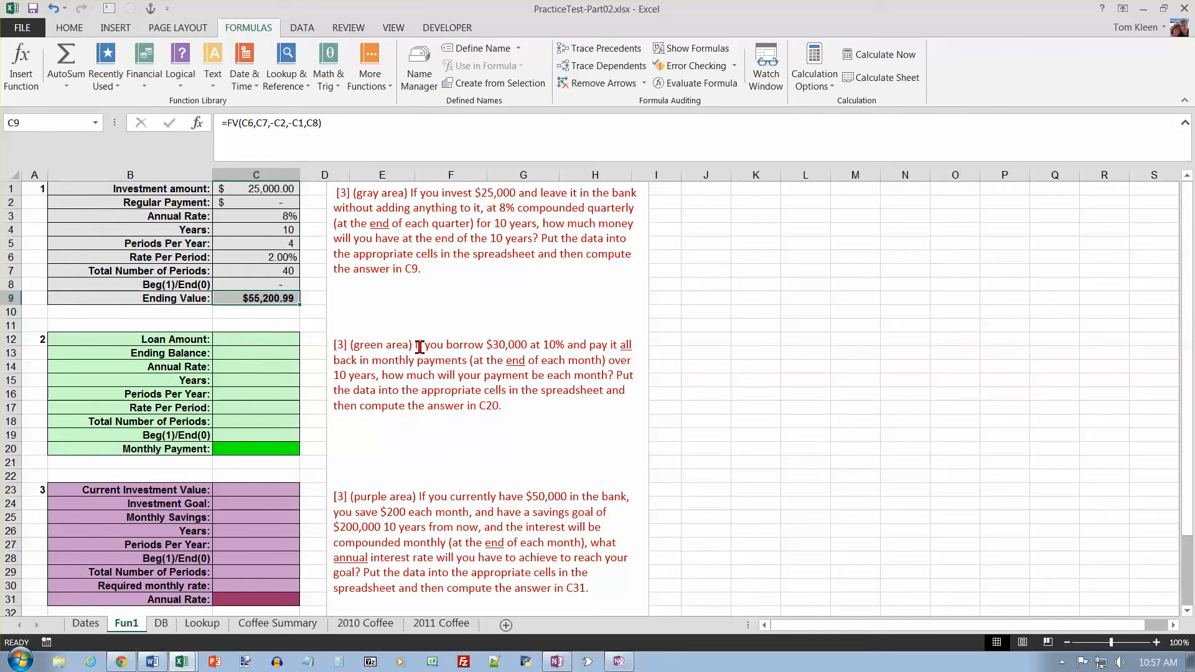
- Enter the loan inputs: $30,000 amount, 10% rate, 10 years, 12 periods per year
left_click(255, 340)
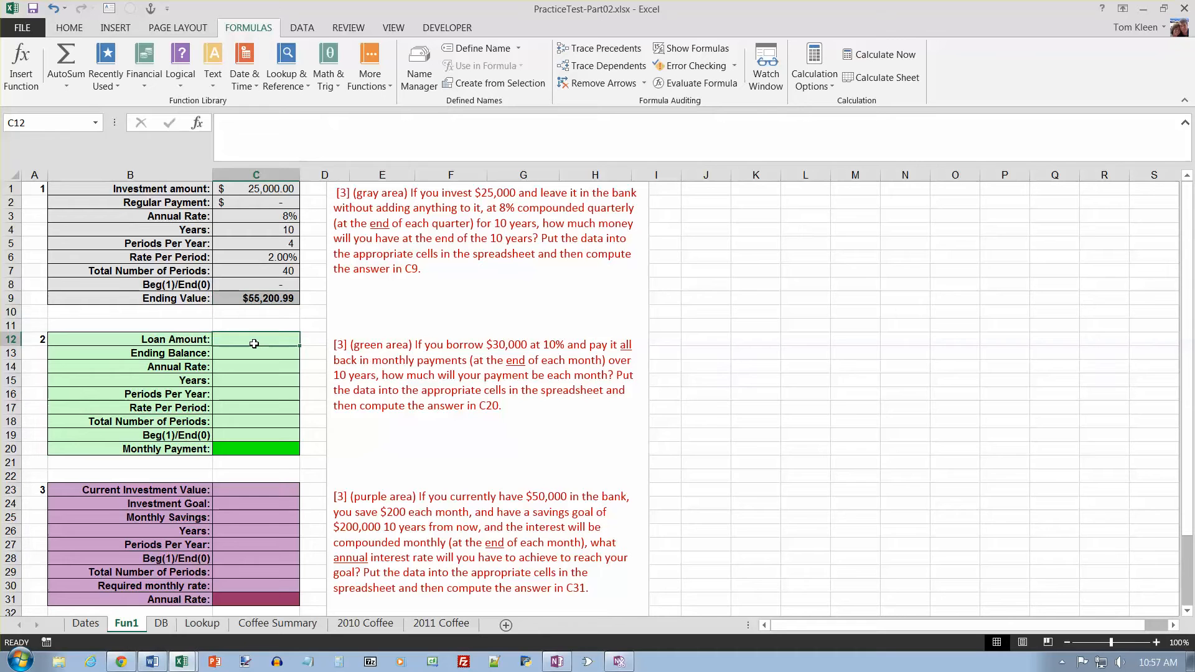
type("300")
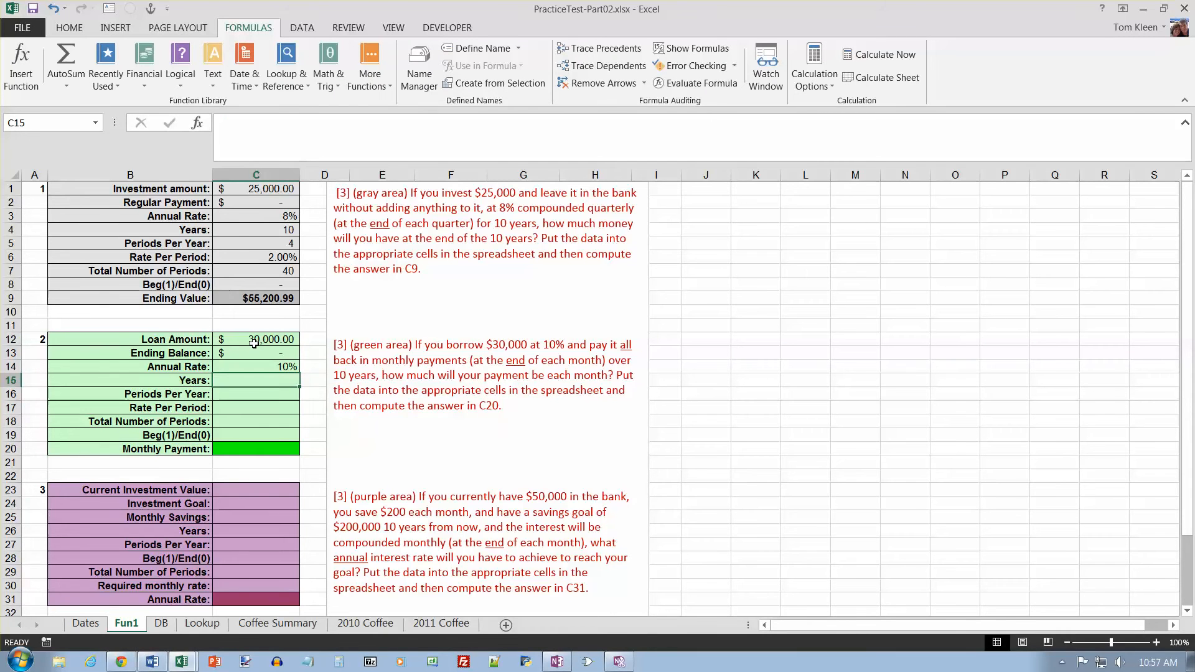
type("10")
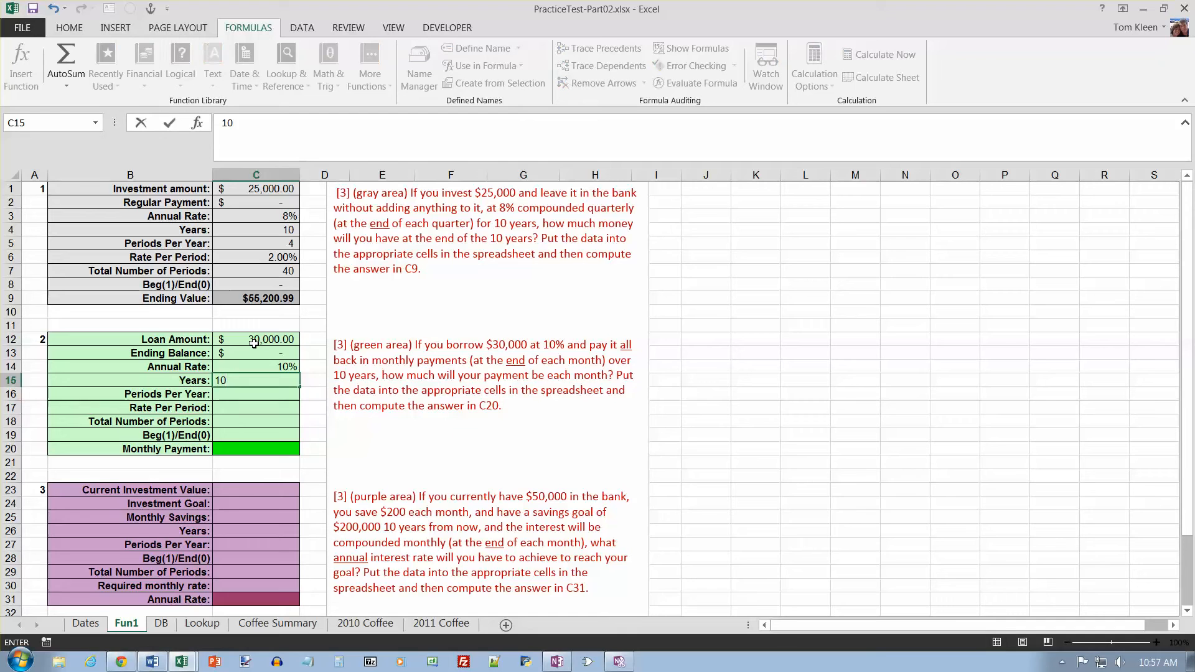
key("Return")
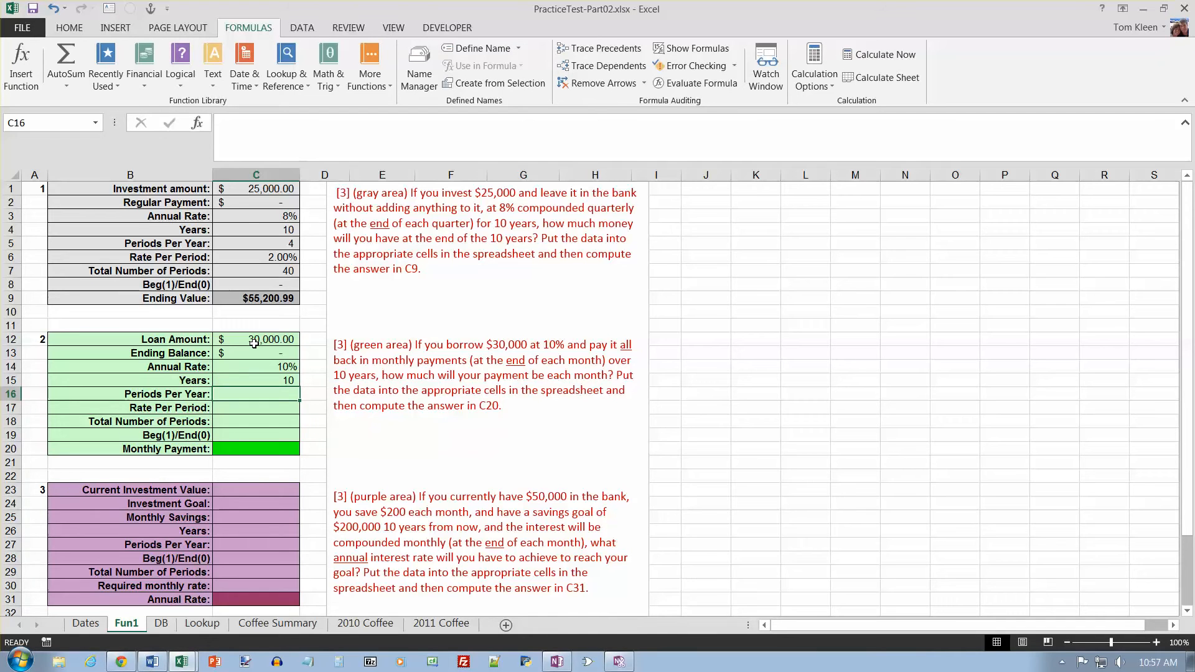
type("12")
left_click(257, 407)
type("=")
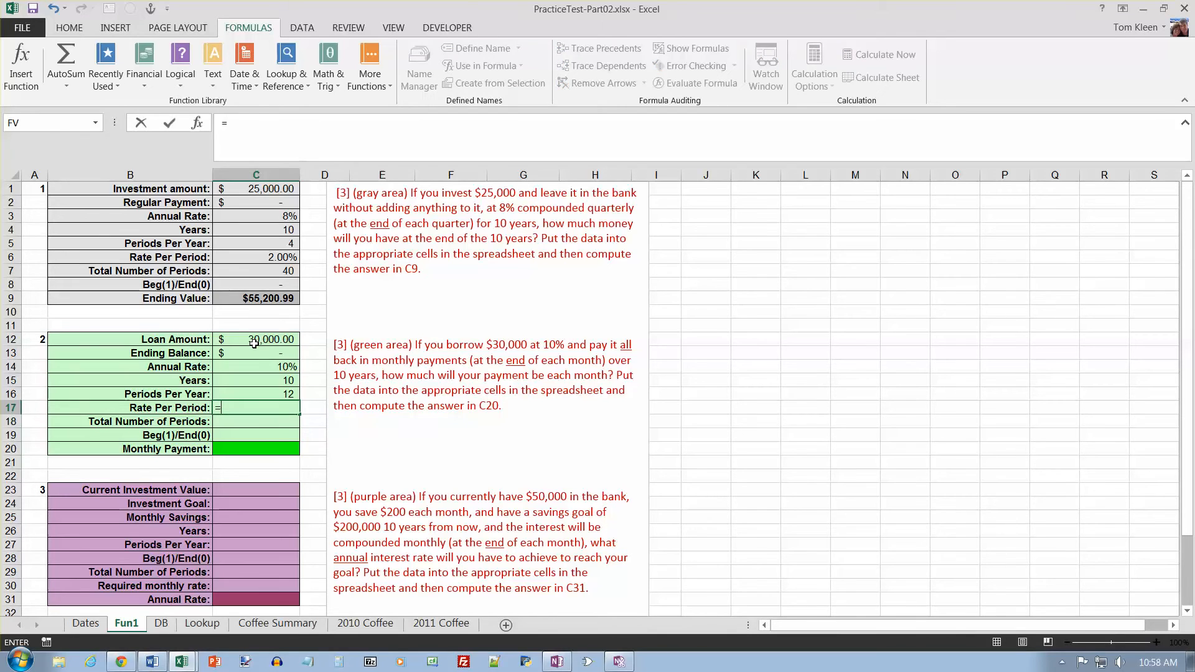
- Add formulas =C14/C16 for 0.83% rate per period and =C15*C16 for 120 periods
left_click(255, 366)
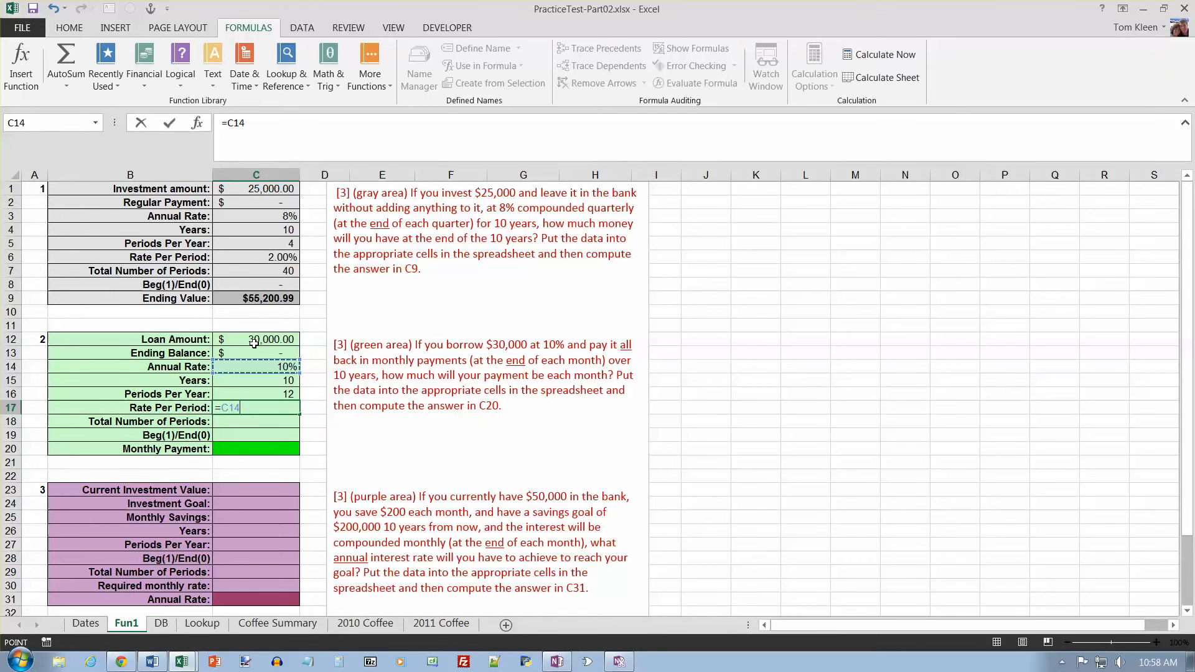
type("/")
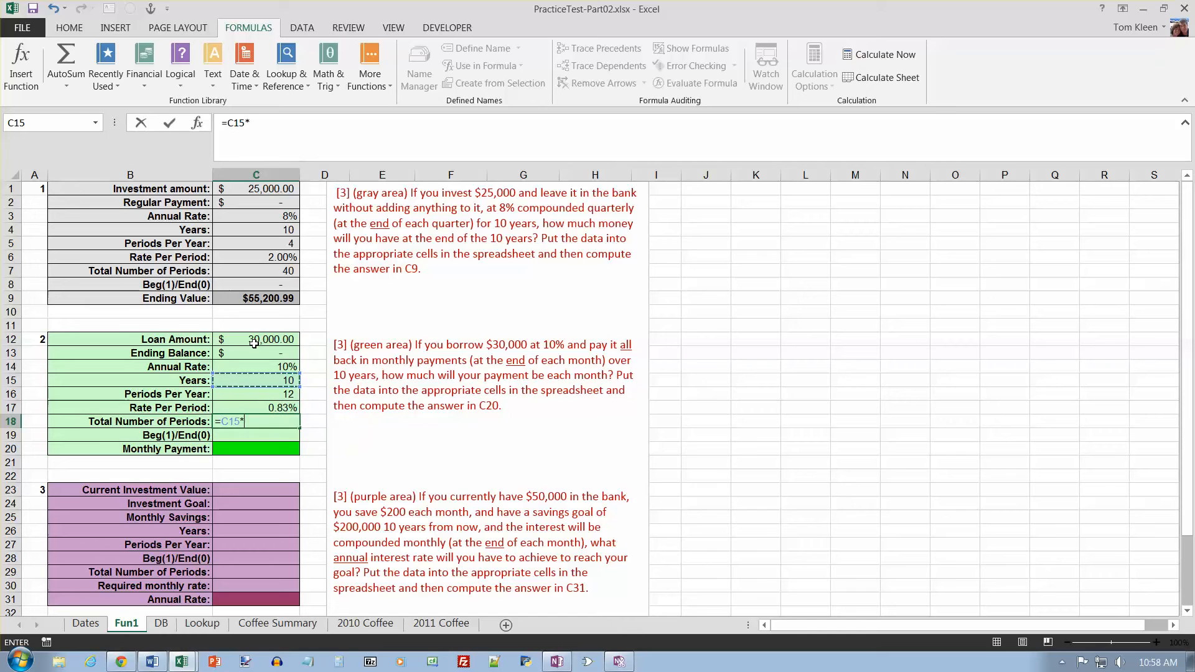
left_click(256, 393)
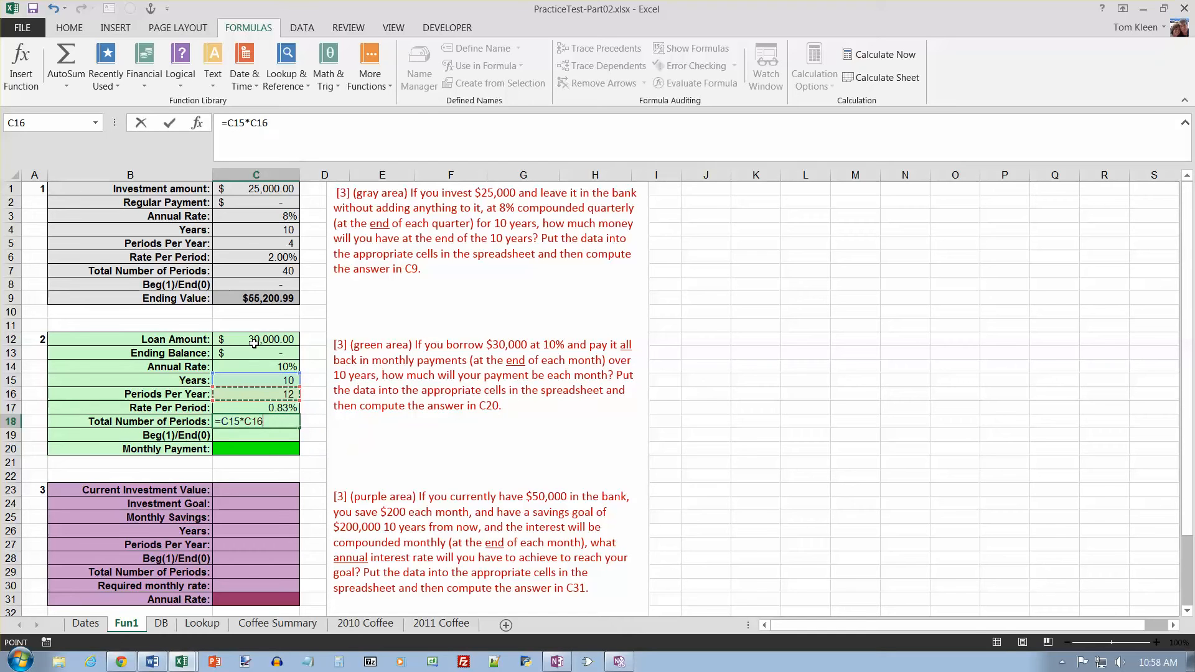
key("Return")
type("1")
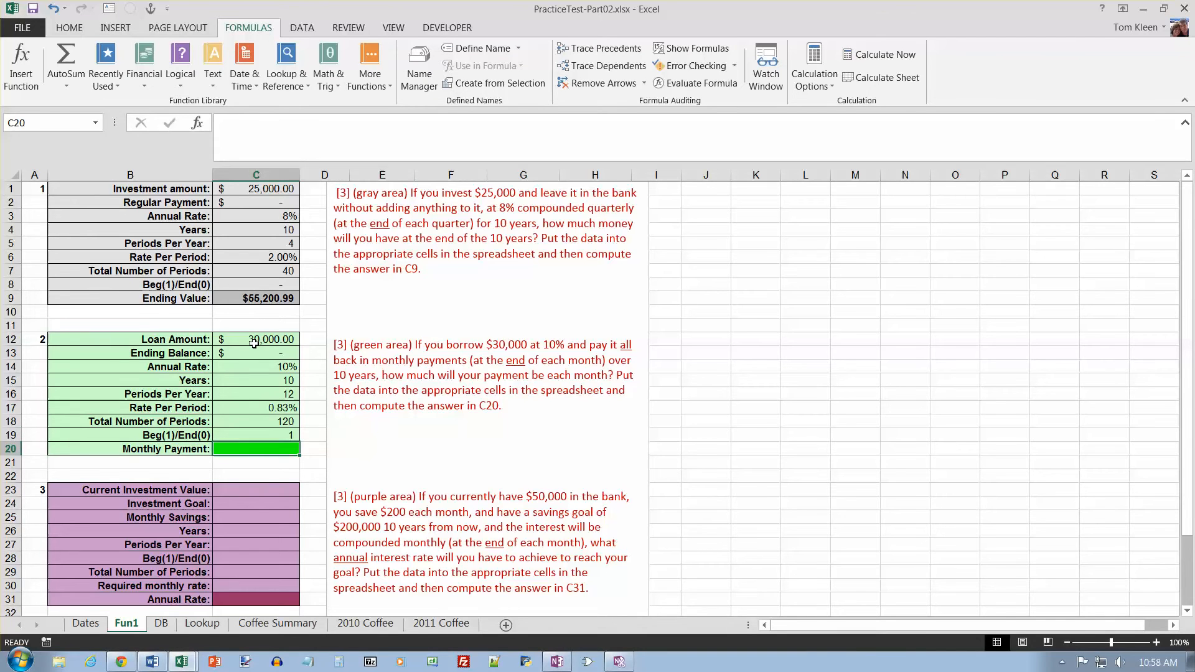
mouse_move(300, 115)
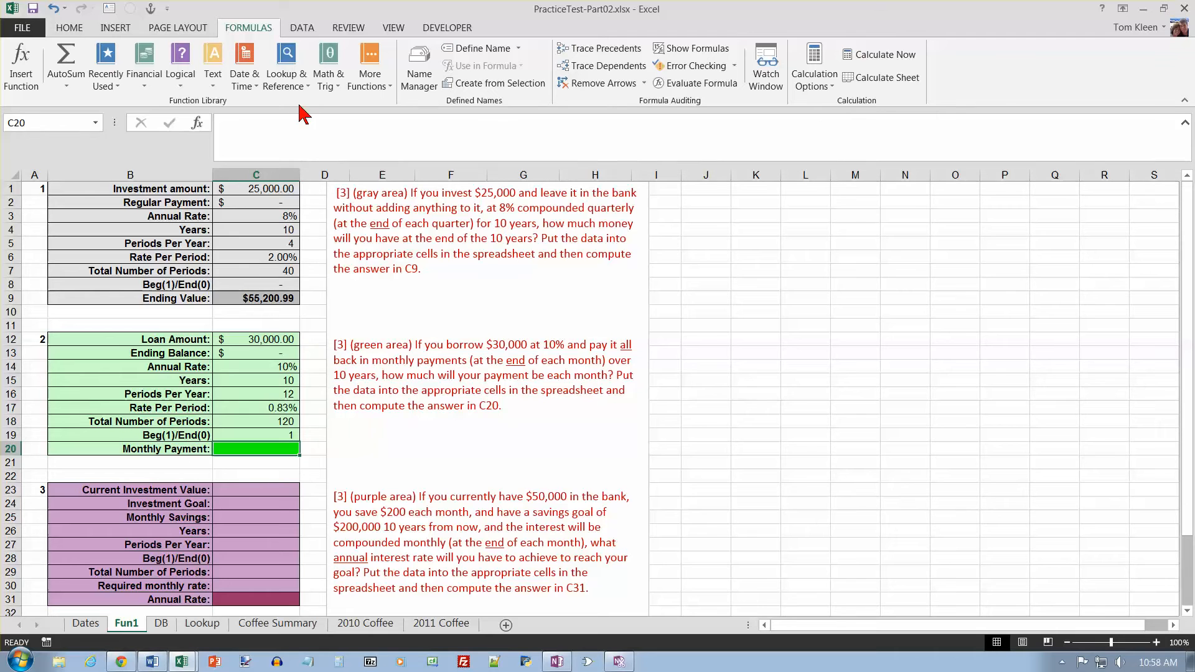
- Insert a PMT formula in C20 with Rate C17, Nper C18, Pv C12, Fv C13, Type C19
left_click(144, 65)
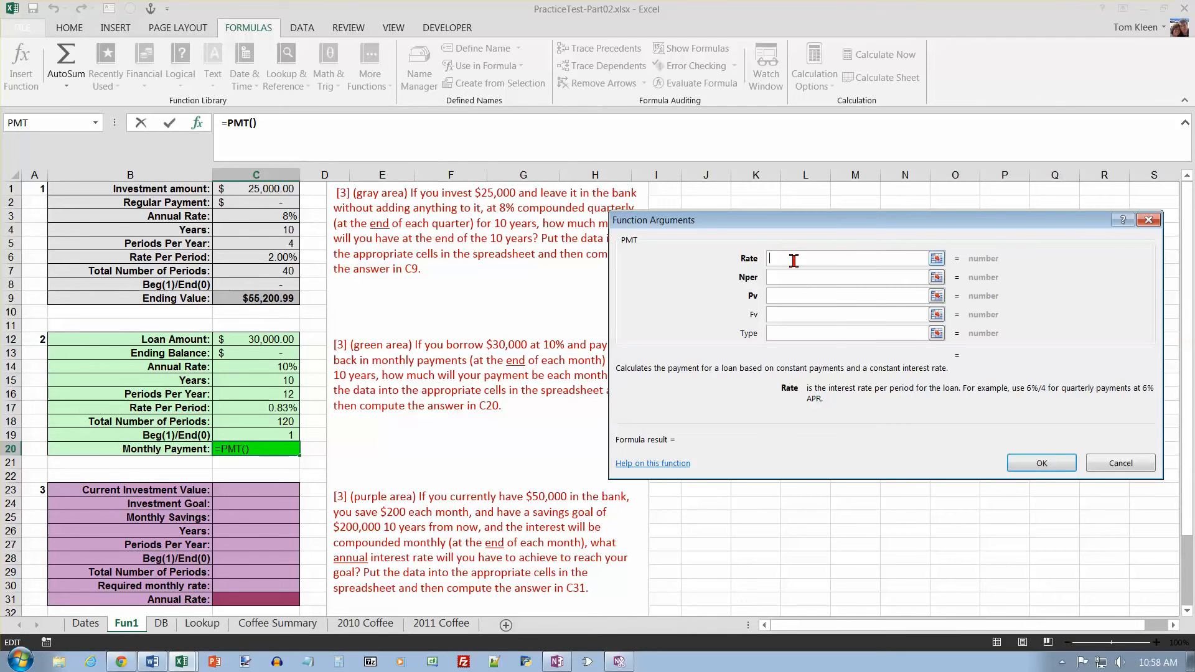
mouse_move(614, 342)
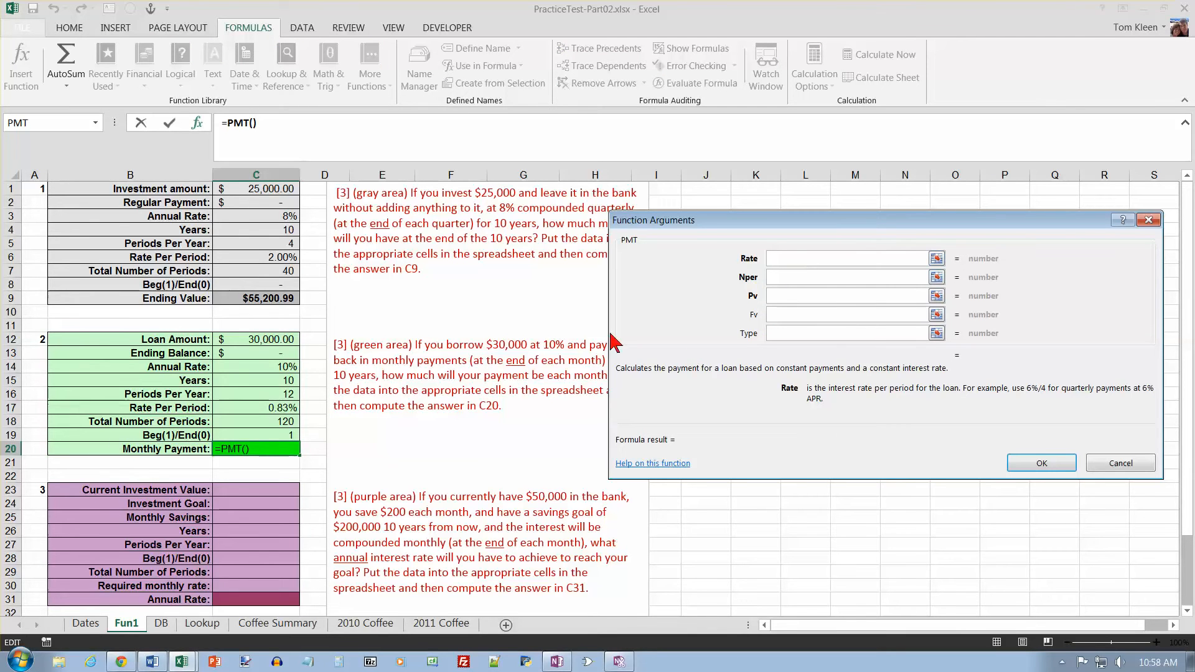
left_click(255, 408)
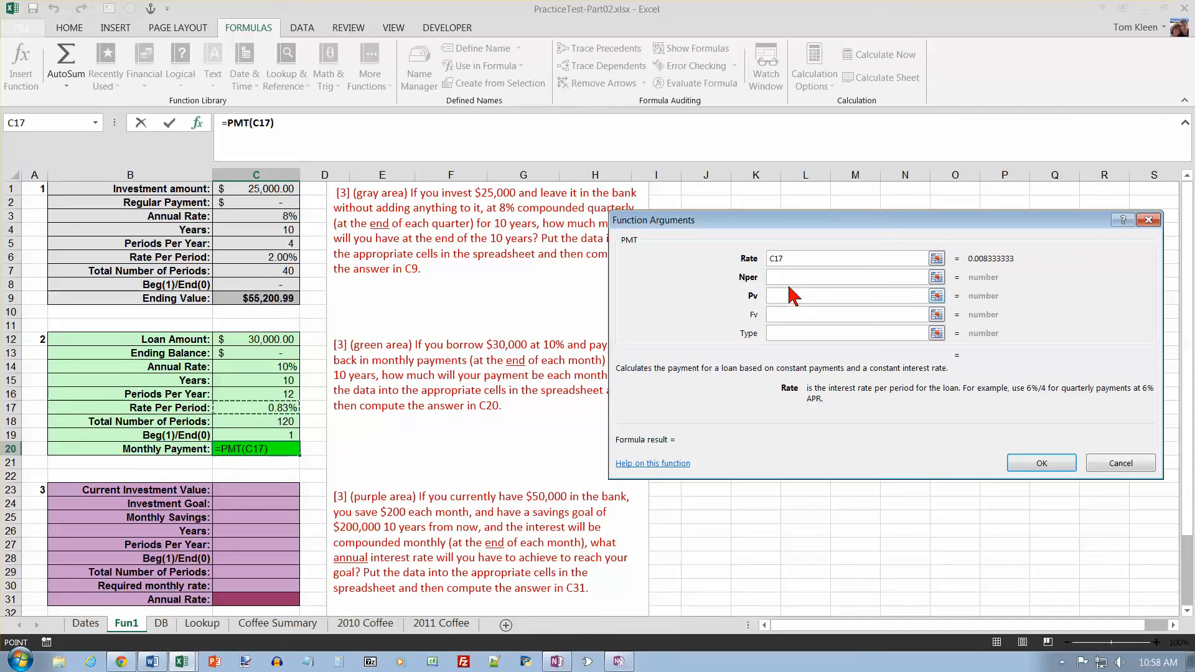
left_click(846, 276)
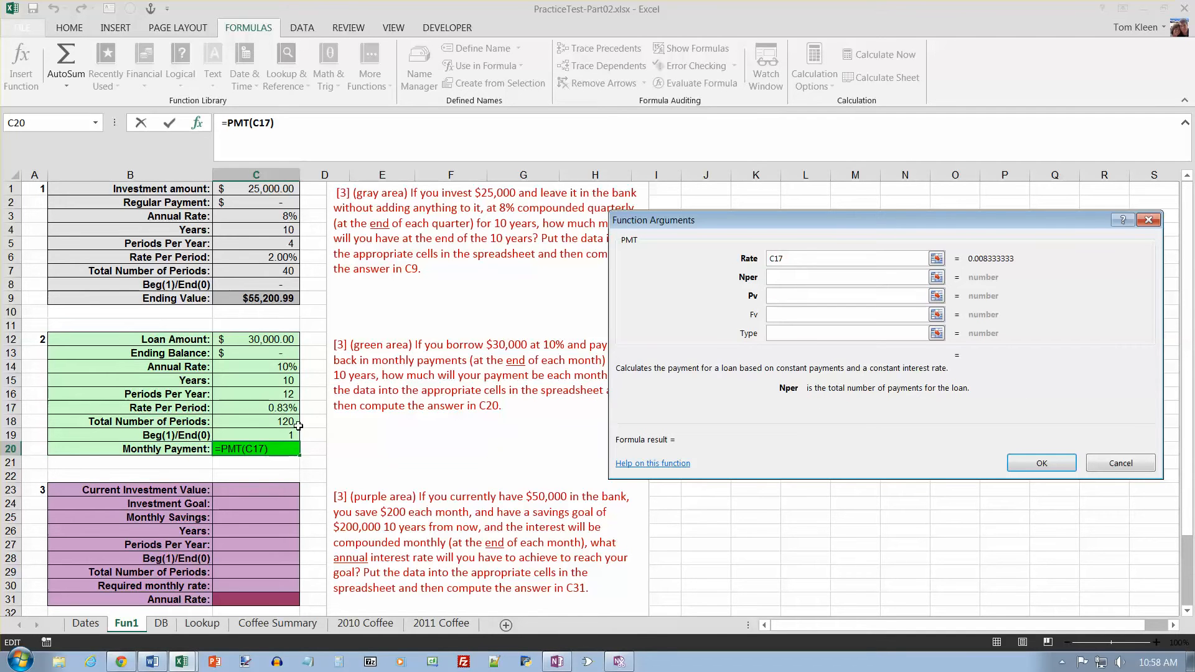
left_click(285, 421)
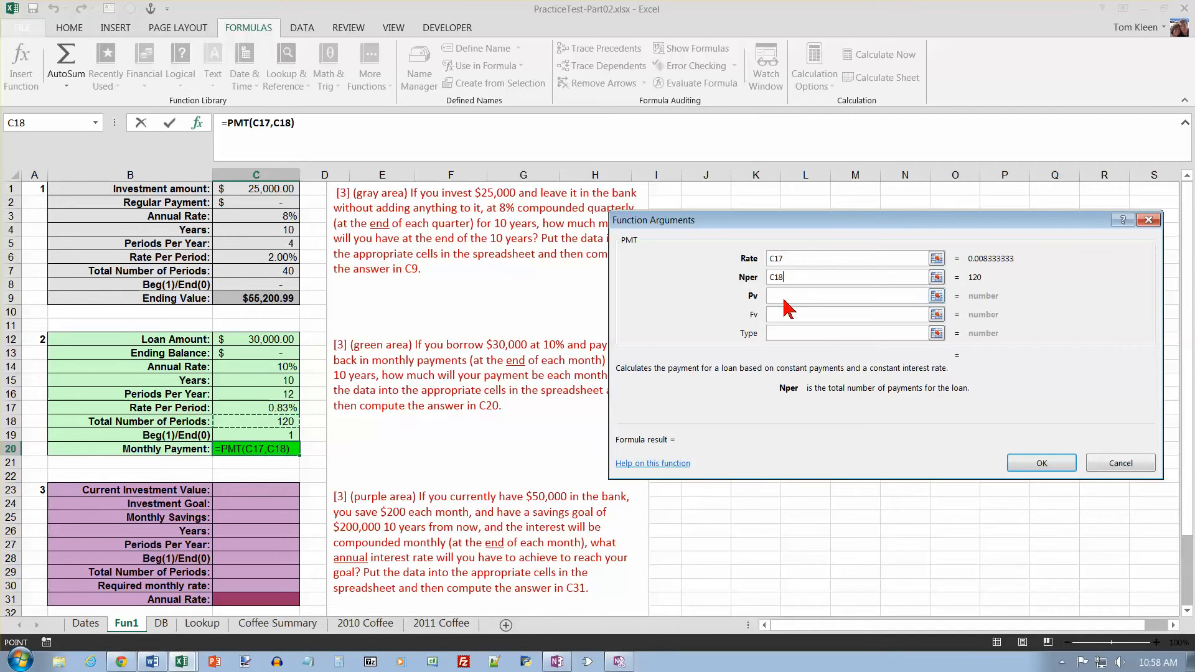
left_click(846, 295)
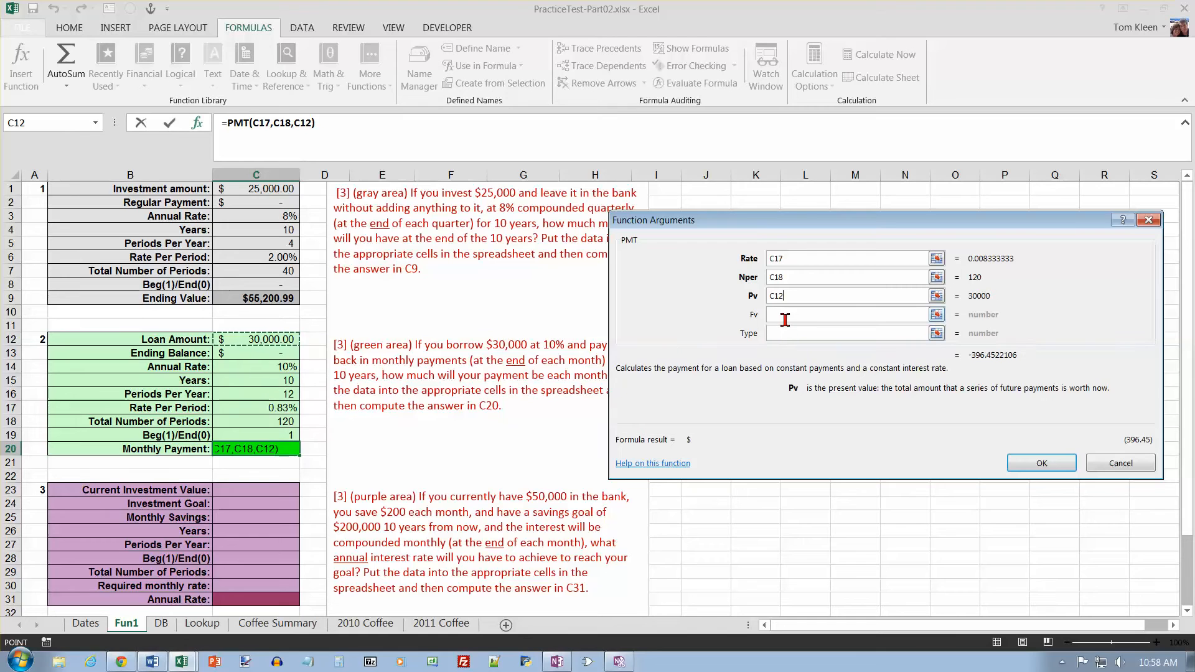
type("C13")
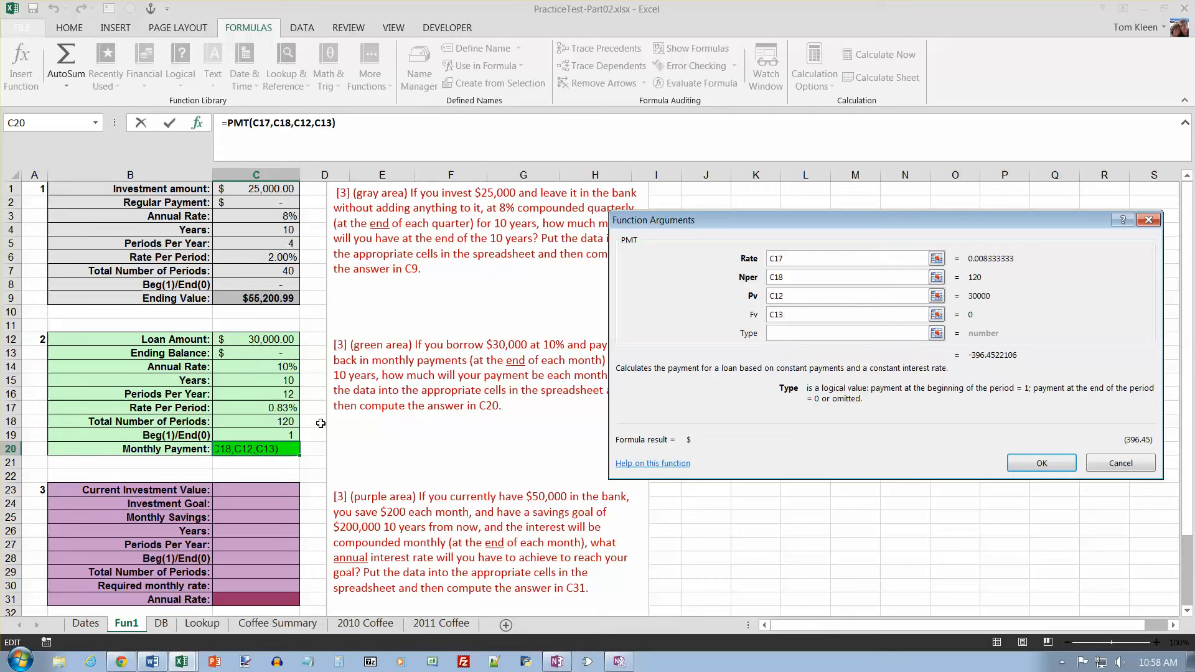
type("C19")
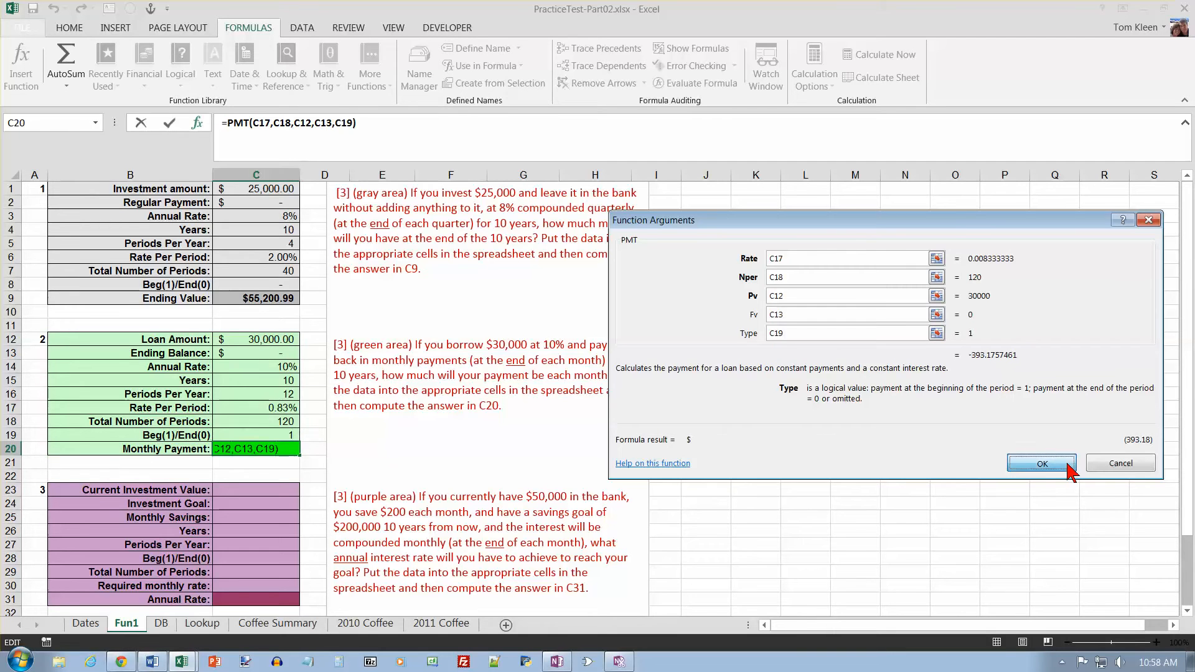
left_click(1042, 463)
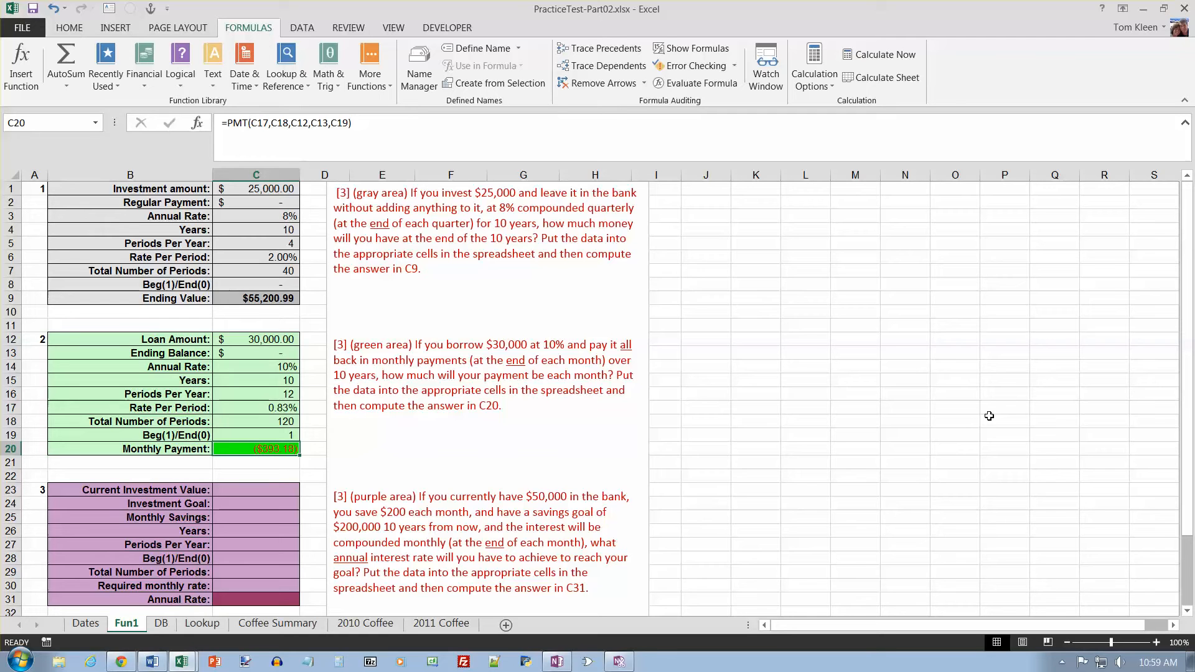
- Enter savings inputs in C23:C28: 50000, 200000, 200, 10 years, 12 periods, timing 0
left_click(255, 489)
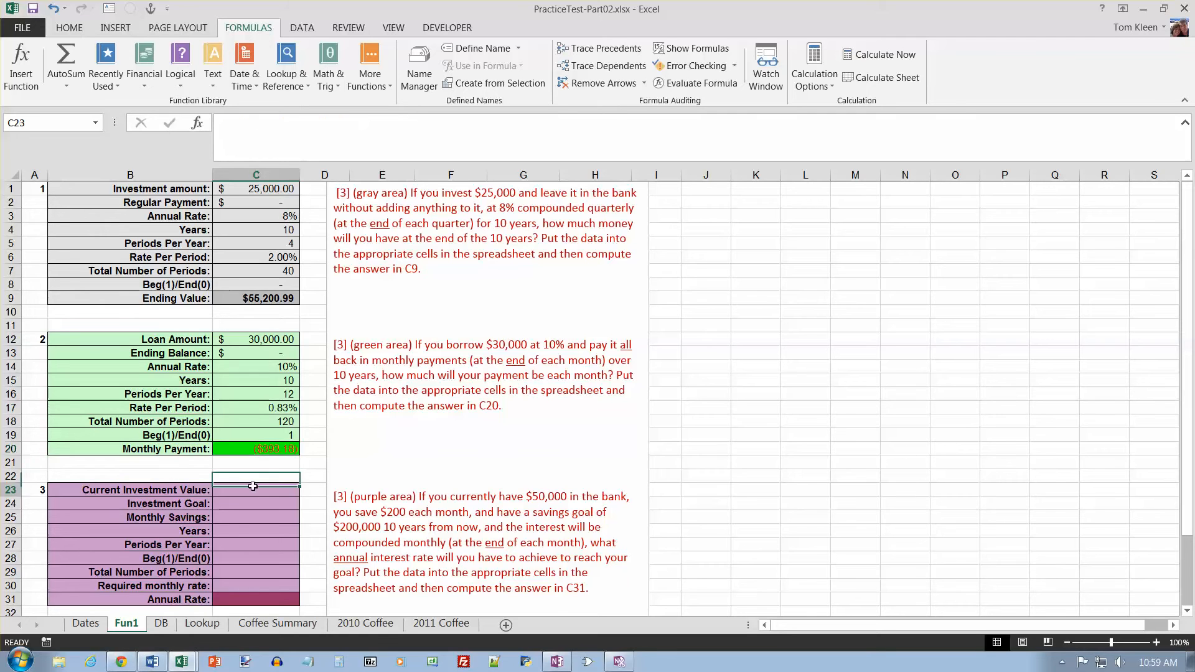
type("50")
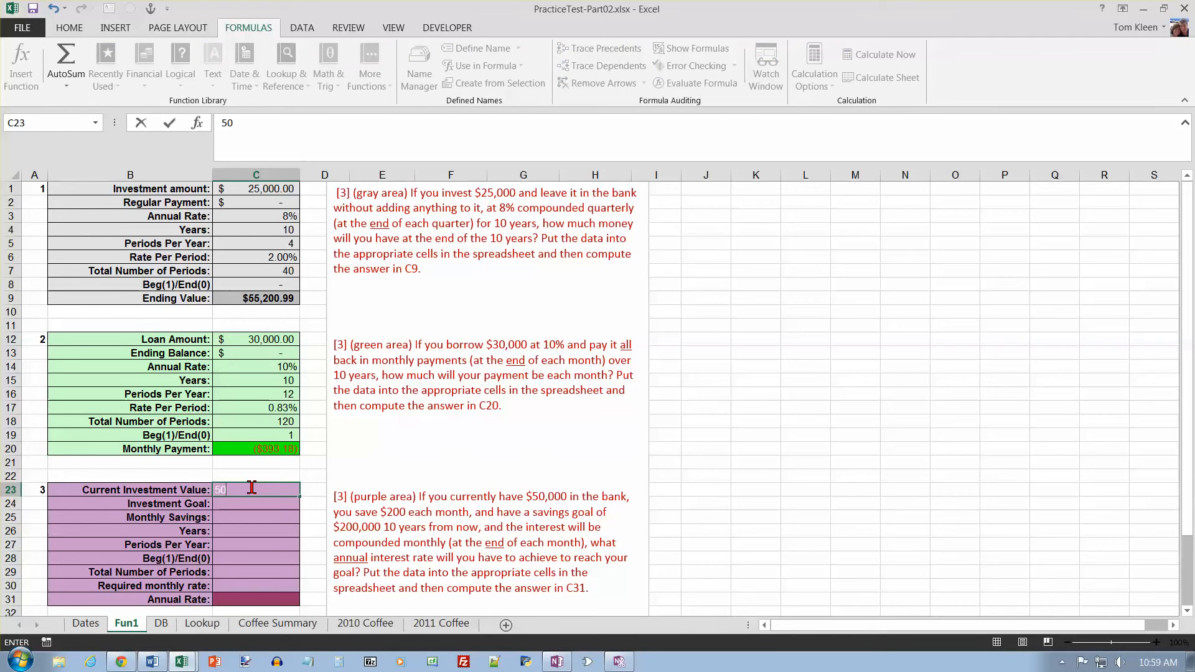
key("Return")
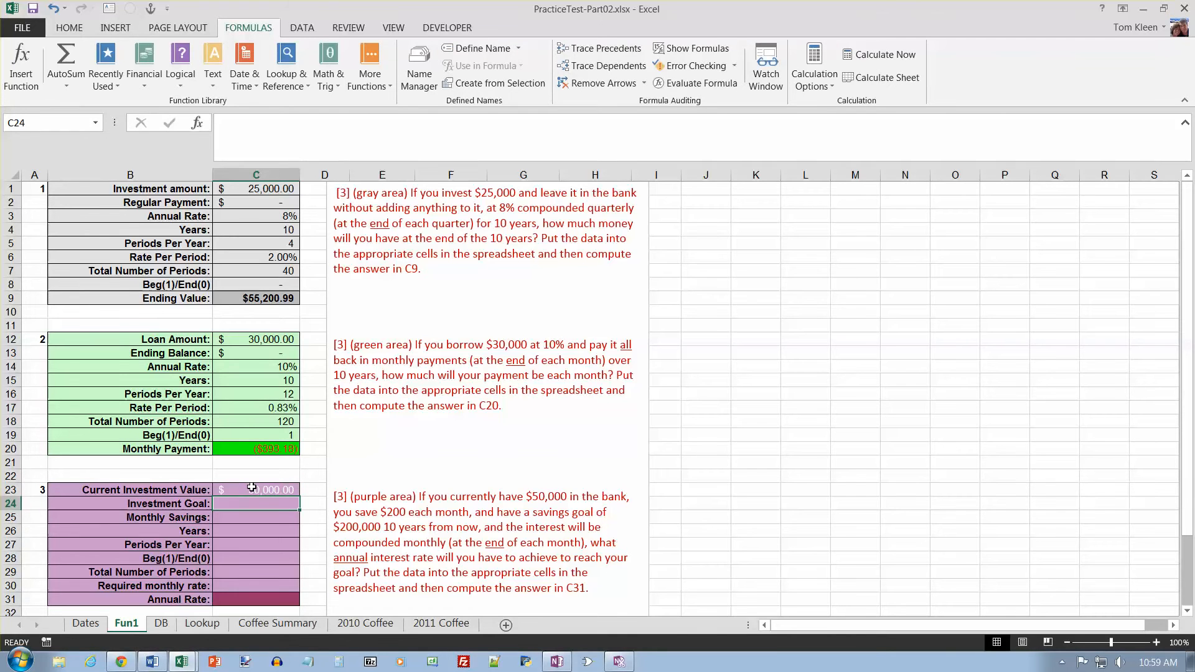
type("20")
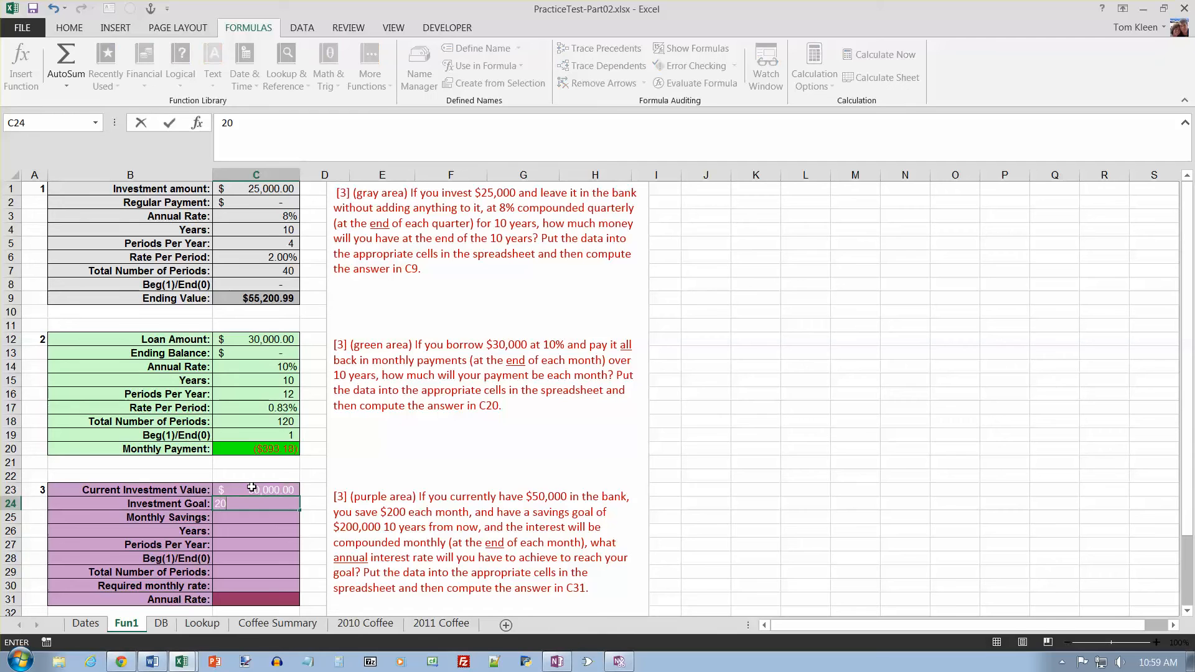
key("Return")
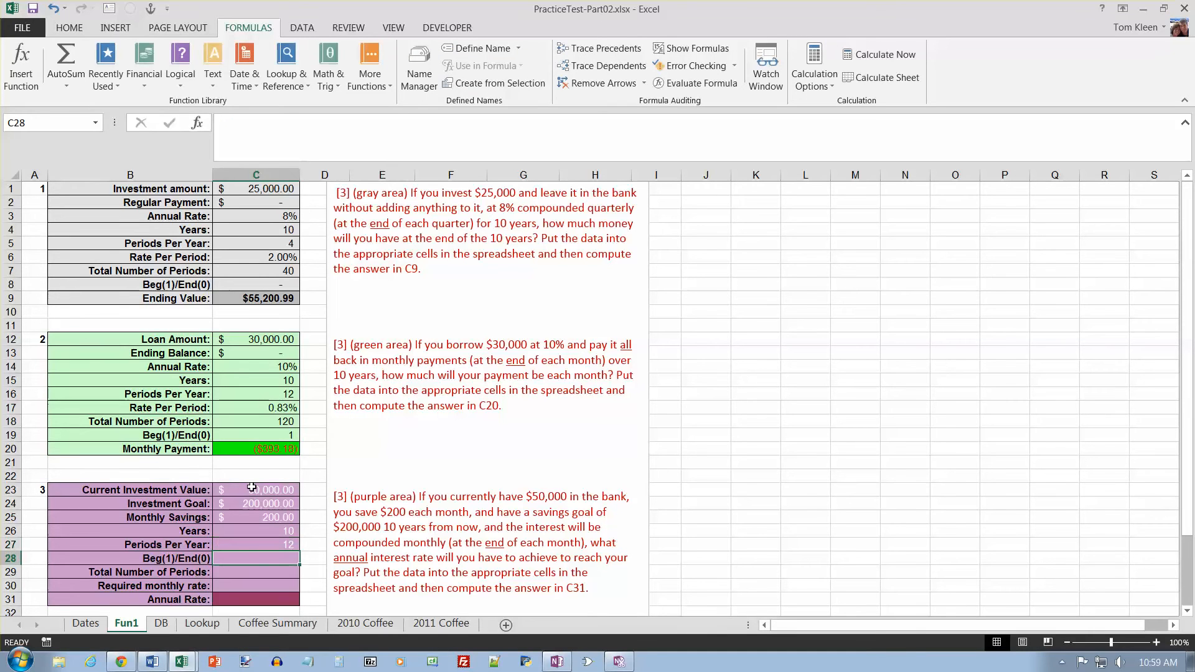
type("0")
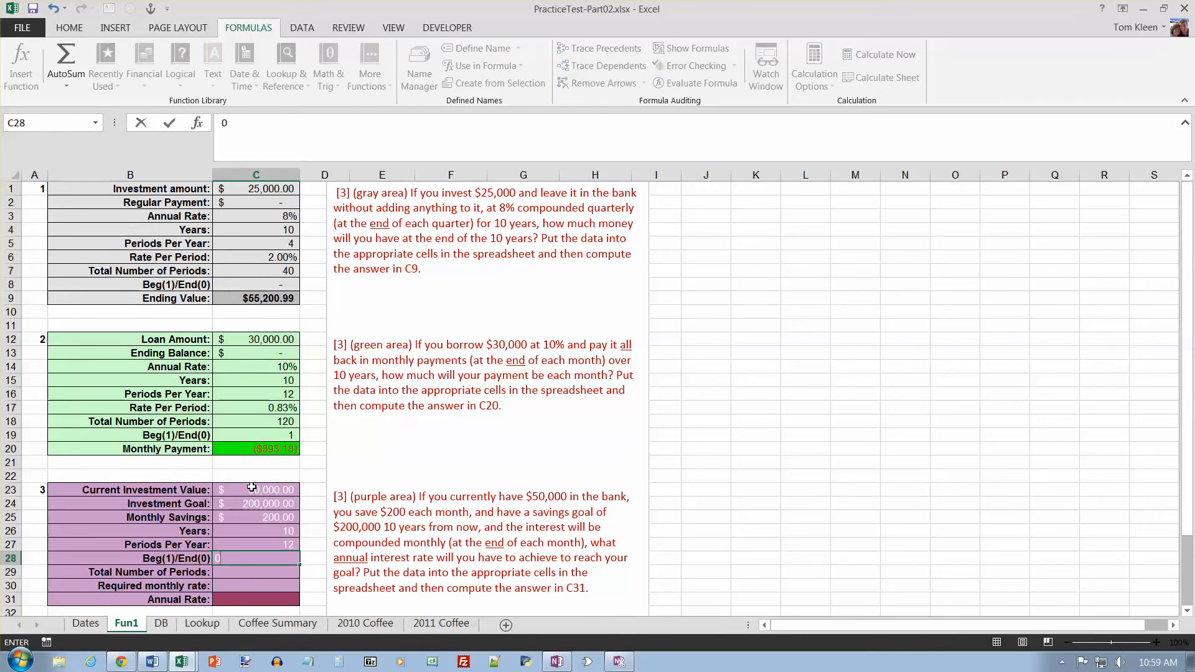
key("Return")
type("=")
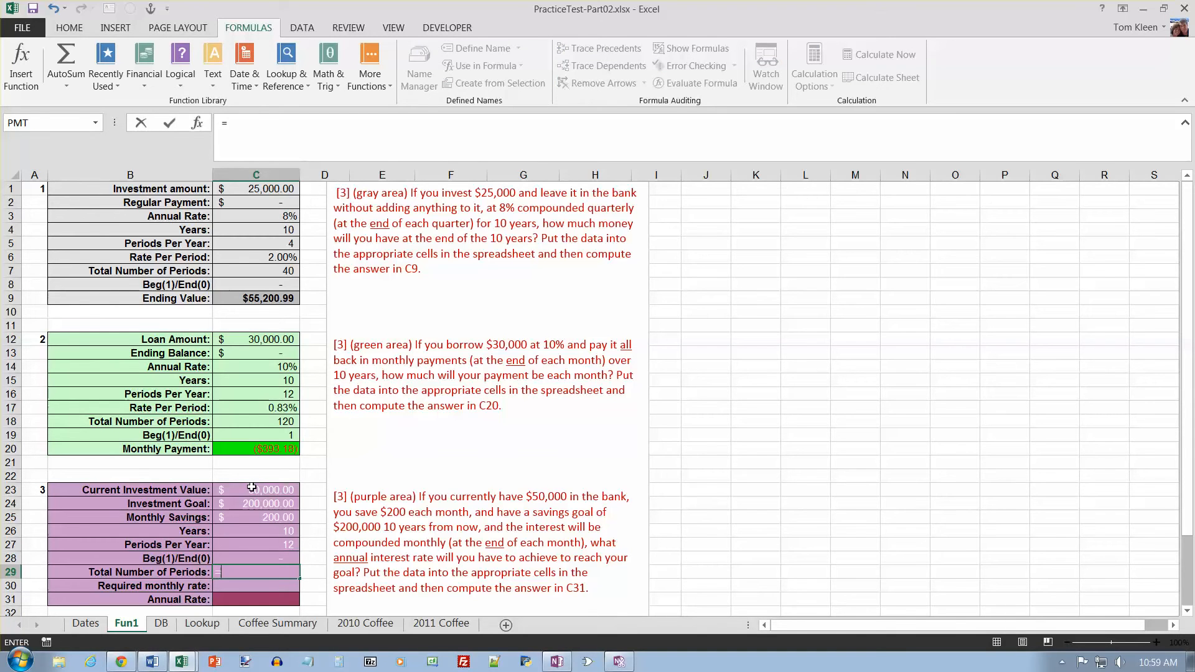
- Enter =C26*C27 in C29 for 120 total periods
left_click(255, 531)
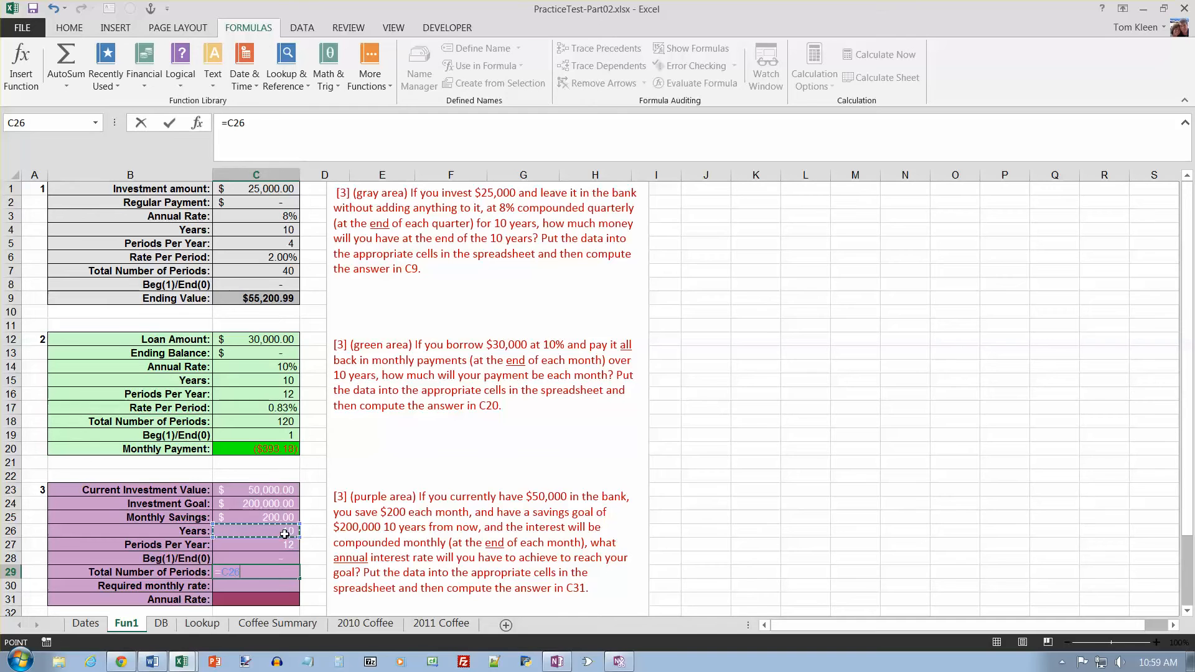
type("*")
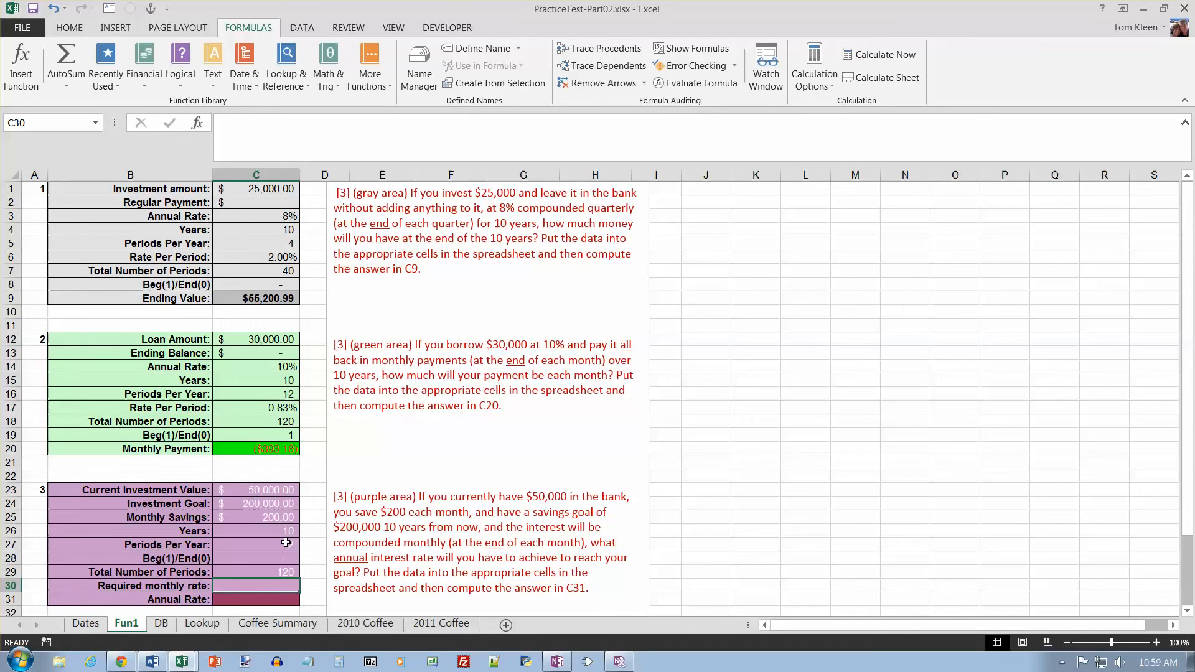
type("=")
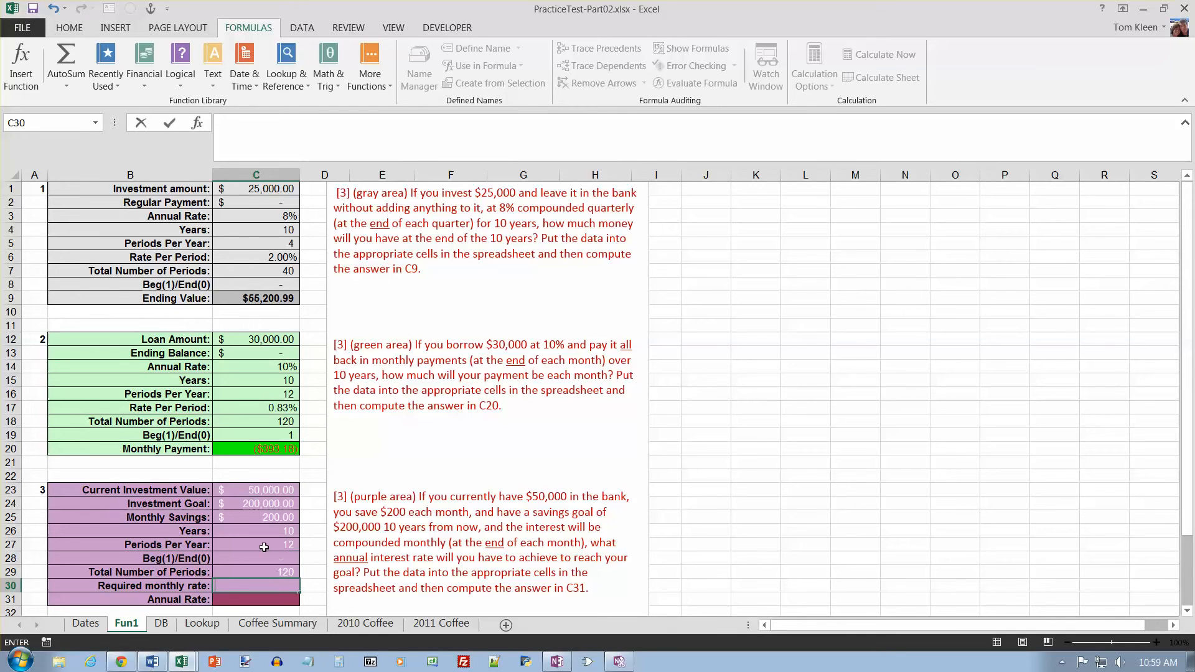
- Insert a RATE formula in C30 with Nper C29 and Pmt -C25
left_click(143, 61)
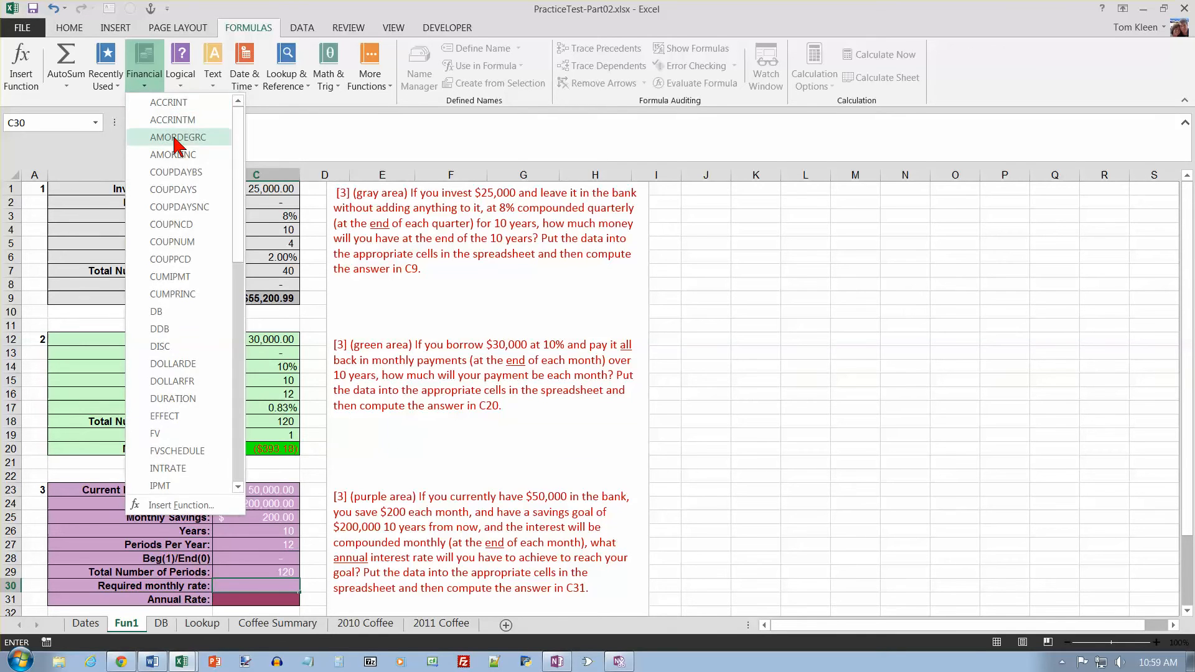
scroll("down", 3)
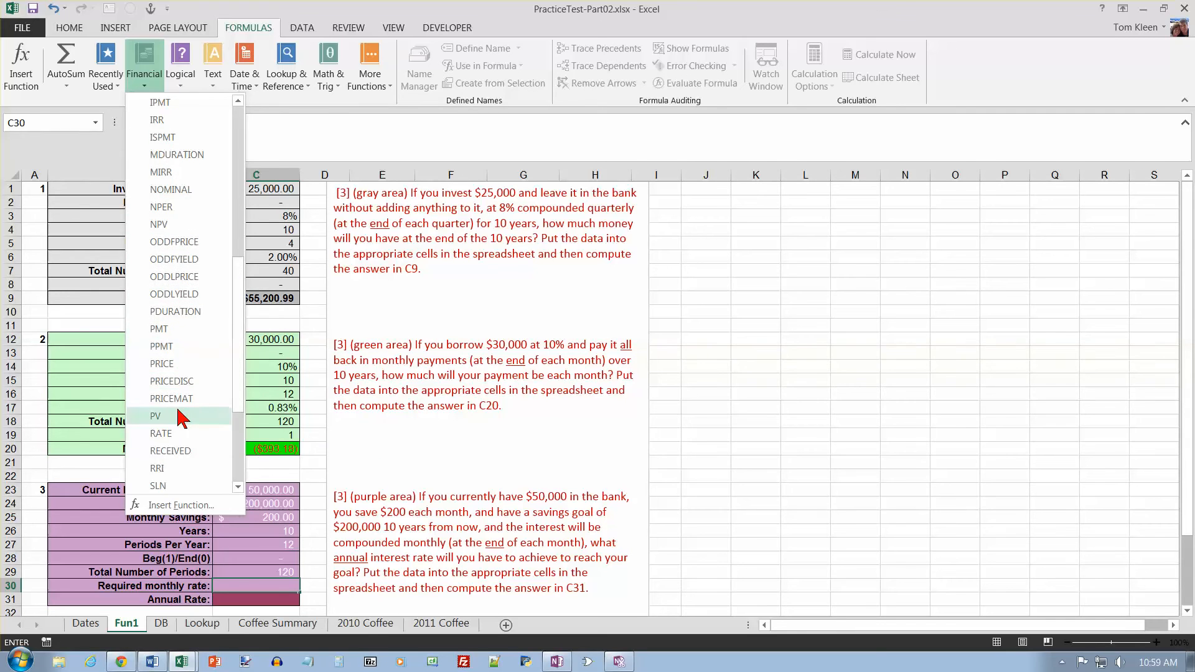
left_click(161, 433)
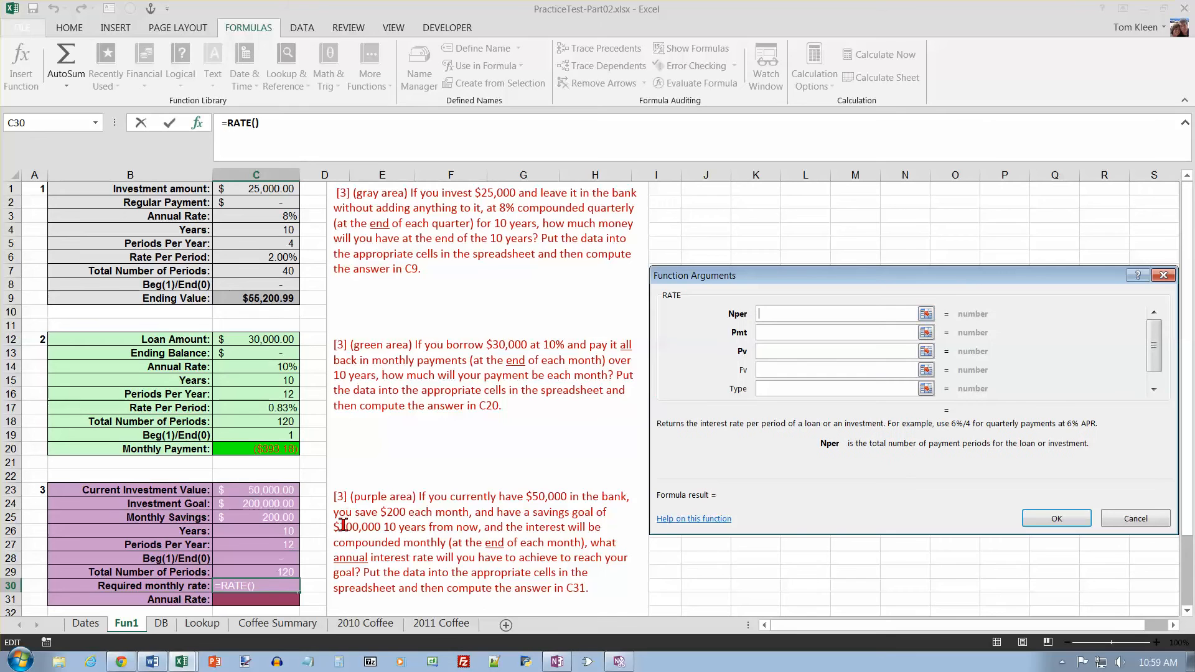
left_click(255, 571)
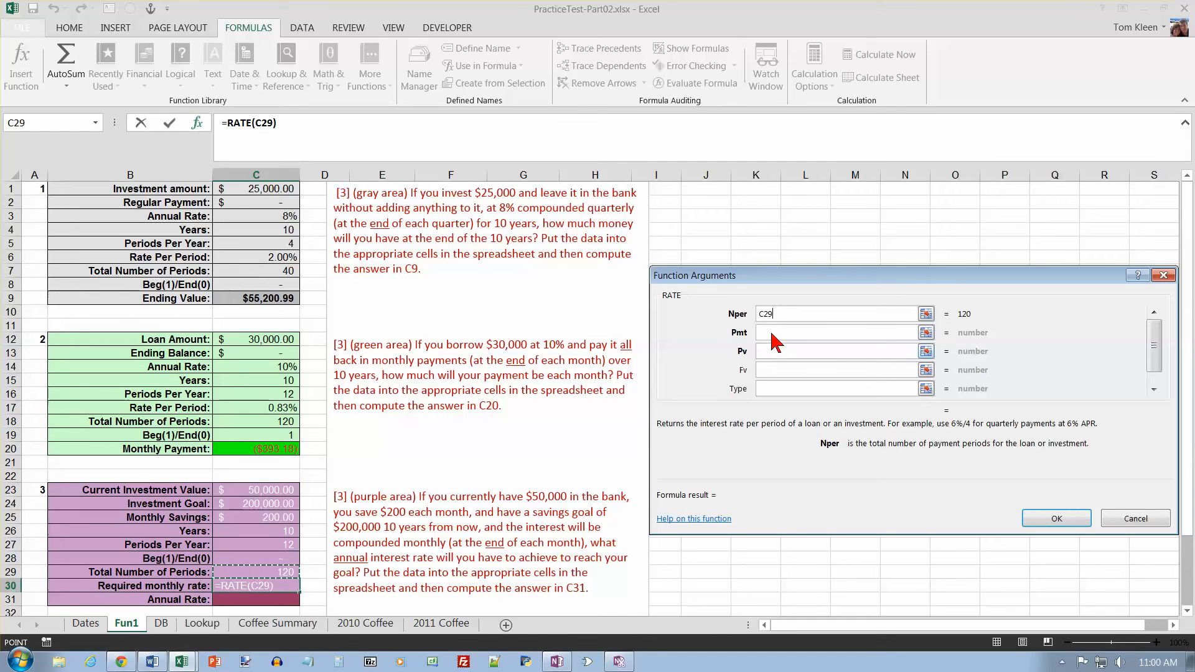
left_click(834, 333)
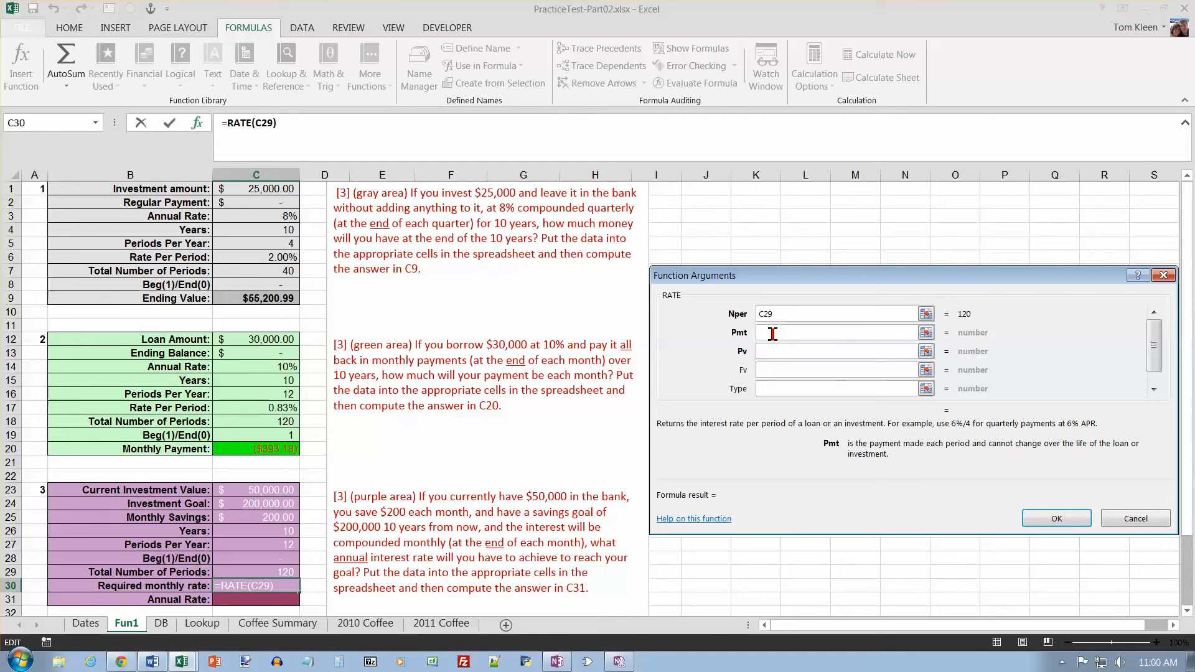
type("-")
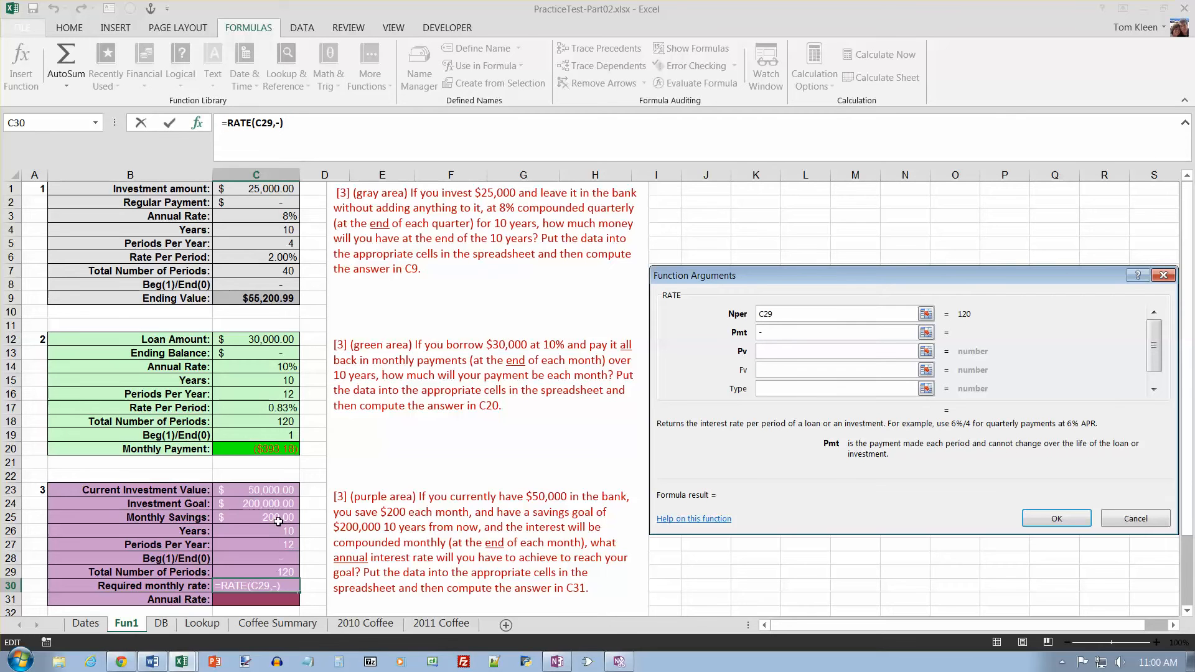
type("C25")
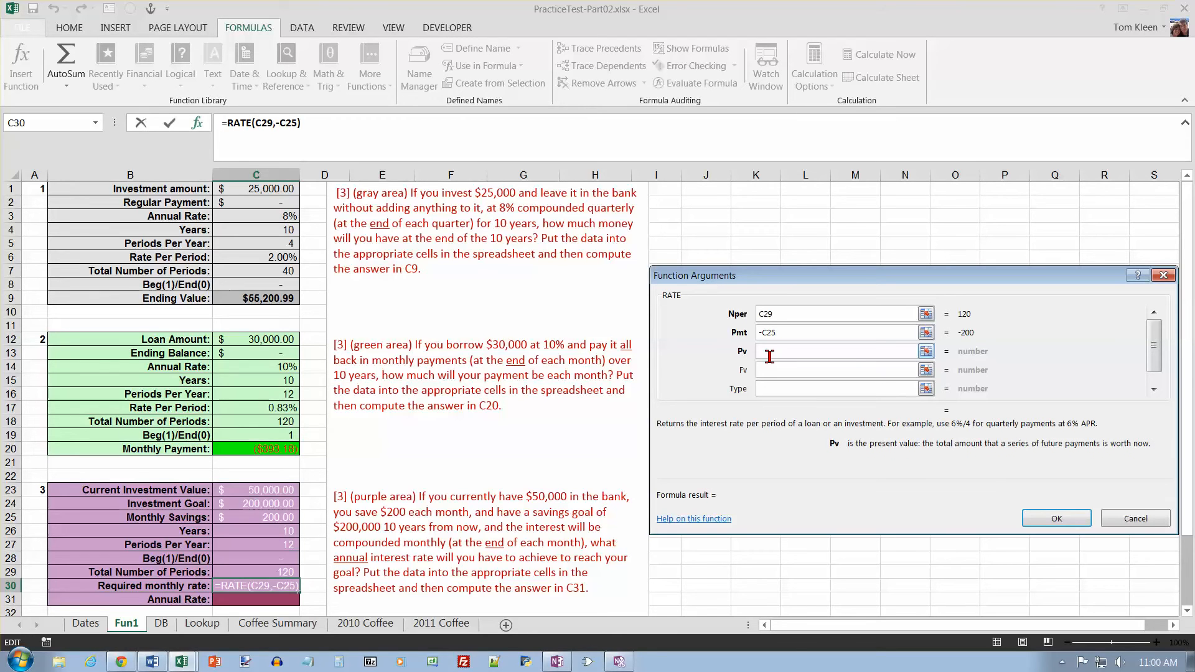
- Set RATE's Pv to -C23, Fv to C24 and Type to C28, giving 0.95%
type("-")
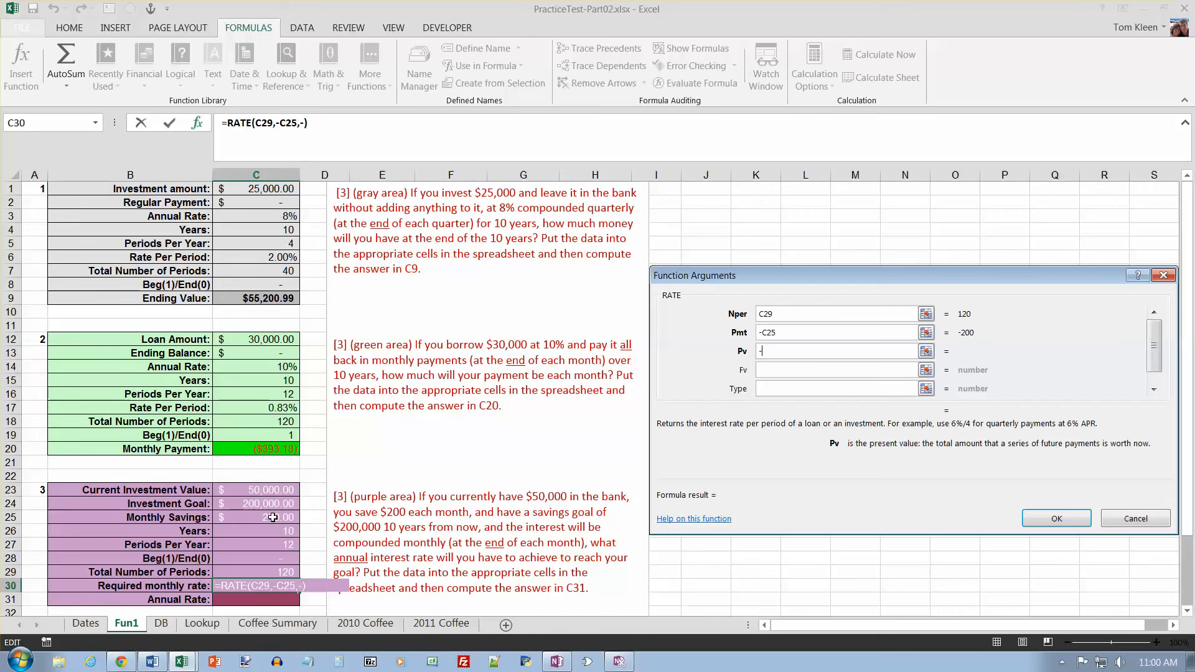
left_click(255, 490)
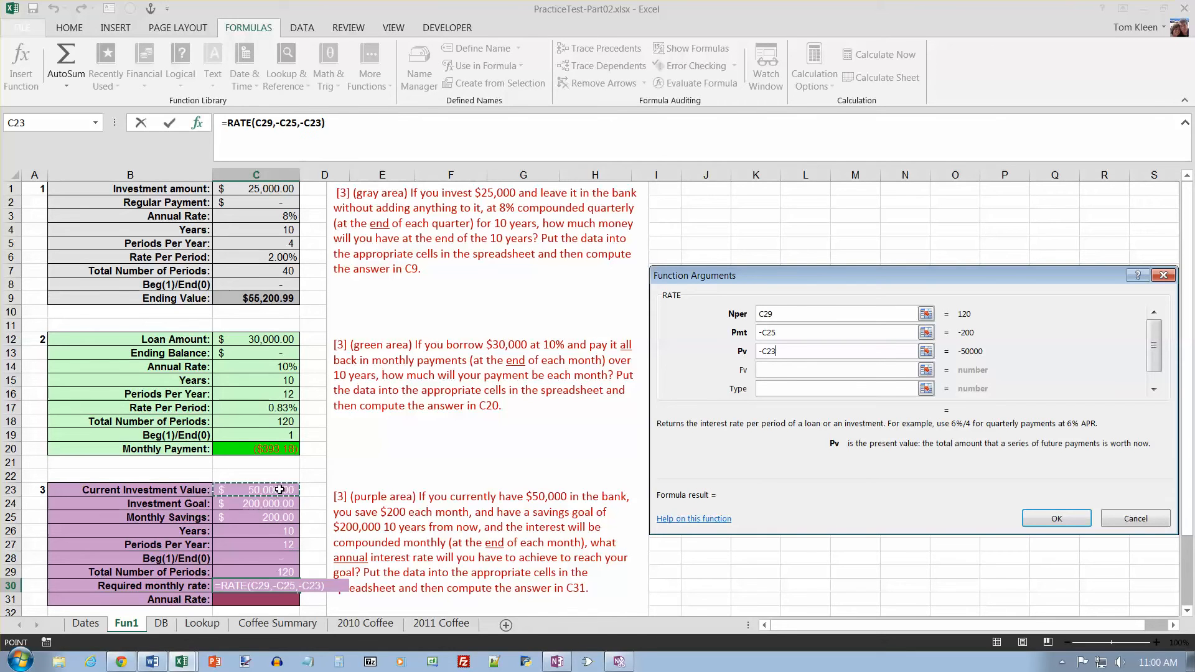
left_click(834, 370)
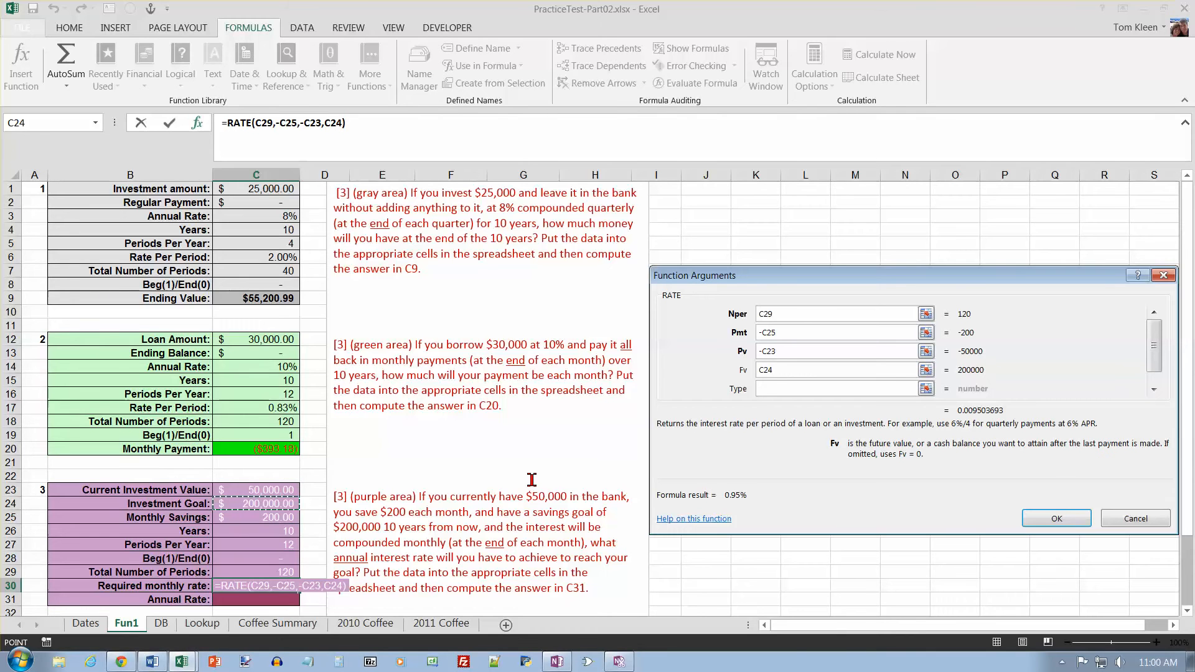
left_click(831, 389)
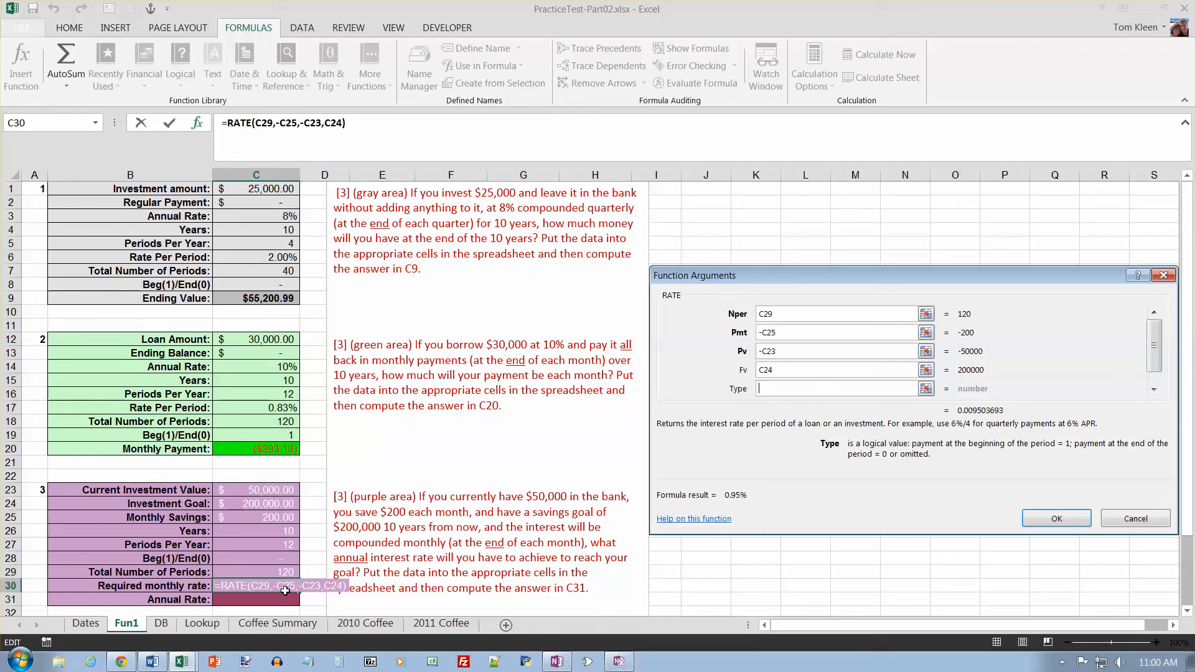
left_click(256, 559)
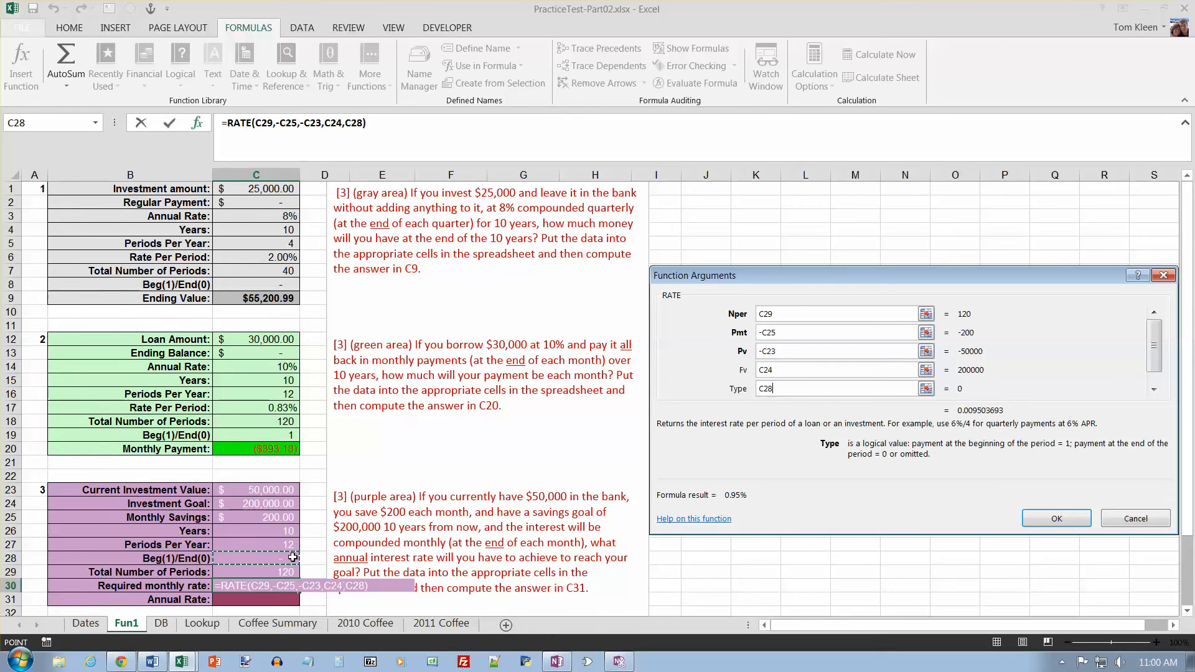
left_click(1054, 518)
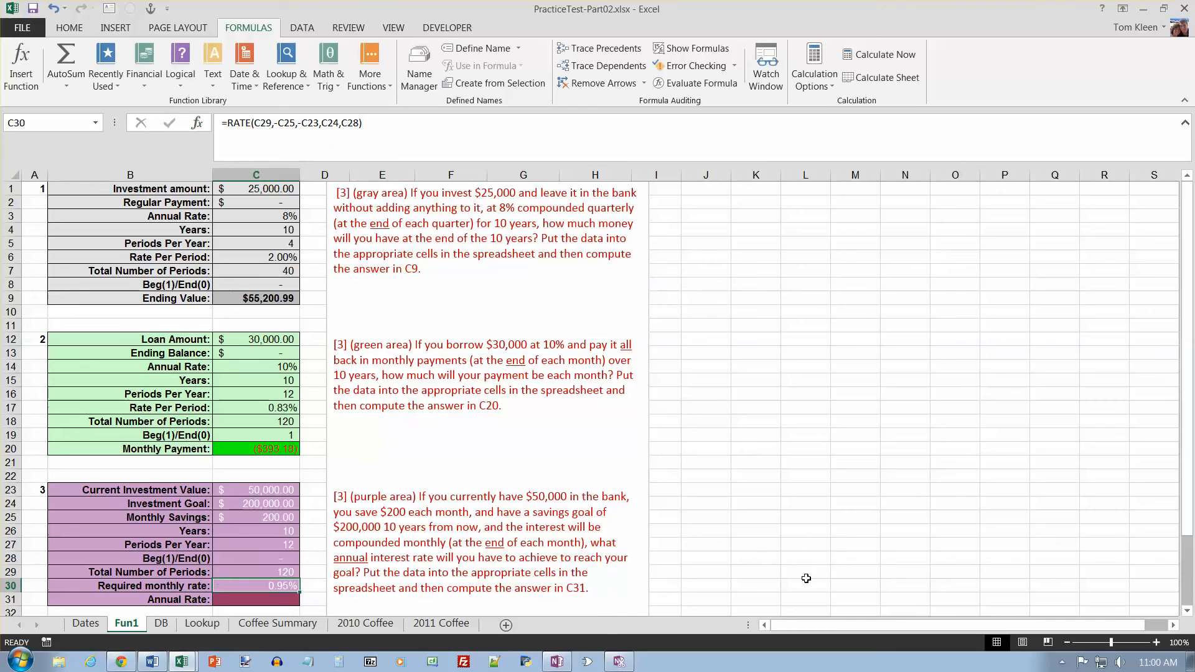
mouse_move(284, 604)
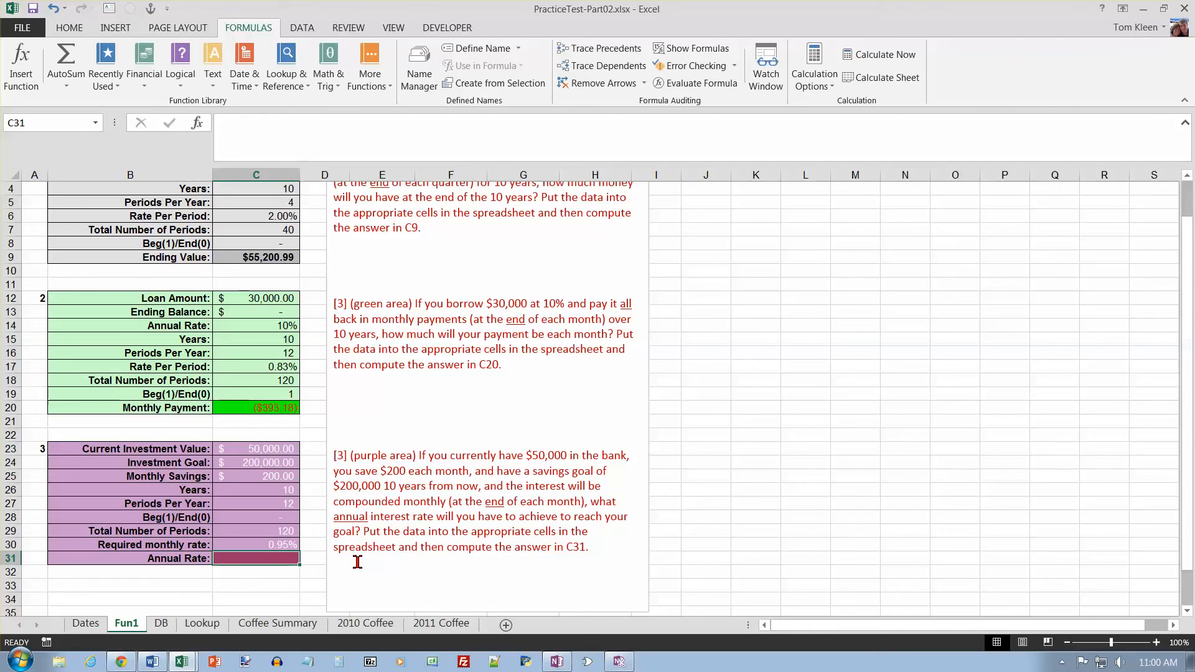
- Compute the 11.40% annual rate in C31 from C30, then go to the DB sheet
type("=C30*")
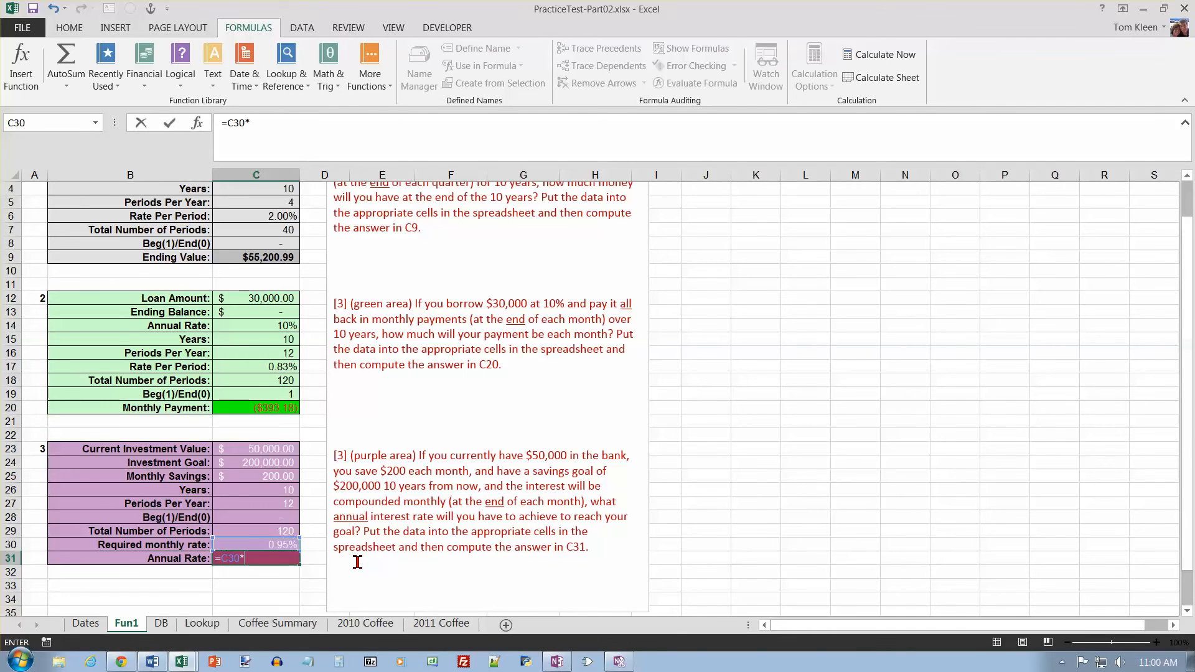
left_click(256, 490)
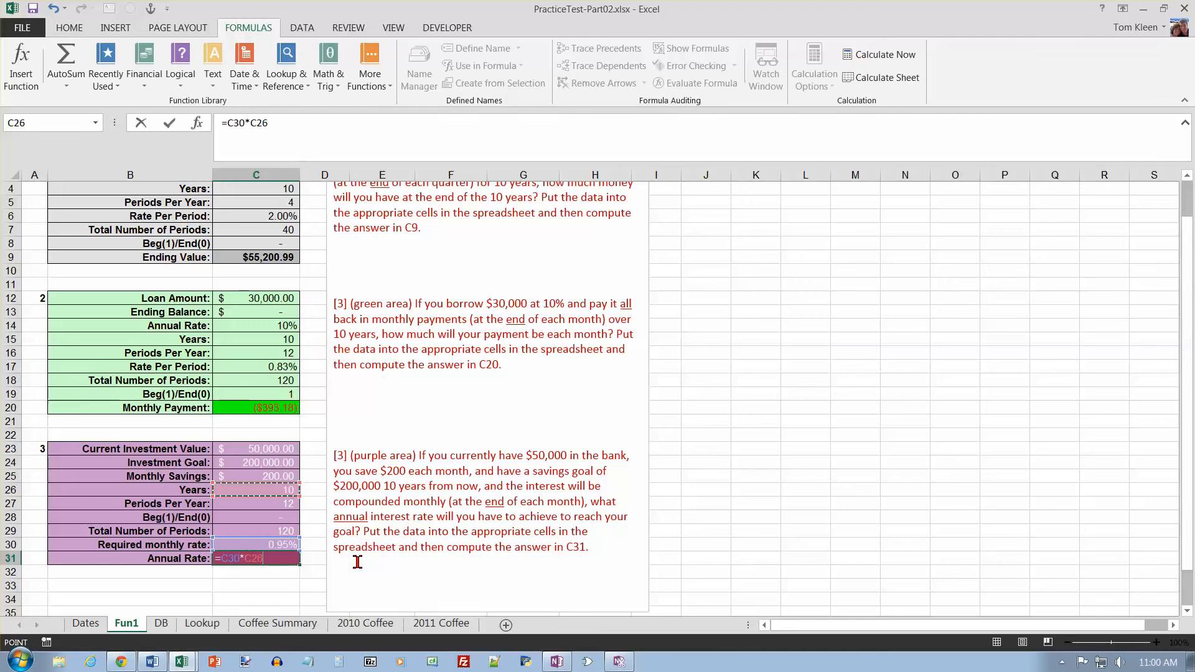
key("Return")
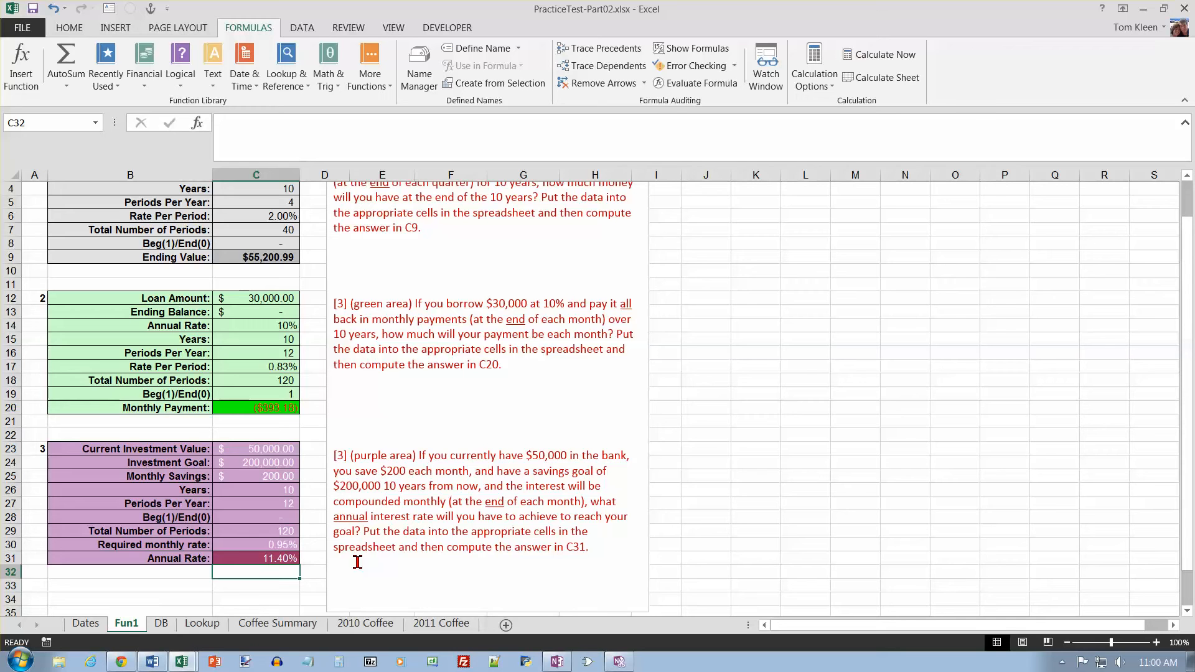
mouse_move(220, 605)
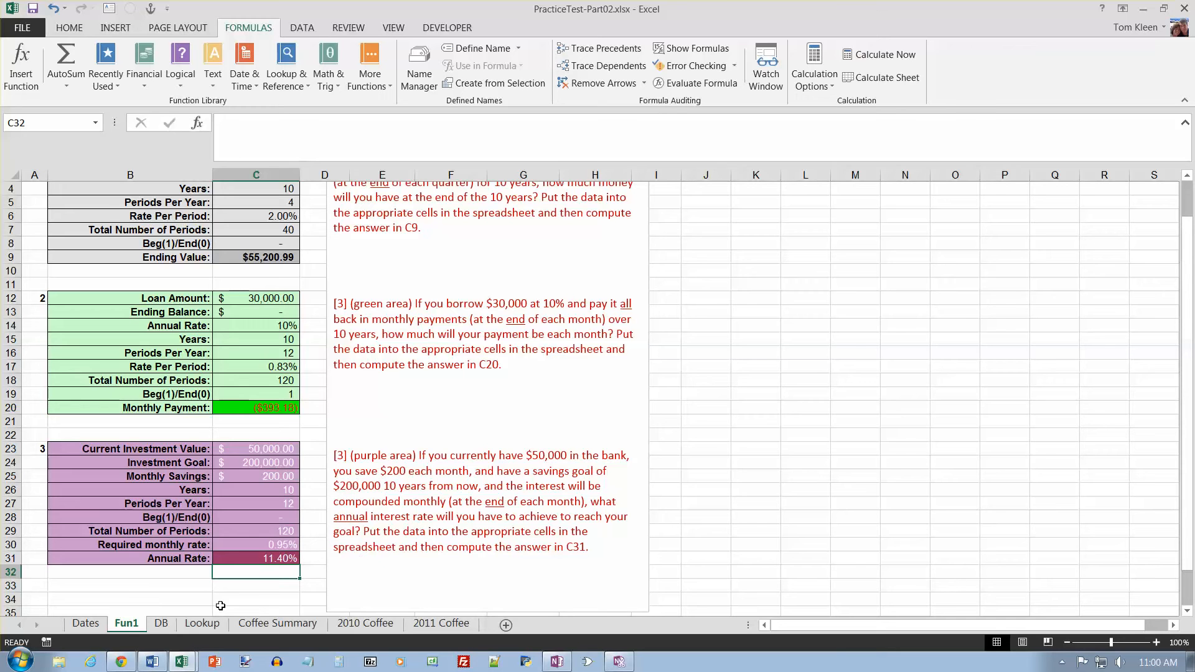
left_click(161, 624)
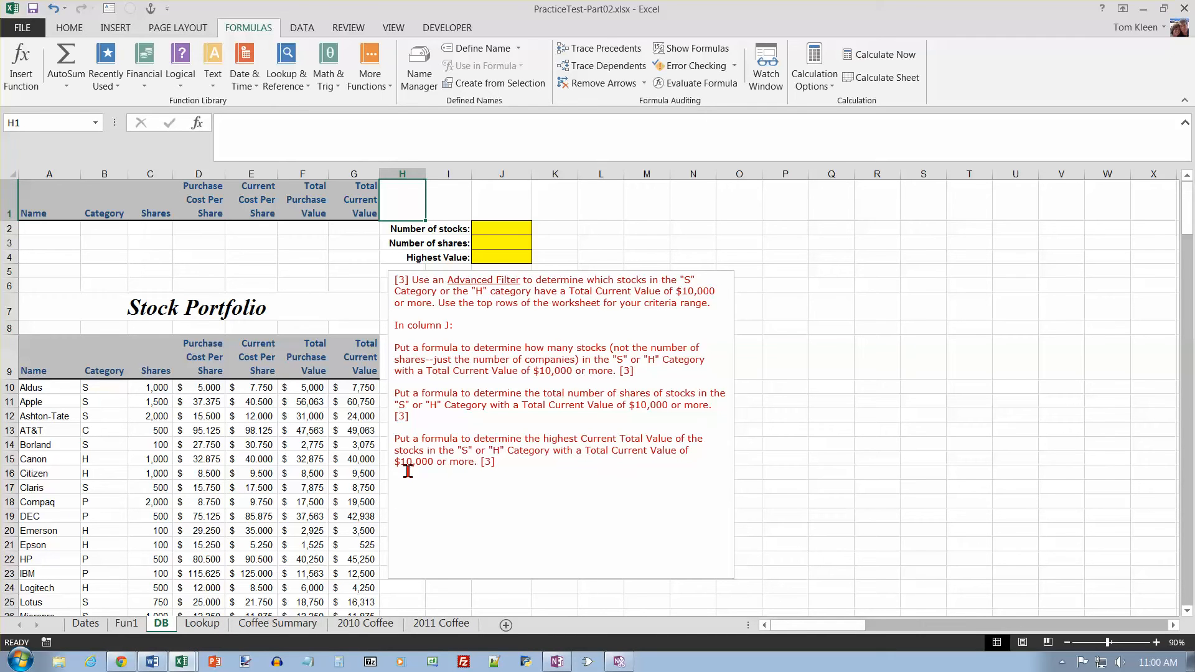
mouse_move(451, 381)
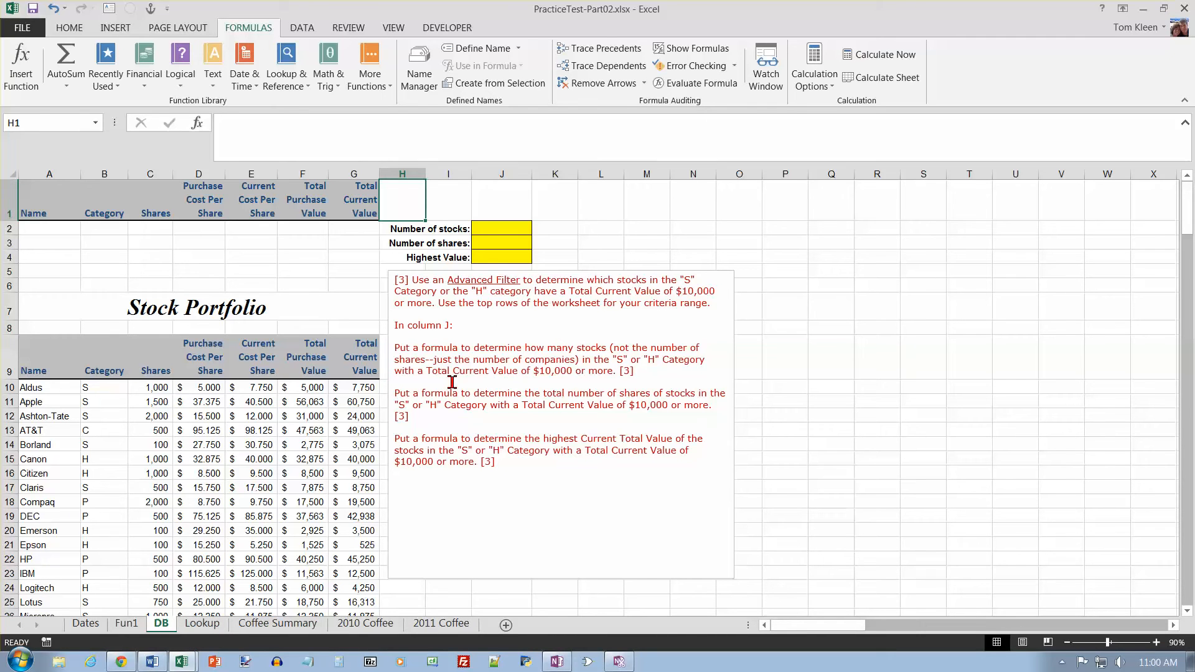
mouse_move(643, 293)
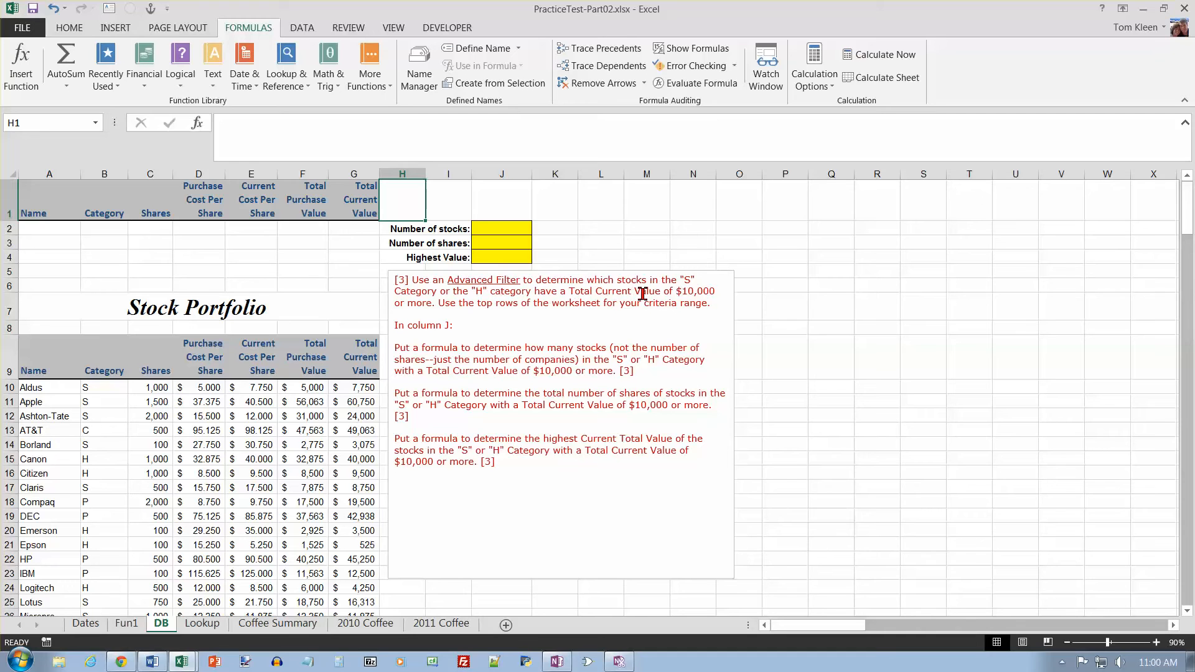
mouse_move(286, 291)
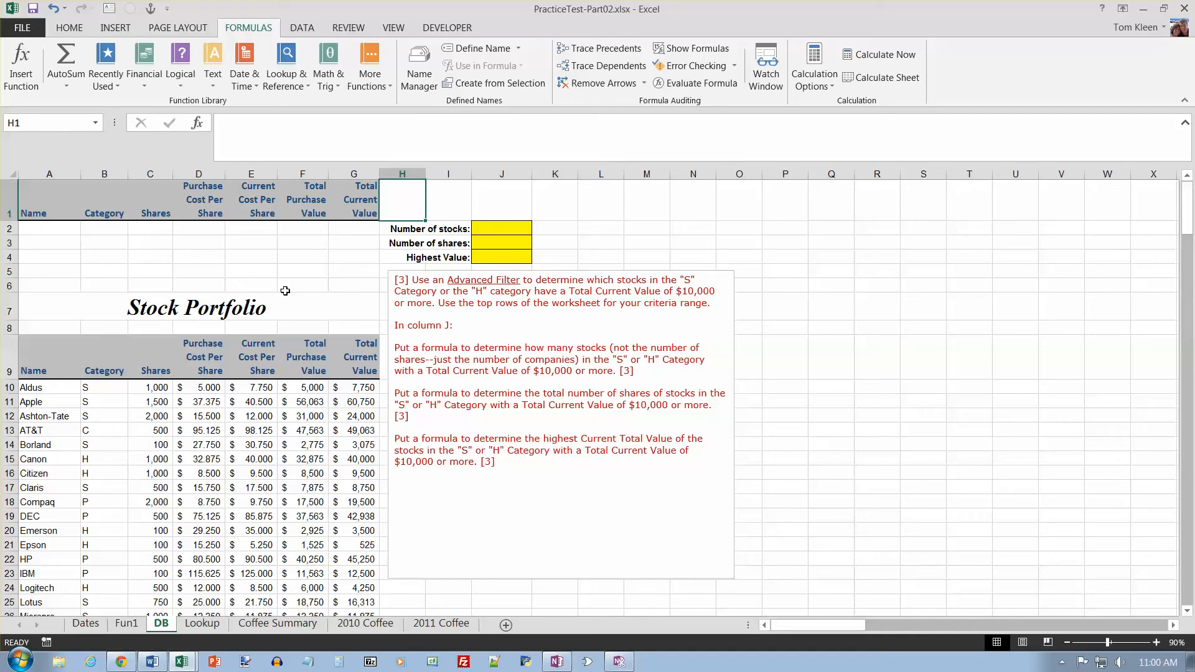
- Enter categories S and H in B2:B3 and >=10000 in G2:G3
left_click(105, 228)
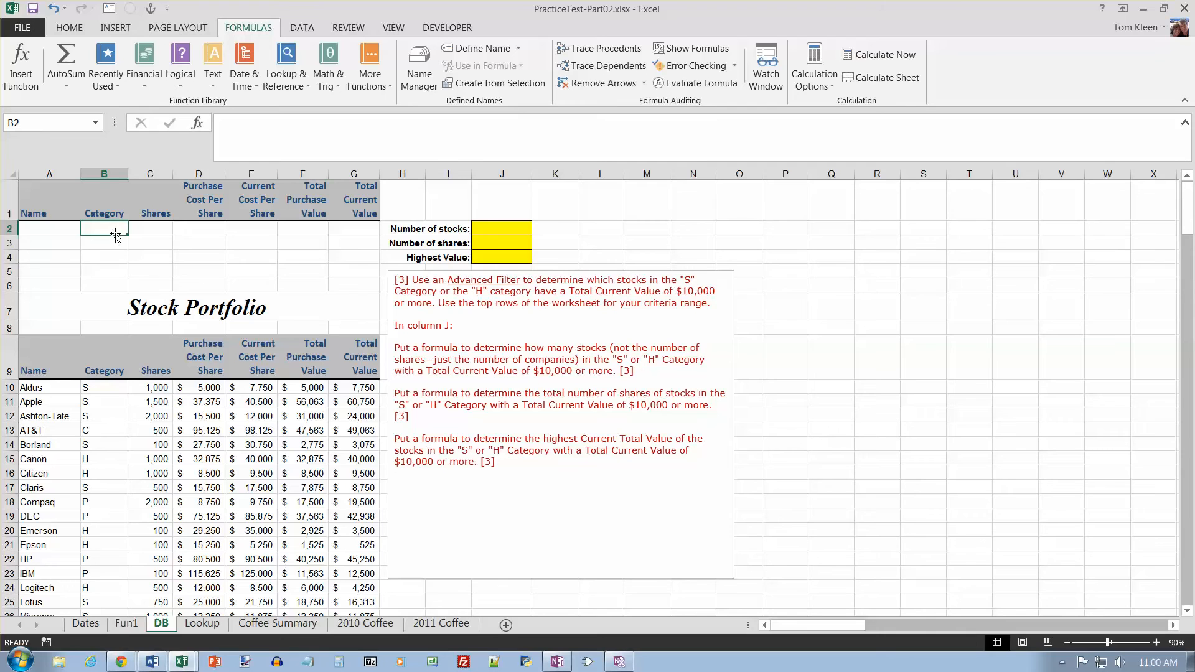
type("H")
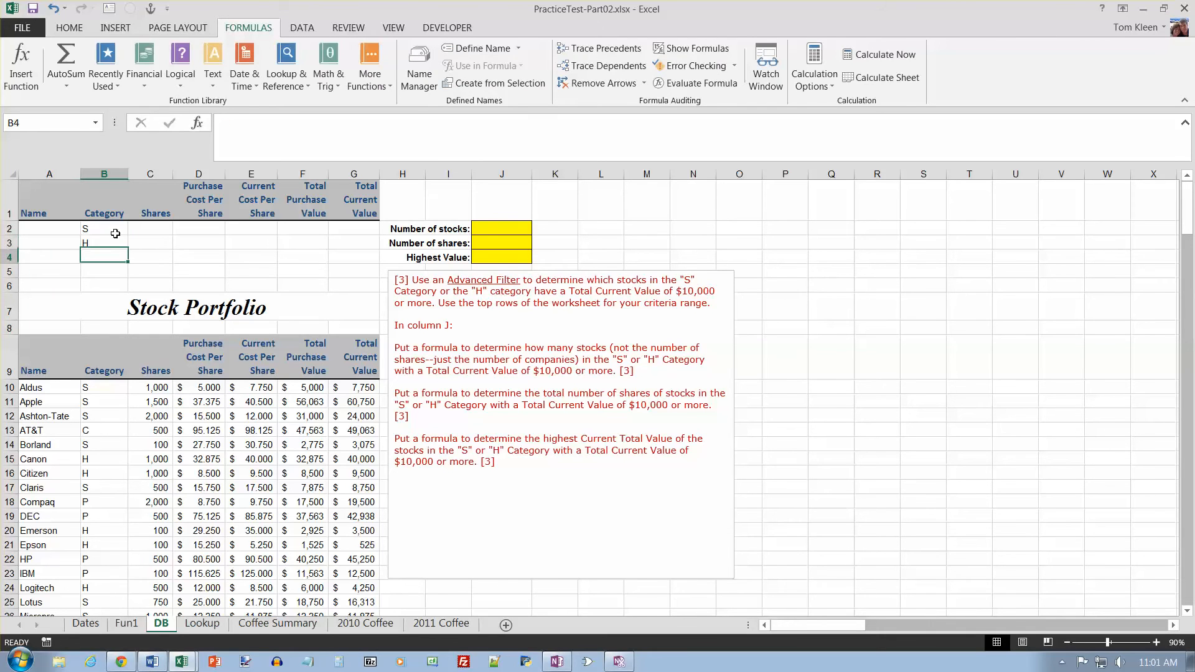
left_click(104, 242)
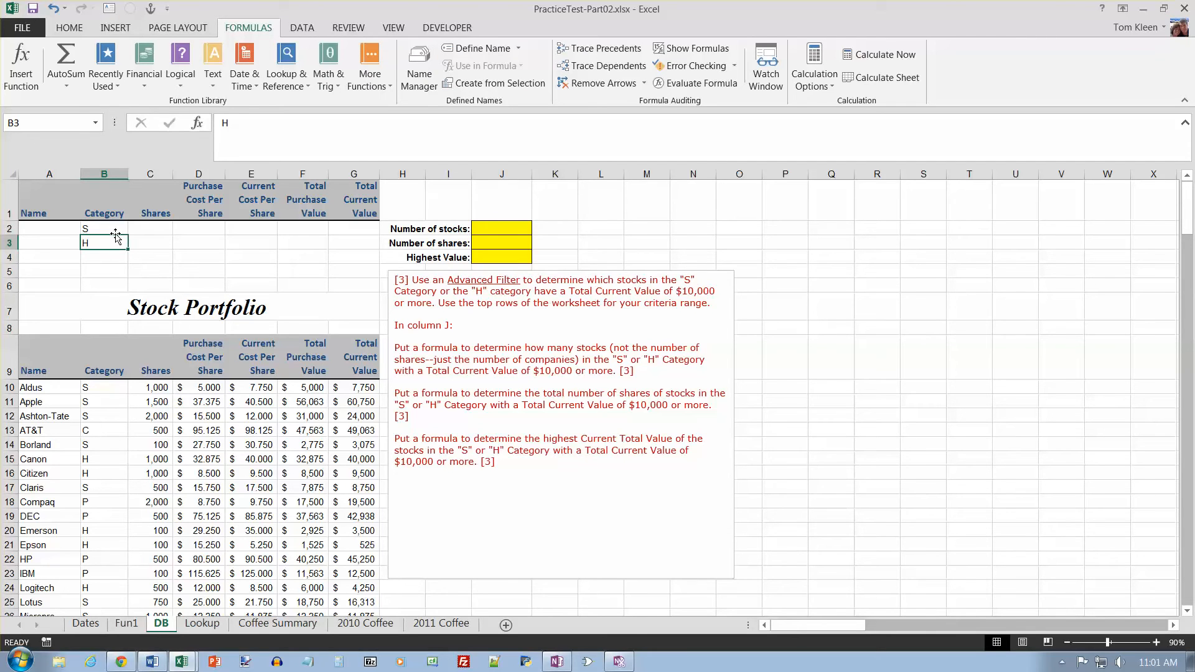
left_click(104, 228)
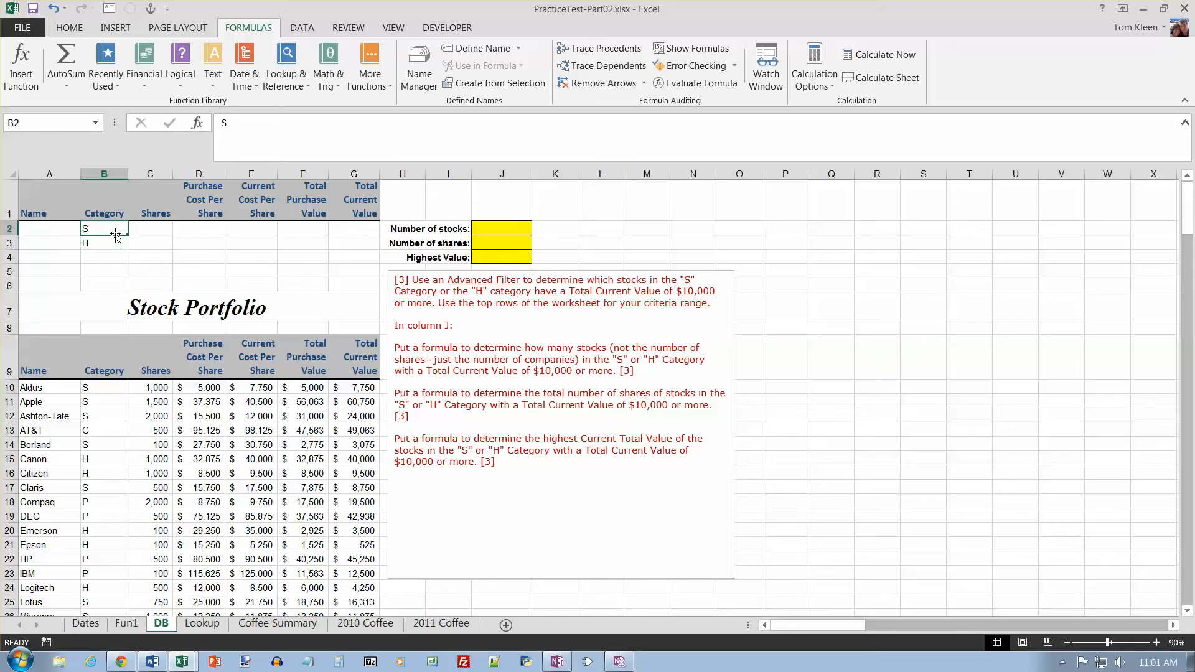
left_click(353, 227)
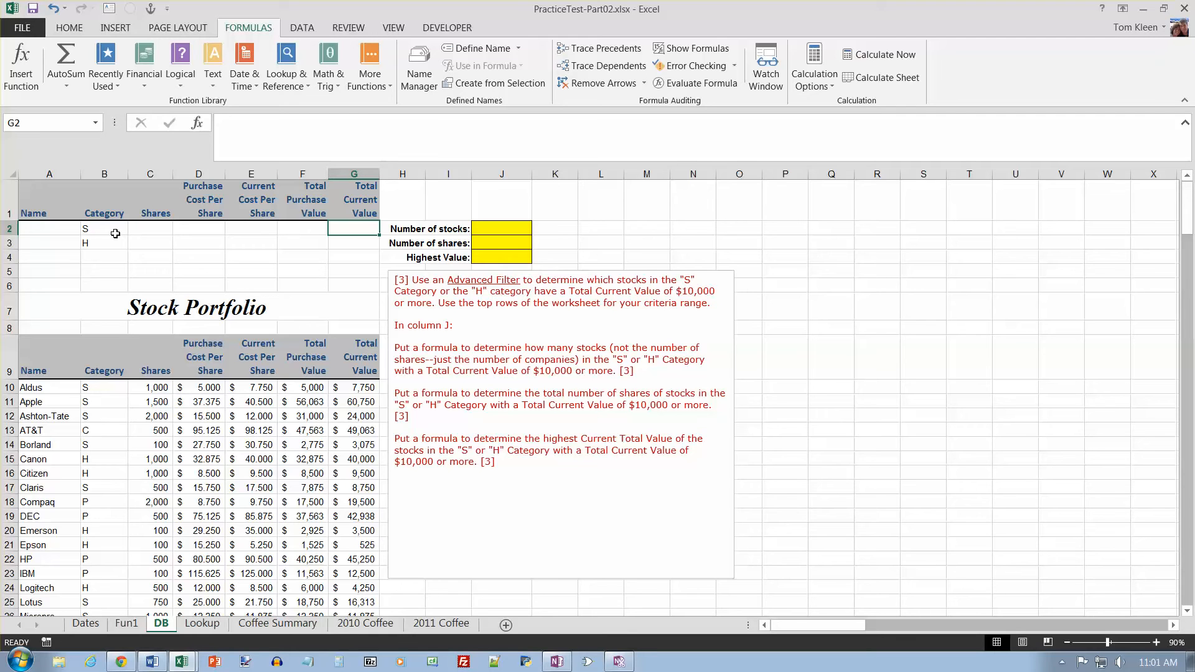
type(">=10000")
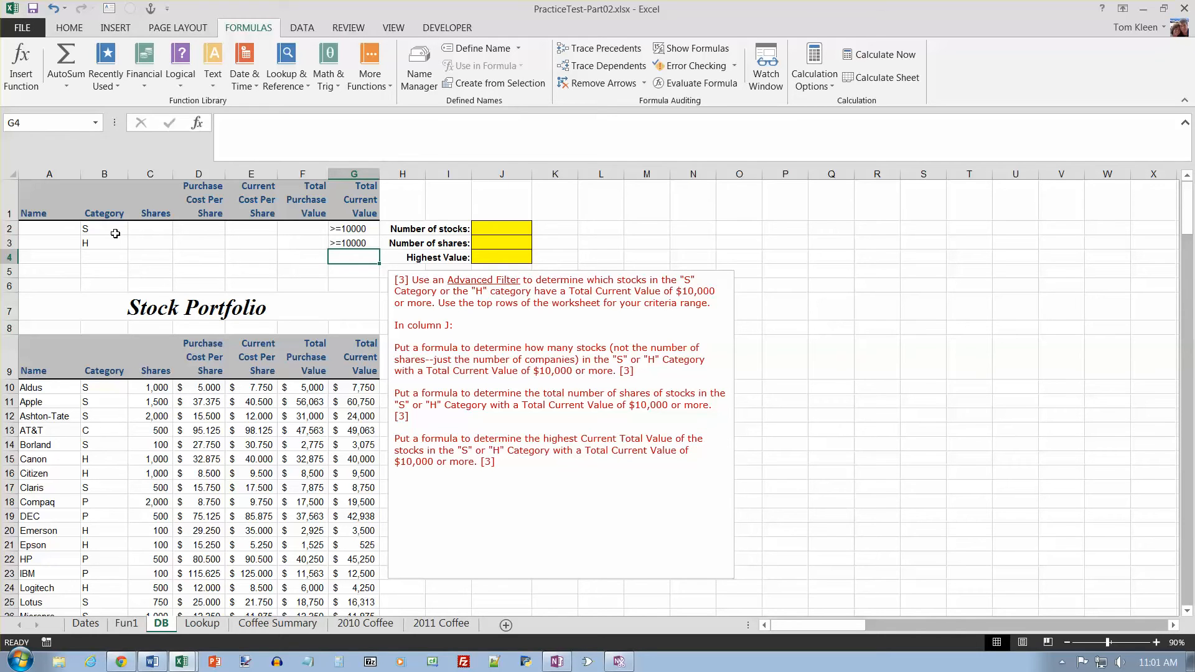
left_click(198, 357)
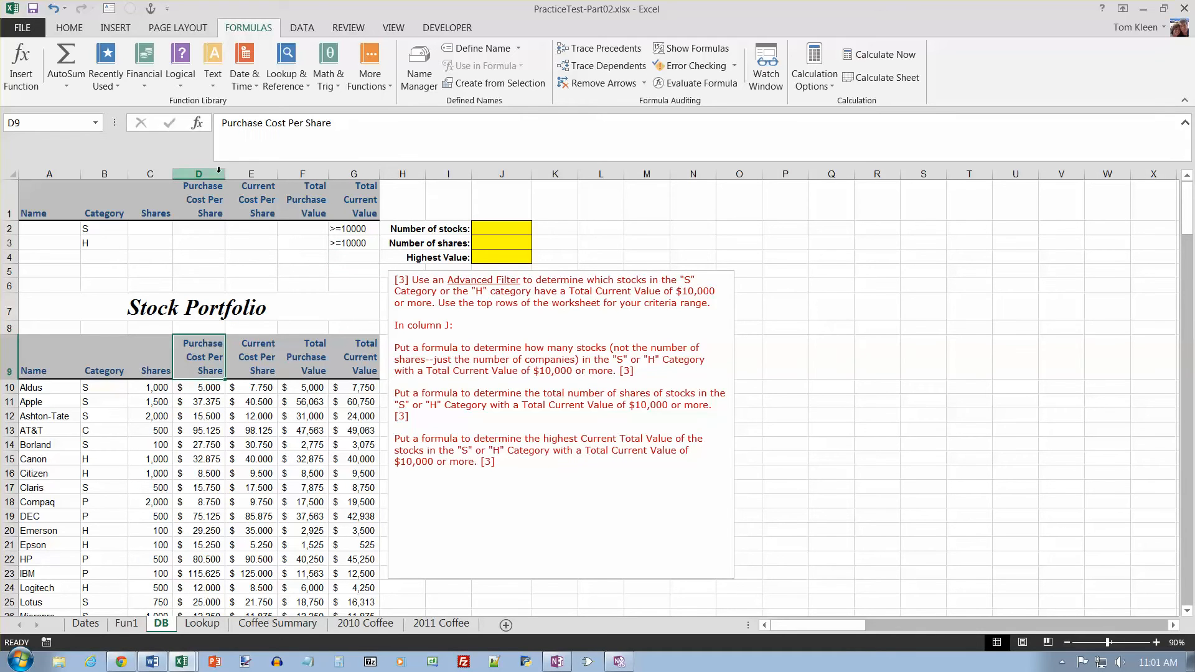
mouse_move(302, 27)
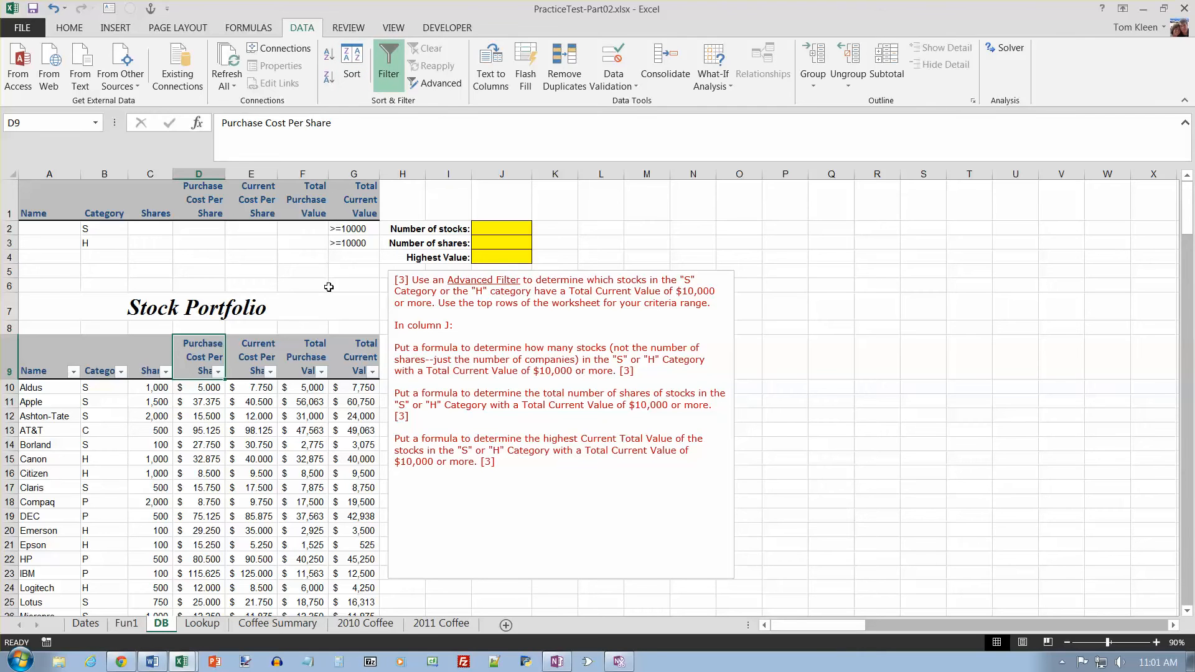
- Advanced-filter $A$9:$G$38 in place using criteria $B$1:$G$3, leaving 12 of 29 stocks
left_click(435, 83)
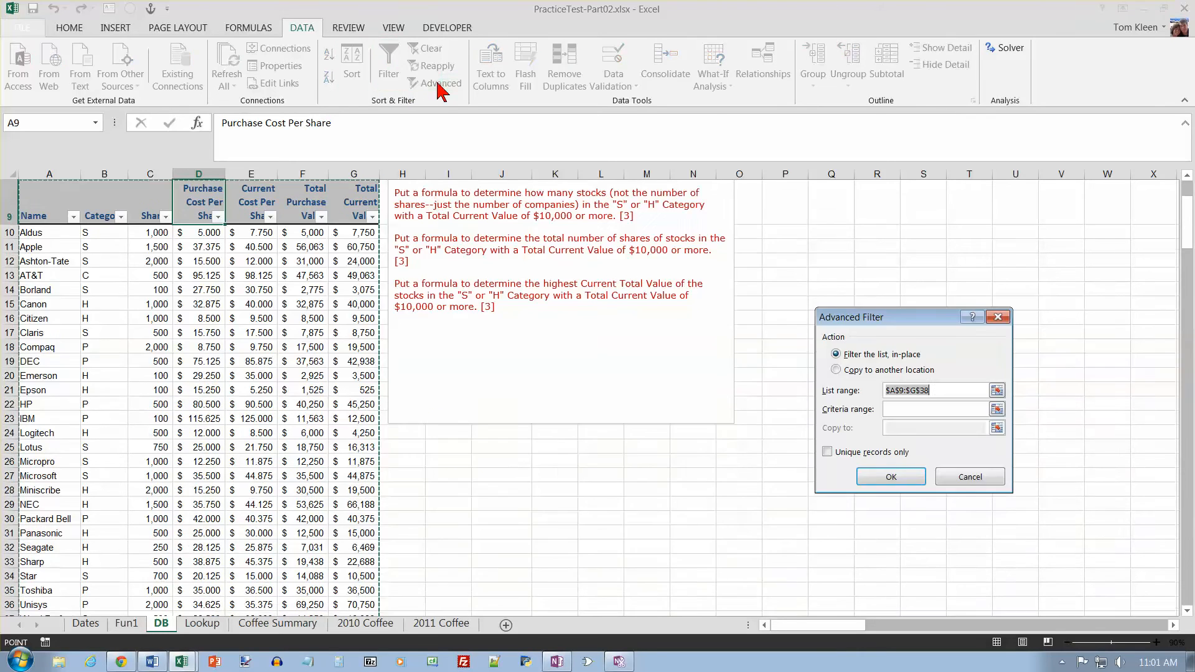
mouse_move(320, 314)
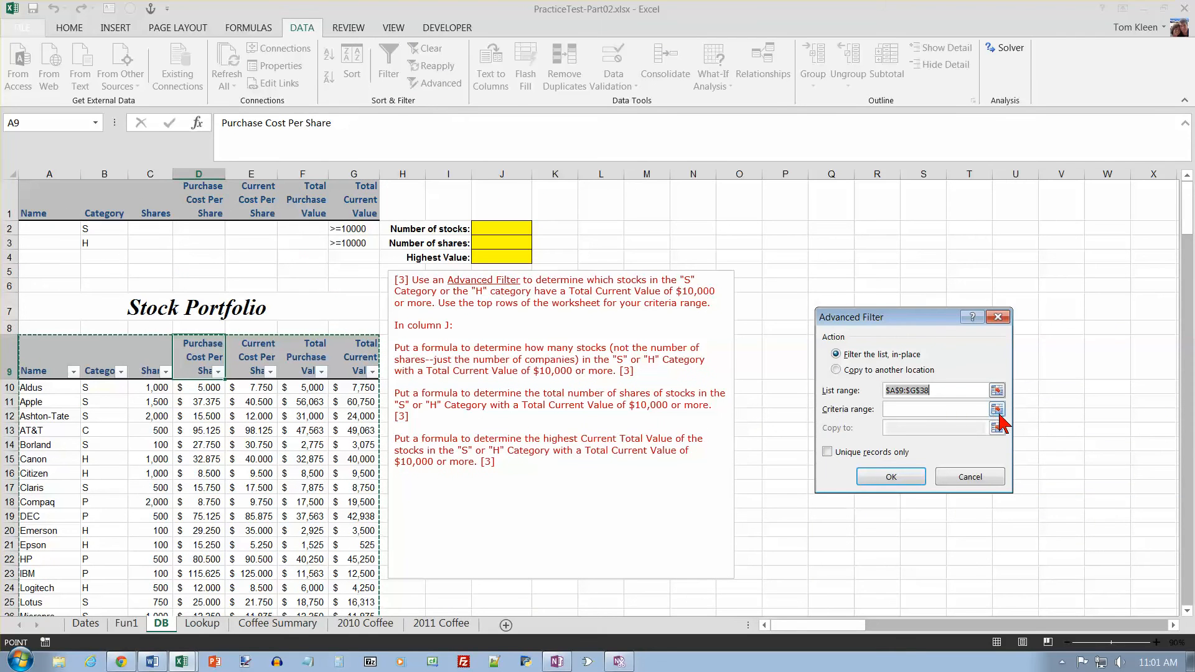
left_click(998, 409)
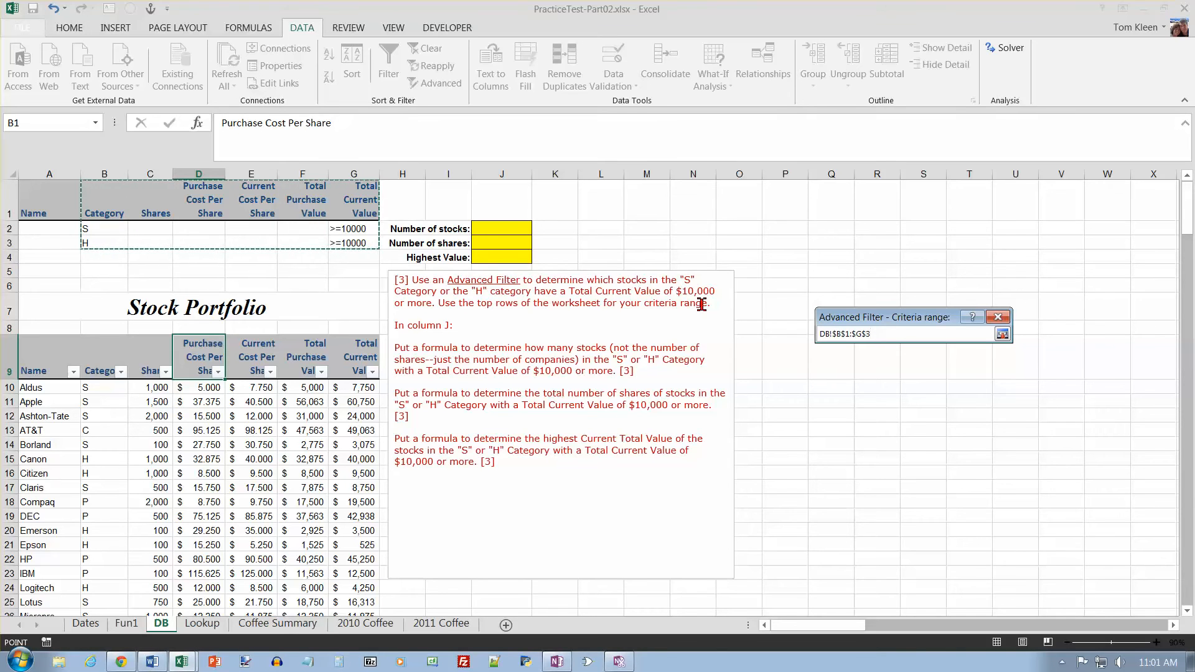
left_click(1003, 333)
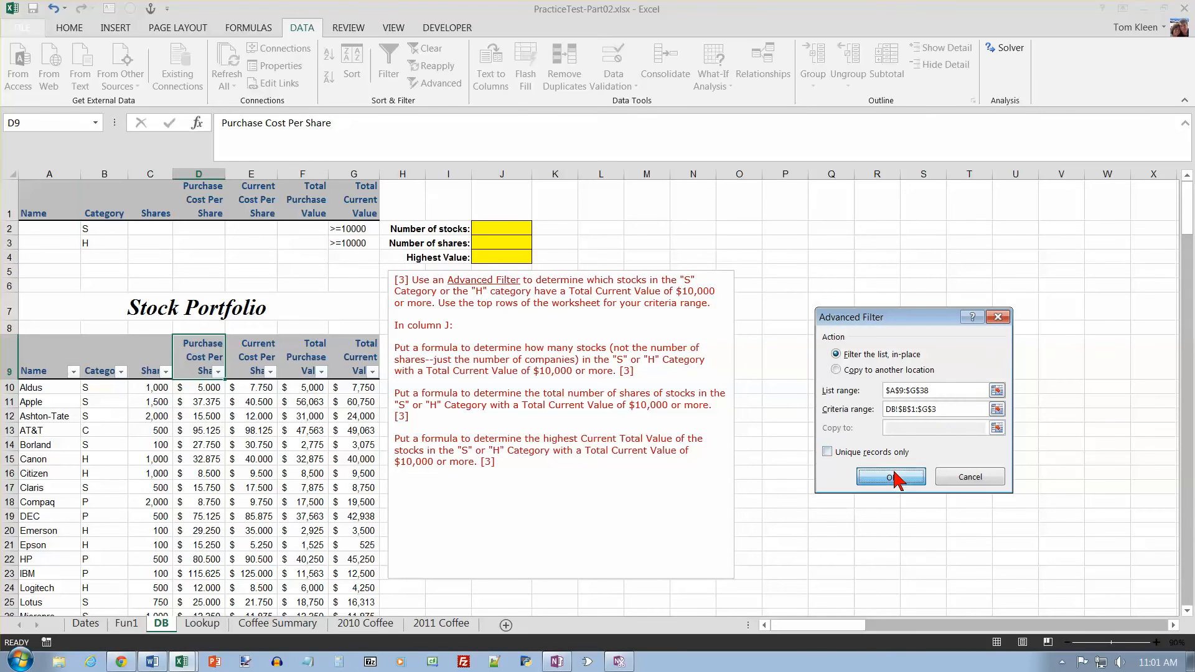
left_click(890, 477)
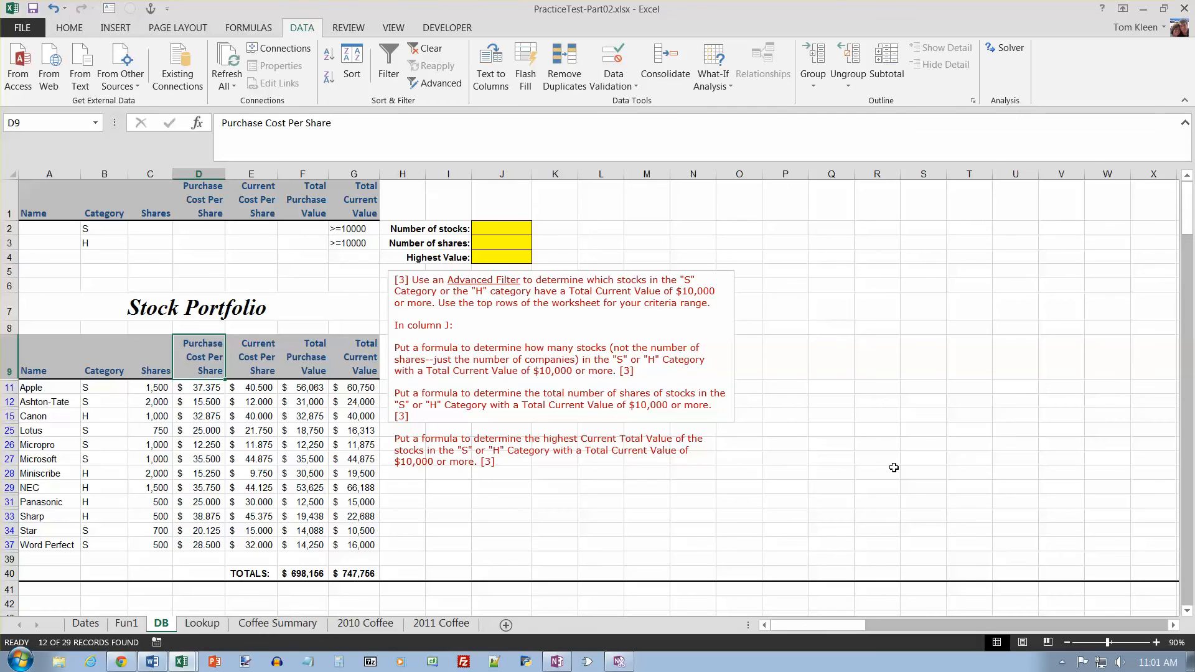
mouse_move(778, 515)
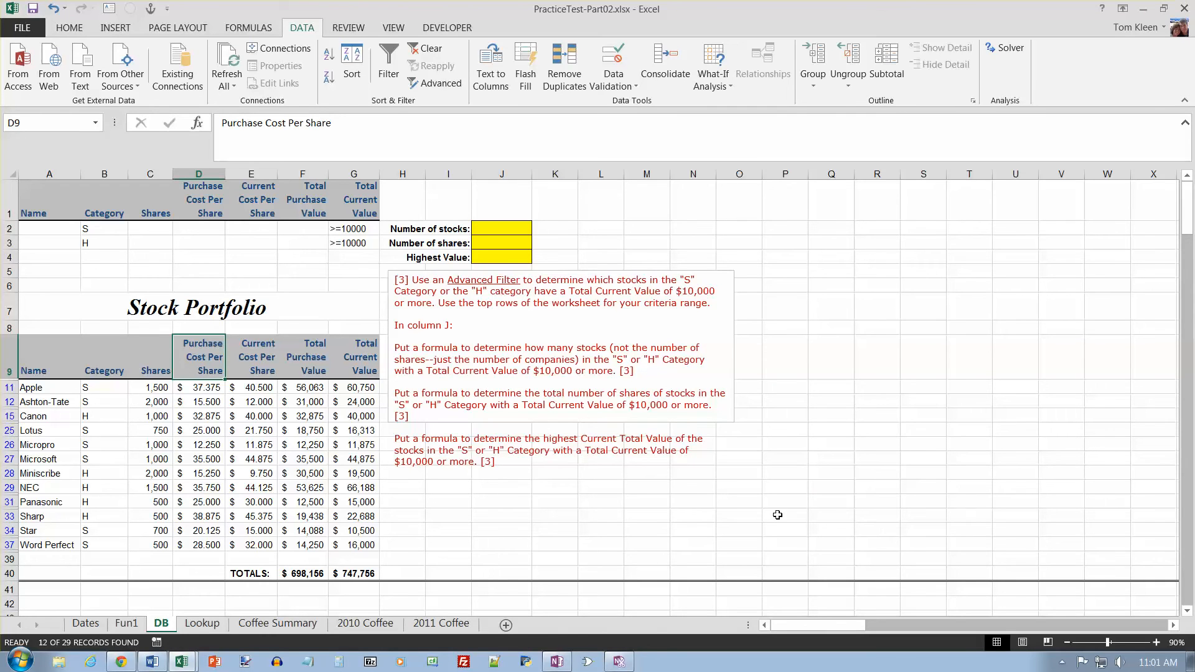
mouse_move(362, 416)
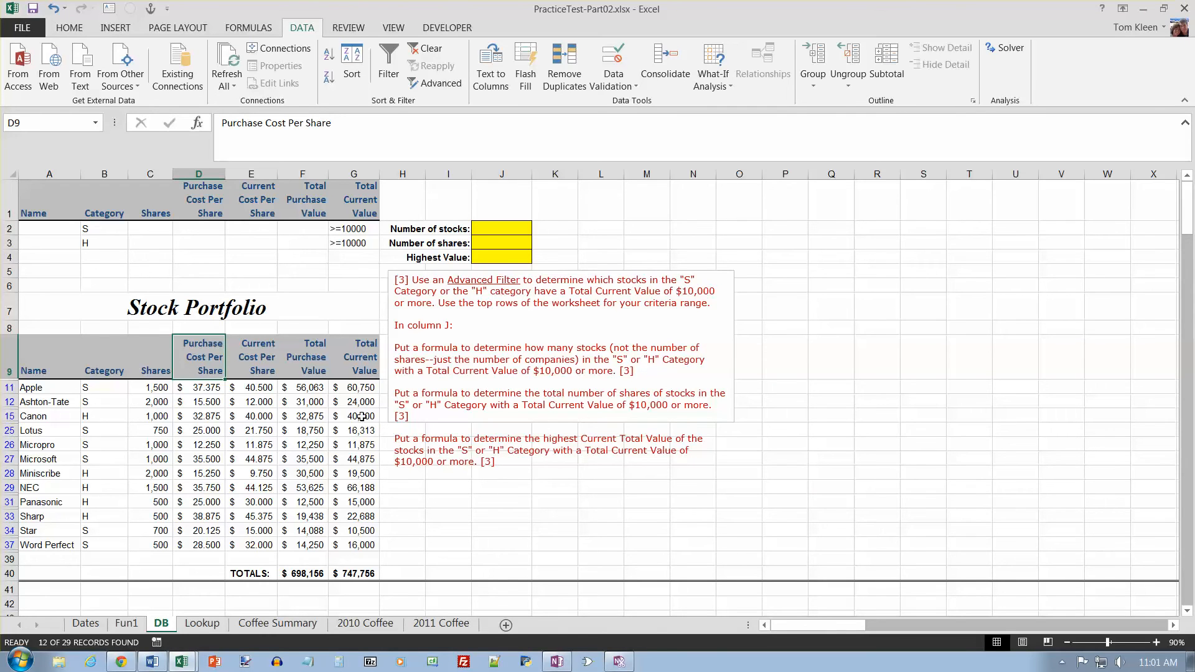
mouse_move(362, 540)
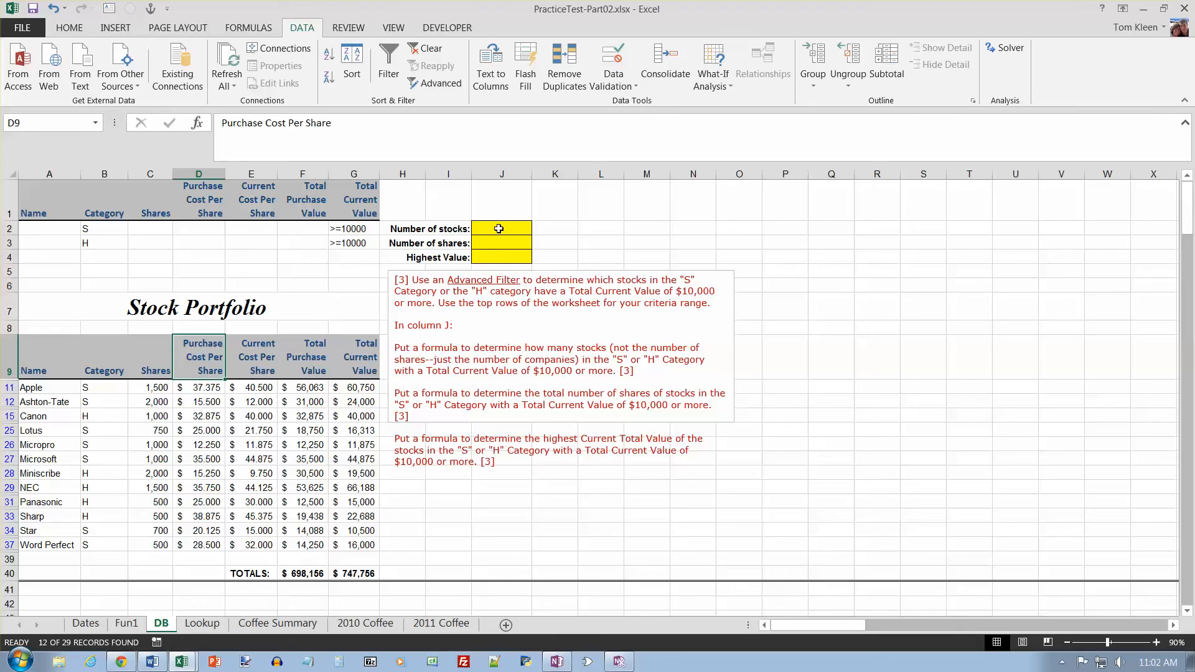
- Clear the filter to show all 29 stocks and name A9:G38 'Stocks'
left_click(502, 228)
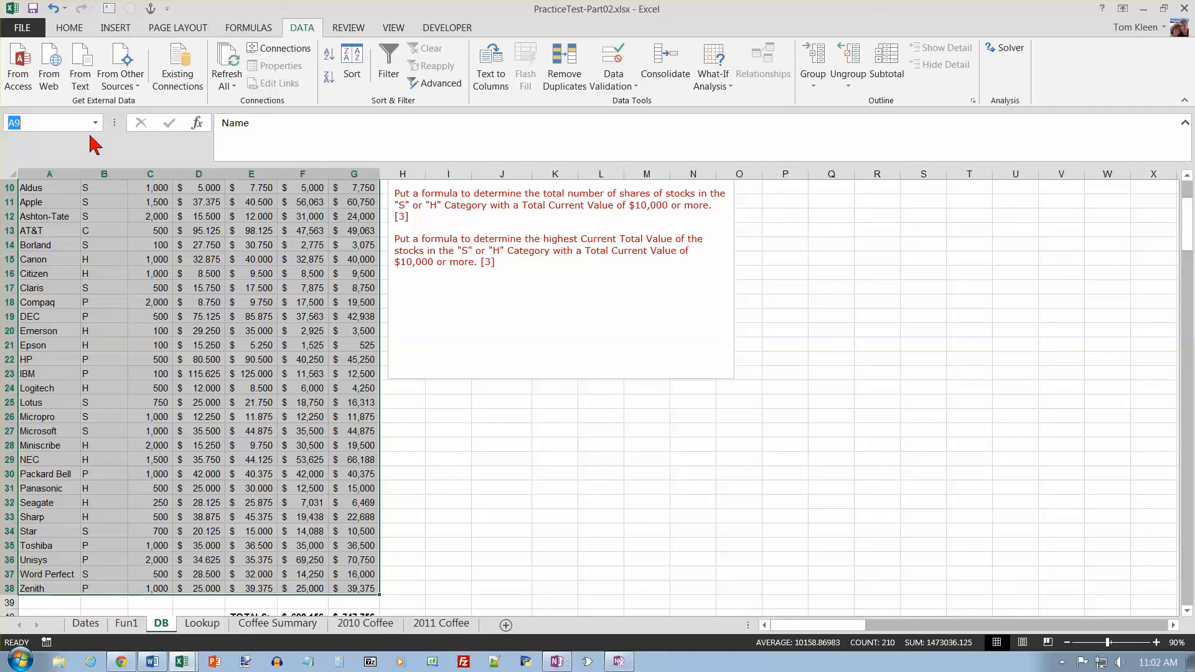
type("Stocks")
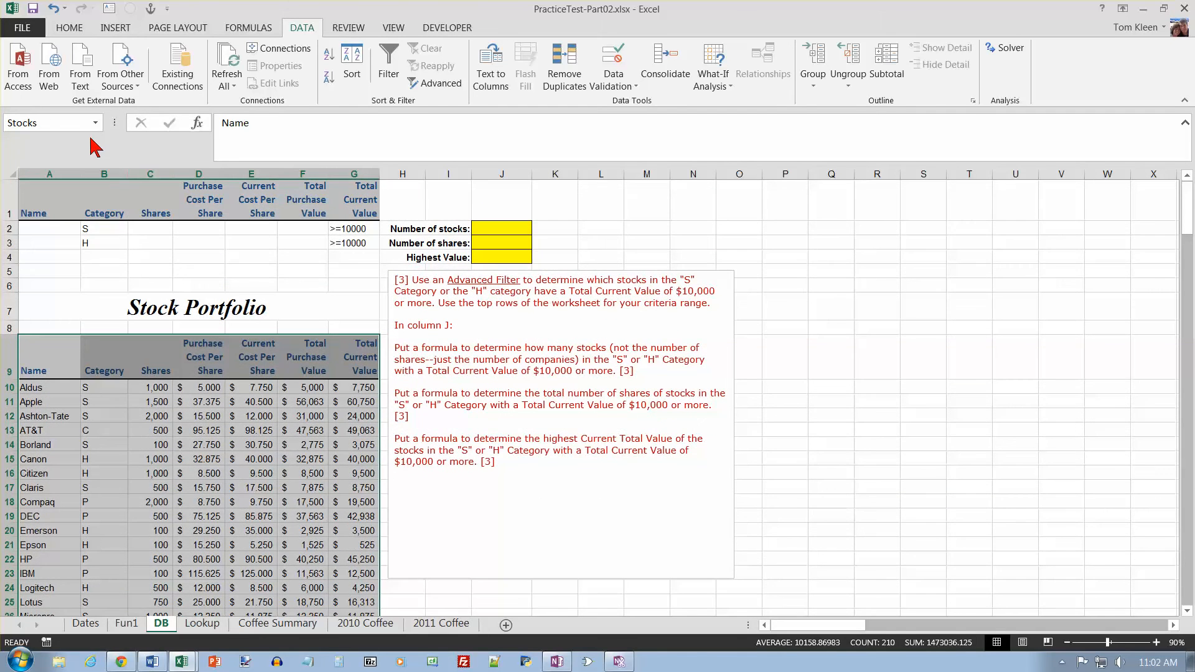
left_click(250, 357)
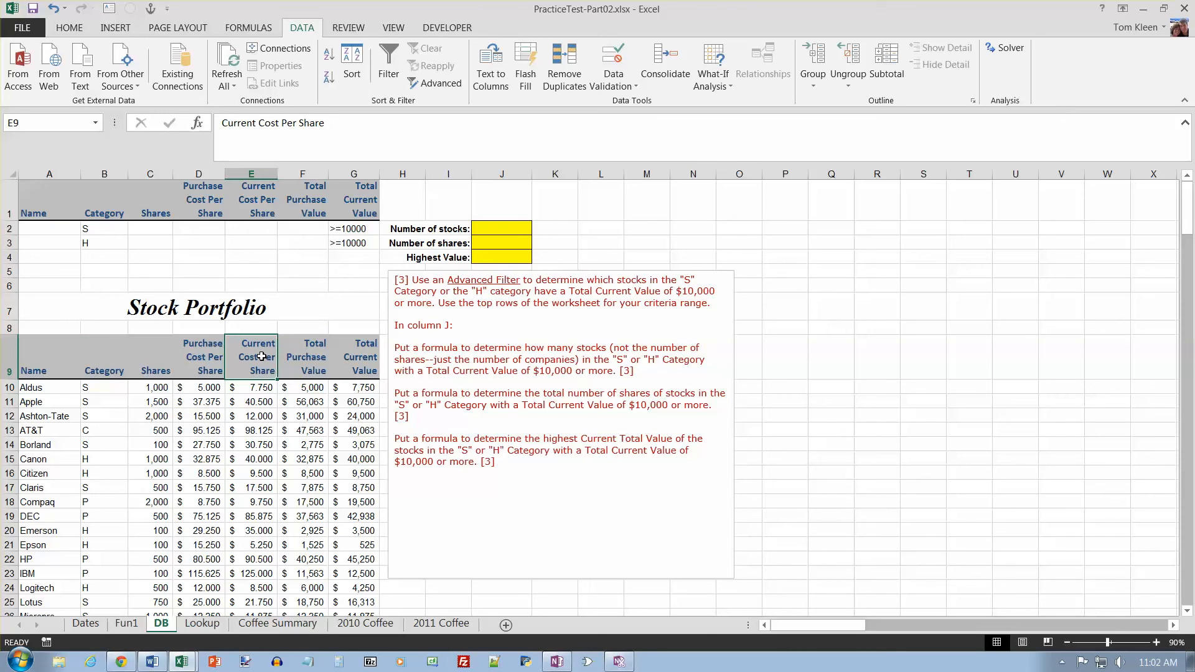
left_click(501, 229)
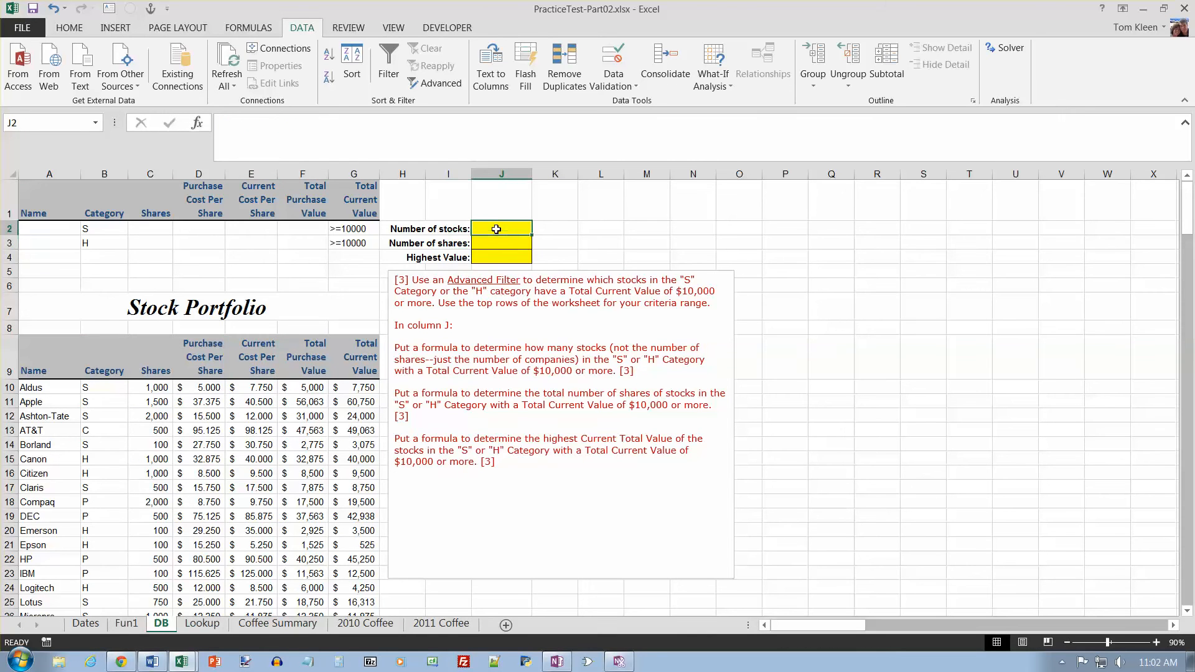
- Enter =DCOUNT(Stocks,3,B1:G3) in J2, counting 12 qualifying stocks
type("=")
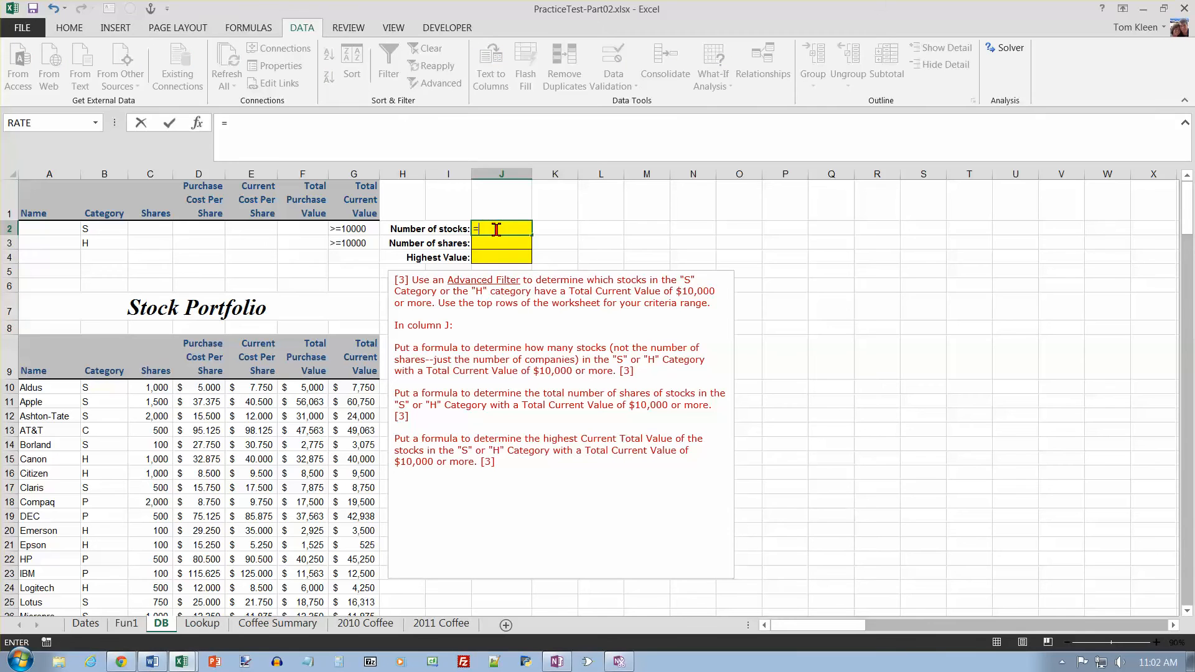
type("dcount(")
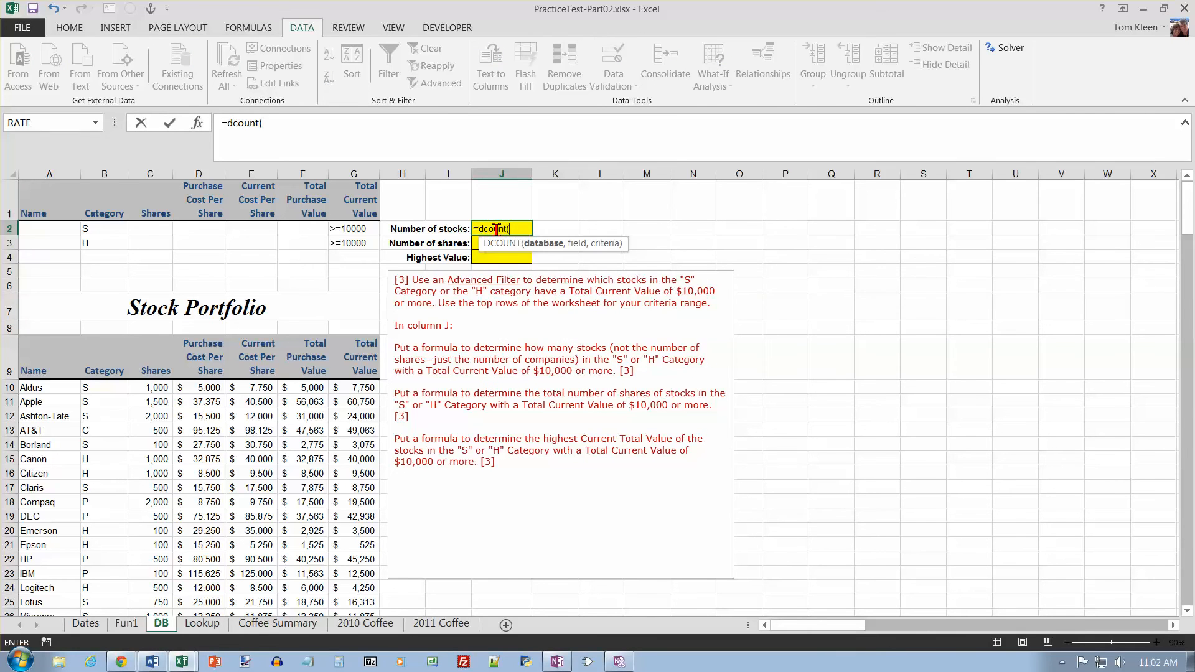
mouse_move(537, 221)
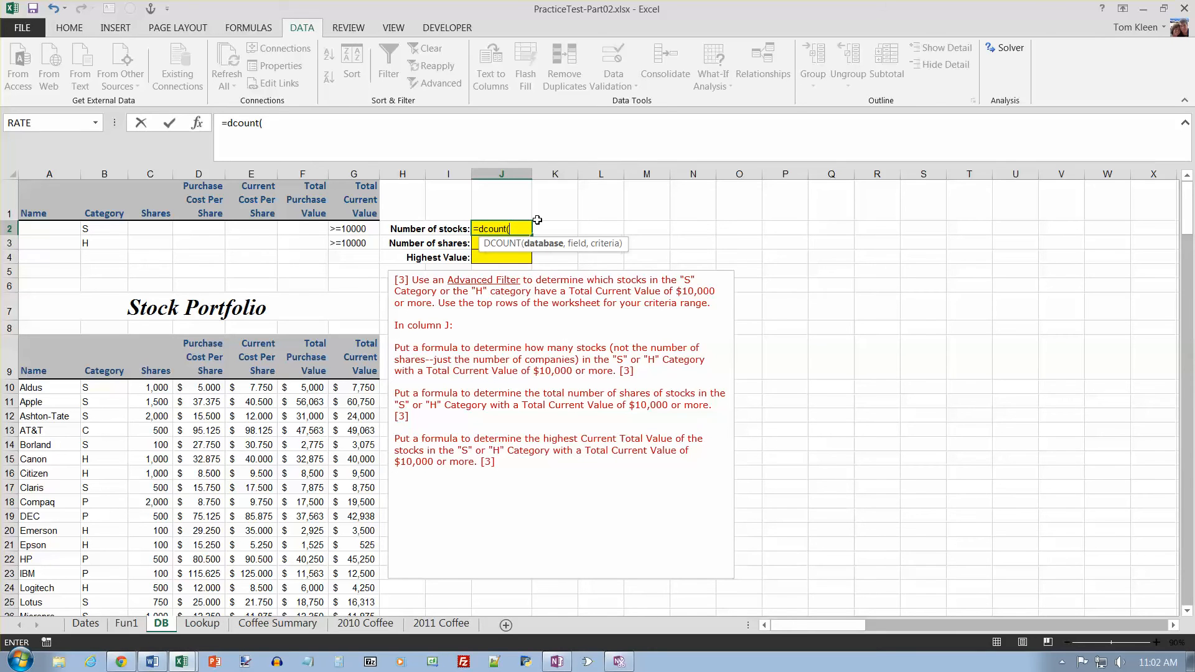
type("stocks,")
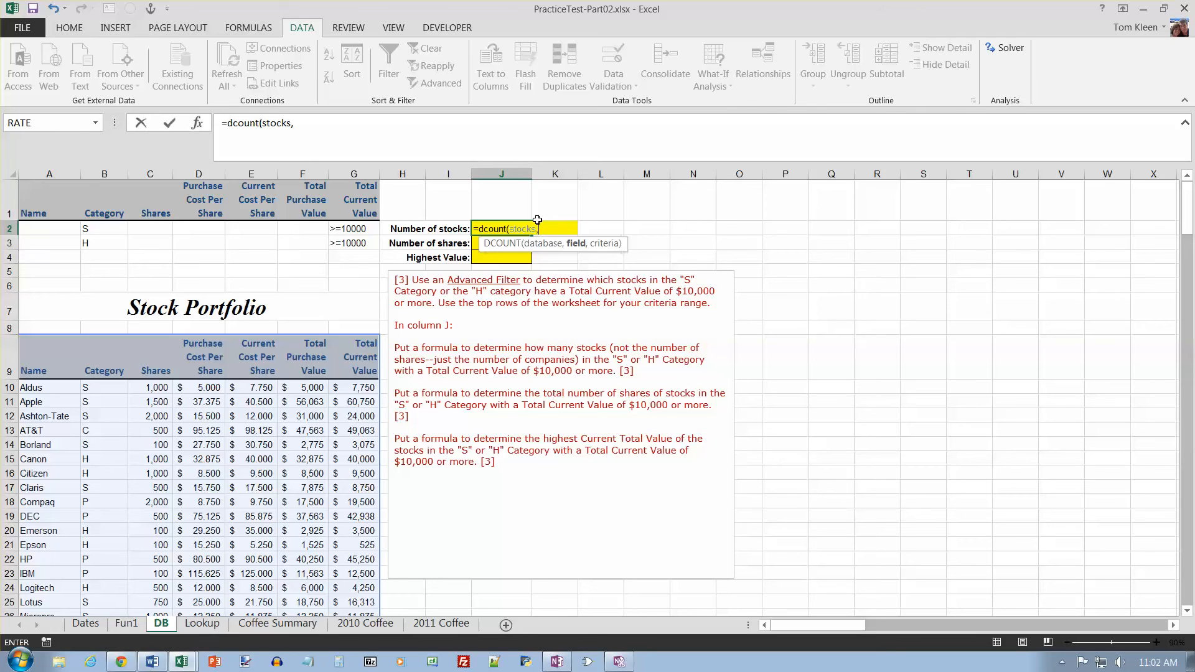
type("3")
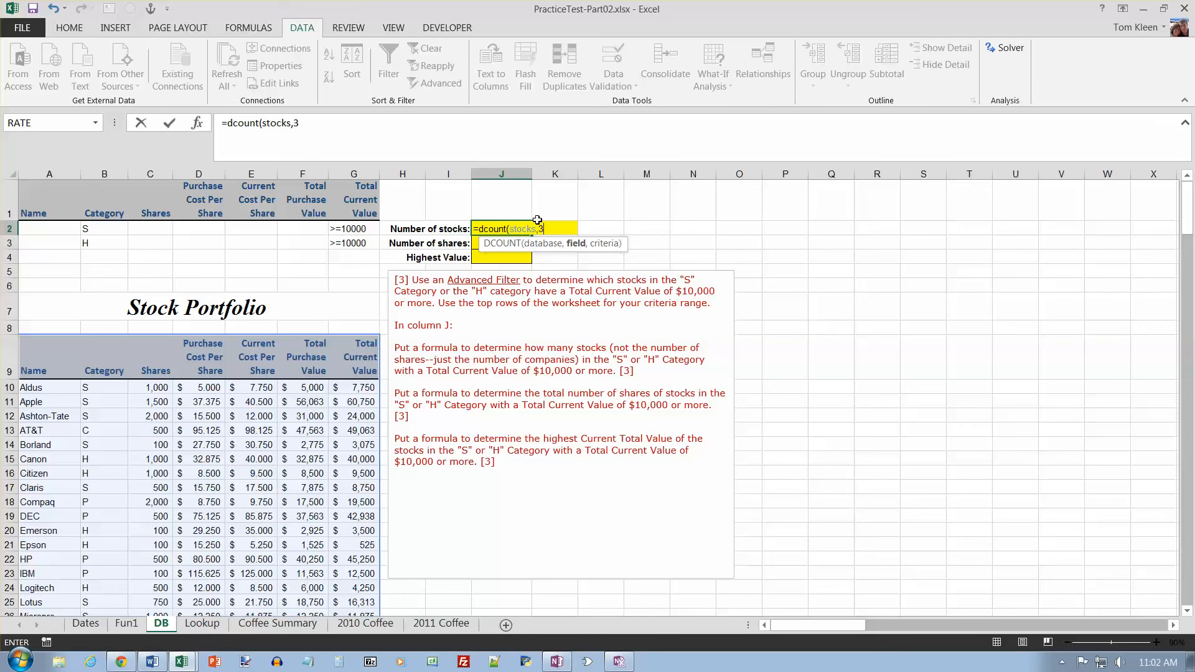
type(",")
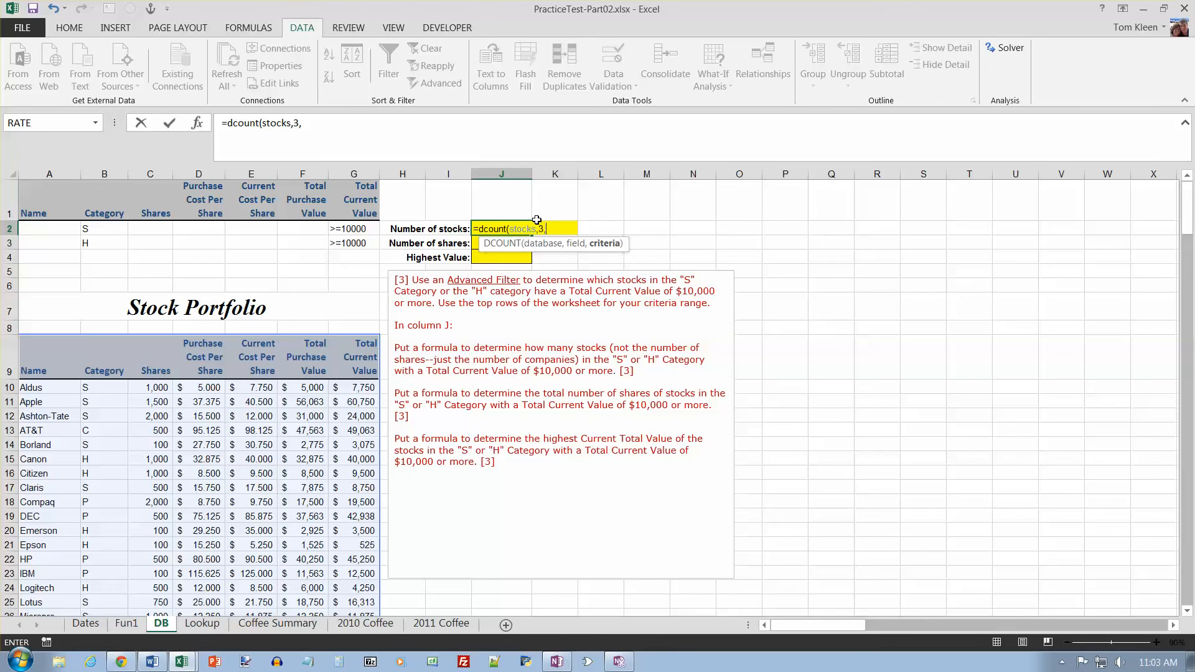
left_click_drag(105, 186, 302, 242)
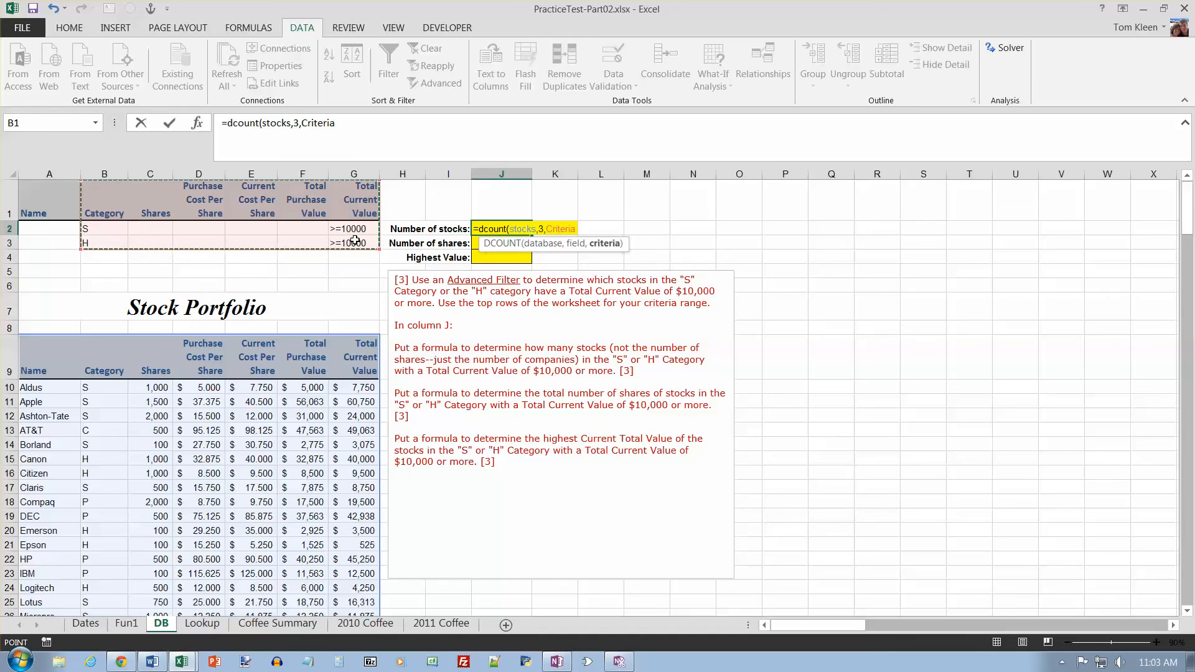
key("Return")
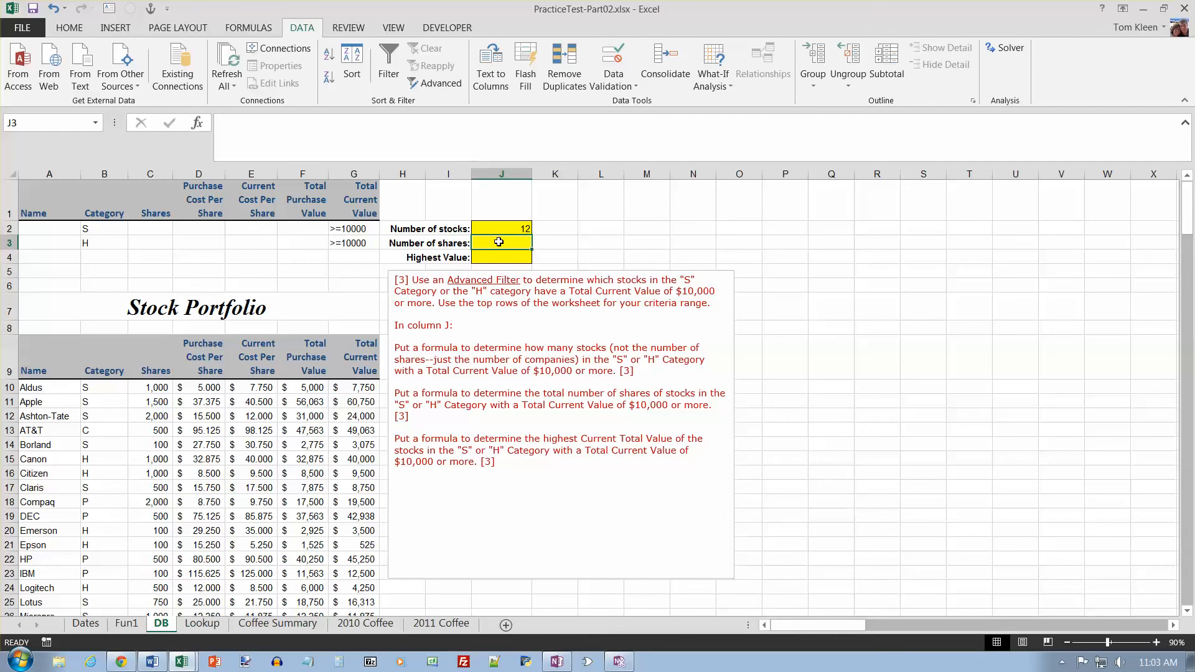
- Enter =DSUM(Stocks,3,Criteria) in J3, totaling 12950 shares
type("=dsum(")
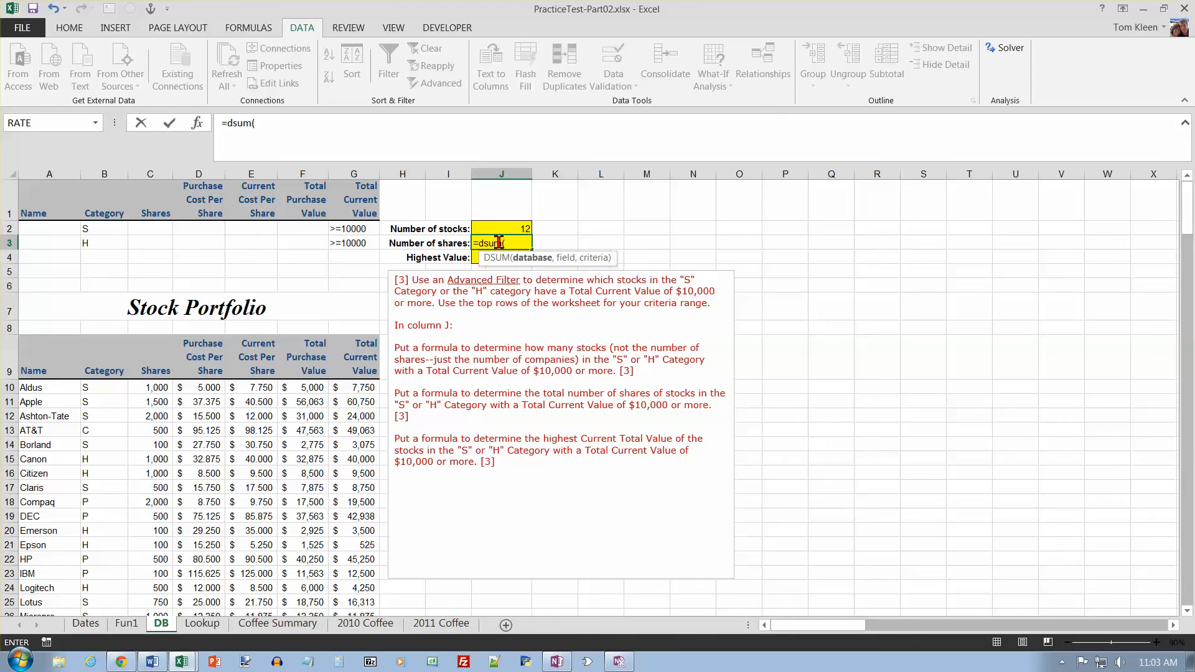
type("Stocks")
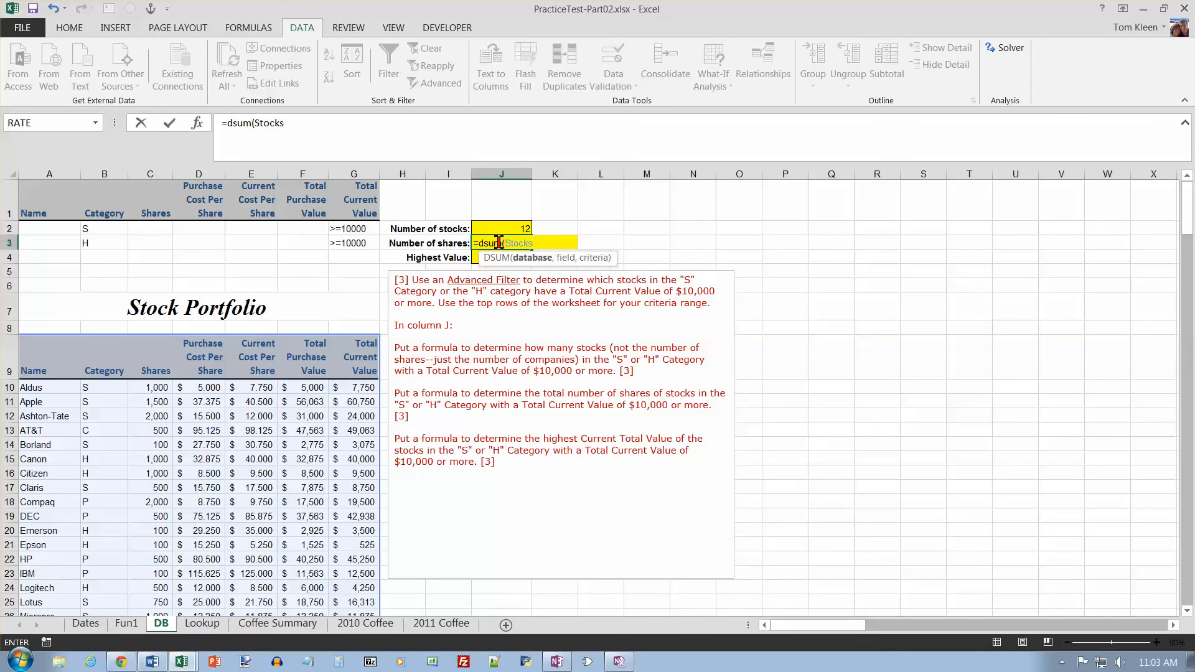
type(",")
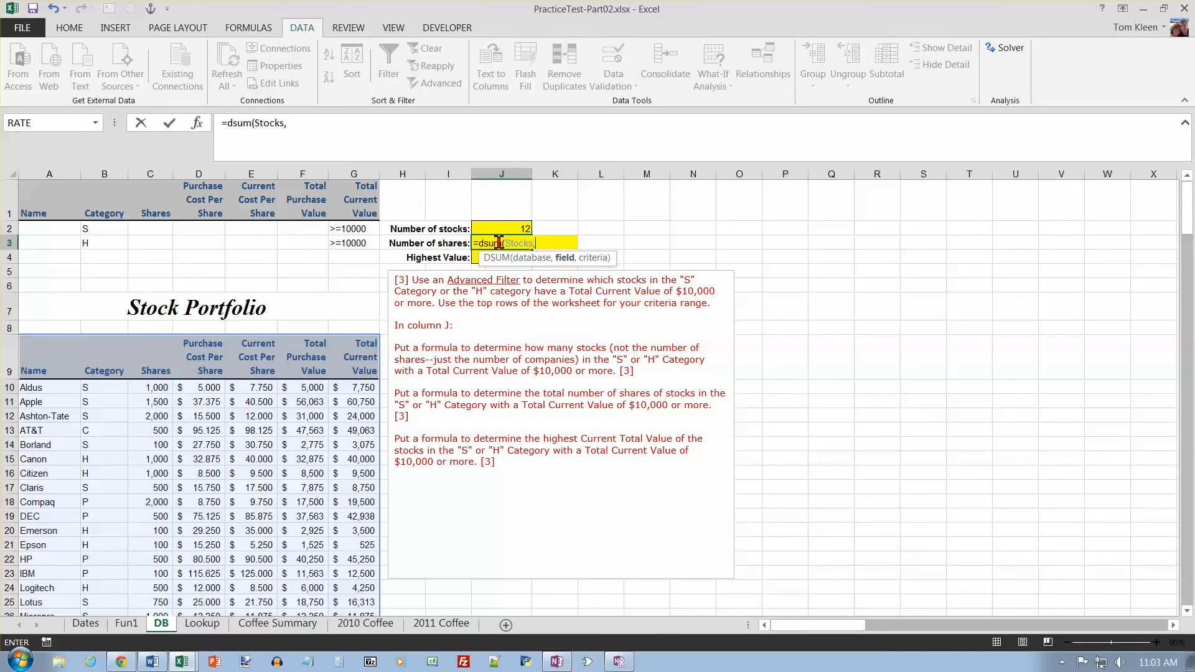
type("3")
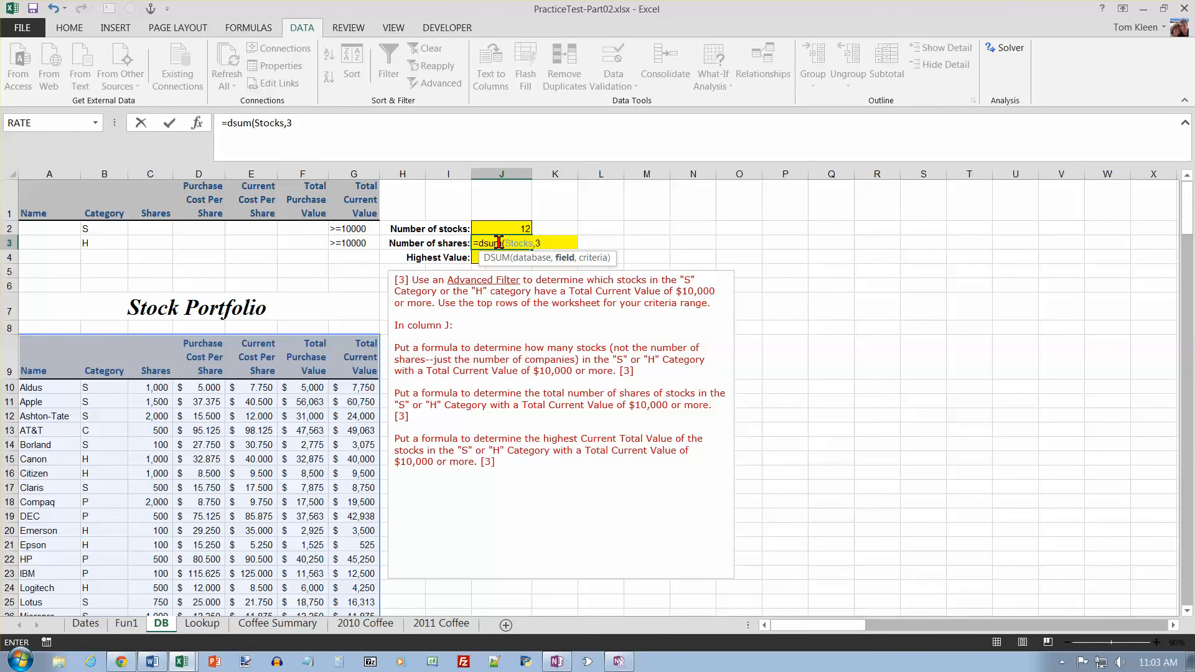
type(",")
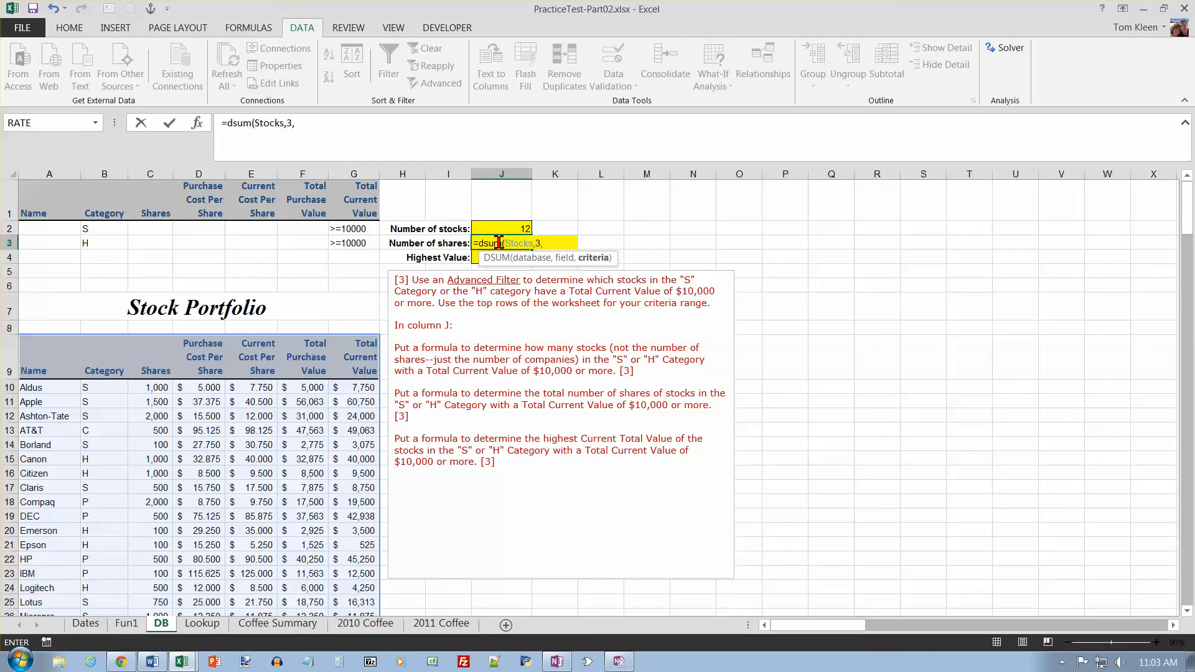
mouse_move(105, 202)
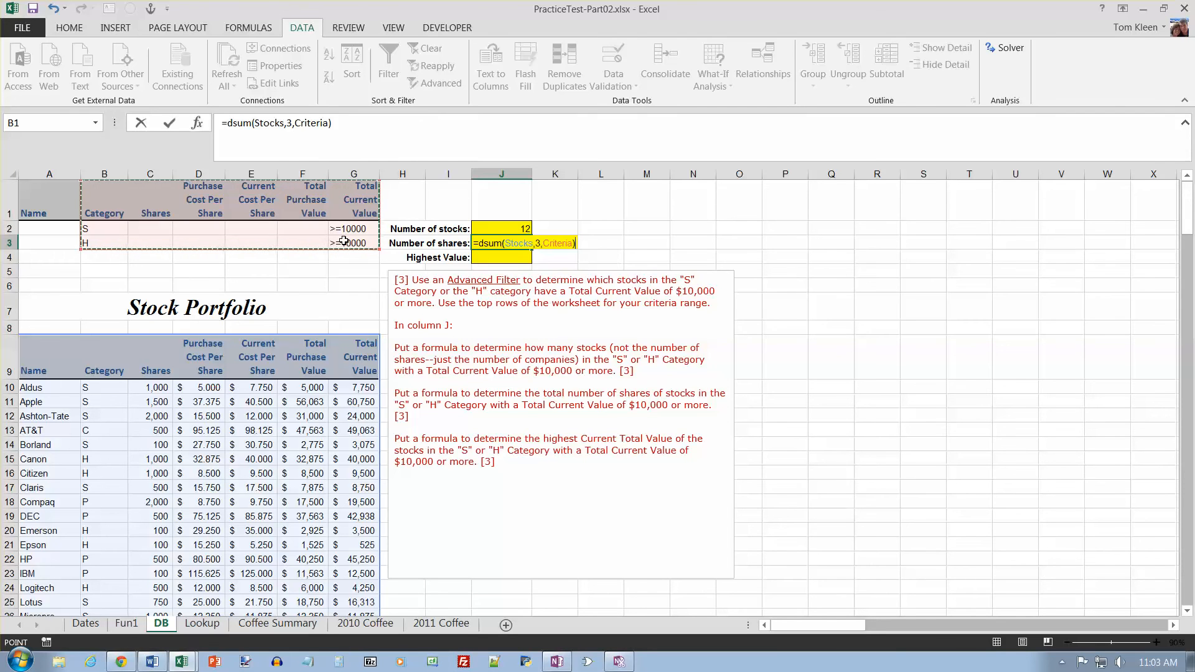
key("Return")
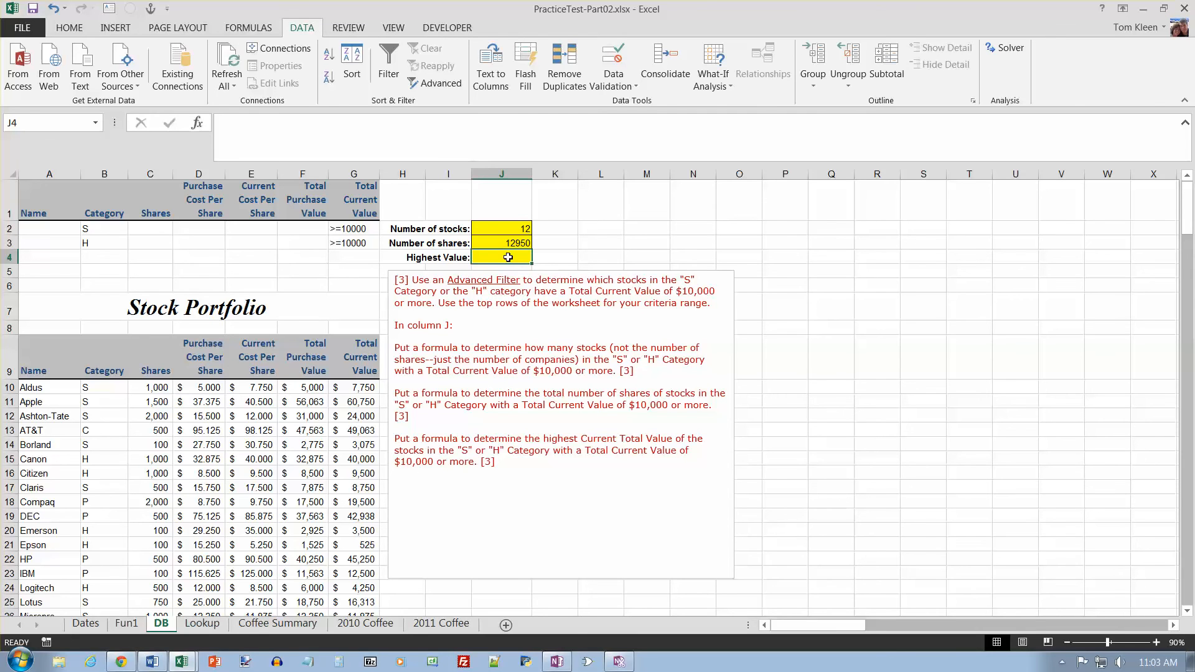
- Enter =DMAX(stocks,7,Criteria) in J4 with criteria B1:G3, showing Highest Value 66187.5
type("=dmax(")
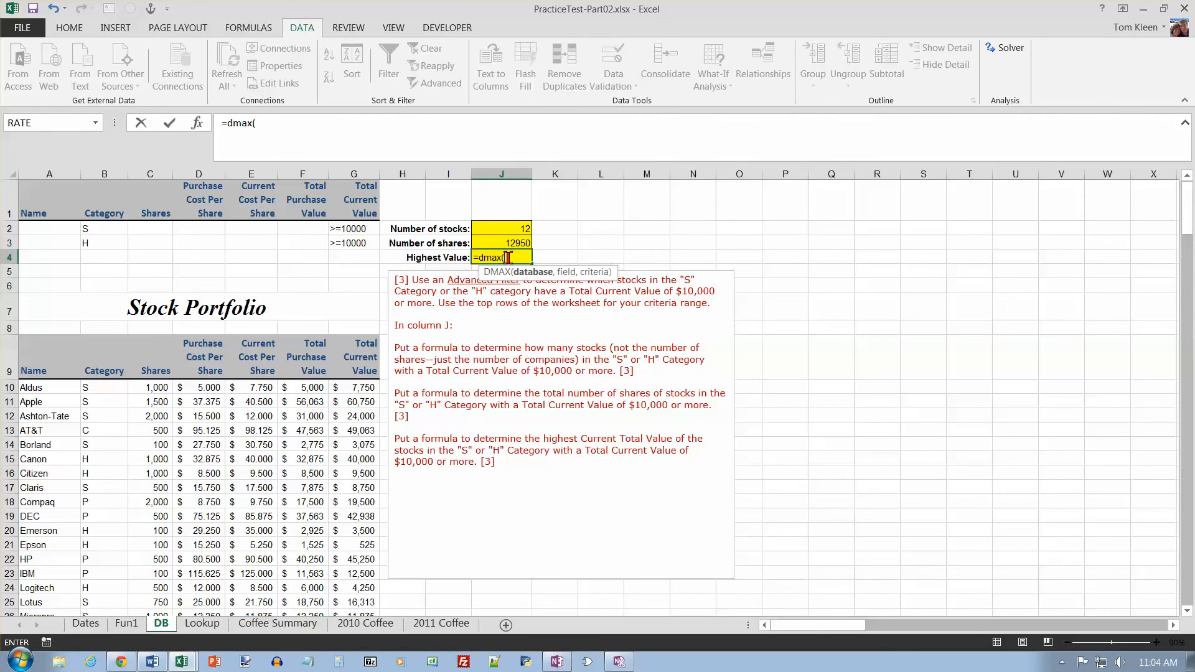
type("stocks")
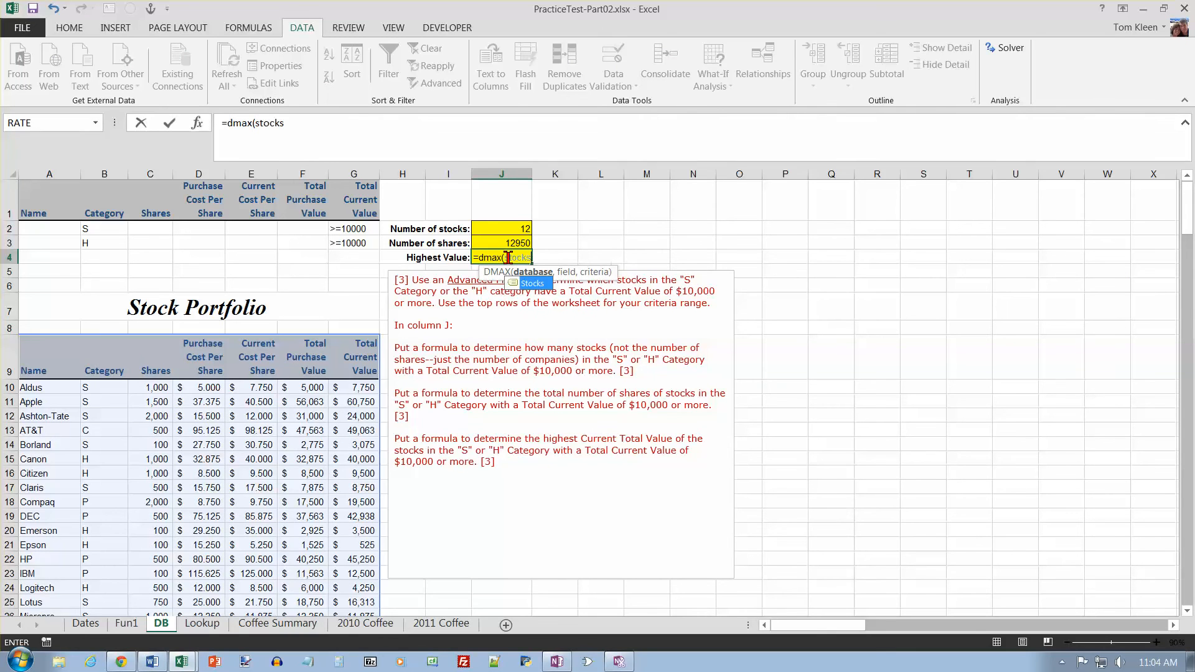
type(", 7,")
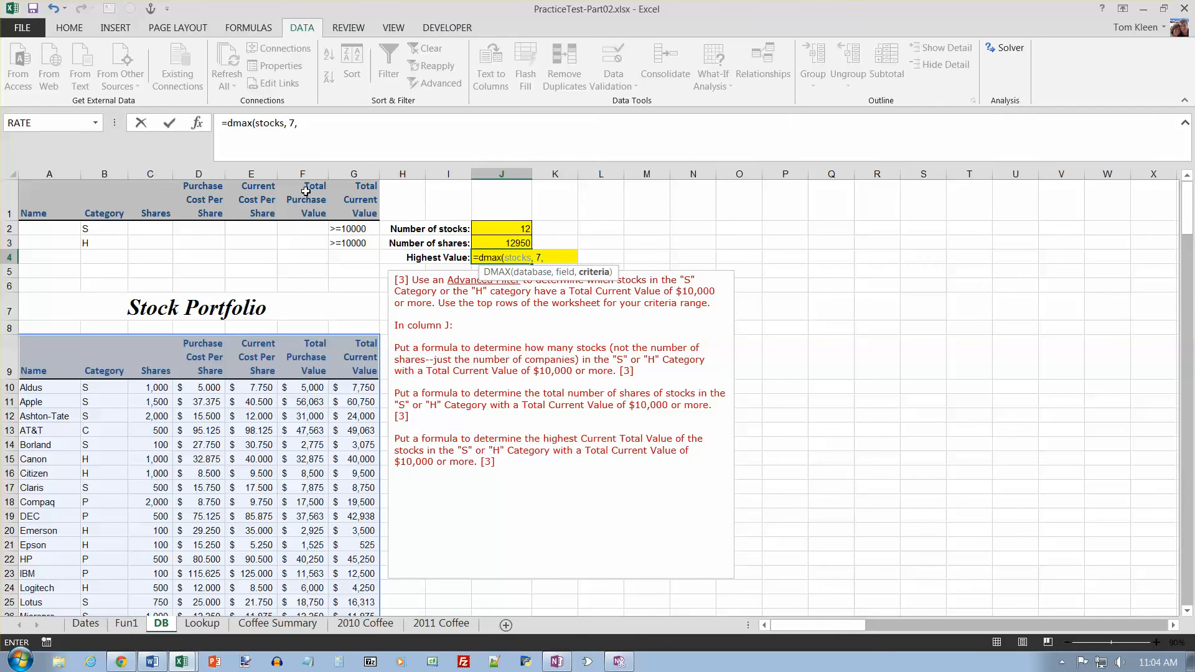
left_click_drag(49, 186, 366, 243)
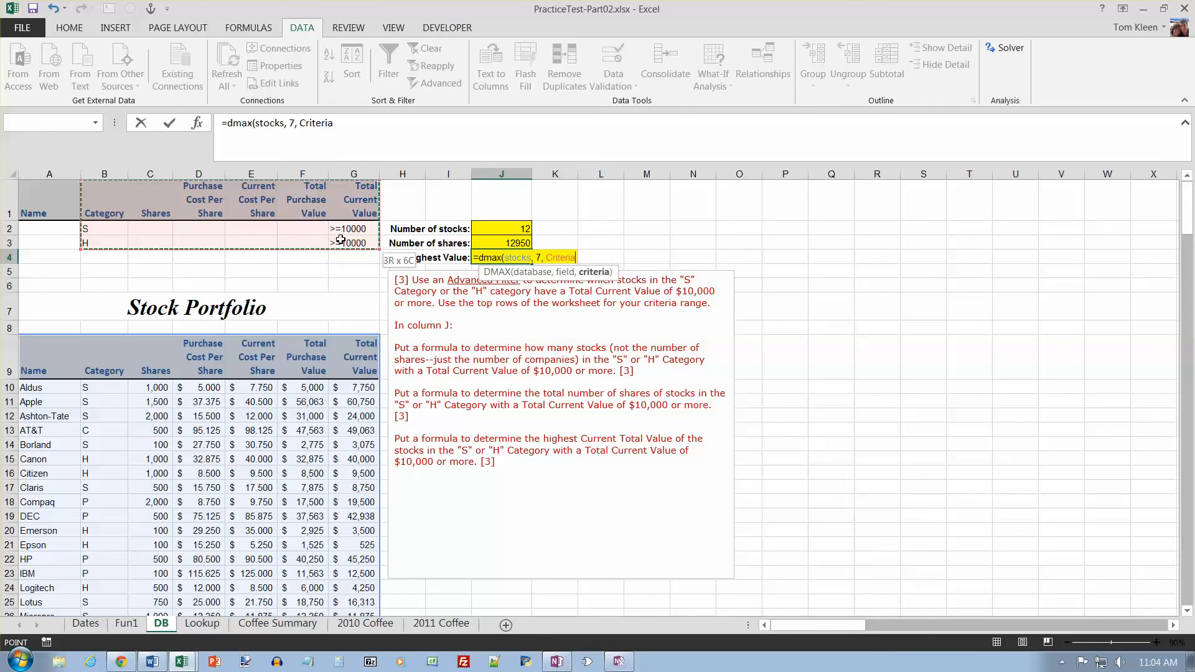
key("Return")
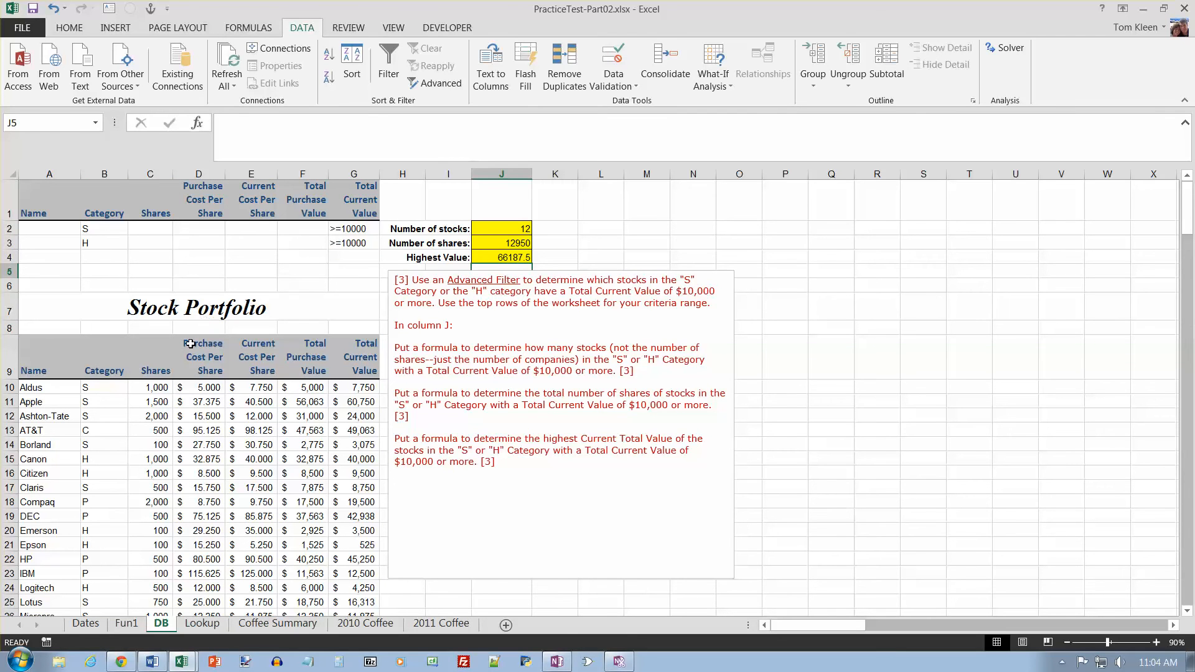
left_click(198, 388)
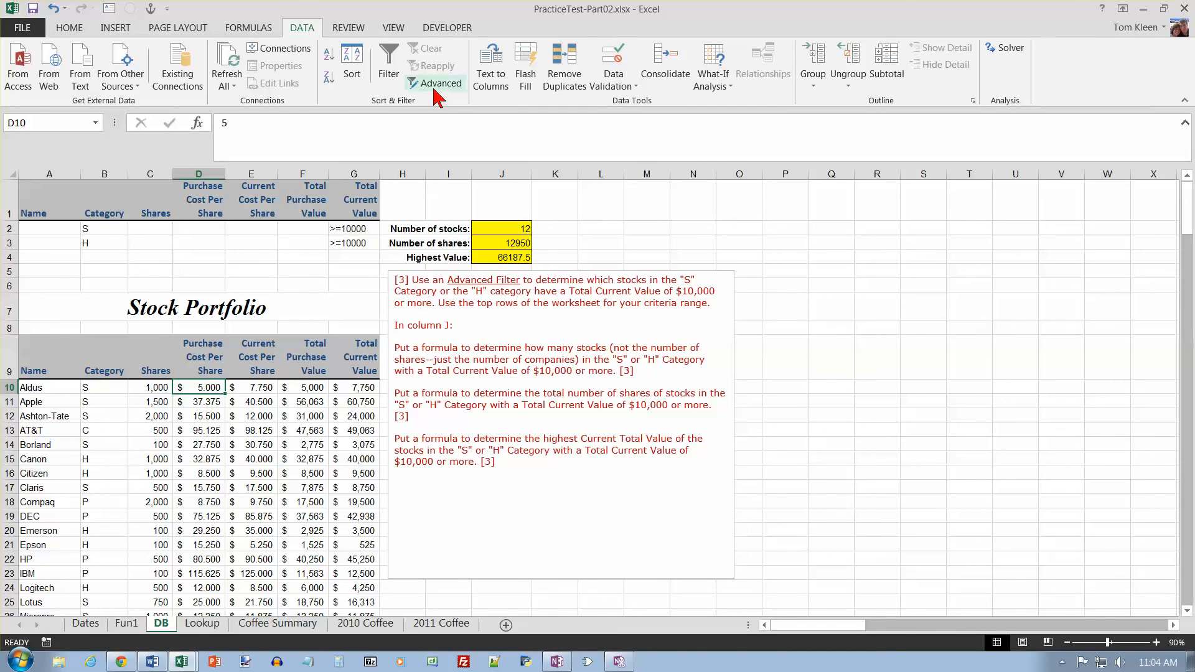
- Reapply the Advanced Filter ($A$9:$G$38, criteria $B$1:$G$3) for 12 stocks, then go to Lookup
left_click(435, 82)
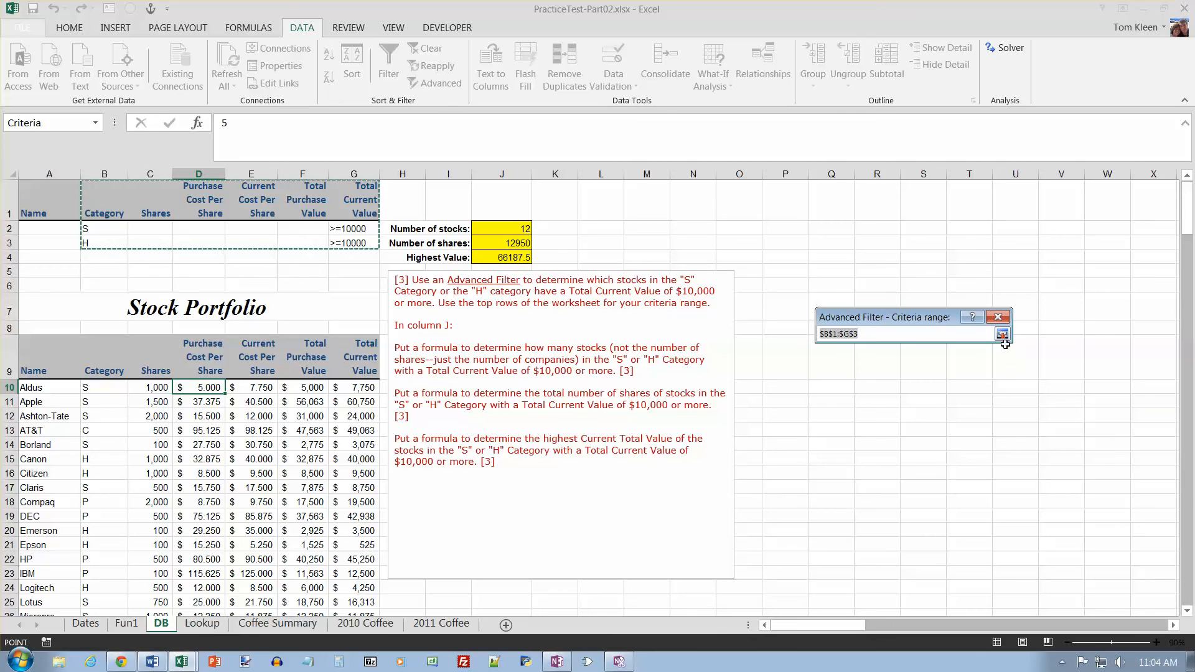
left_click(1001, 334)
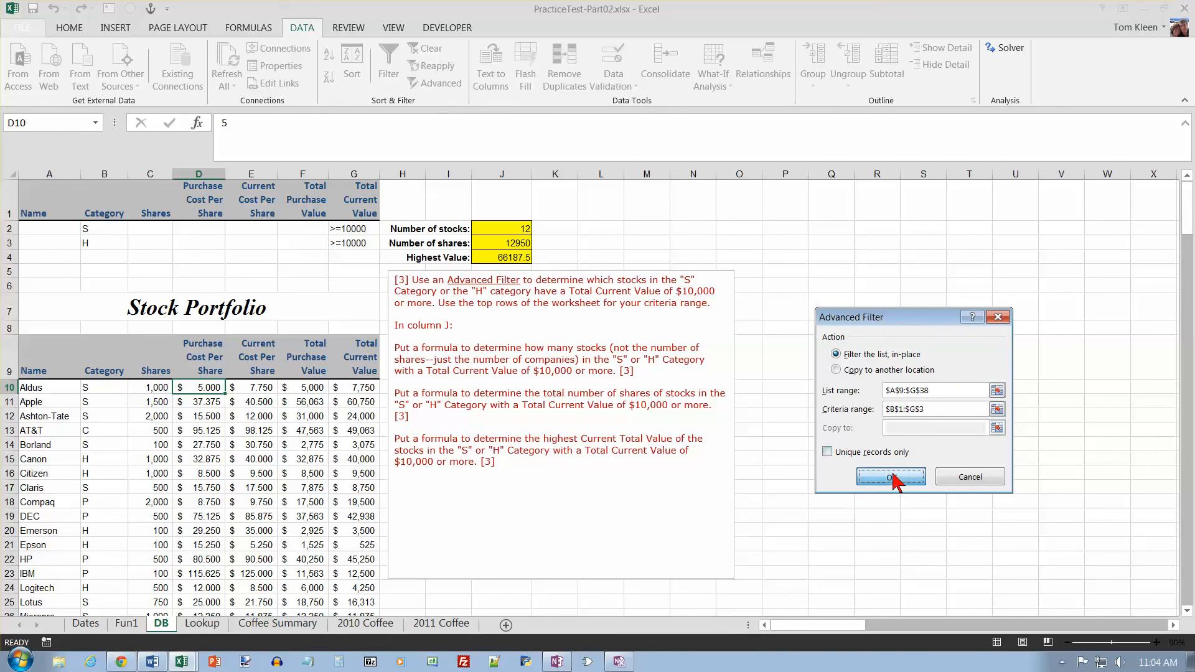
left_click(889, 476)
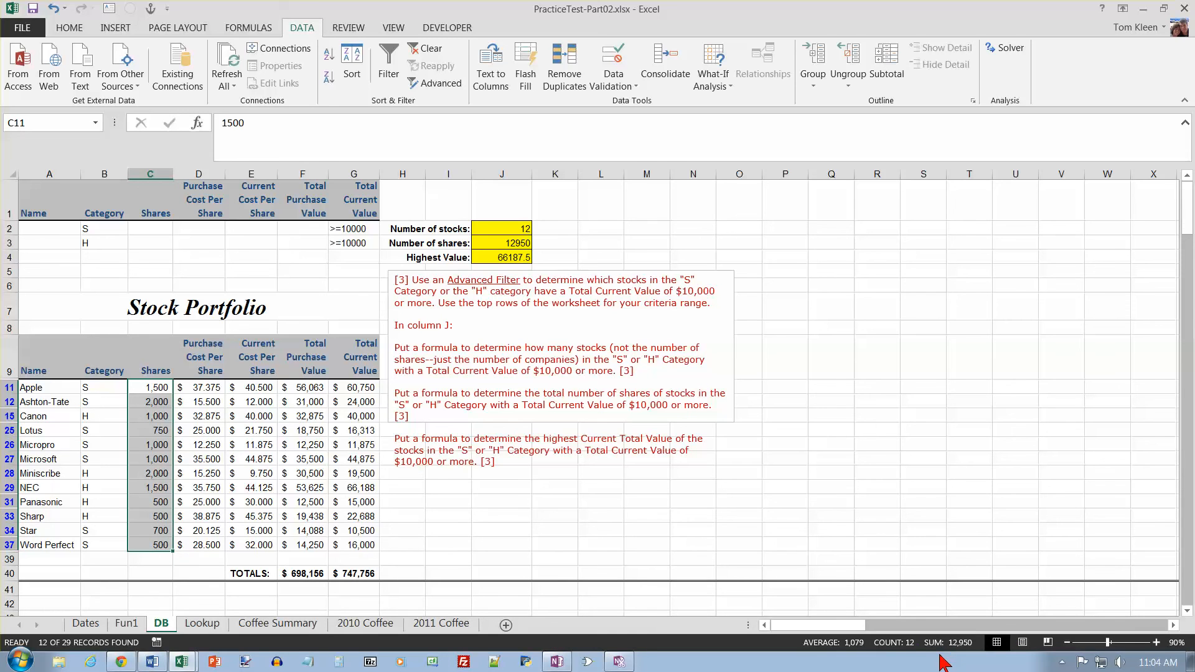
mouse_move(952, 658)
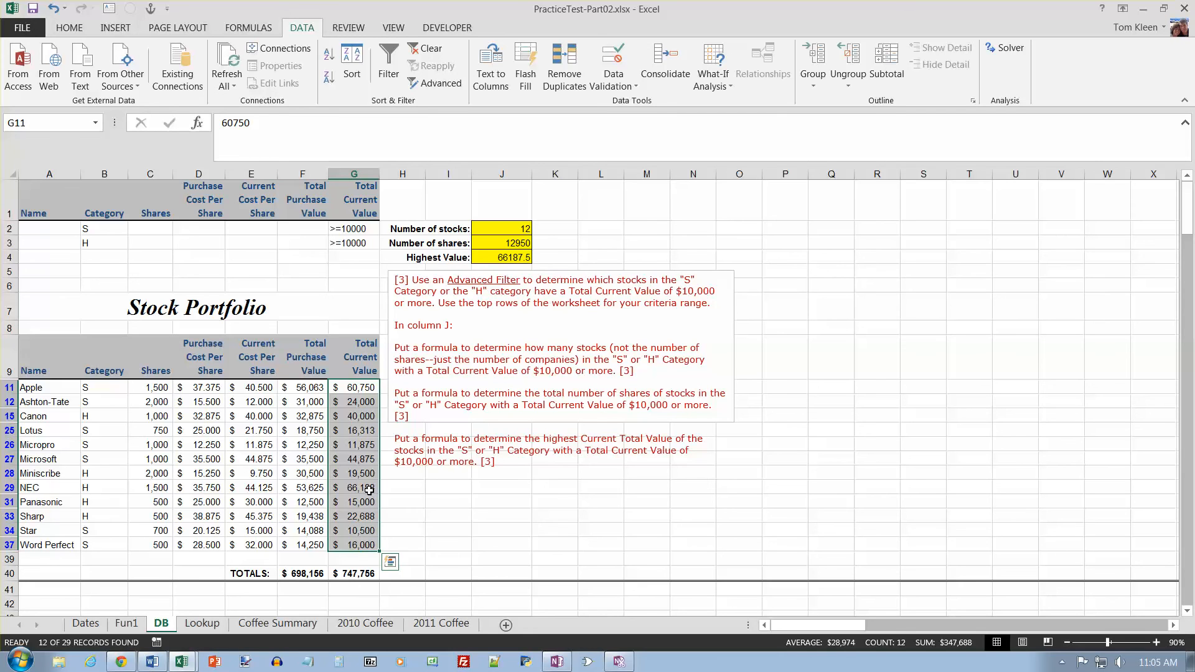
mouse_move(363, 489)
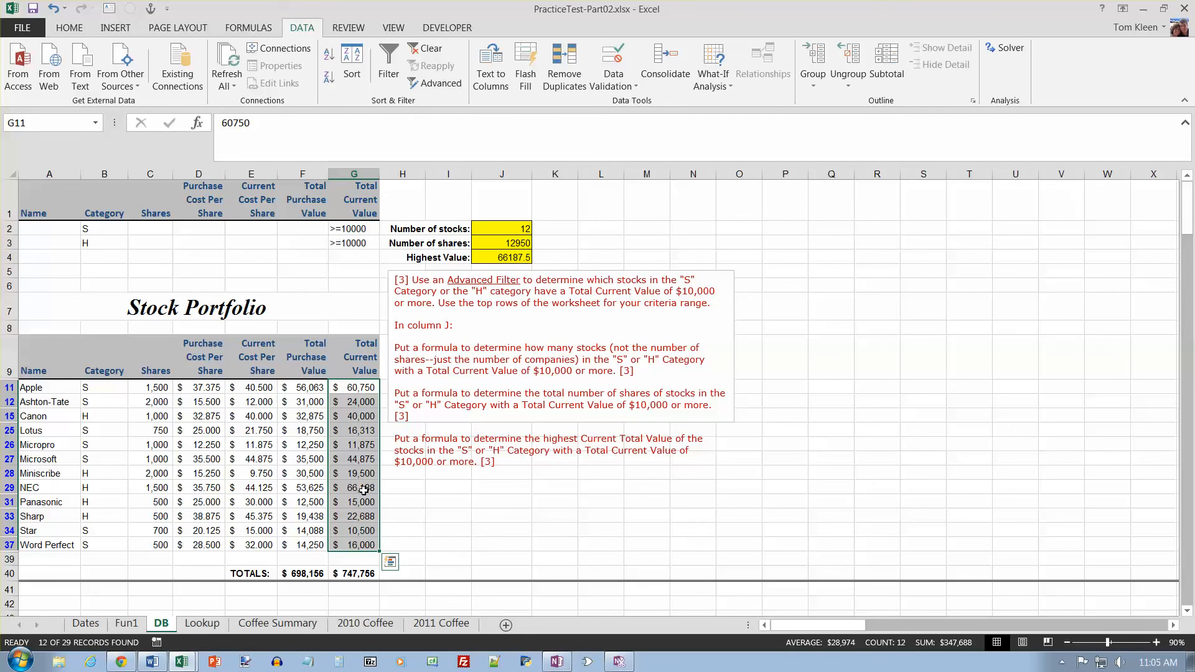
left_click(201, 623)
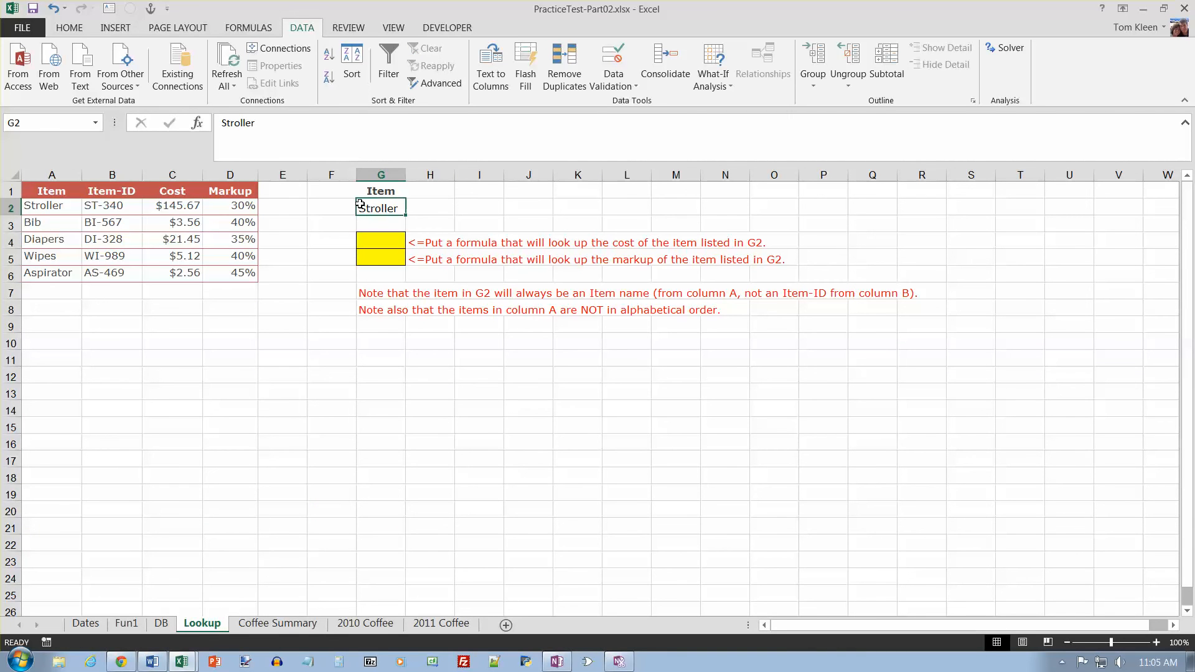
mouse_move(64, 221)
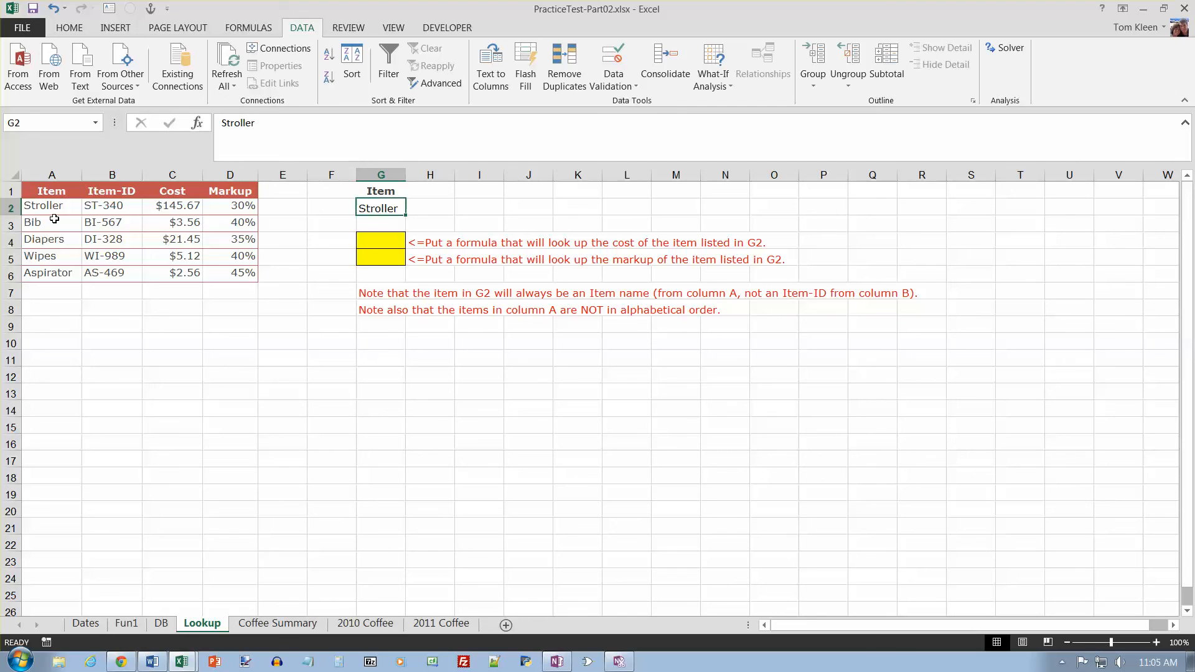
mouse_move(369, 242)
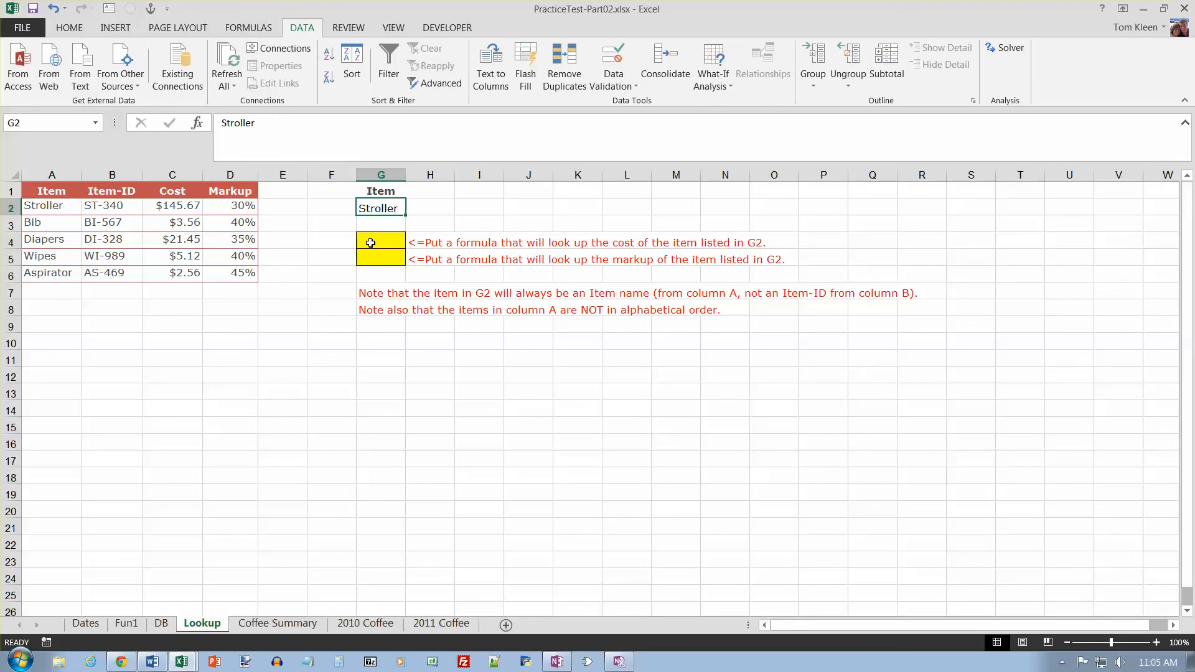
- Start a VLOOKUP formula in G4 on the Lookup sheet
left_click(380, 242)
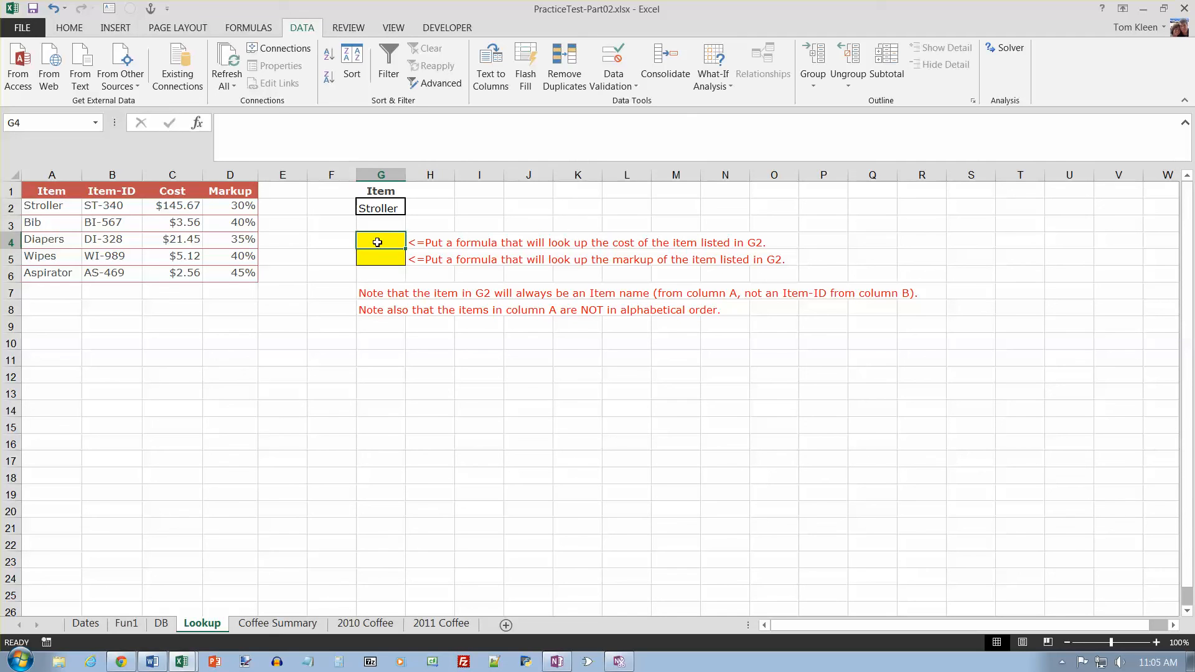
type("=")
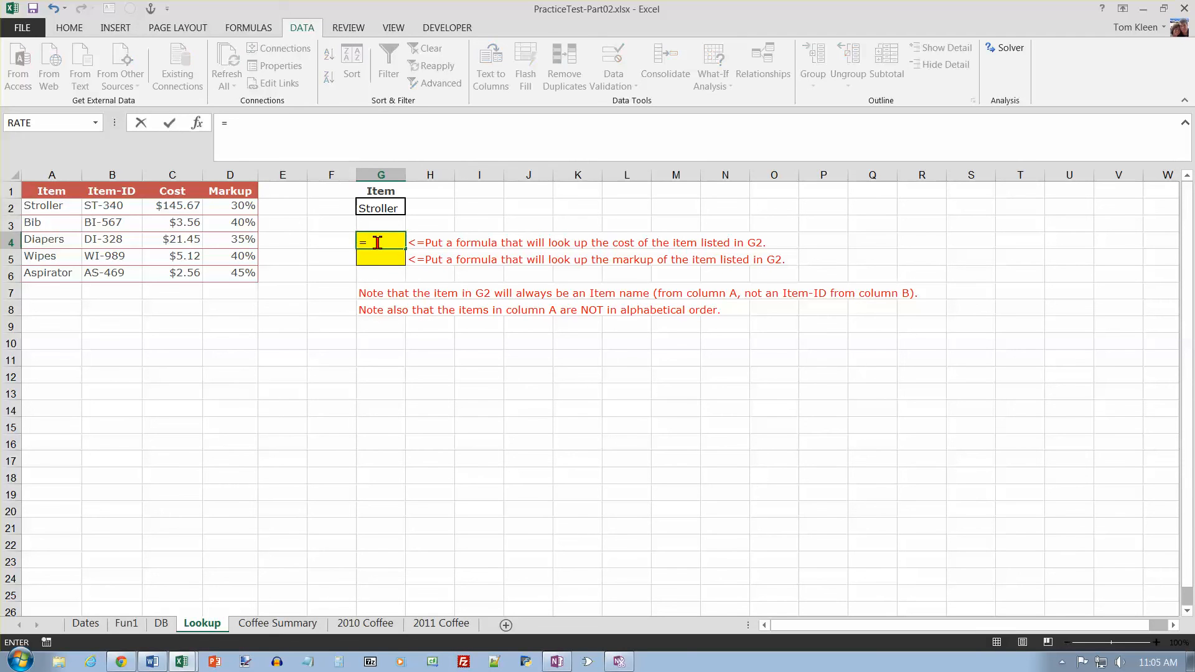
left_click(248, 27)
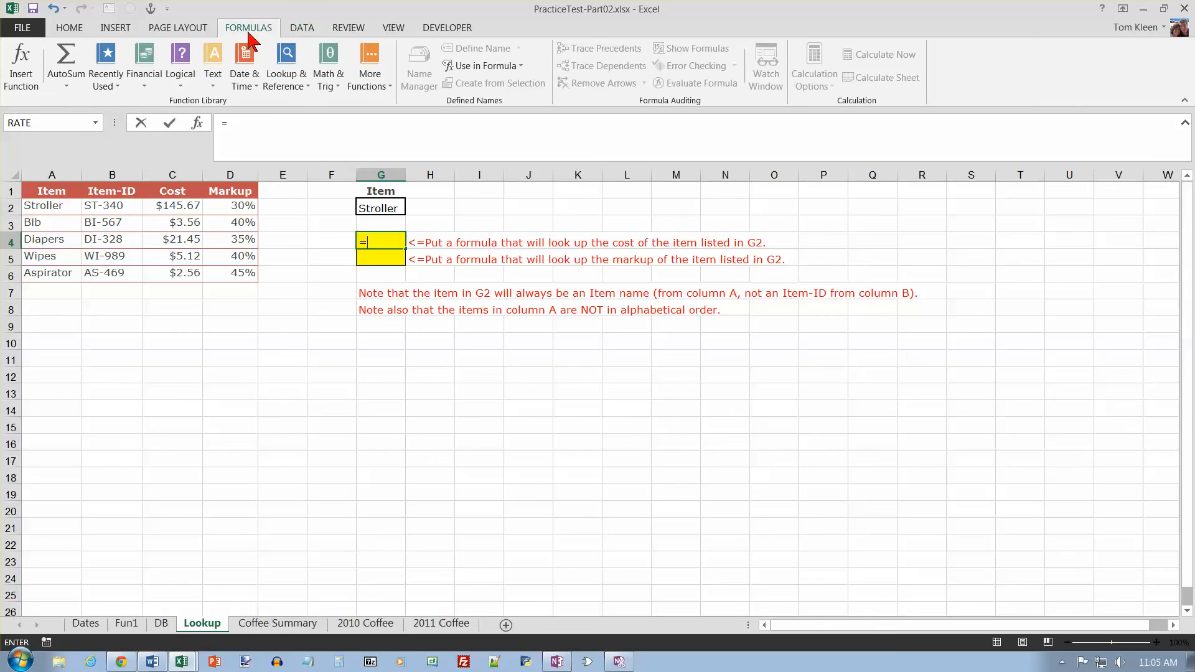
mouse_move(22, 65)
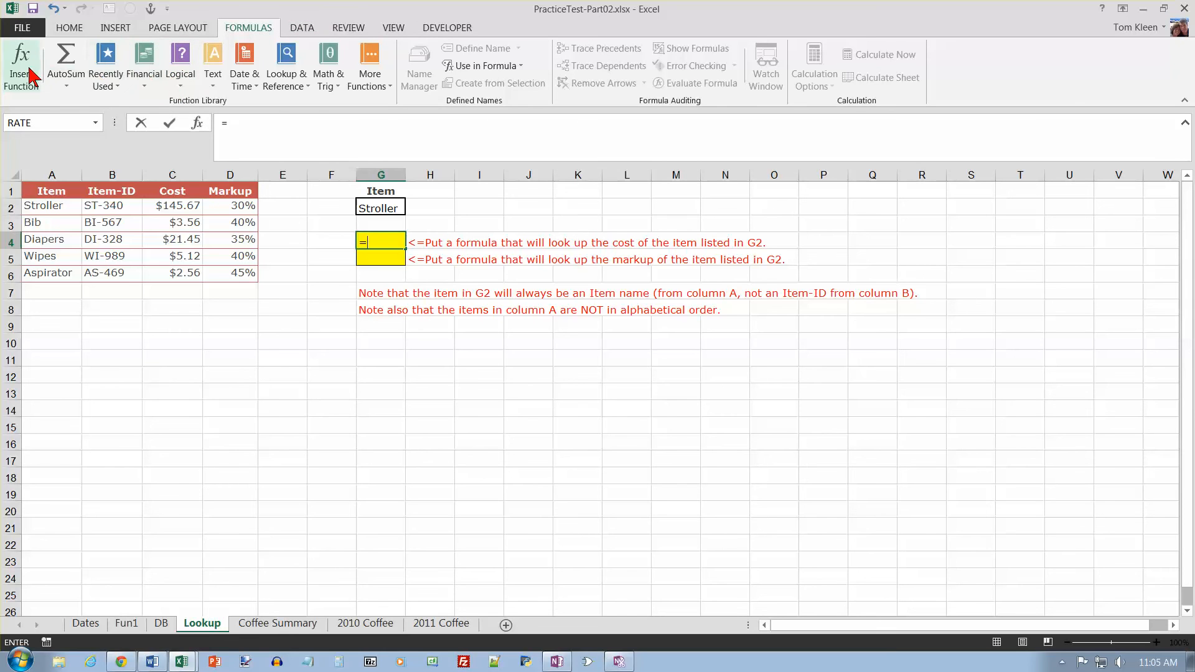
mouse_move(21, 64)
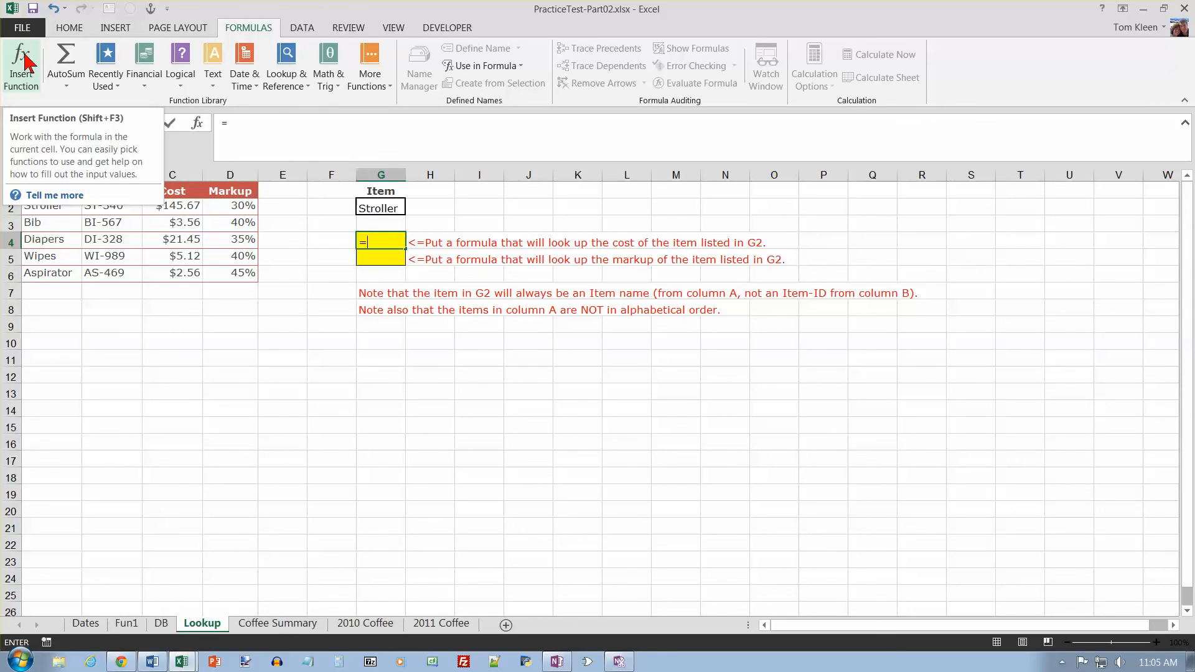
left_click(286, 64)
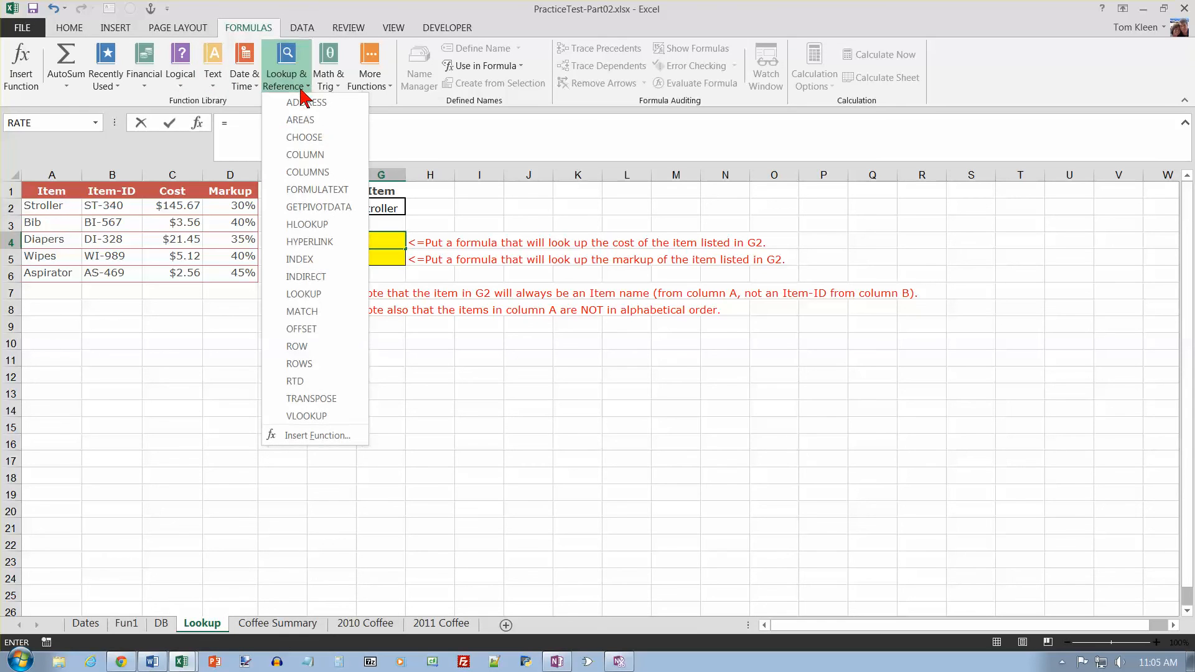
left_click(305, 415)
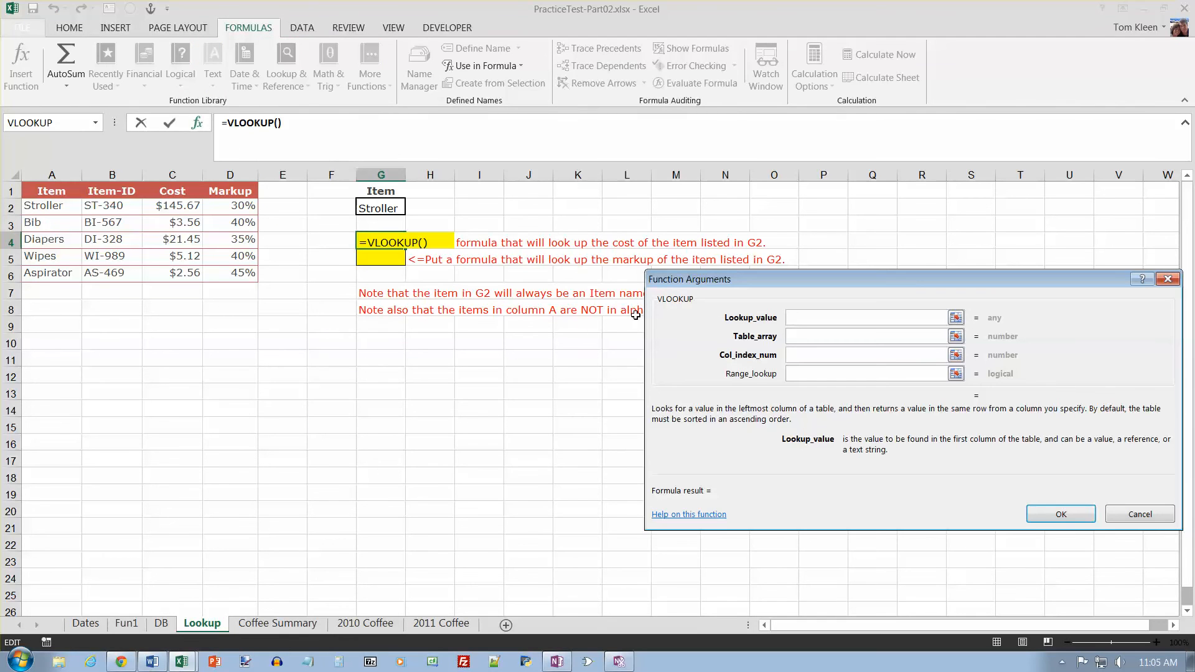
- Set VLOOKUP arguments G2, A2:D6, 3, FALSE so G4 returns cost 145.67
left_click(380, 207)
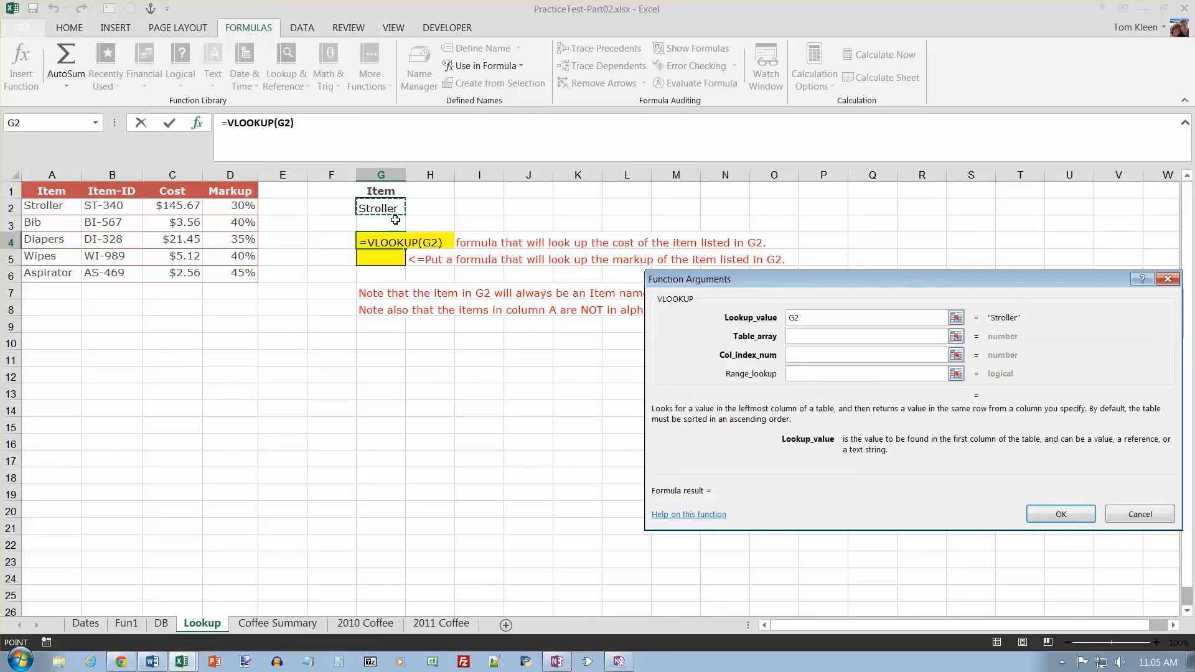
left_click(865, 337)
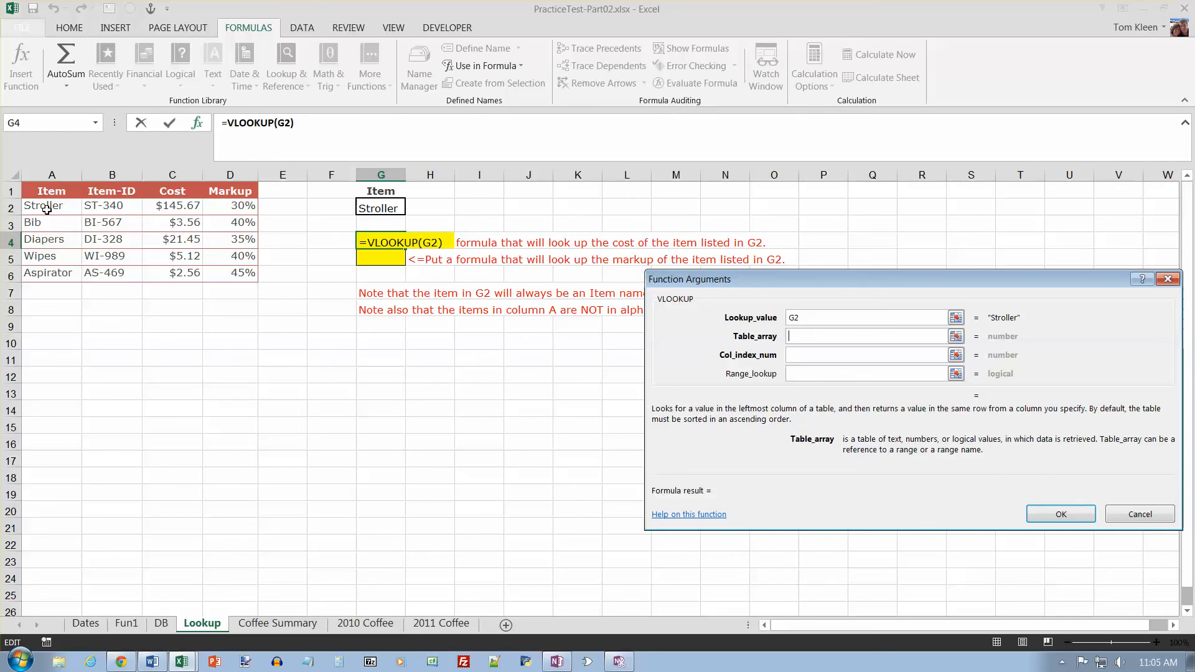
left_click_drag(51, 206, 229, 272)
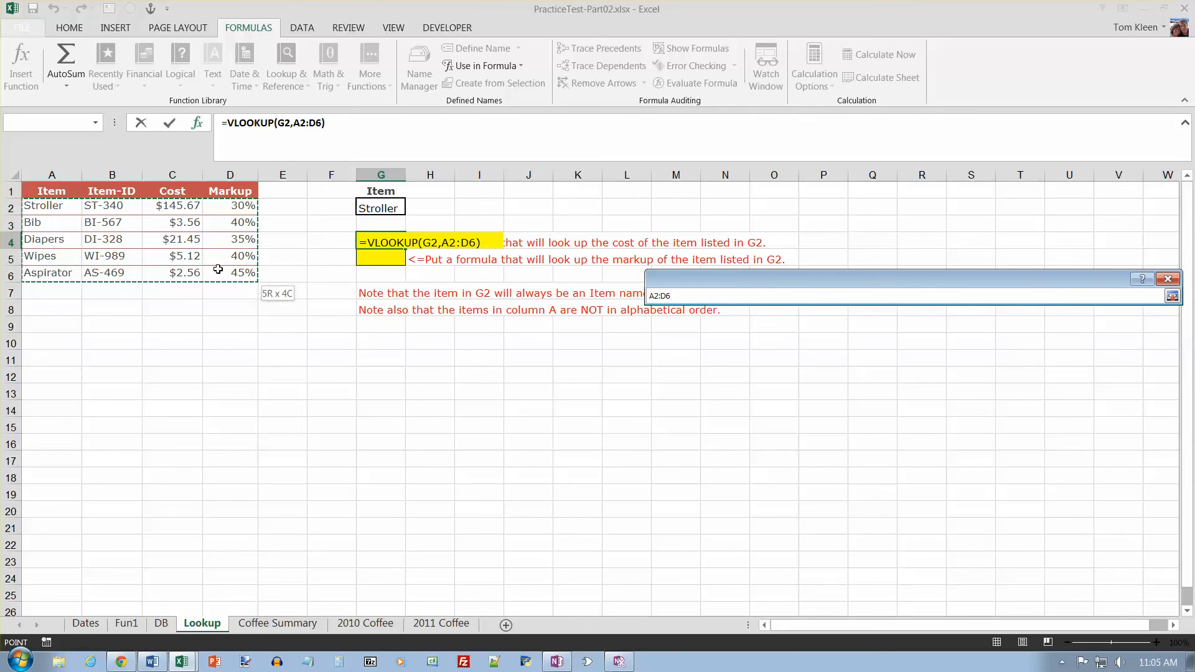
left_click(1172, 296)
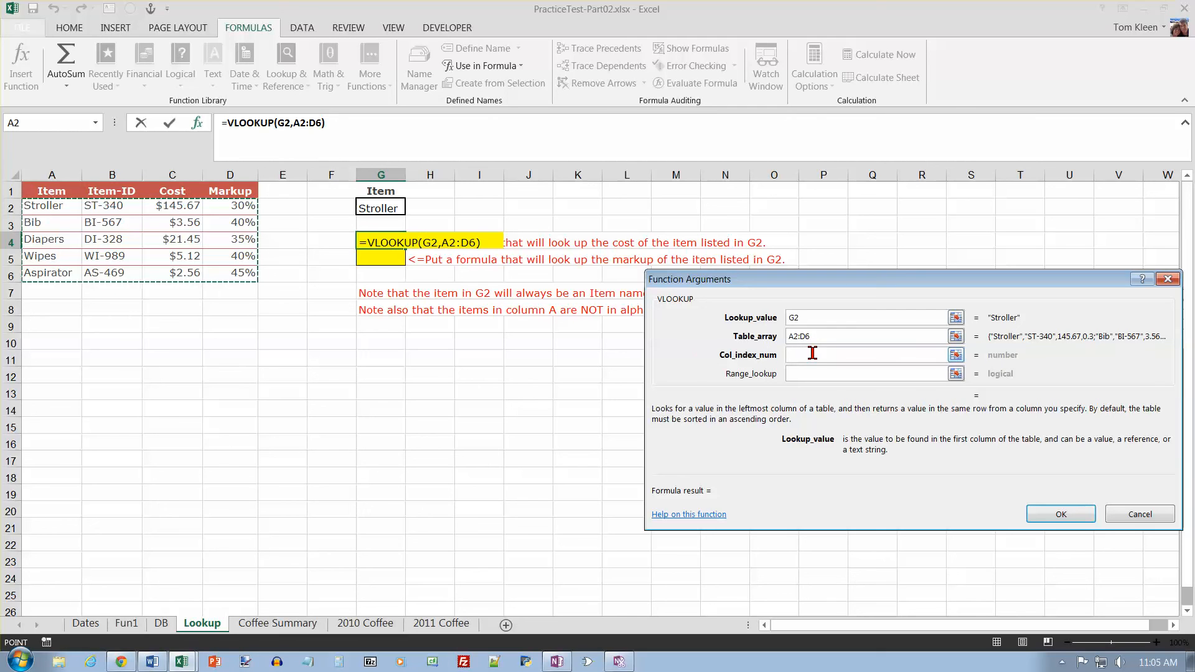
left_click(867, 356)
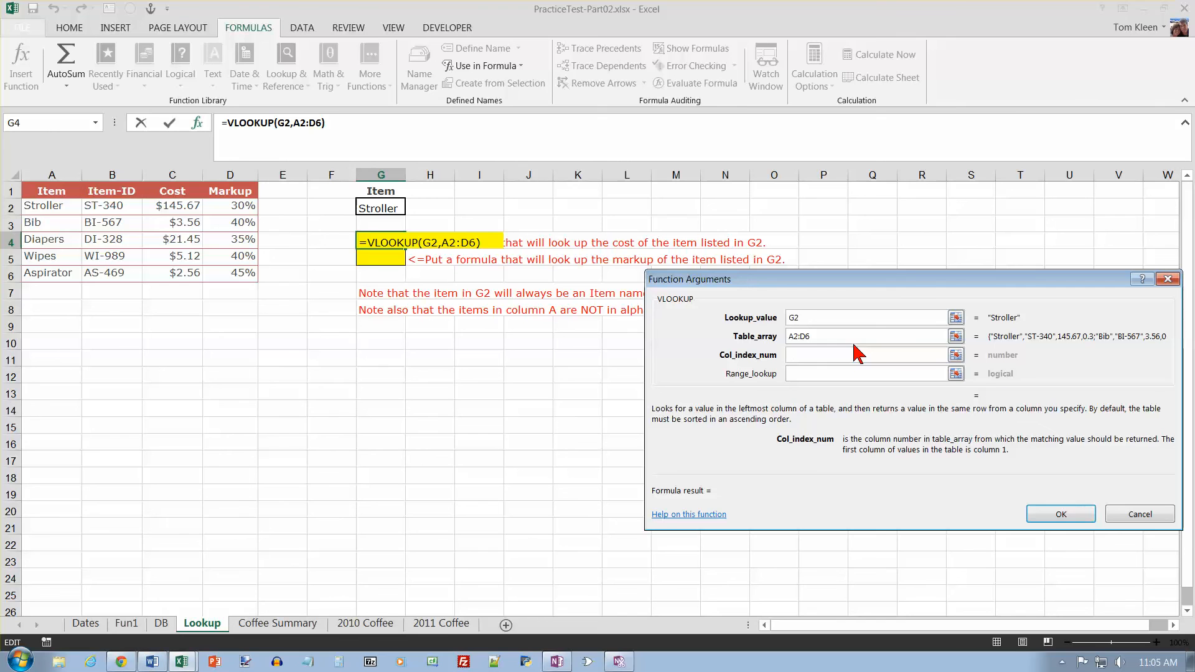
type("3")
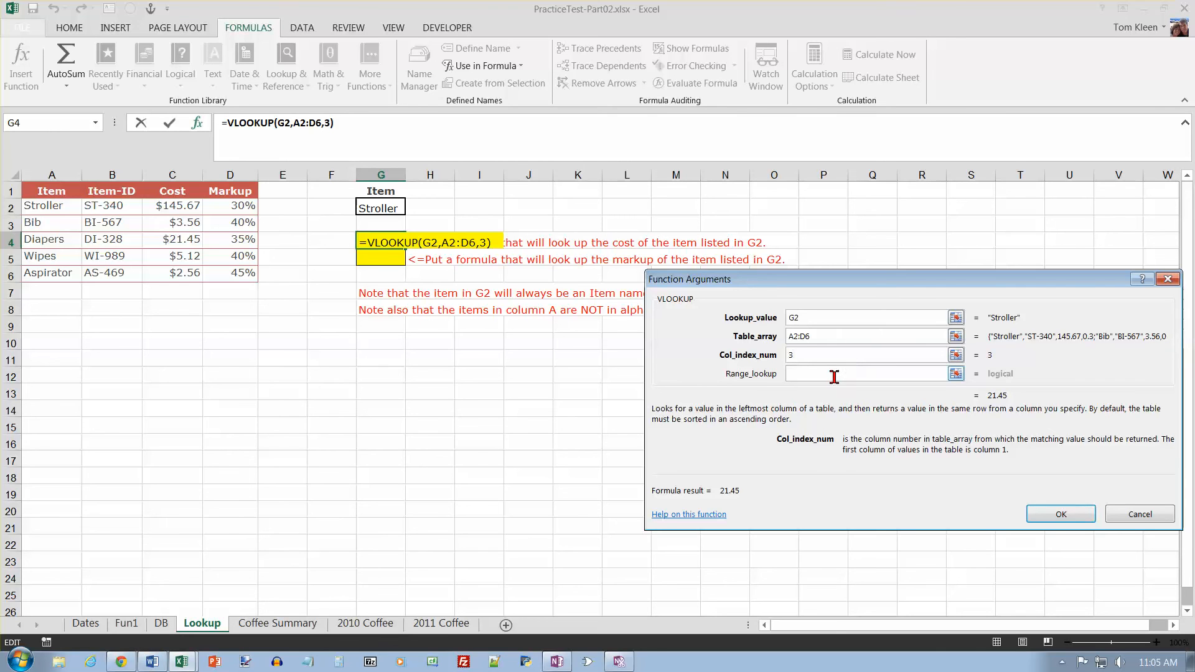
left_click(861, 373)
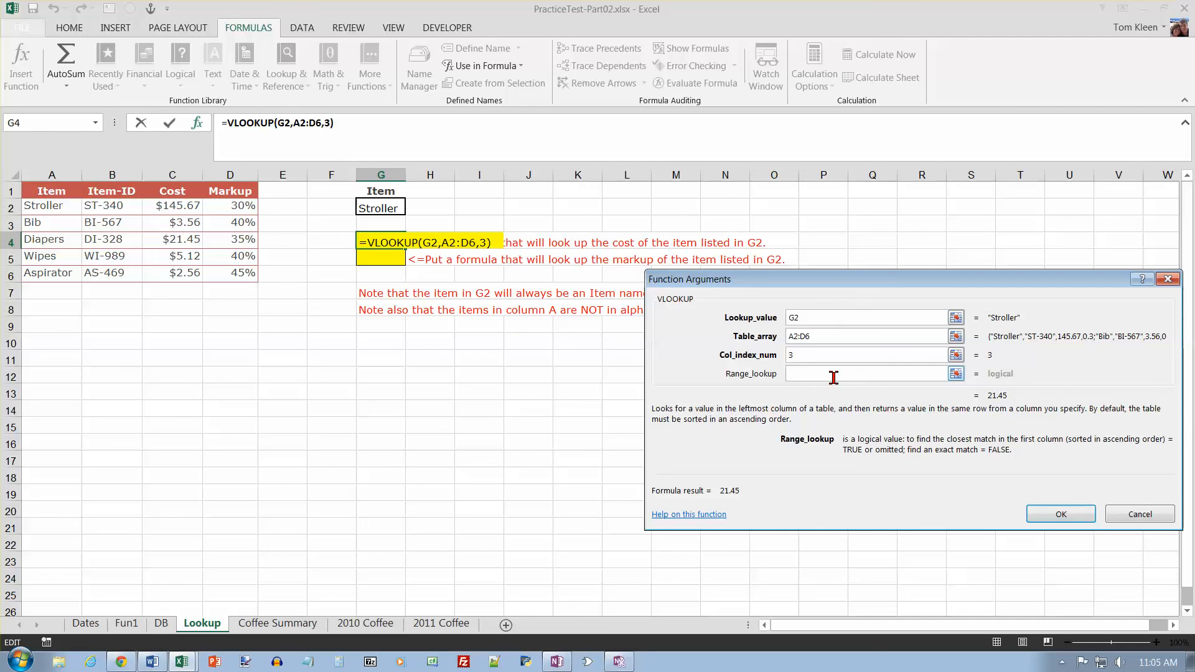
type("false")
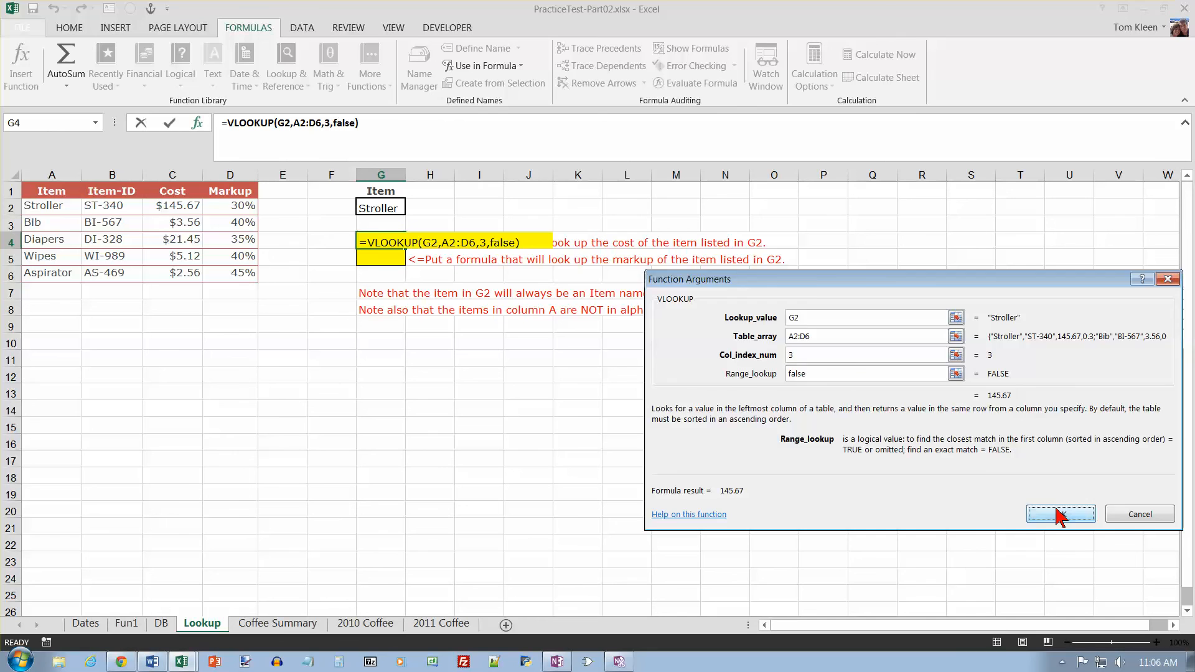
left_click(1059, 514)
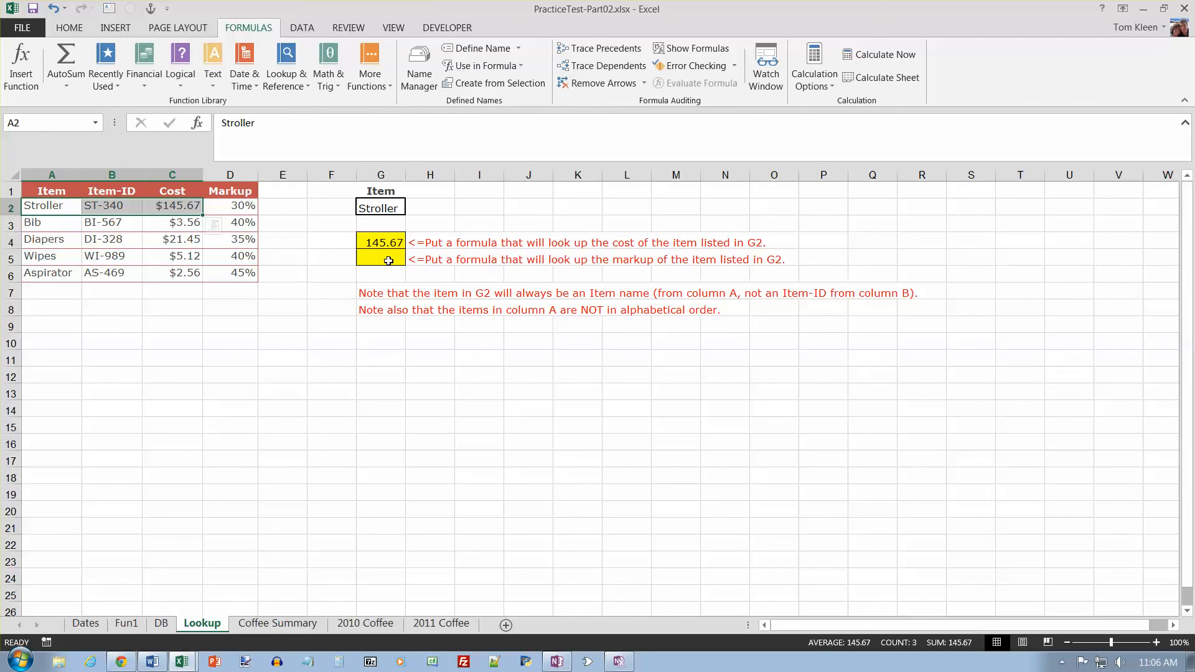
- In G5, VLOOKUP G2 with column 4 and FALSE, returning Stroller's markup 0.3
left_click(380, 259)
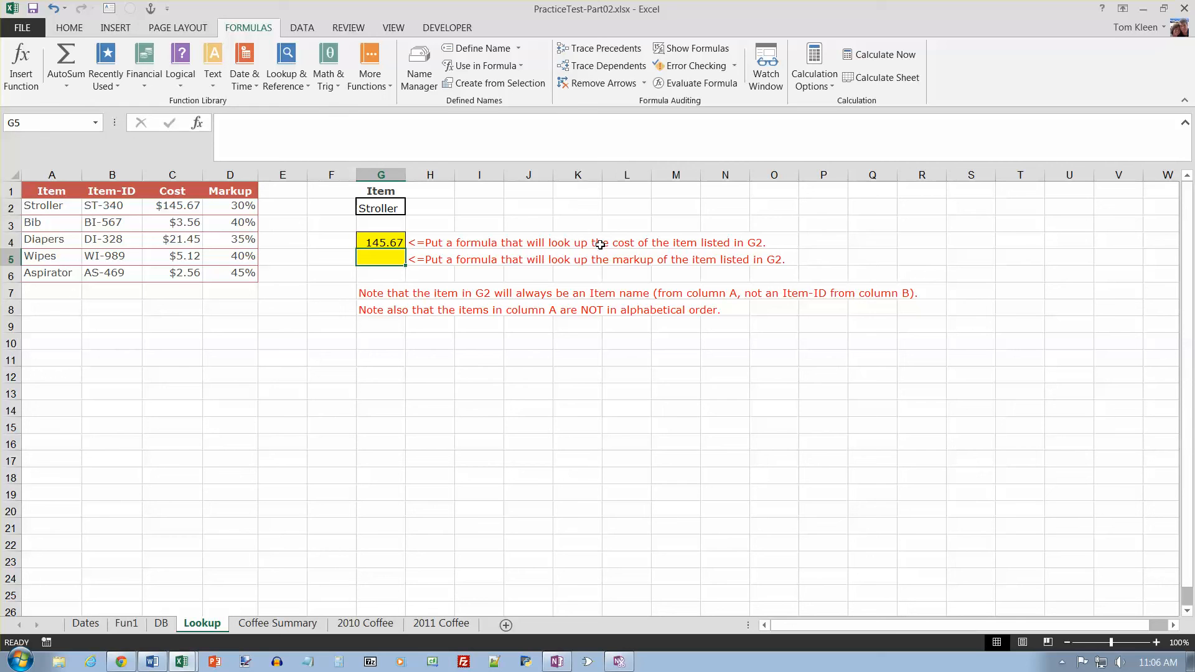
mouse_move(500, 82)
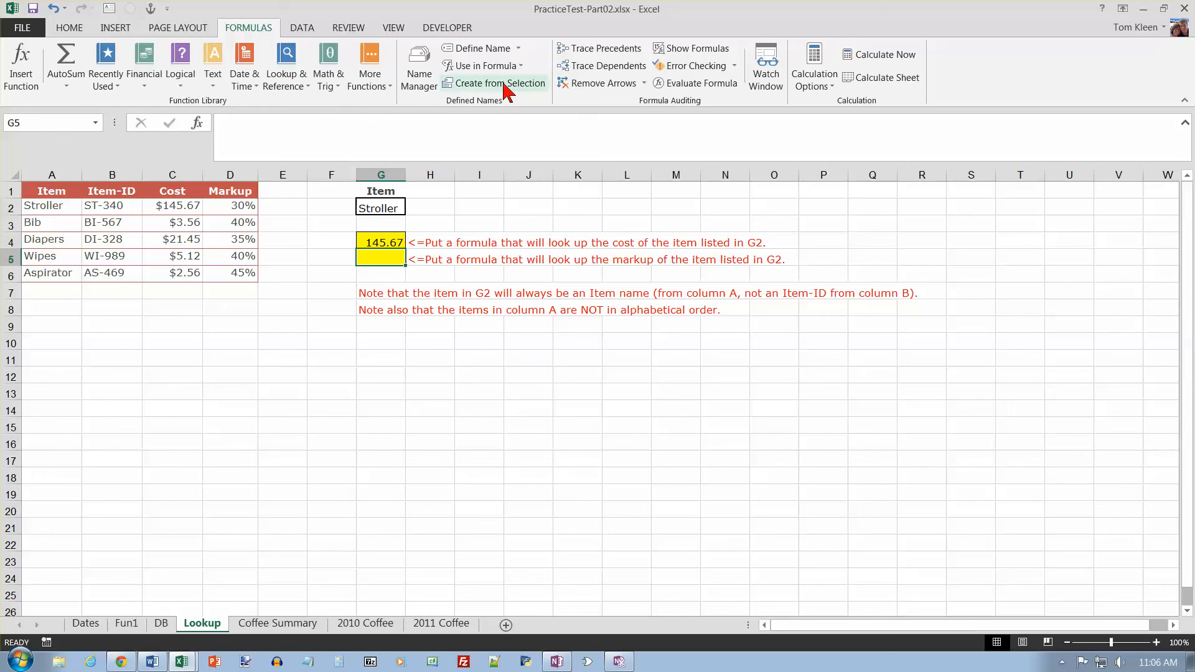
left_click(286, 64)
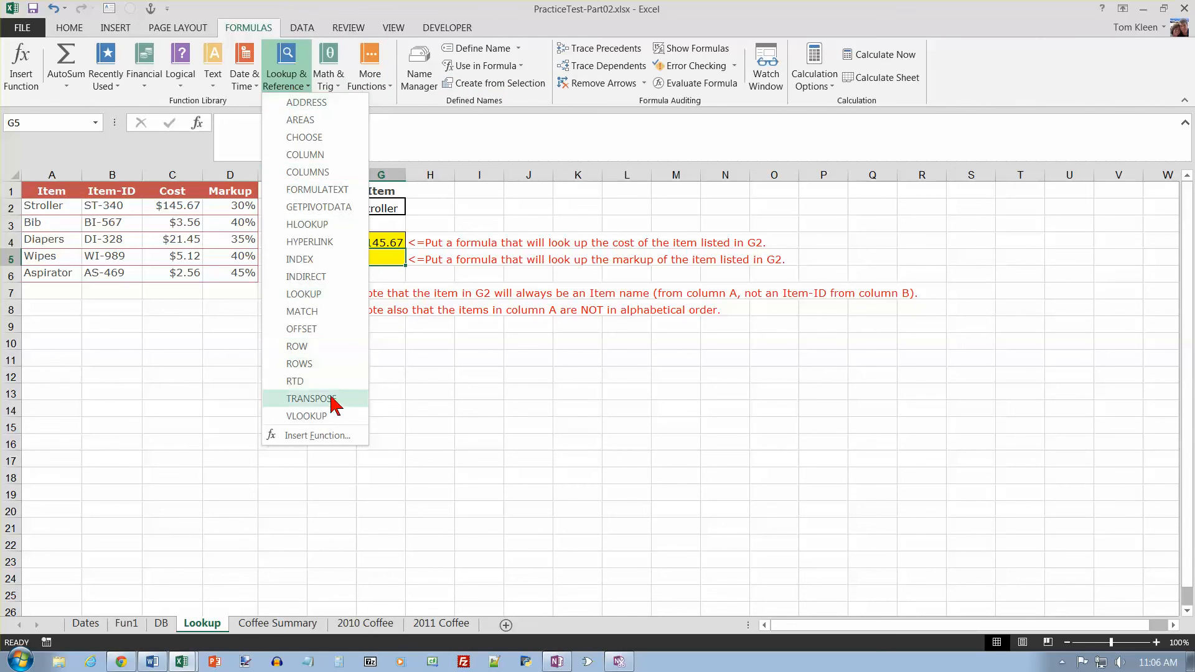
left_click(305, 416)
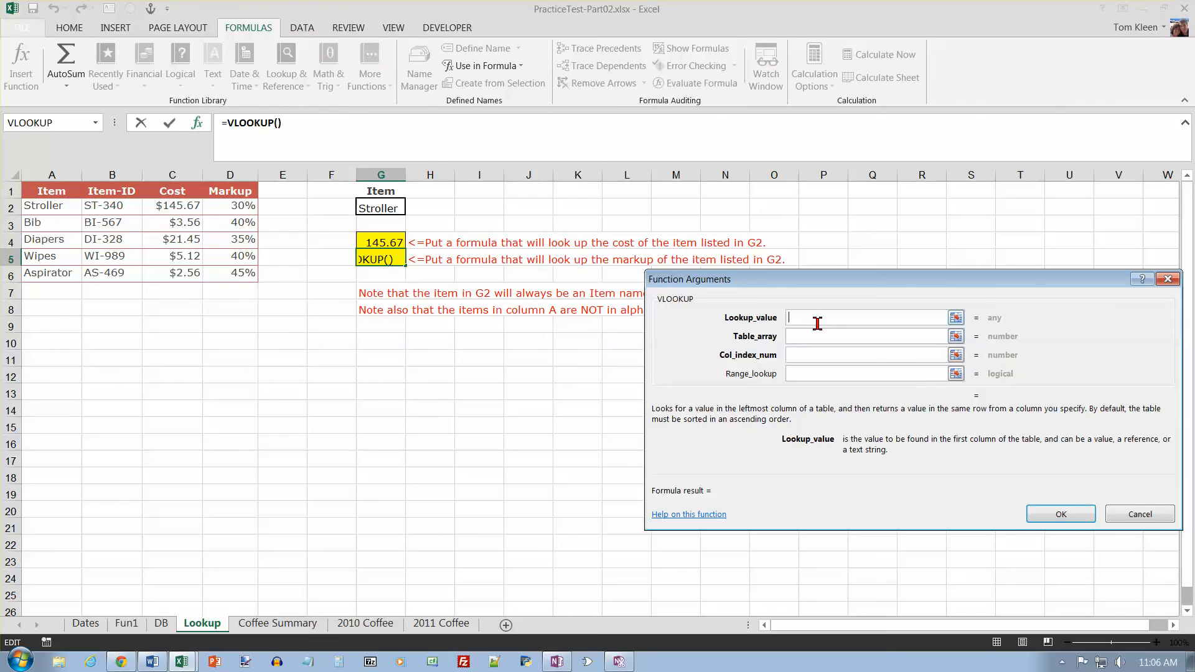
type("G2")
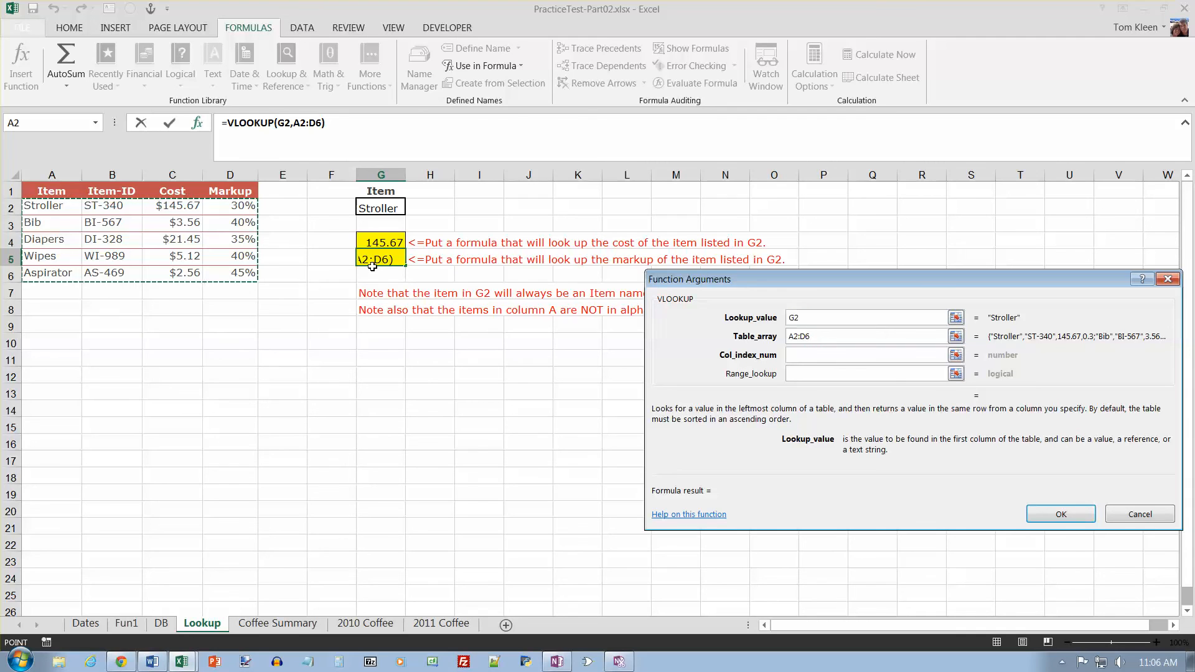
mouse_move(434, 260)
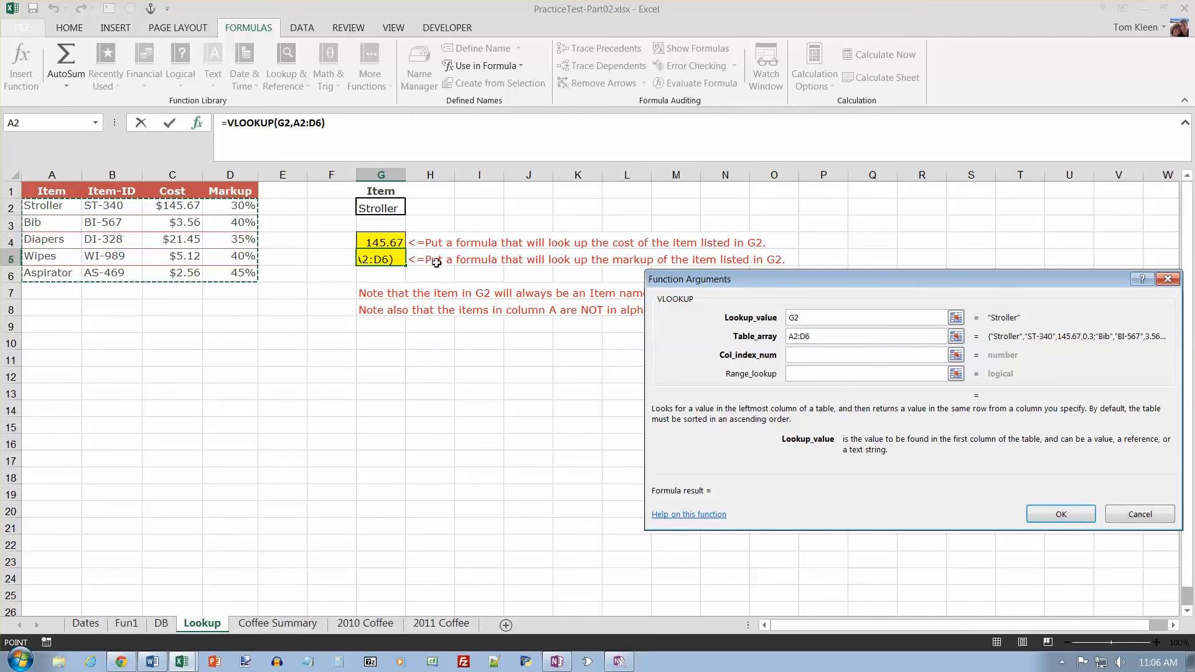
left_click(868, 356)
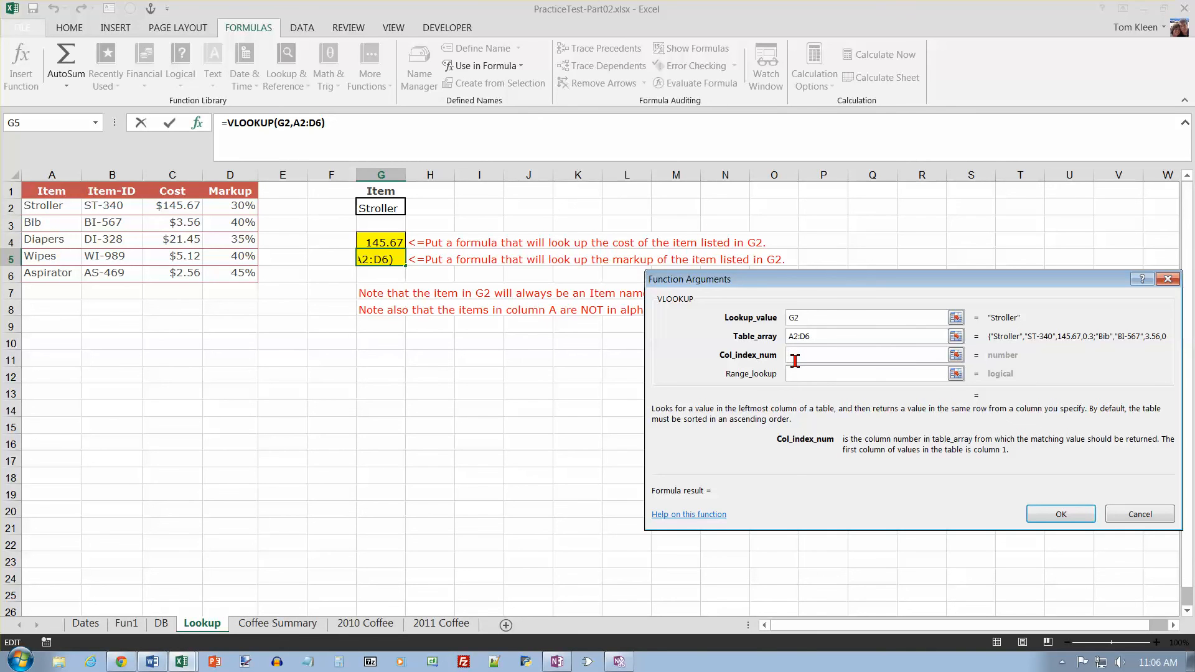
type("4")
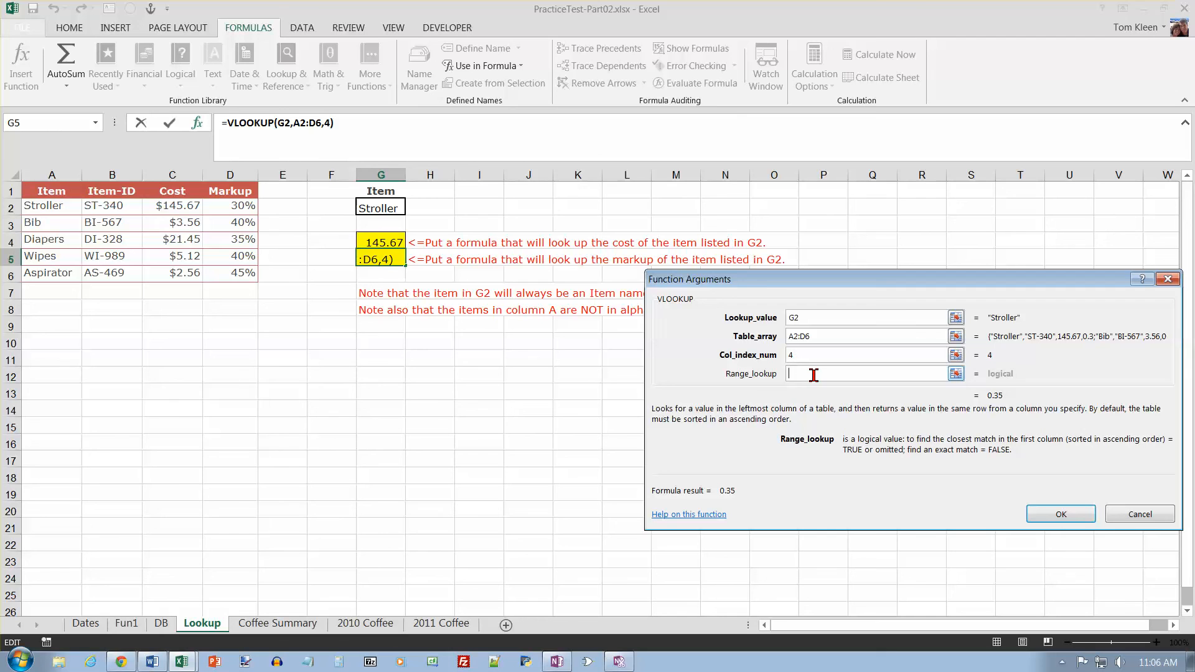
type("fals")
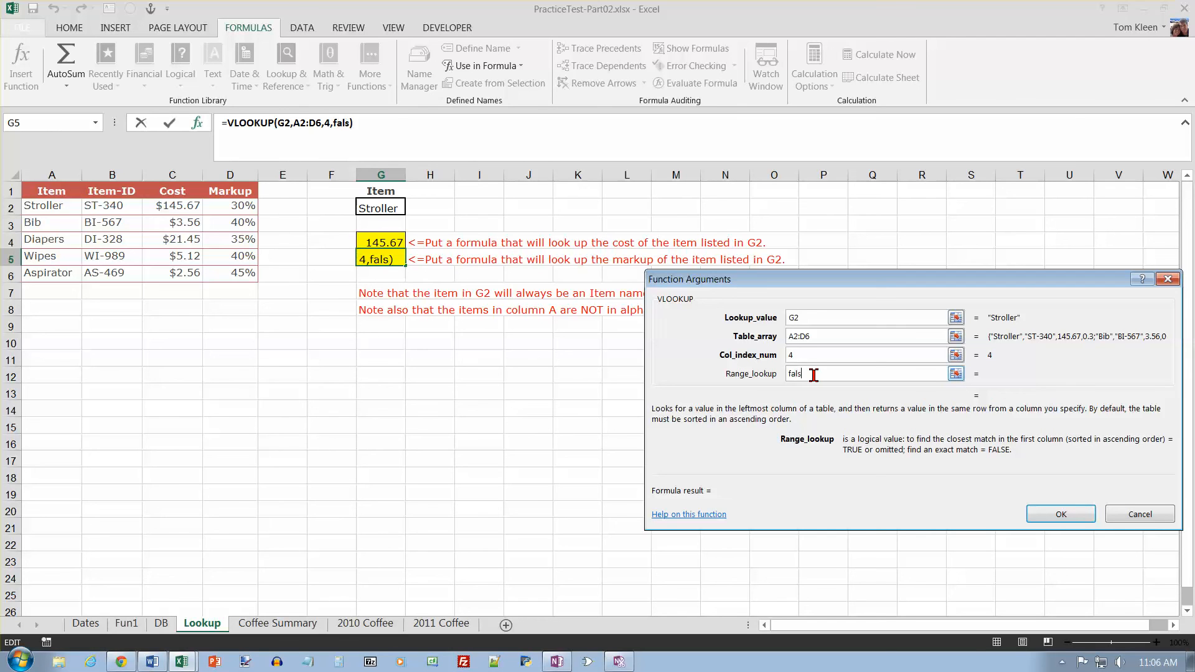
type("e")
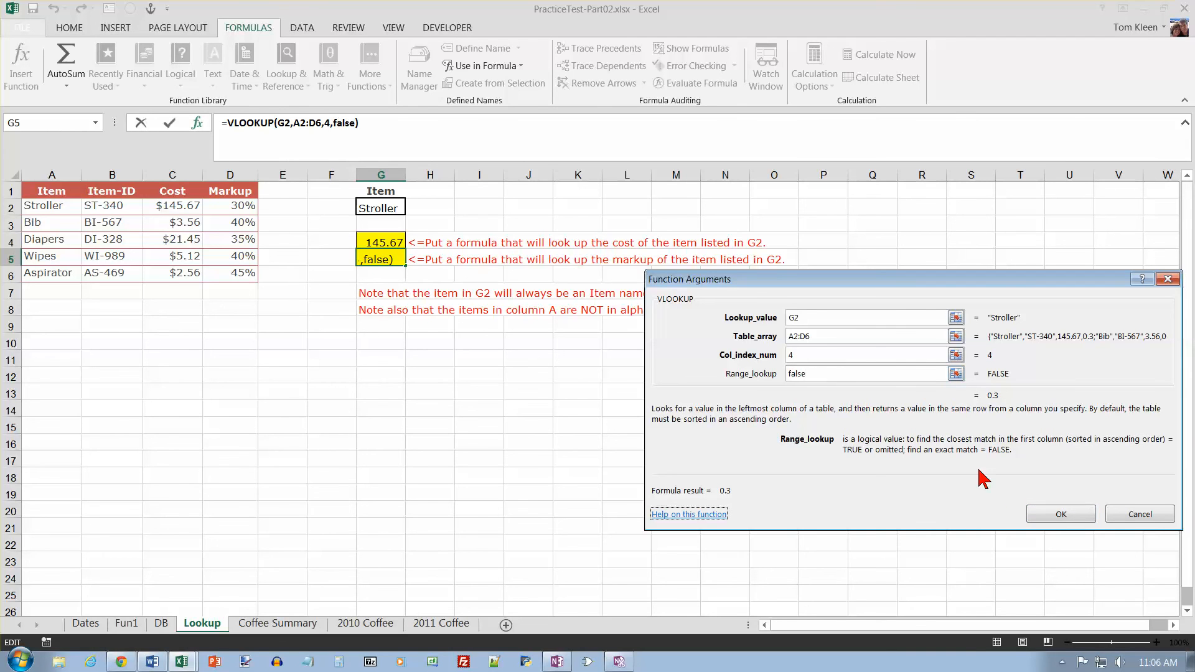
left_click(1059, 514)
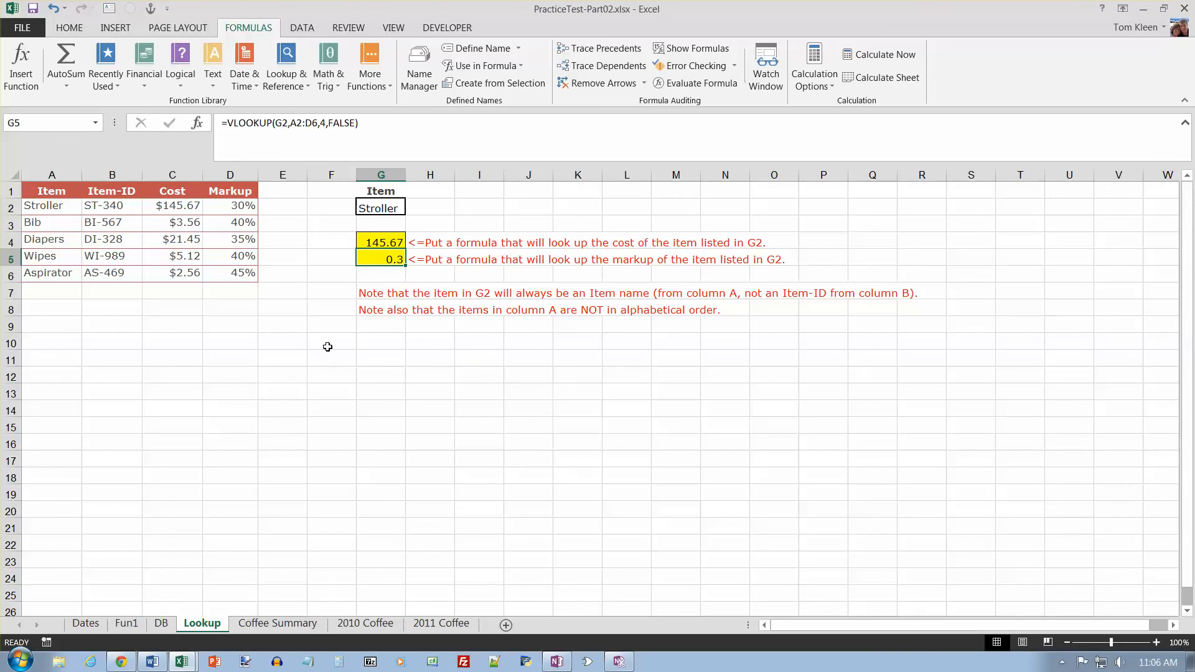
mouse_move(240, 219)
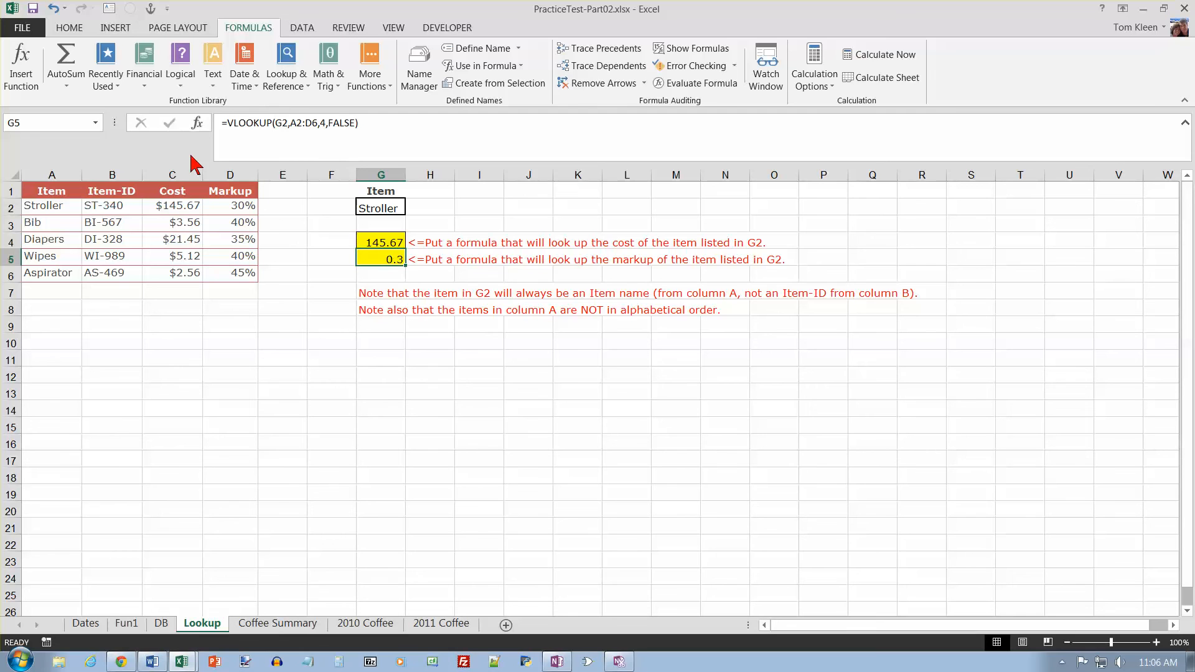
- Format G5 as a percentage and test with Aspirator in G2, giving 2.56 and 45%
left_click(68, 27)
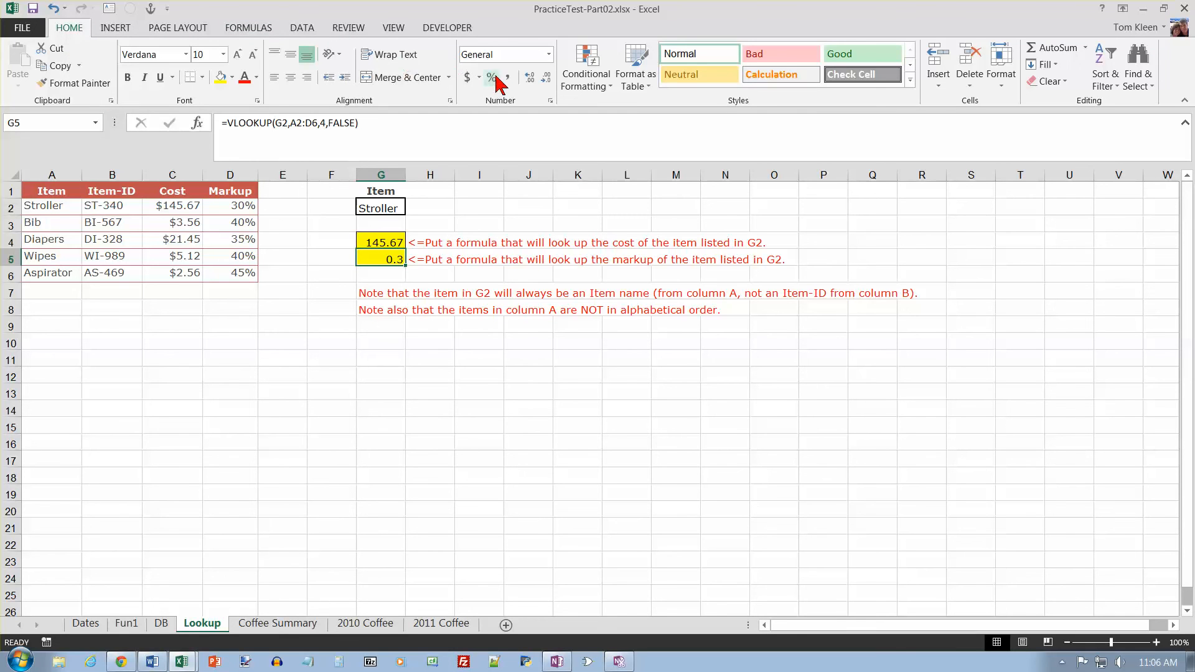
left_click(492, 76)
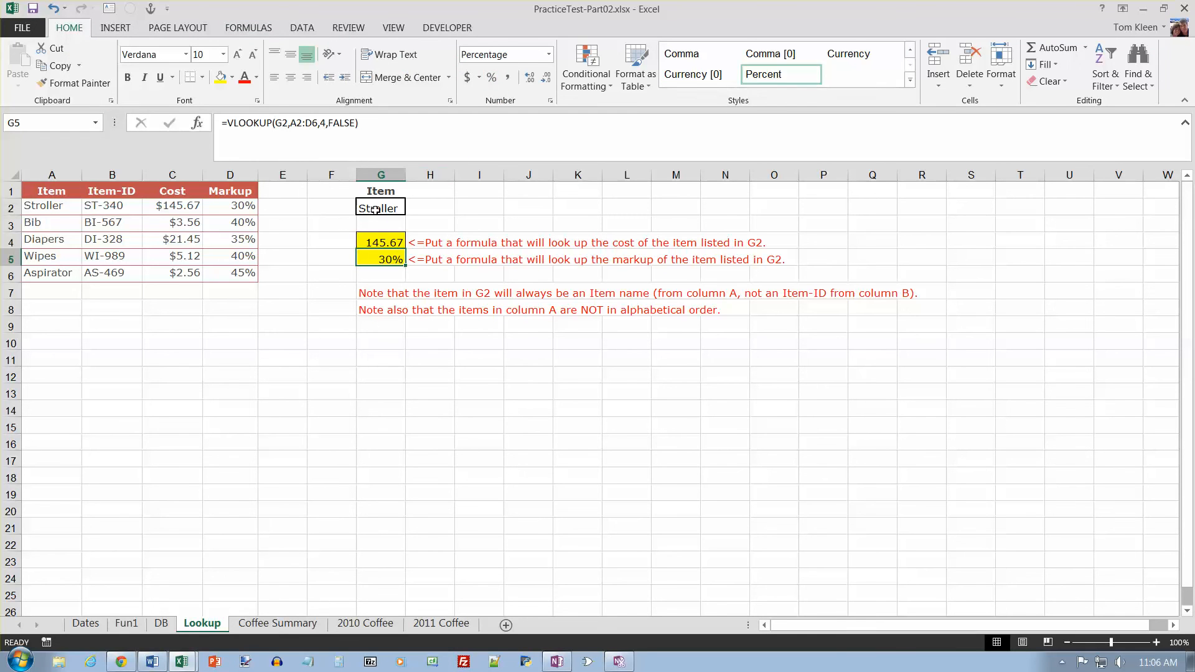
left_click(380, 207)
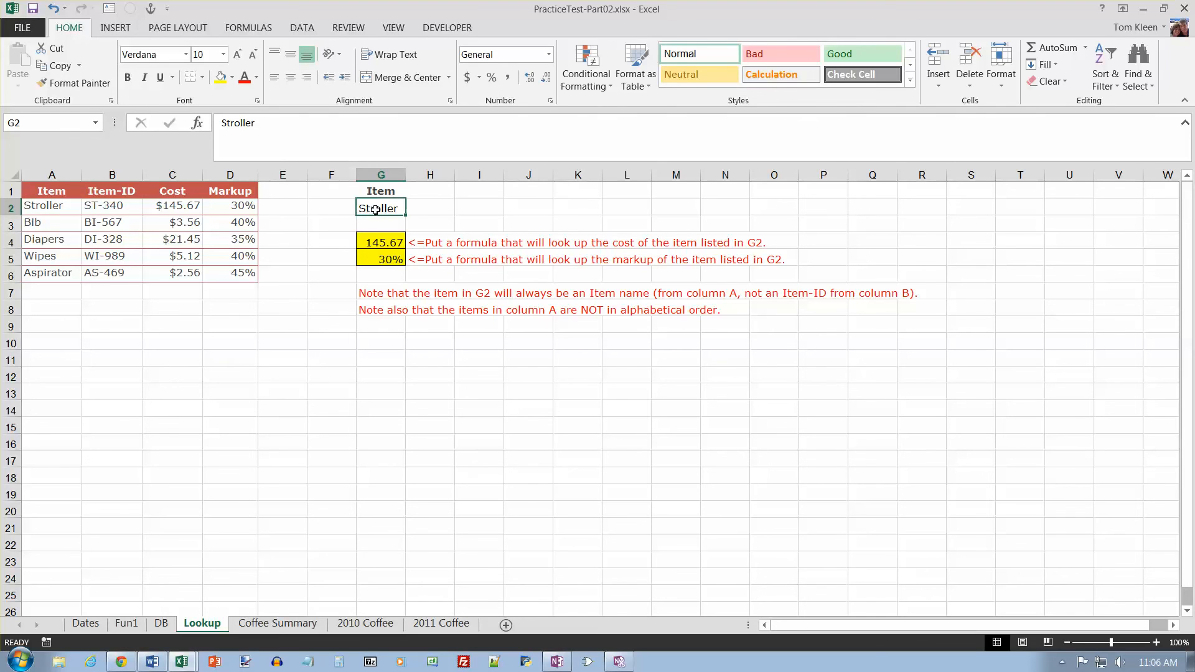
type("Aspirator")
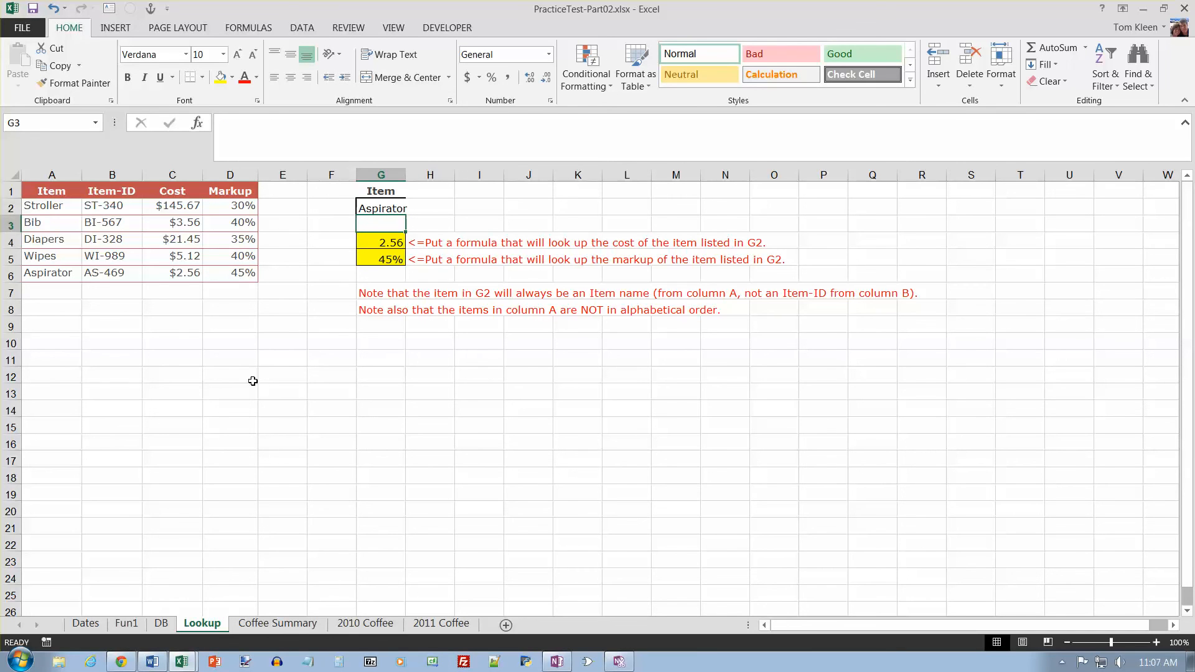
left_click(277, 622)
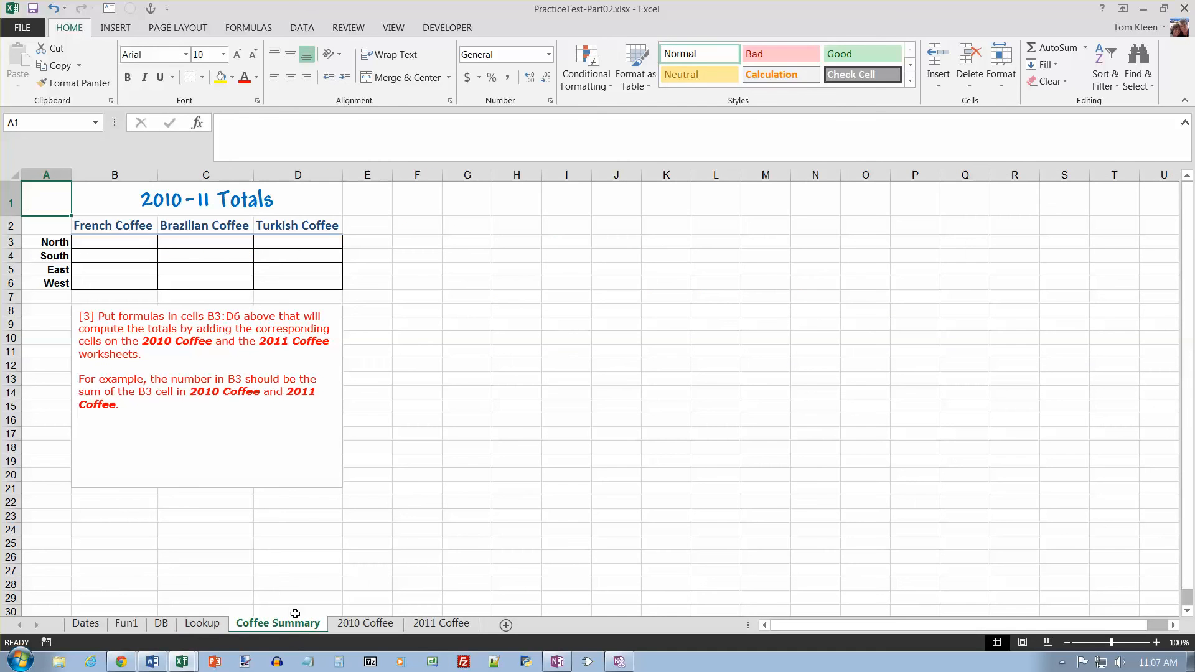
mouse_move(285, 384)
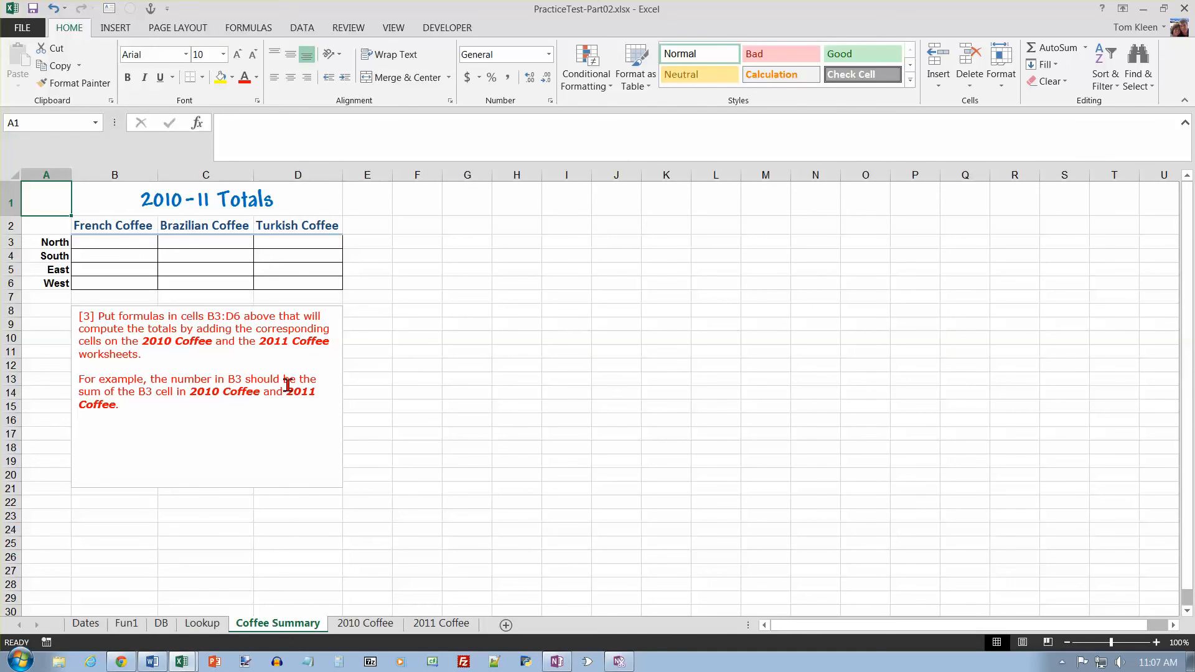
- Enter a B3 formula adding 2010 Coffee!B3 and 2011 Coffee!B3, giving 95,000
left_click(114, 241)
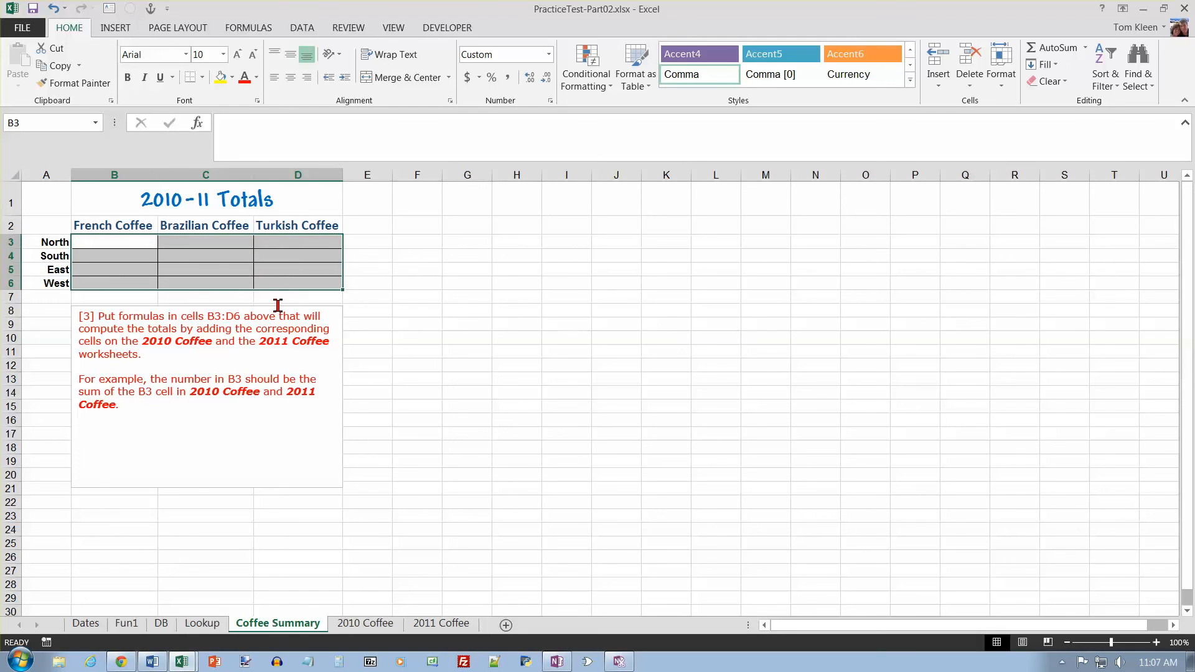
mouse_move(268, 369)
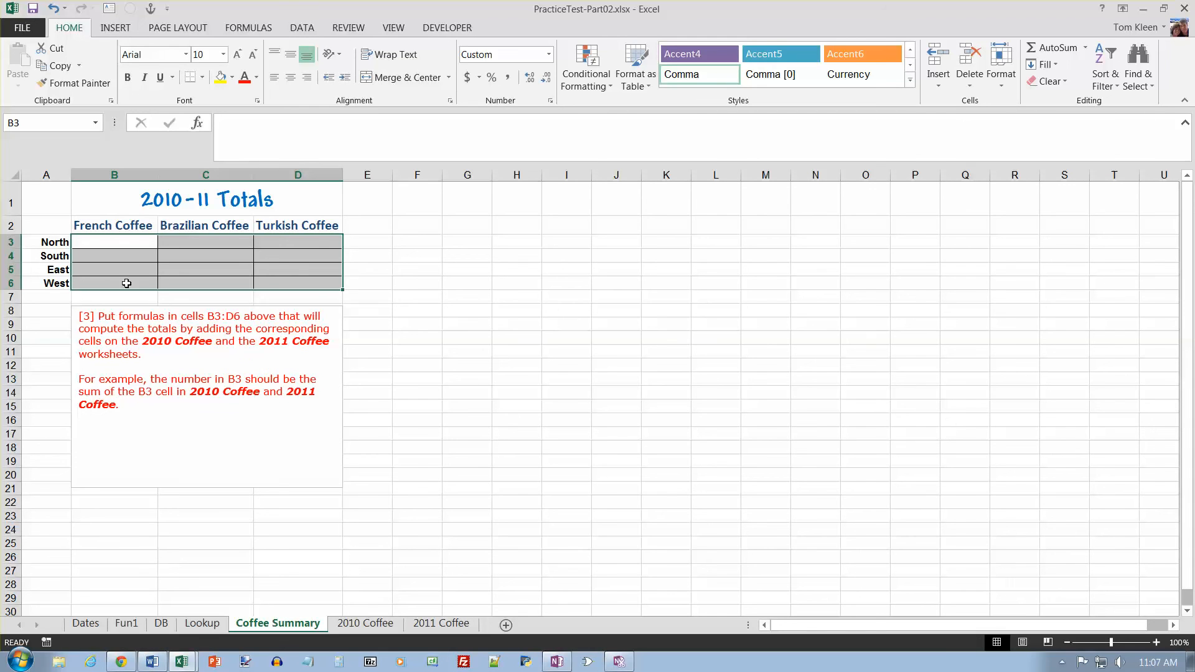
left_click(114, 242)
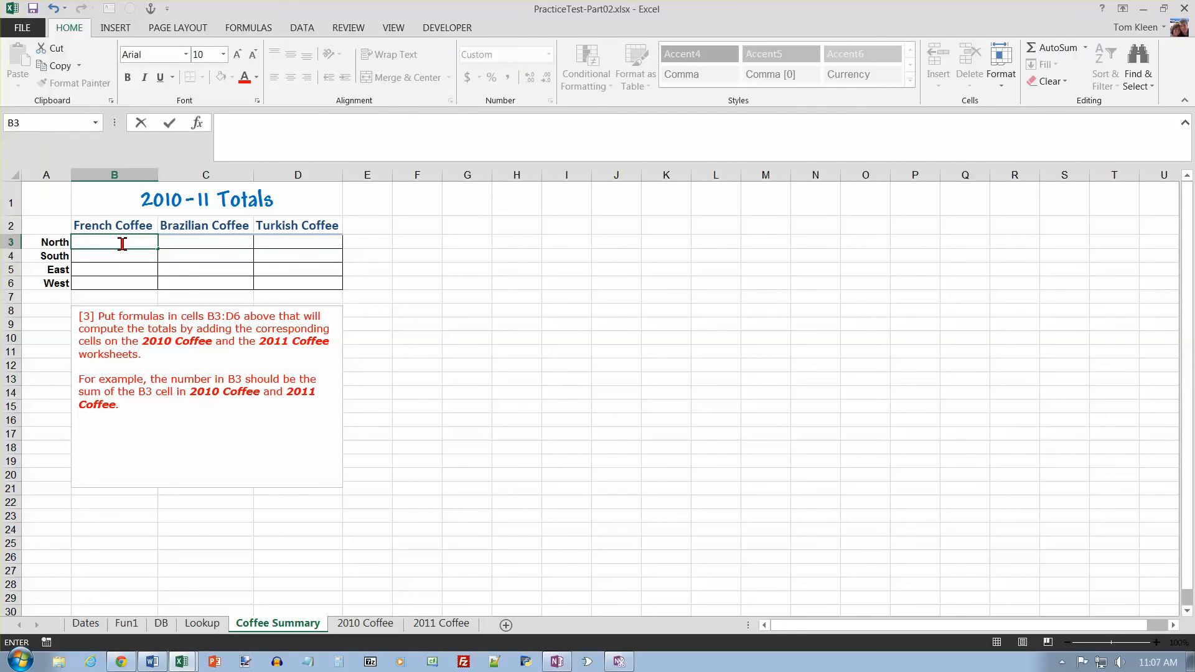
type("=")
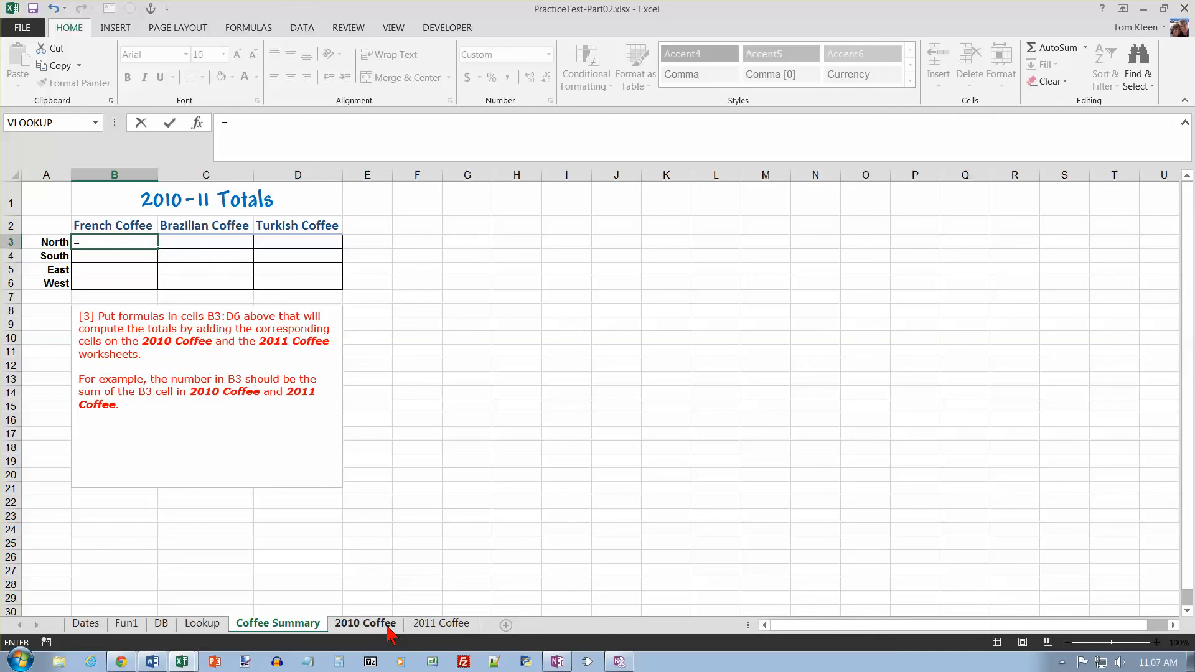
left_click(366, 623)
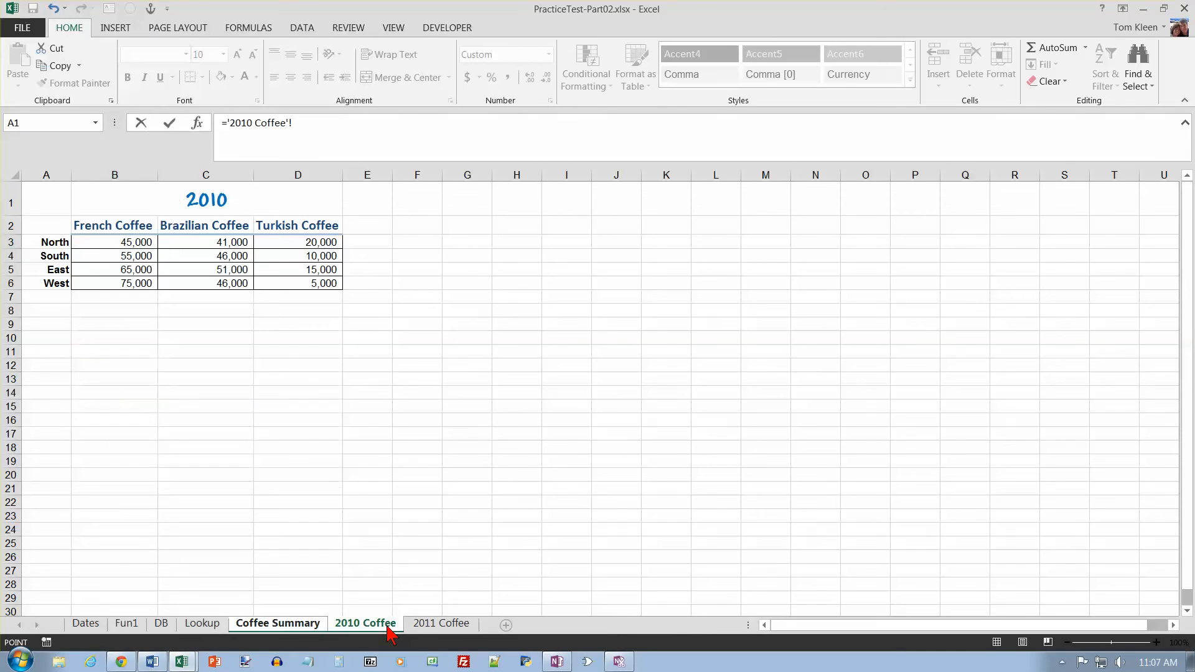
left_click(115, 241)
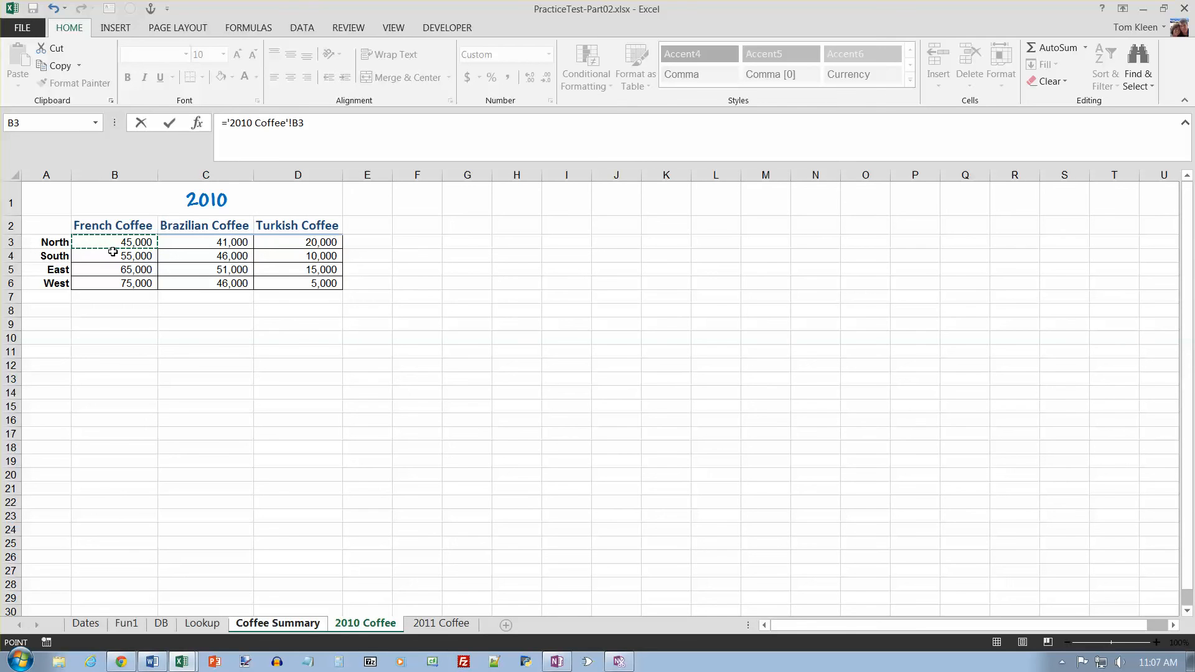
type("+")
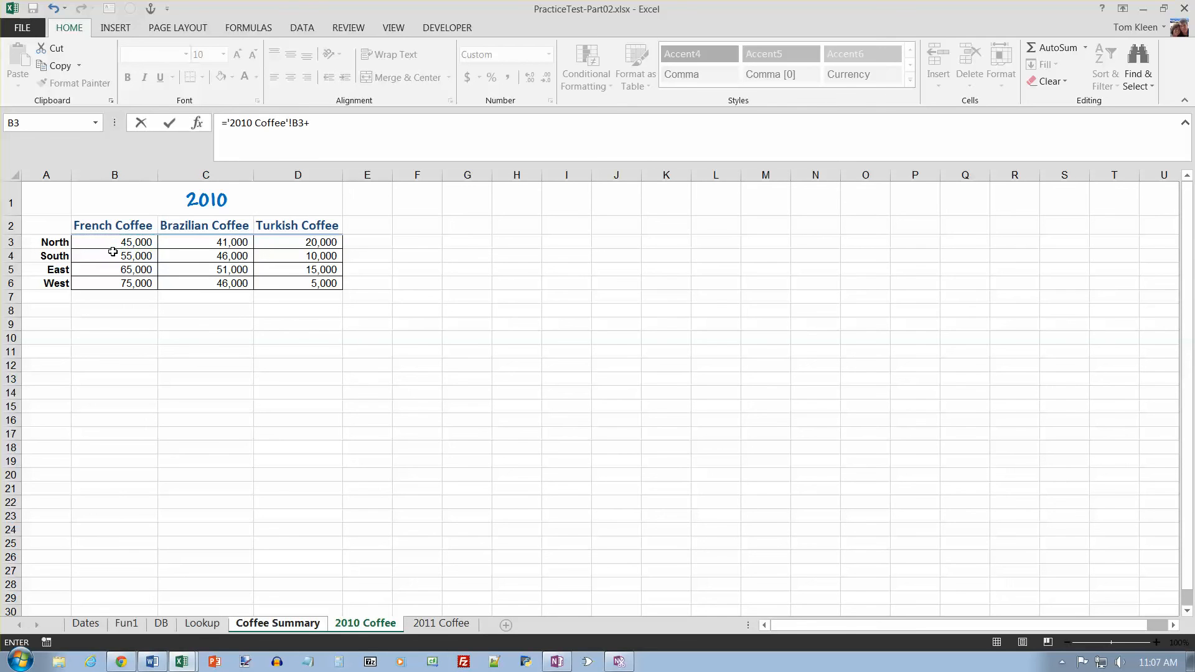
left_click(441, 622)
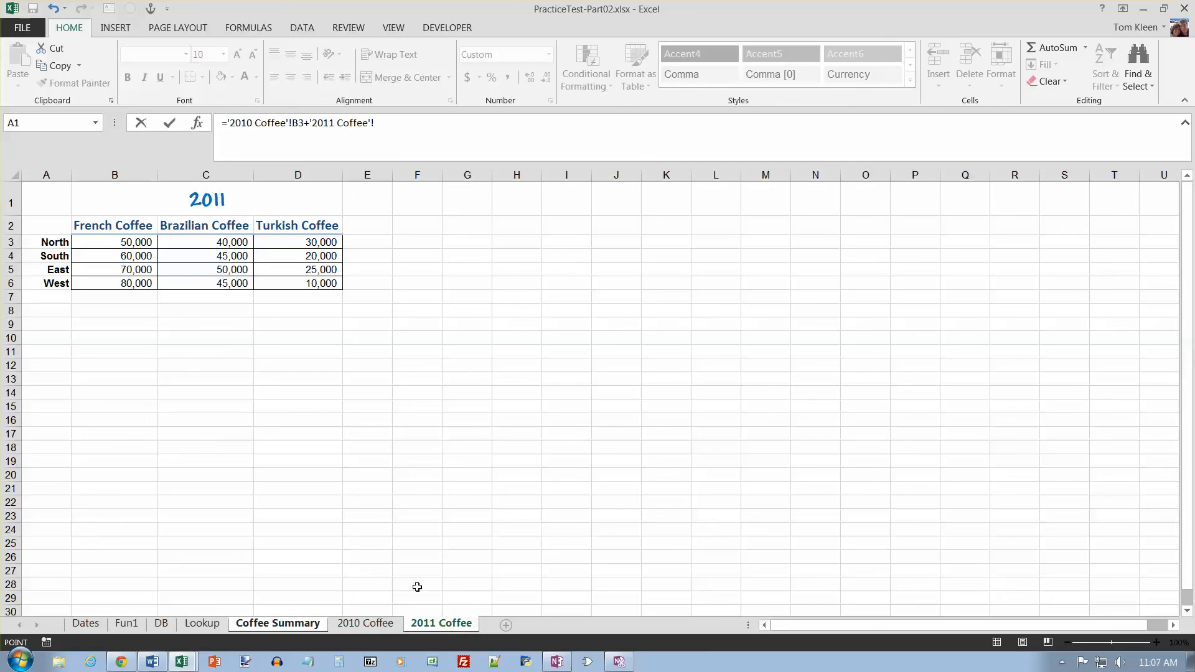
left_click(115, 241)
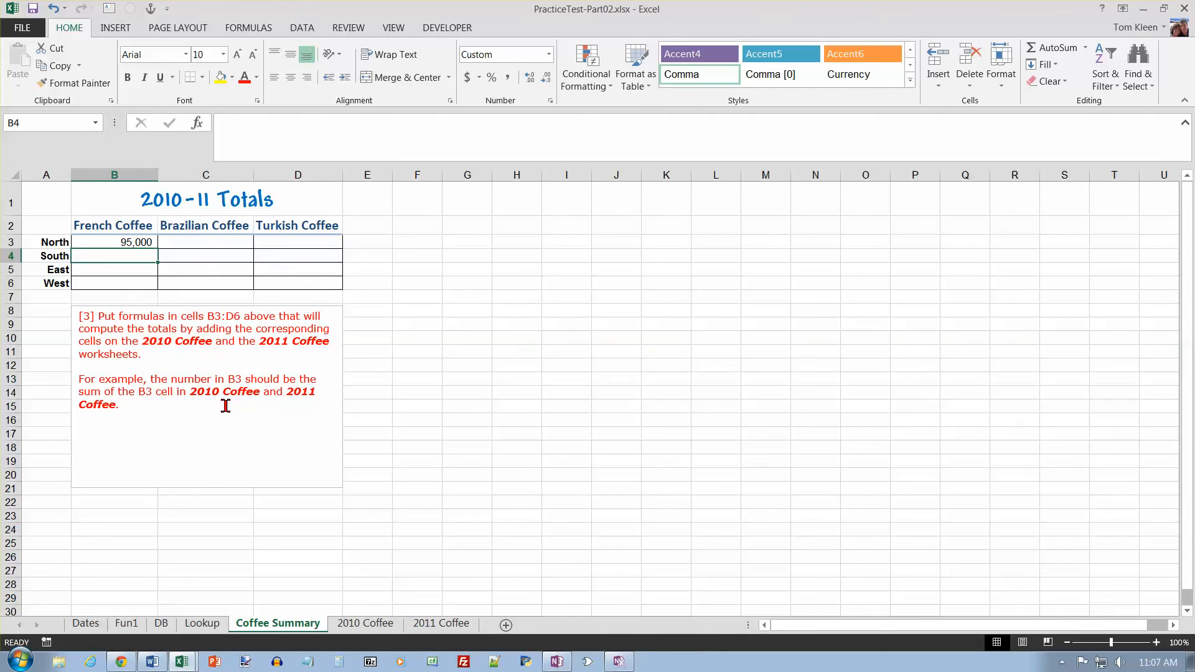
- Check the 2010 and 2011 Coffee sheets, then return to Coffee Summary
left_click(366, 622)
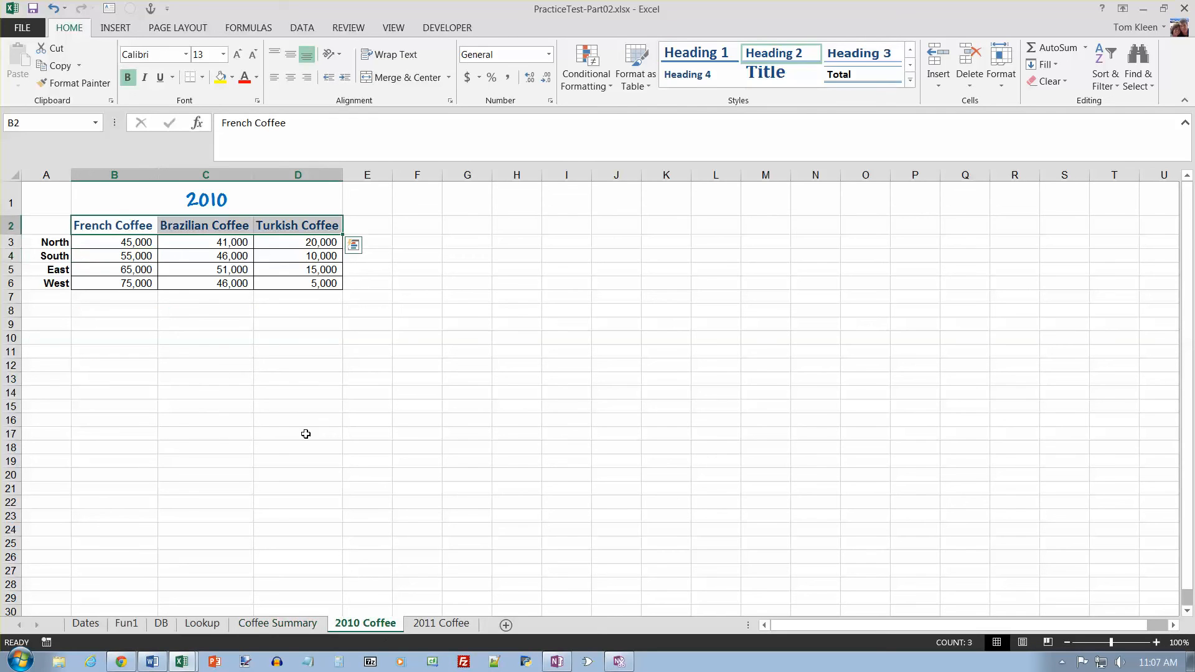
left_click(441, 622)
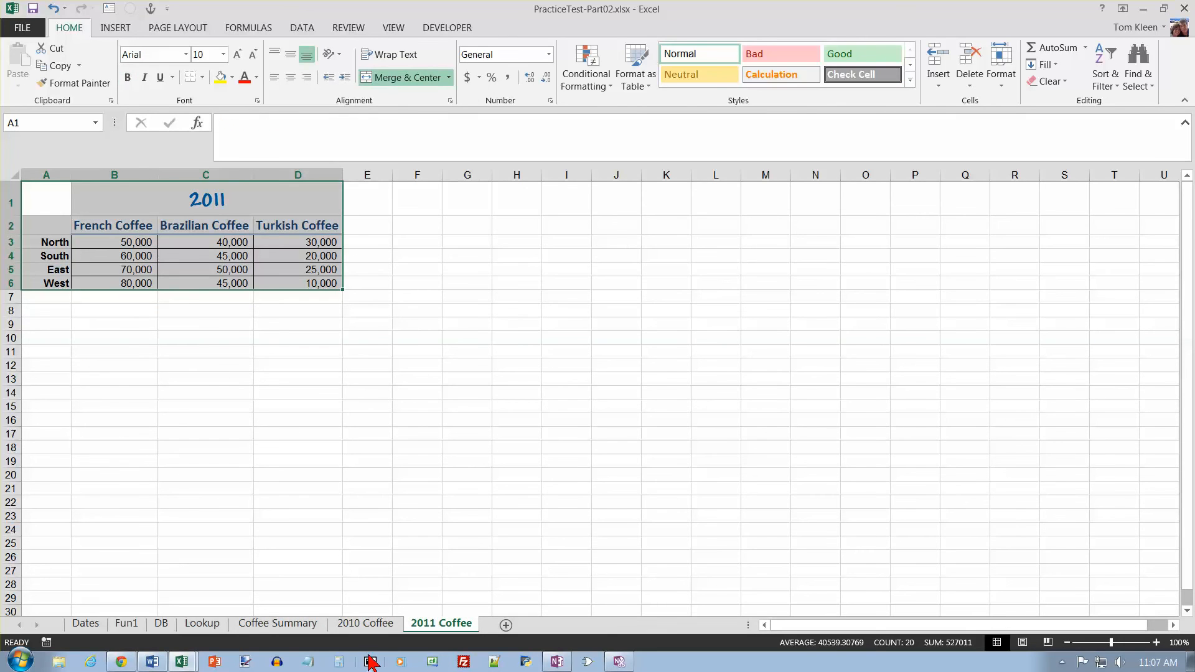
left_click(277, 623)
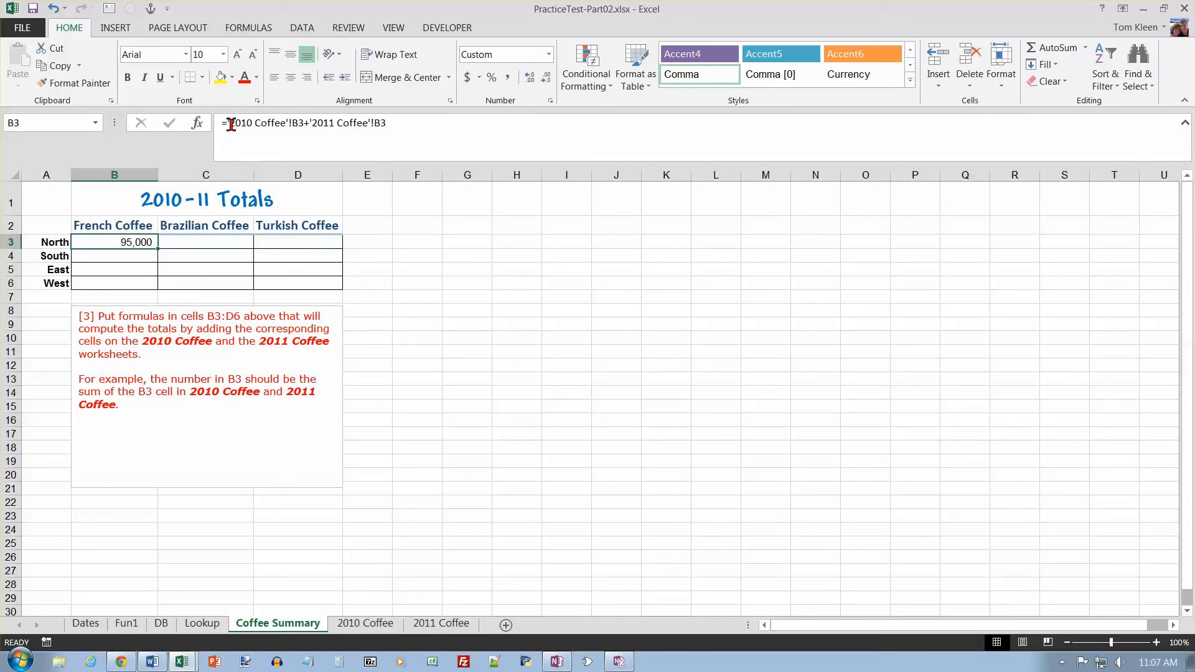
mouse_move(301, 123)
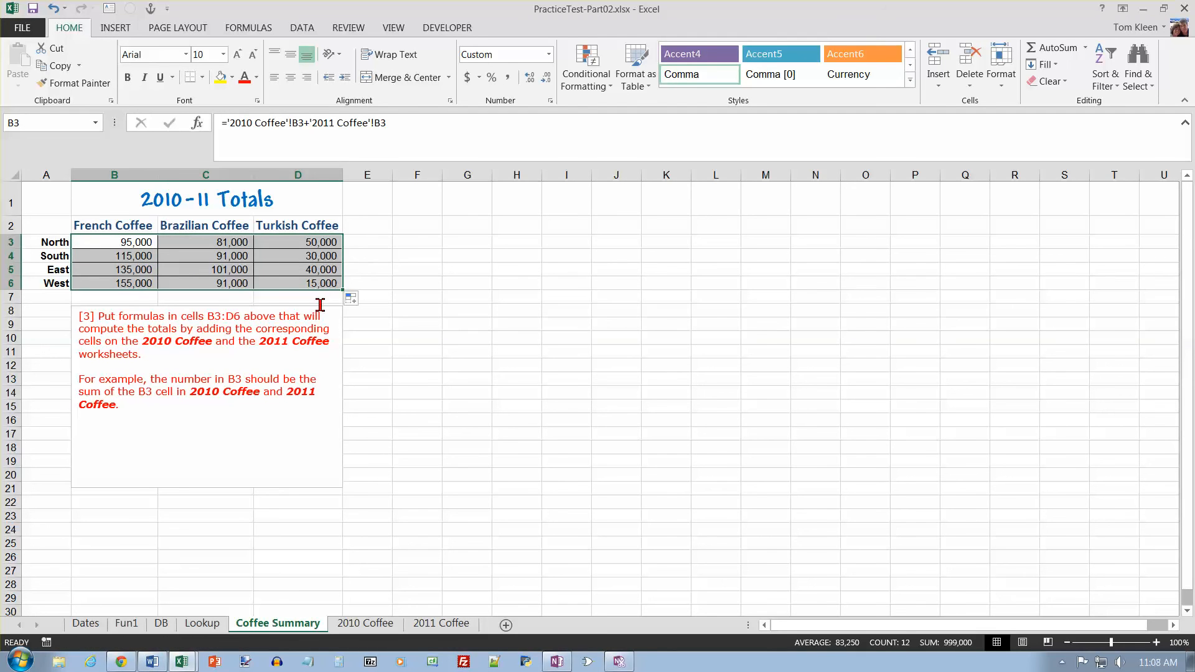
mouse_move(316, 302)
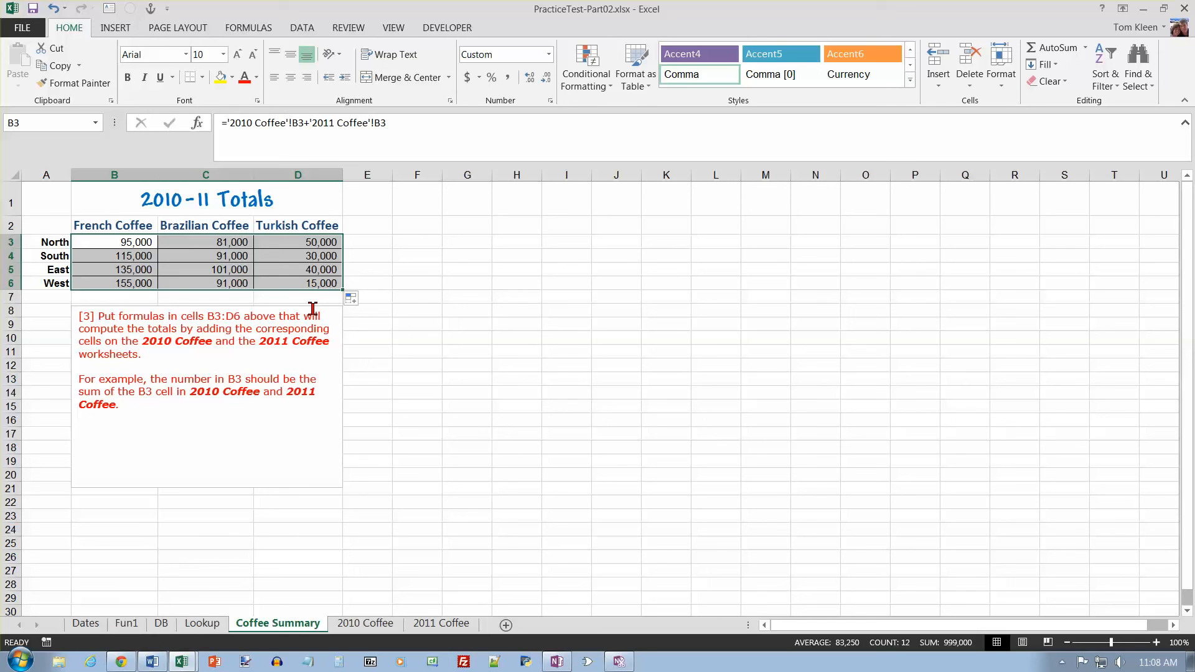
mouse_move(332, 316)
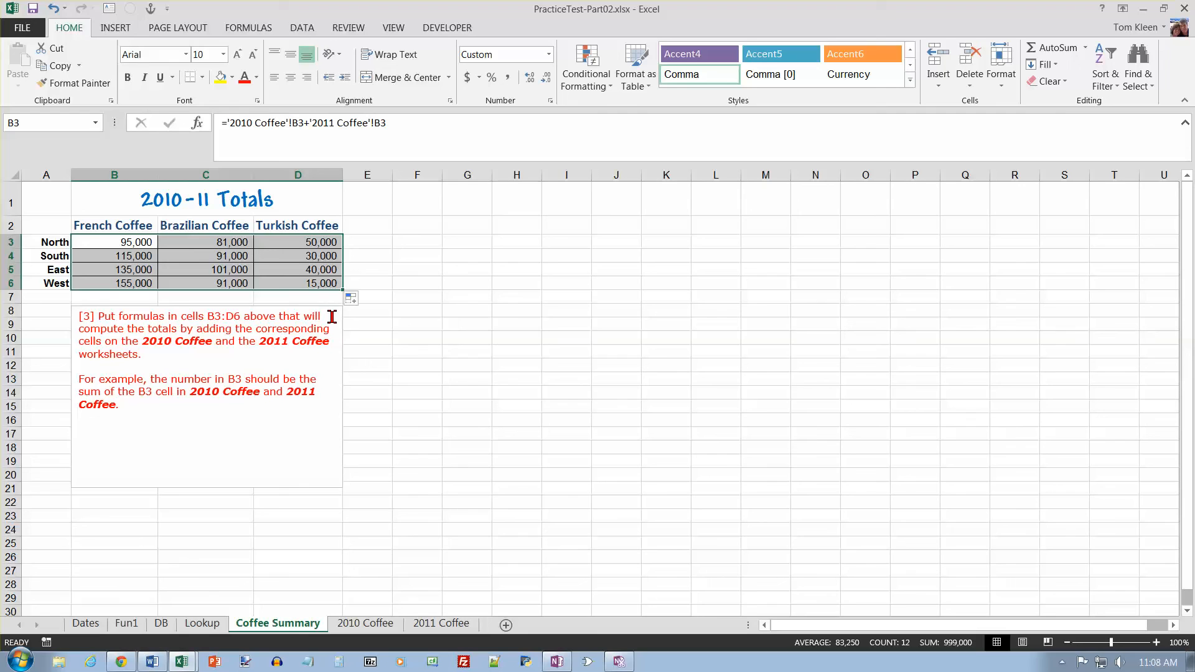